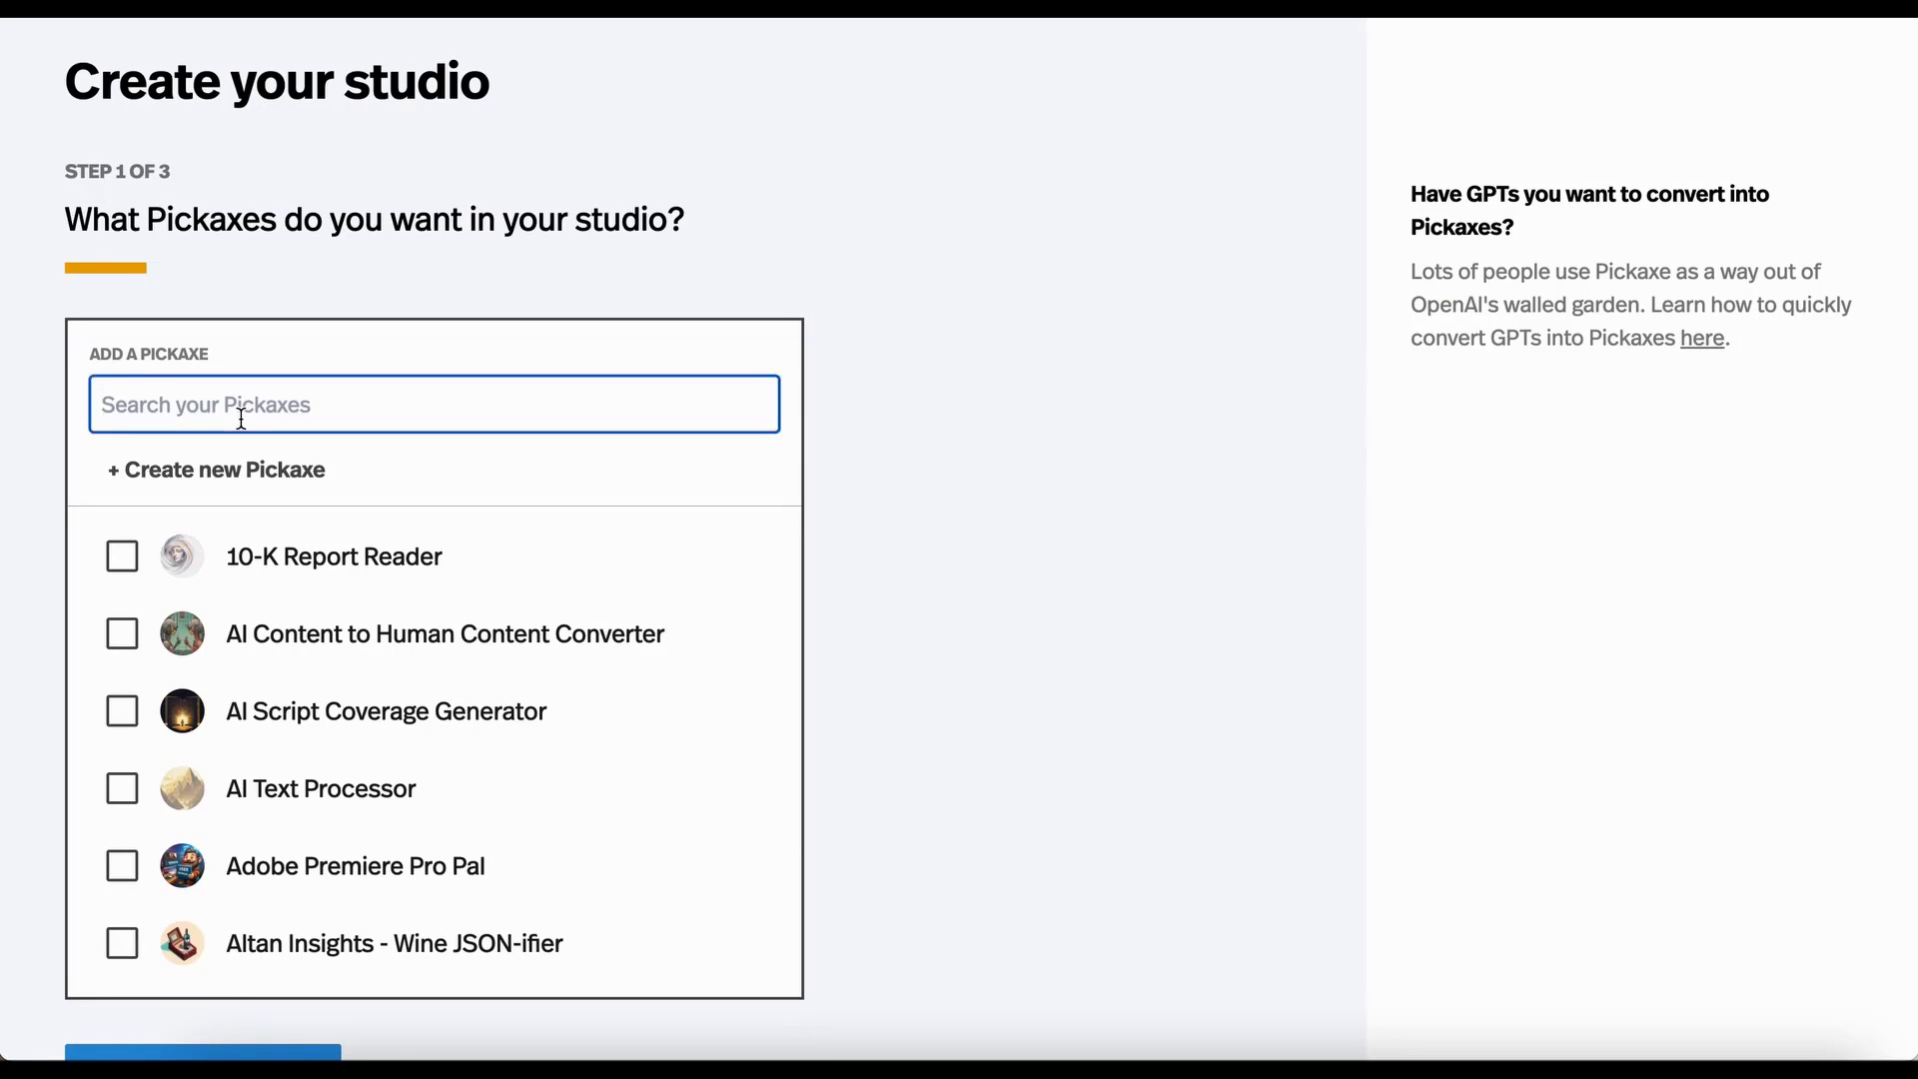
mouse_move(856, 397)
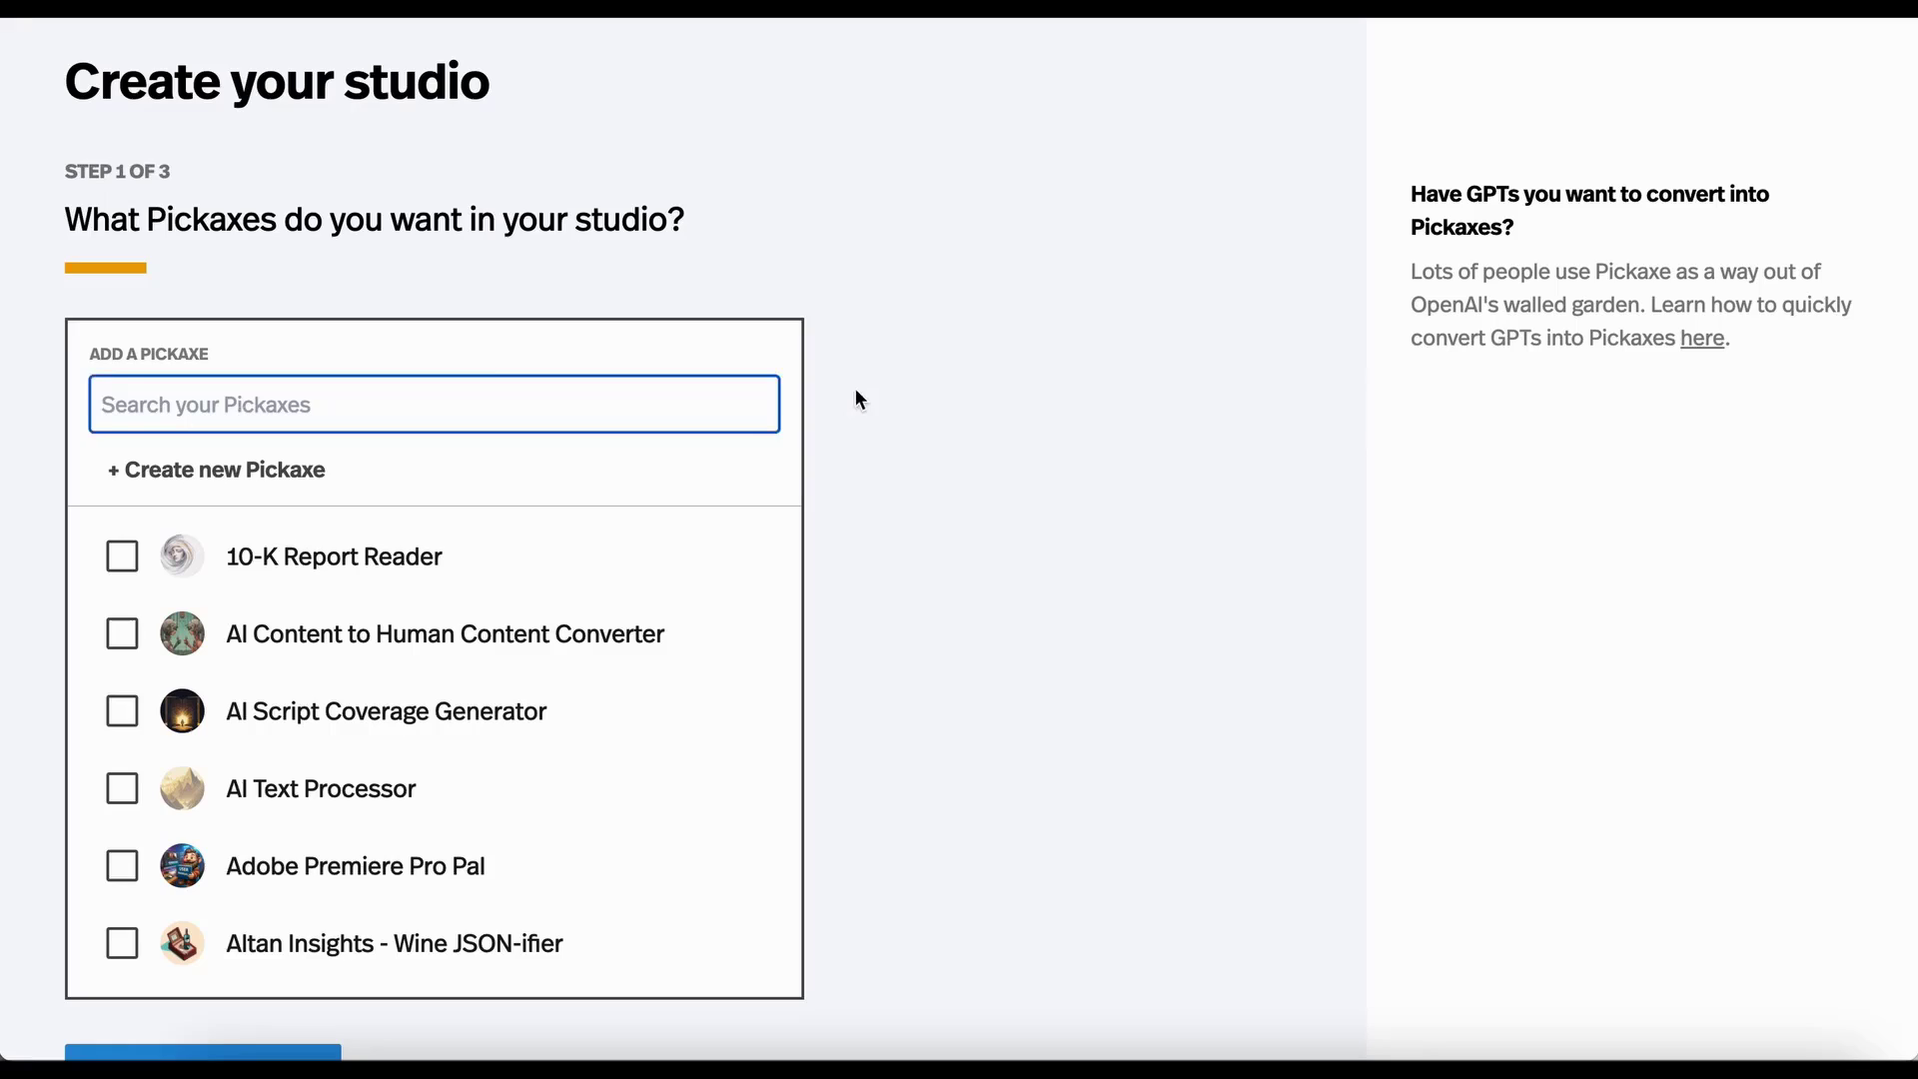
Search for and tick Da Vinci Resolve 17 Guide Bot, Adobe Premiere Pro Pal and Script Notes Advisor.
scroll("down", 3)
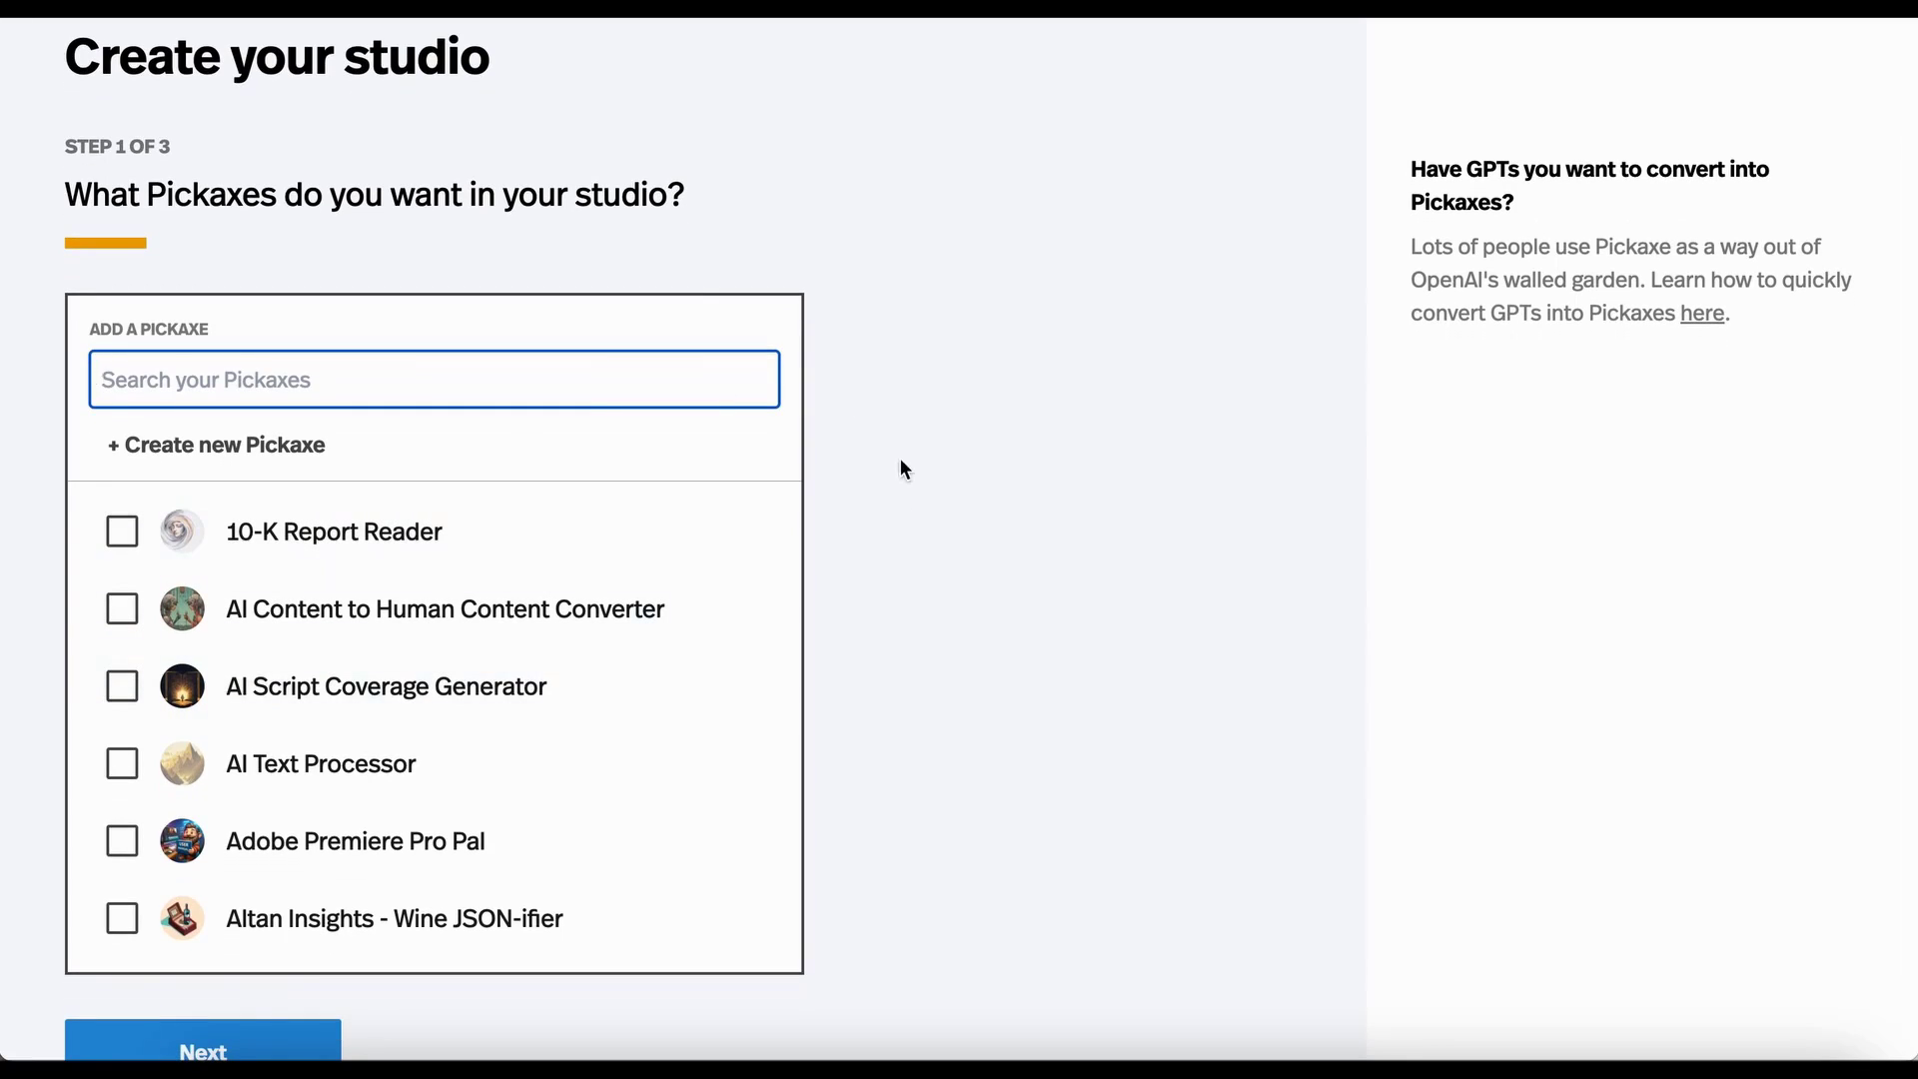
type("da vinci")
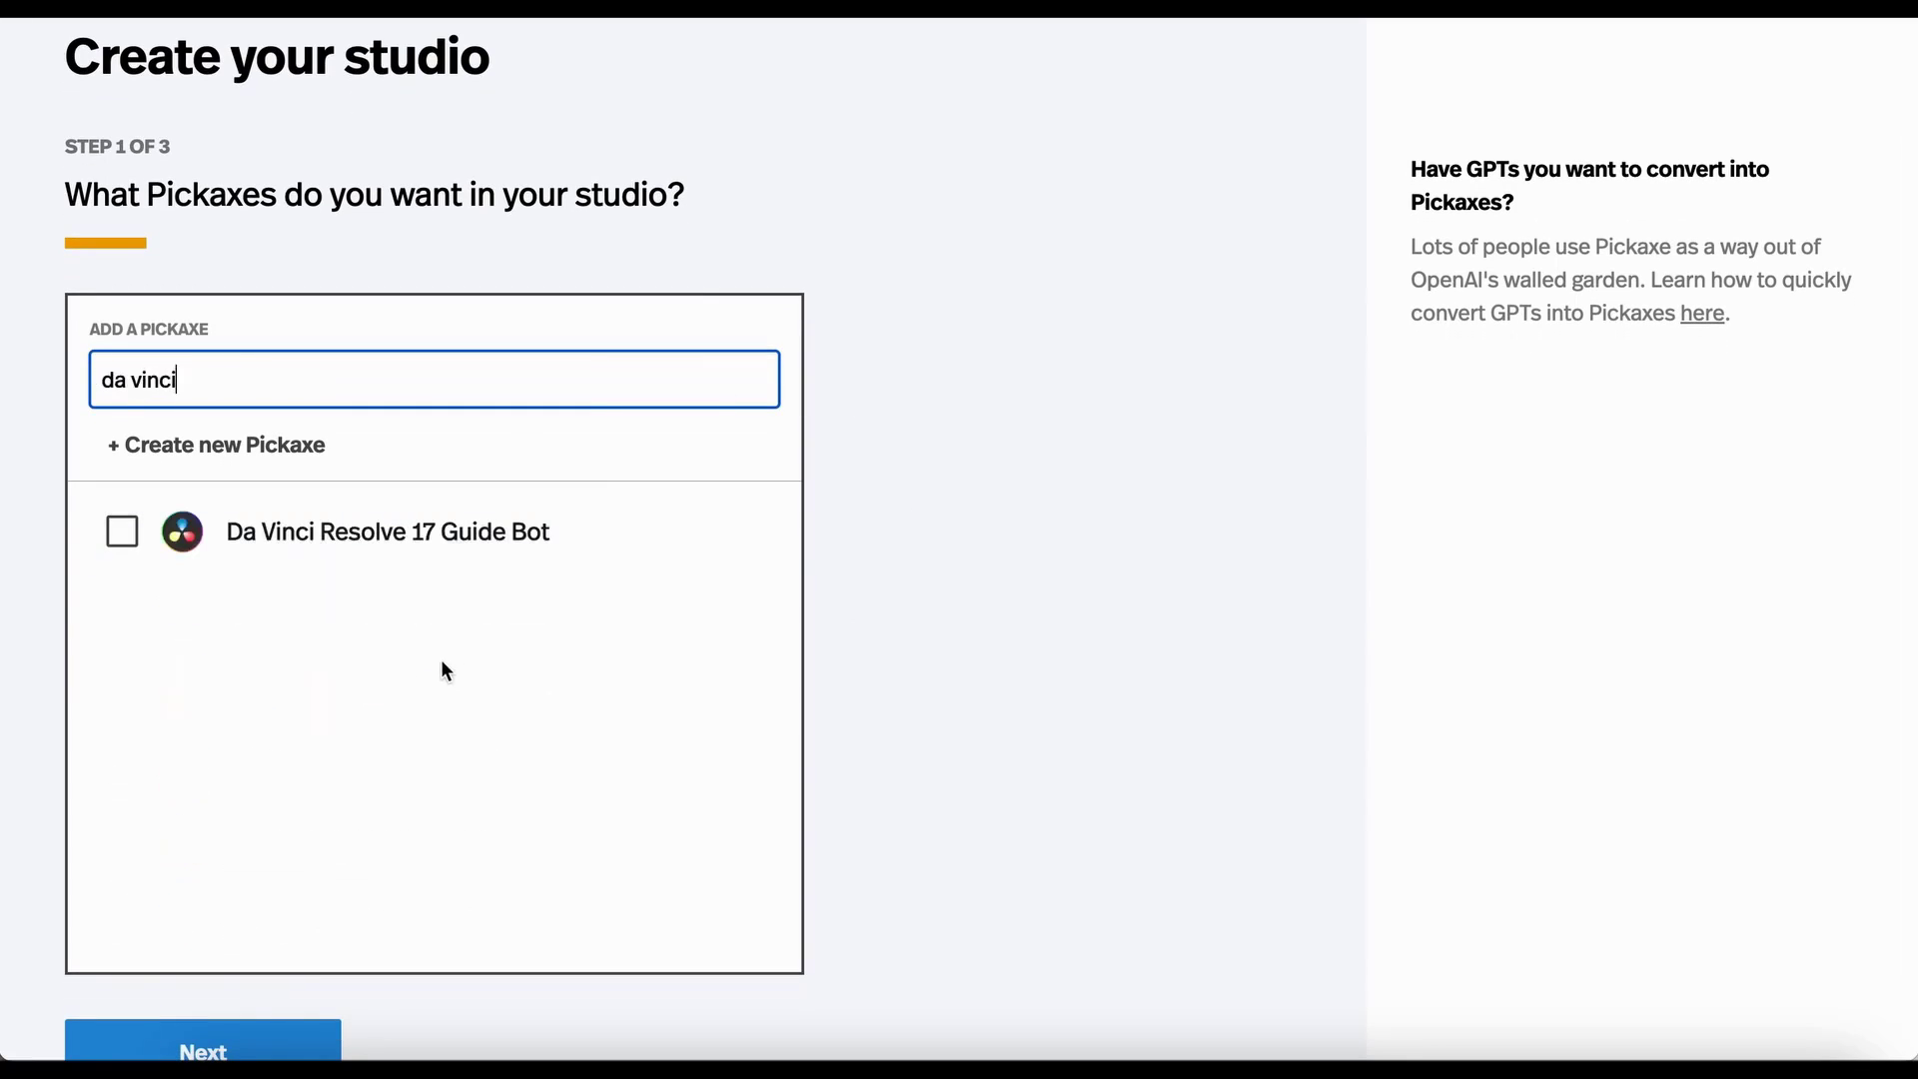
mouse_move(115, 551)
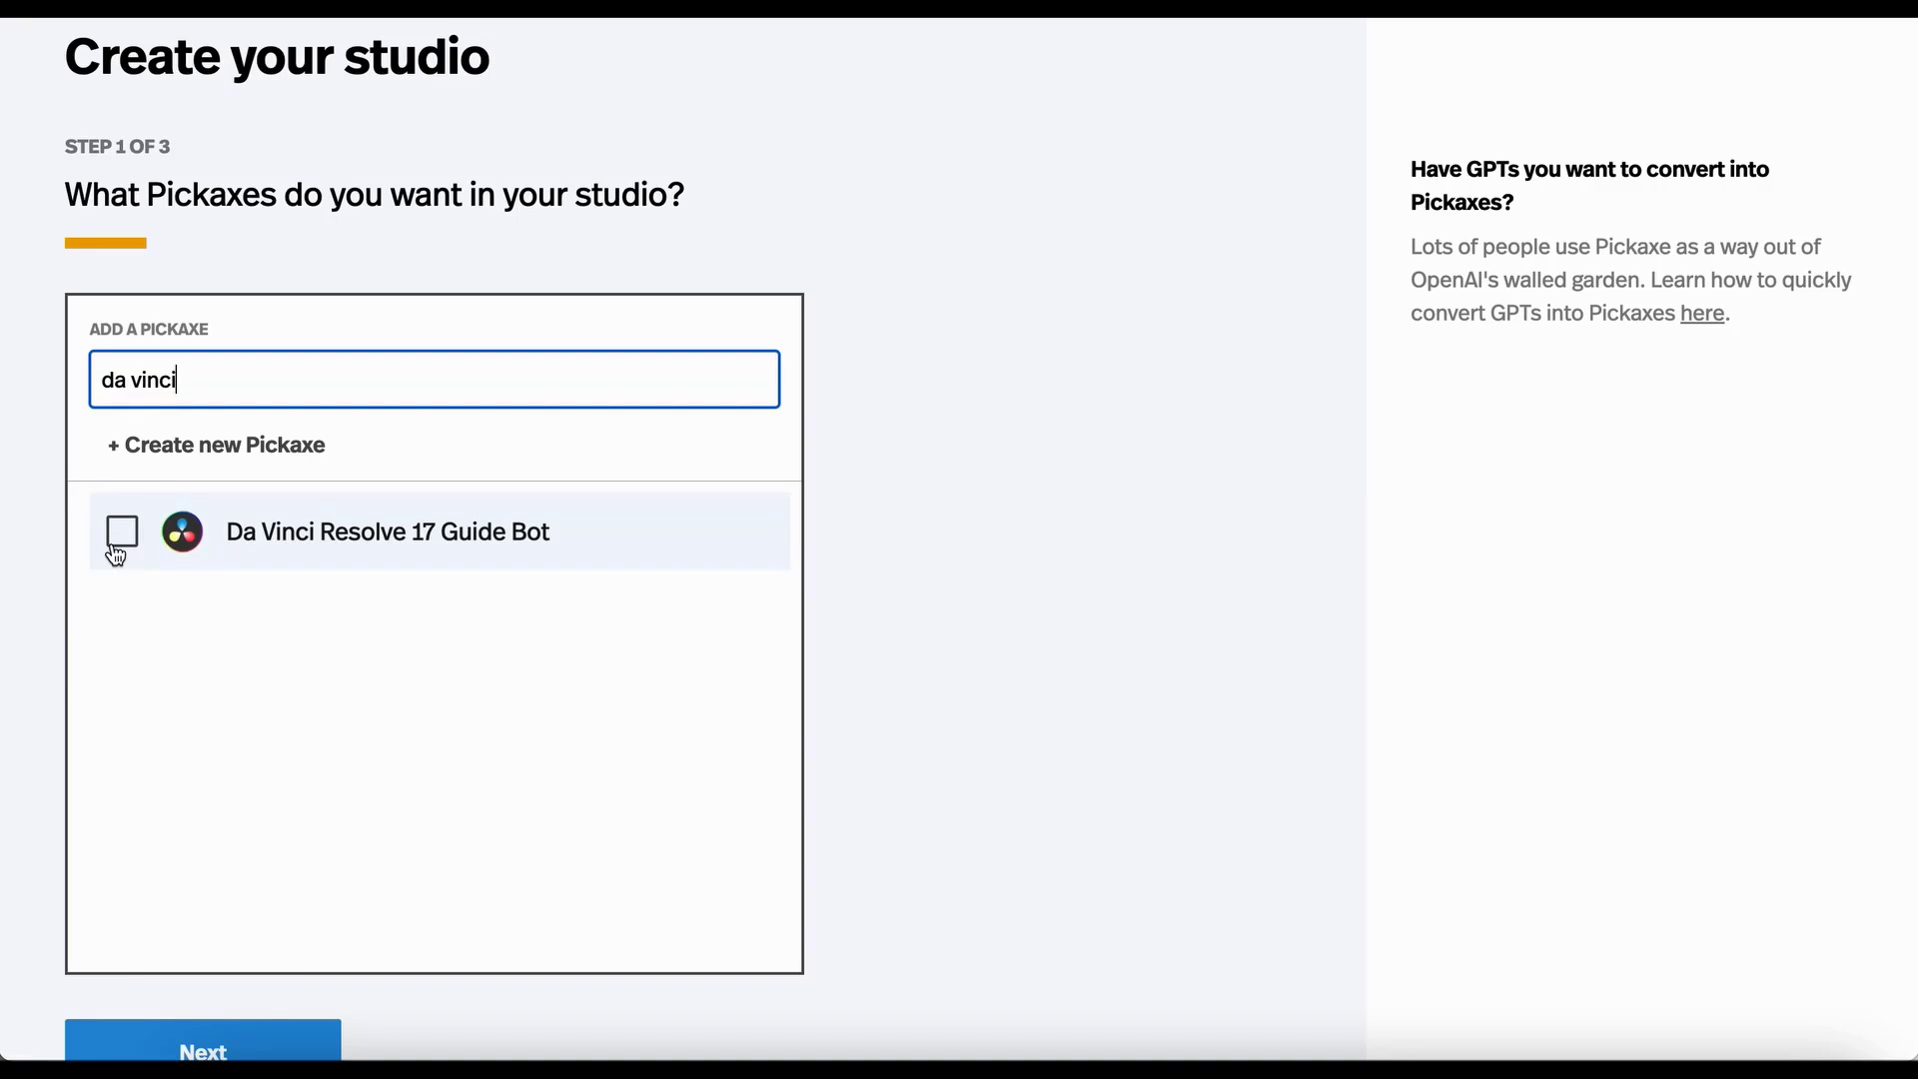
left_click(120, 530)
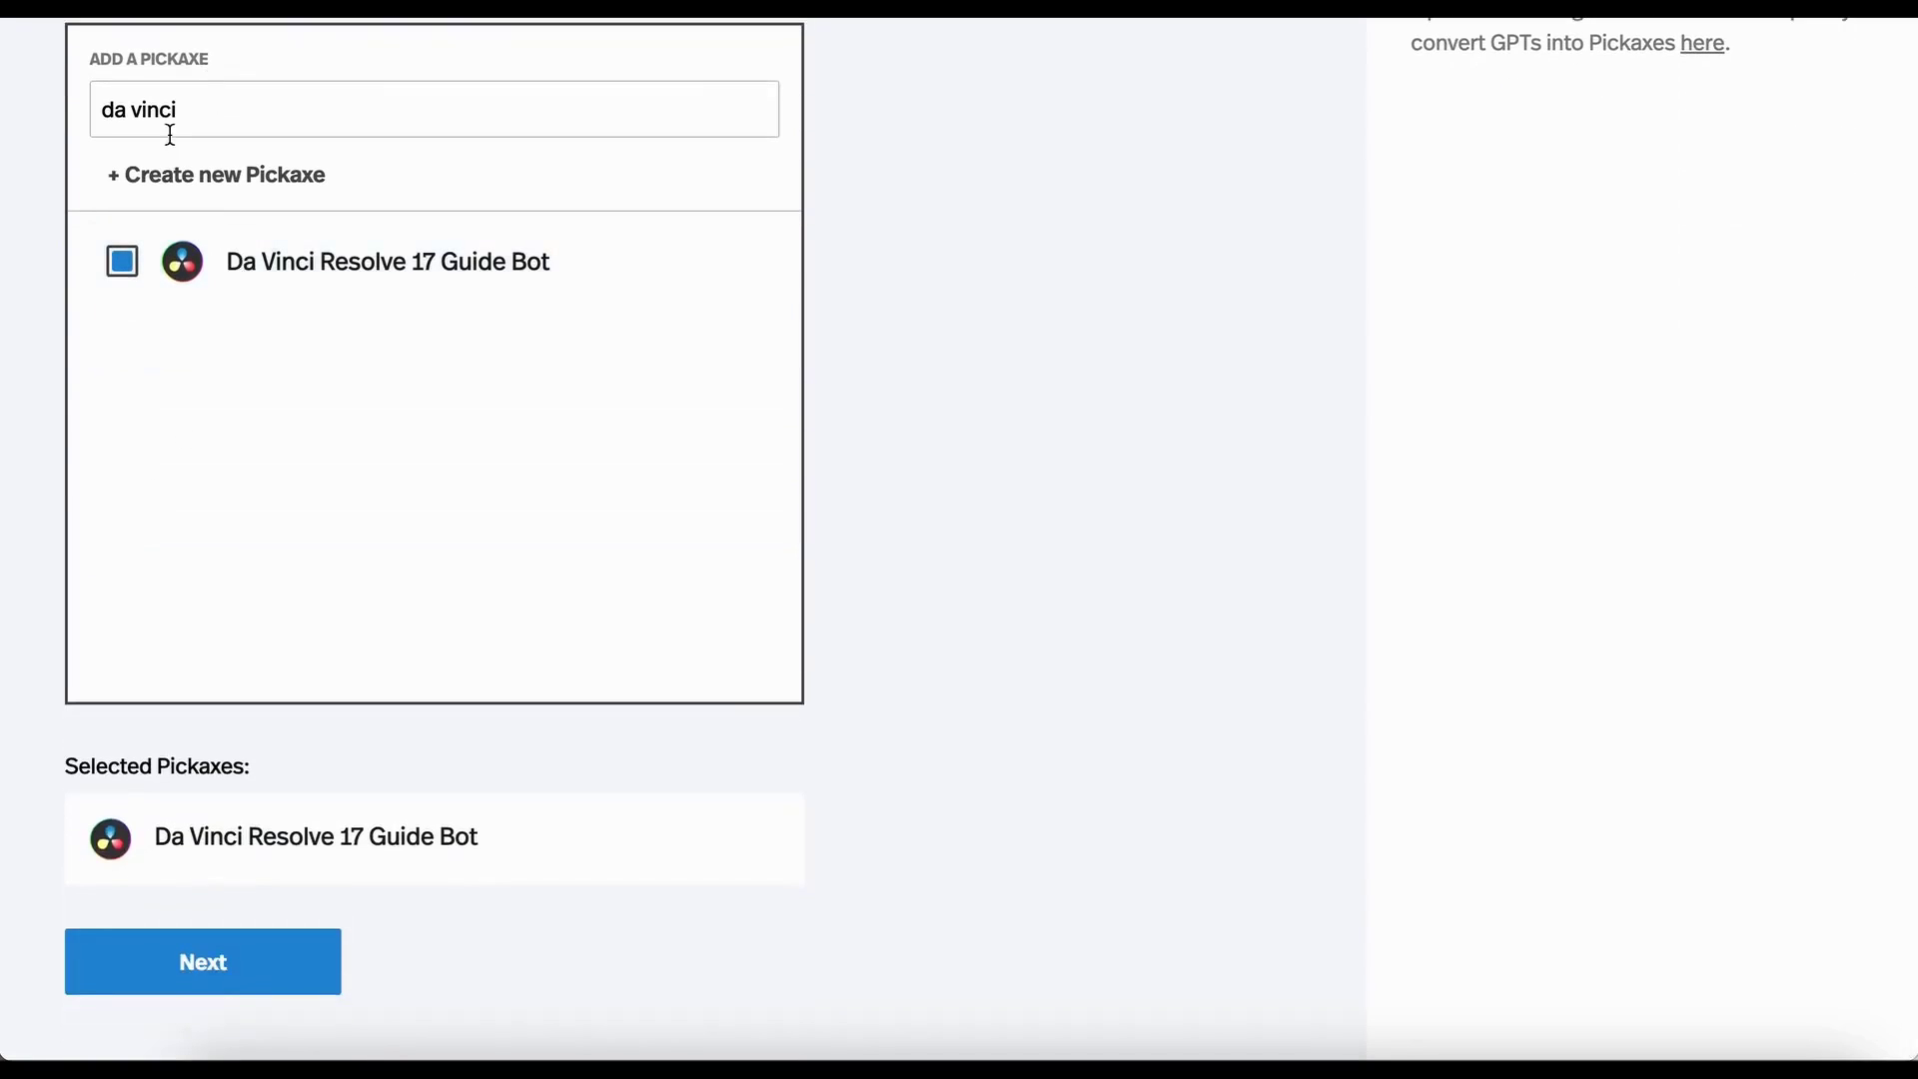
type("adobe")
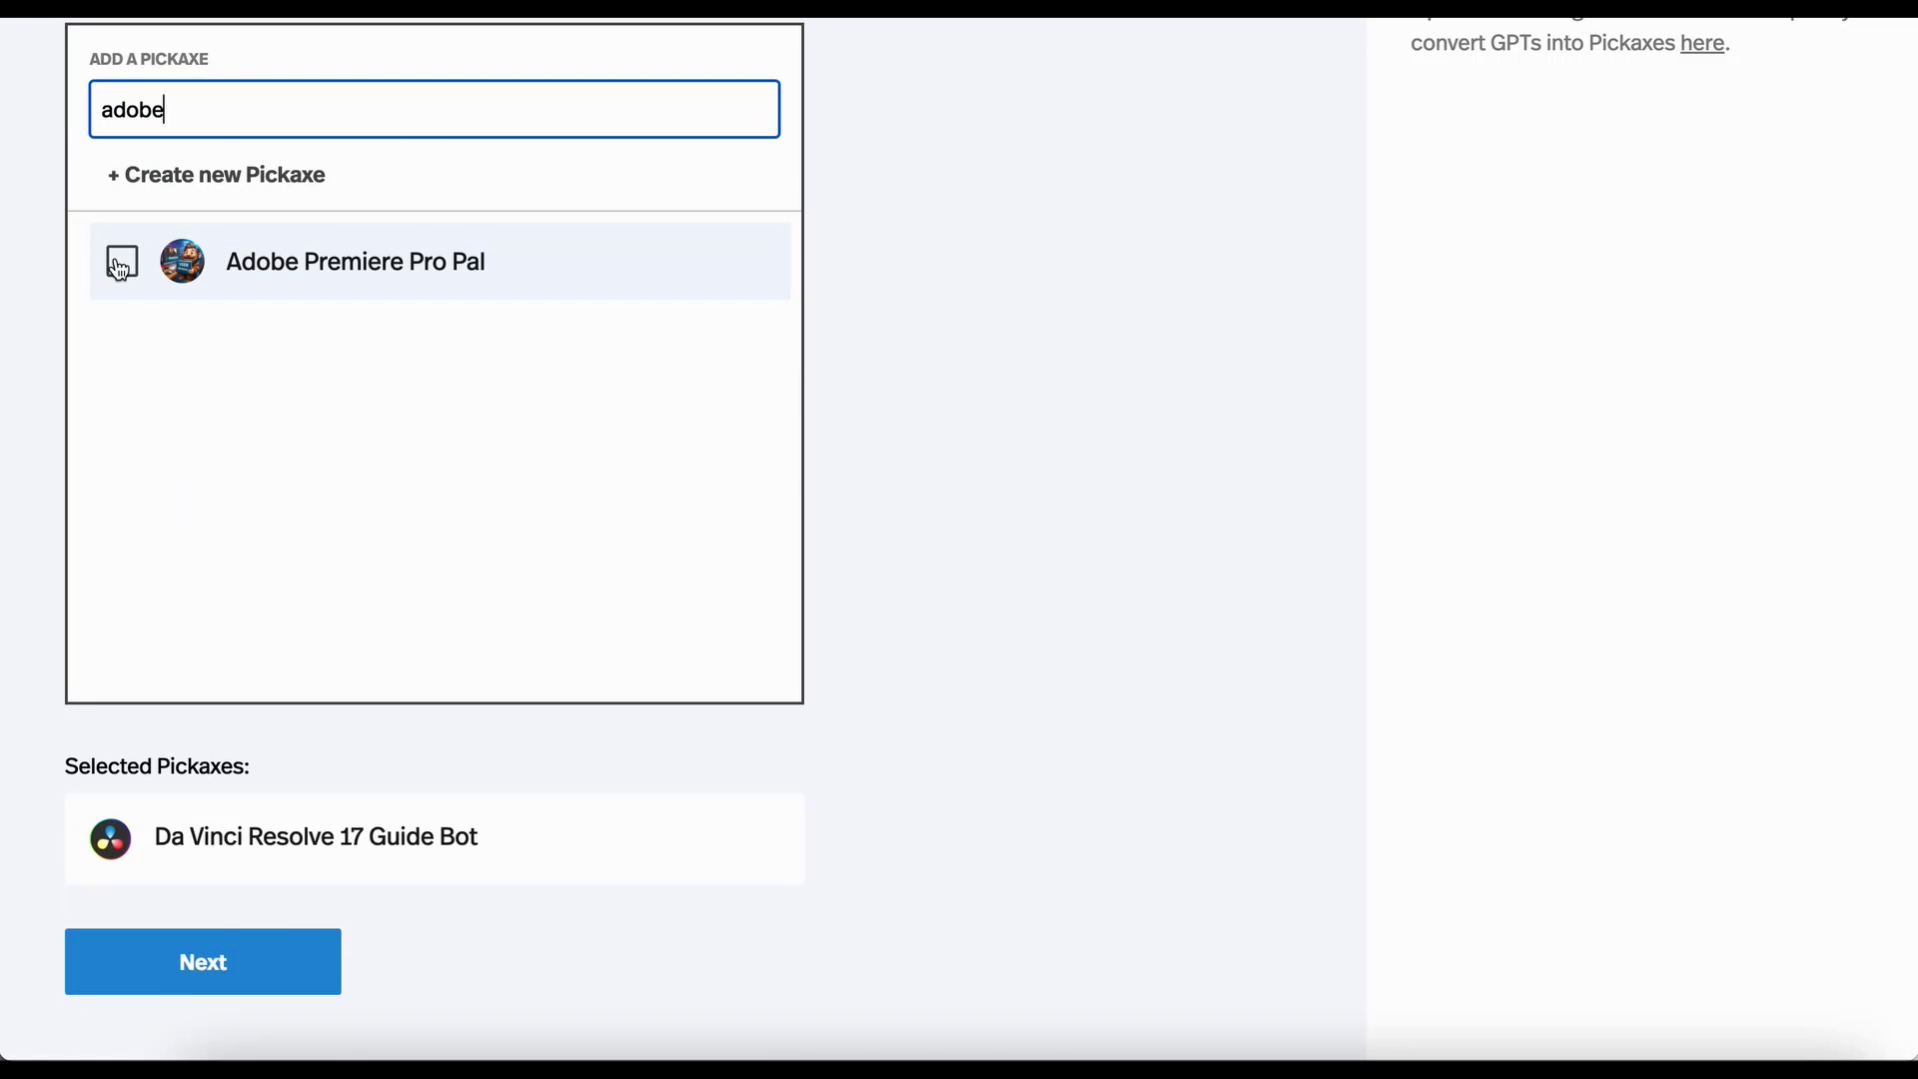
left_click(121, 261)
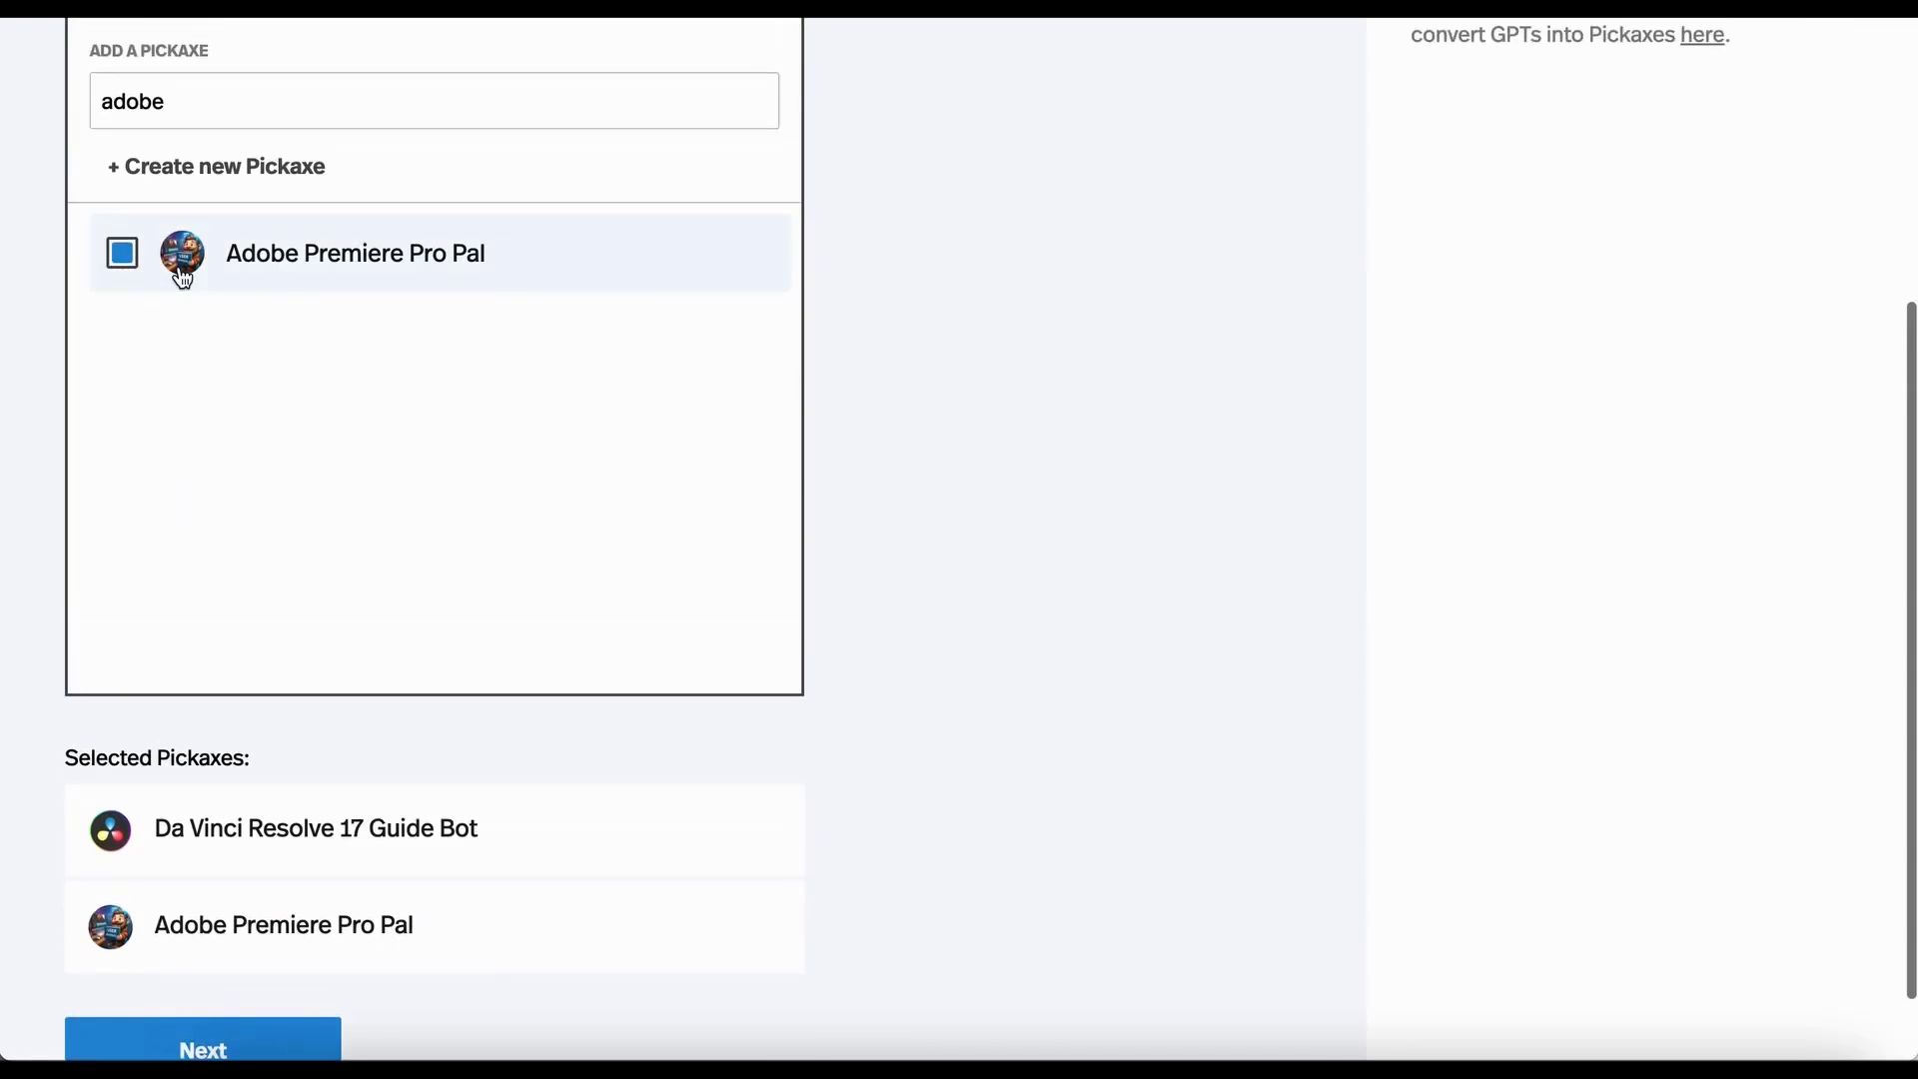
scroll("down", 3)
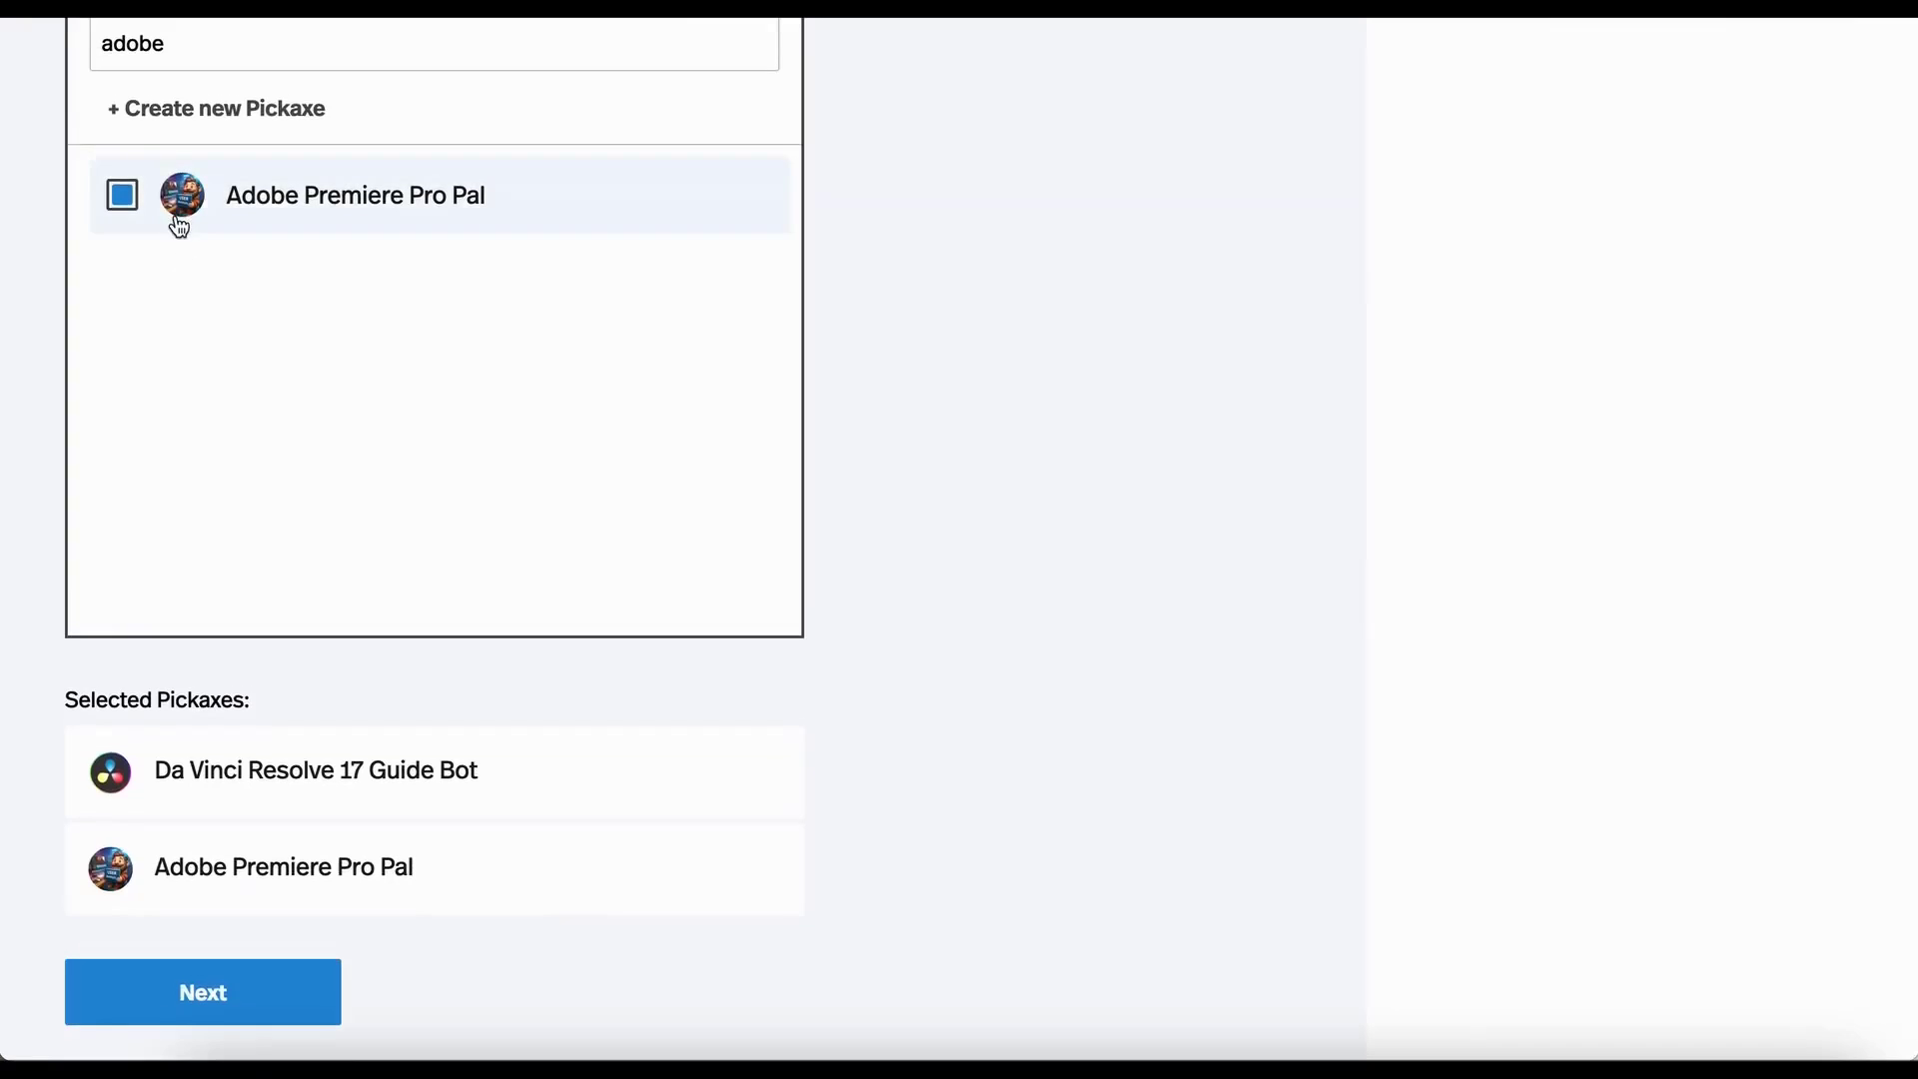
mouse_move(220, 322)
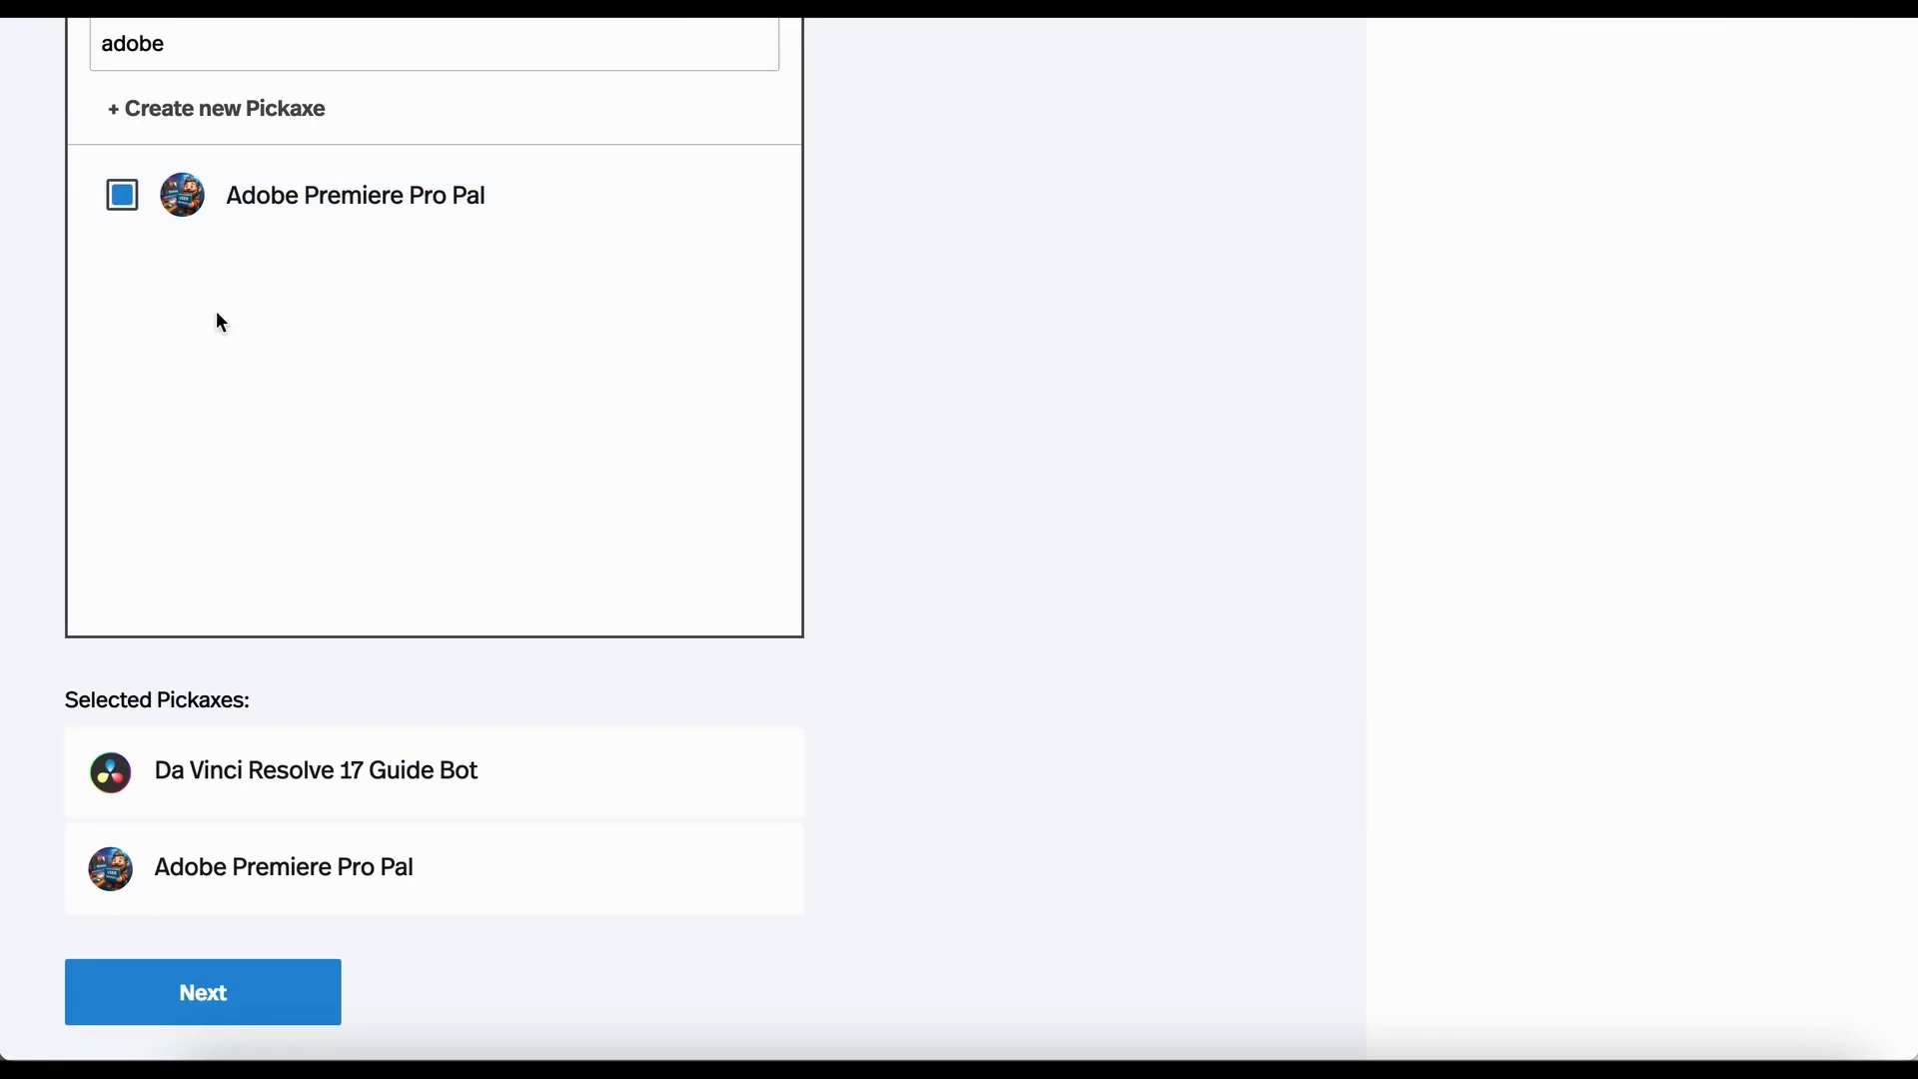
scroll("up", 3)
type("script")
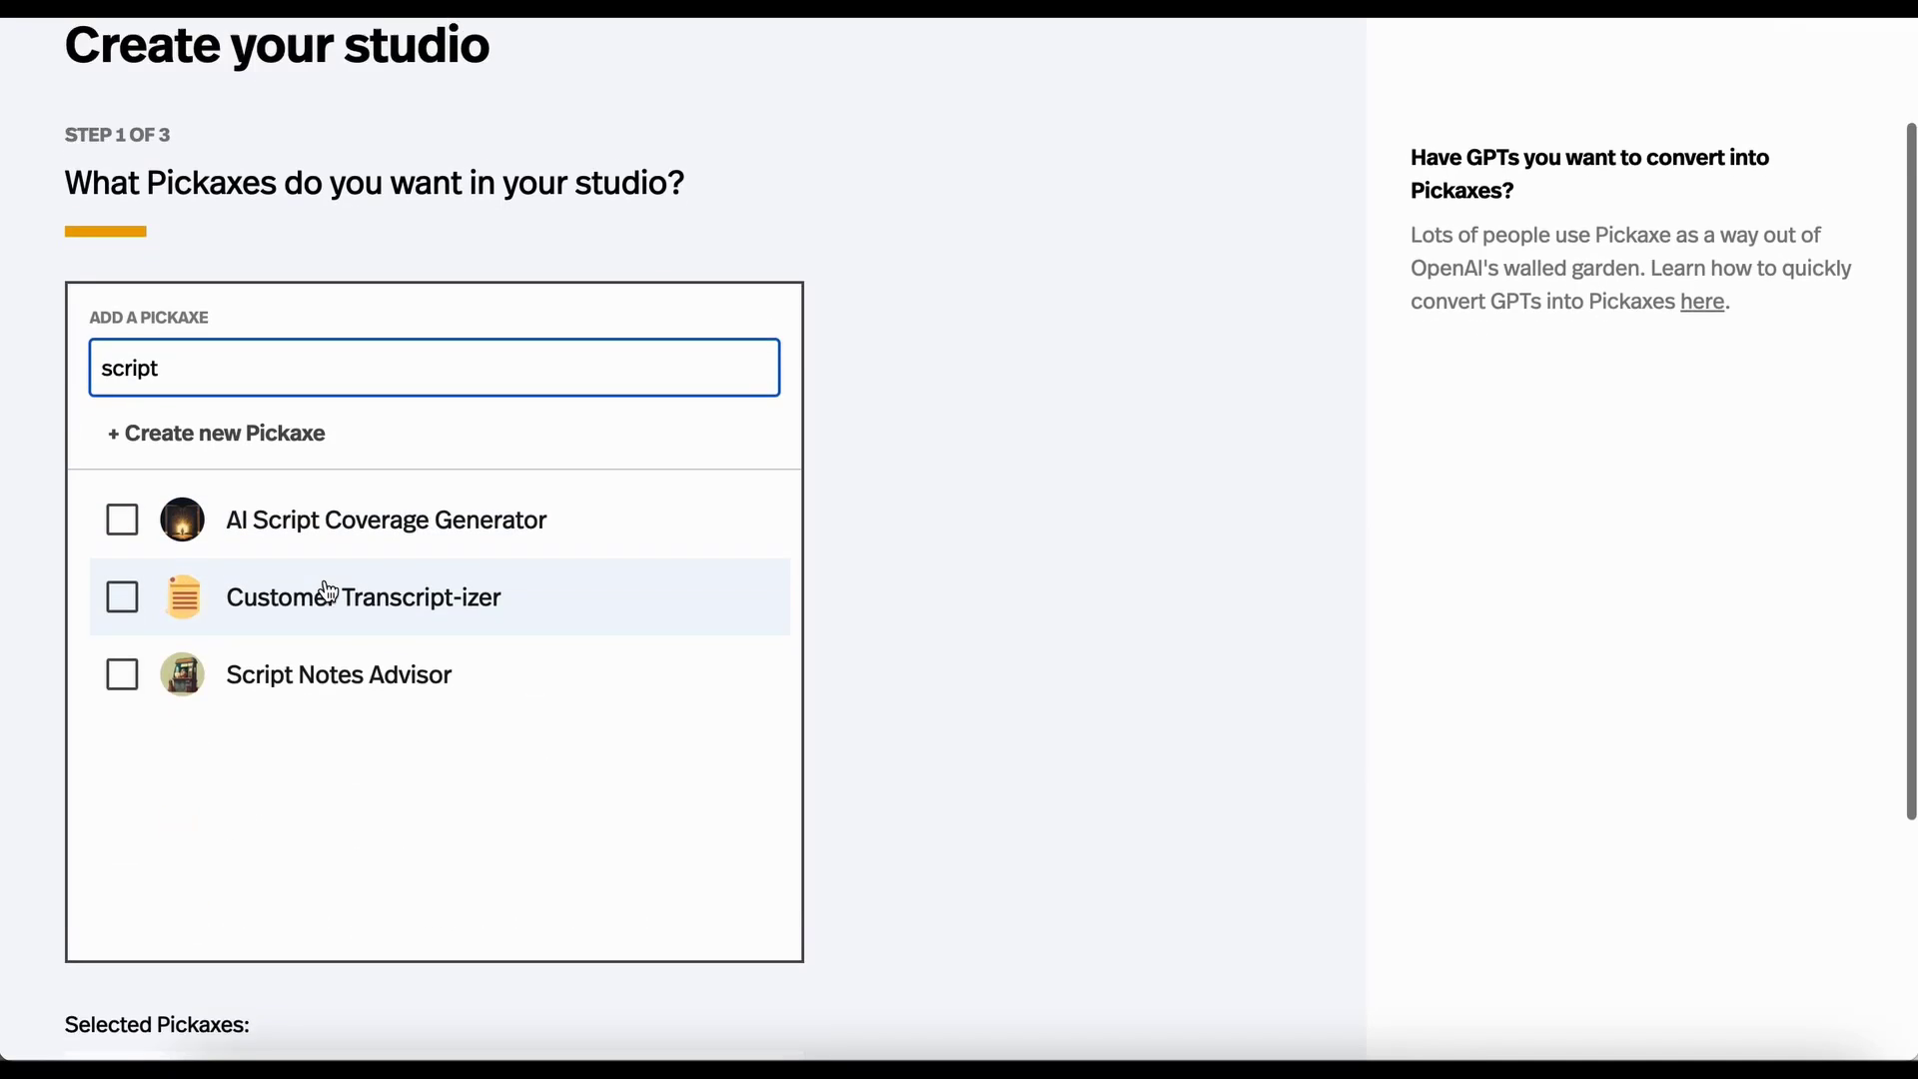
left_click(121, 674)
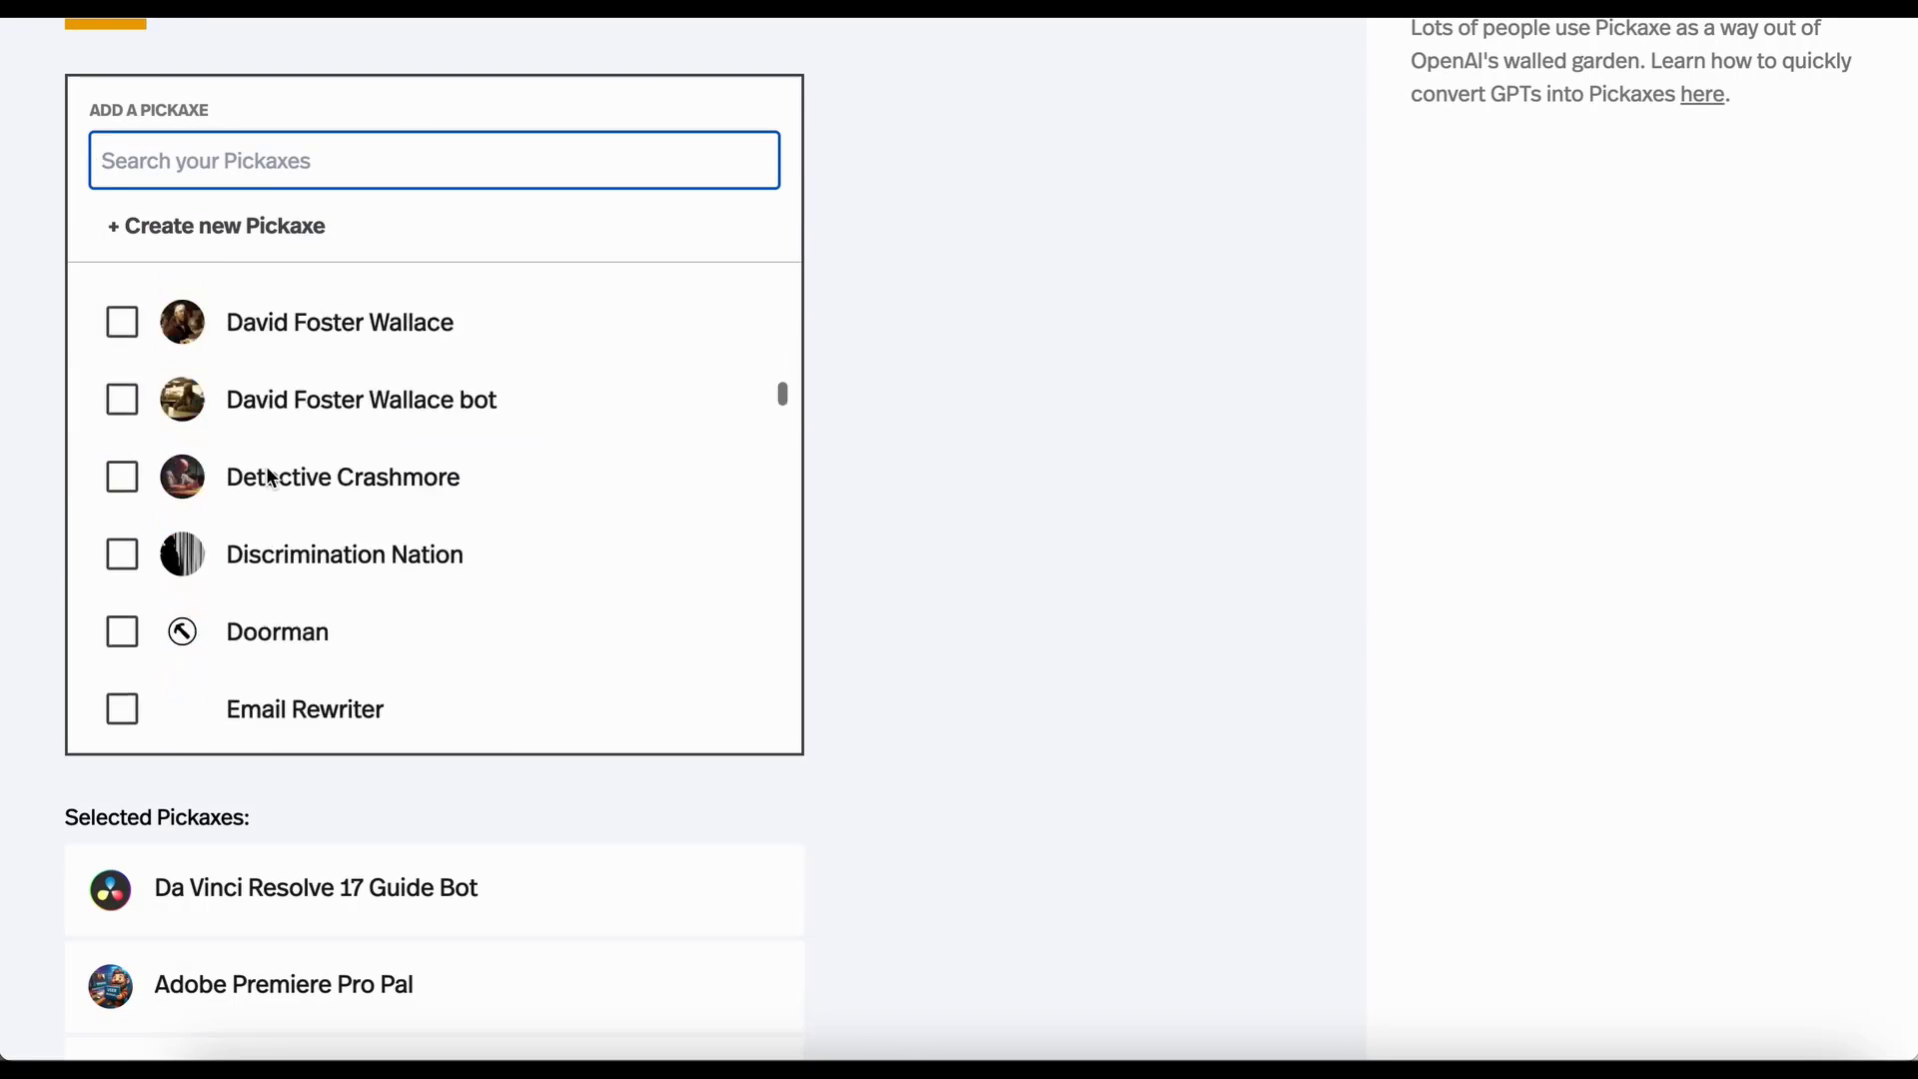
scroll("up", 3)
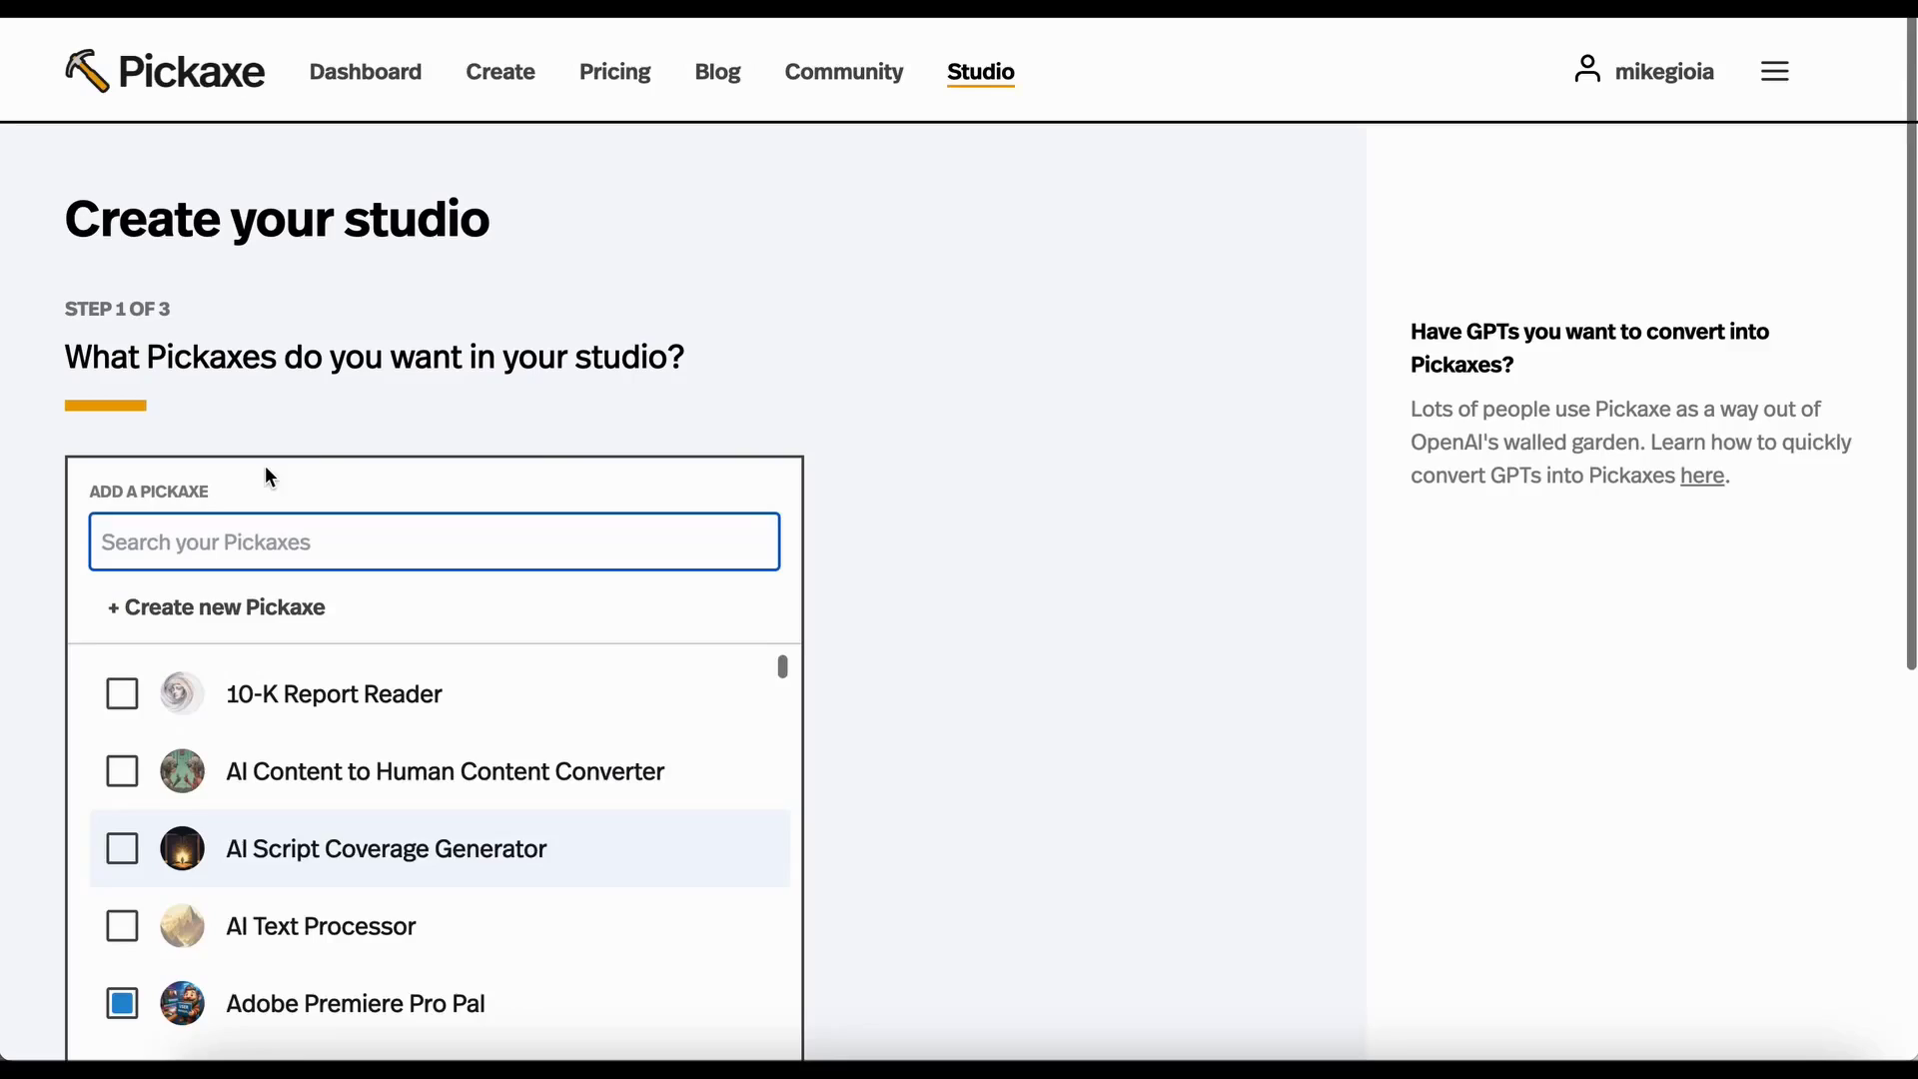
scroll("down", 3)
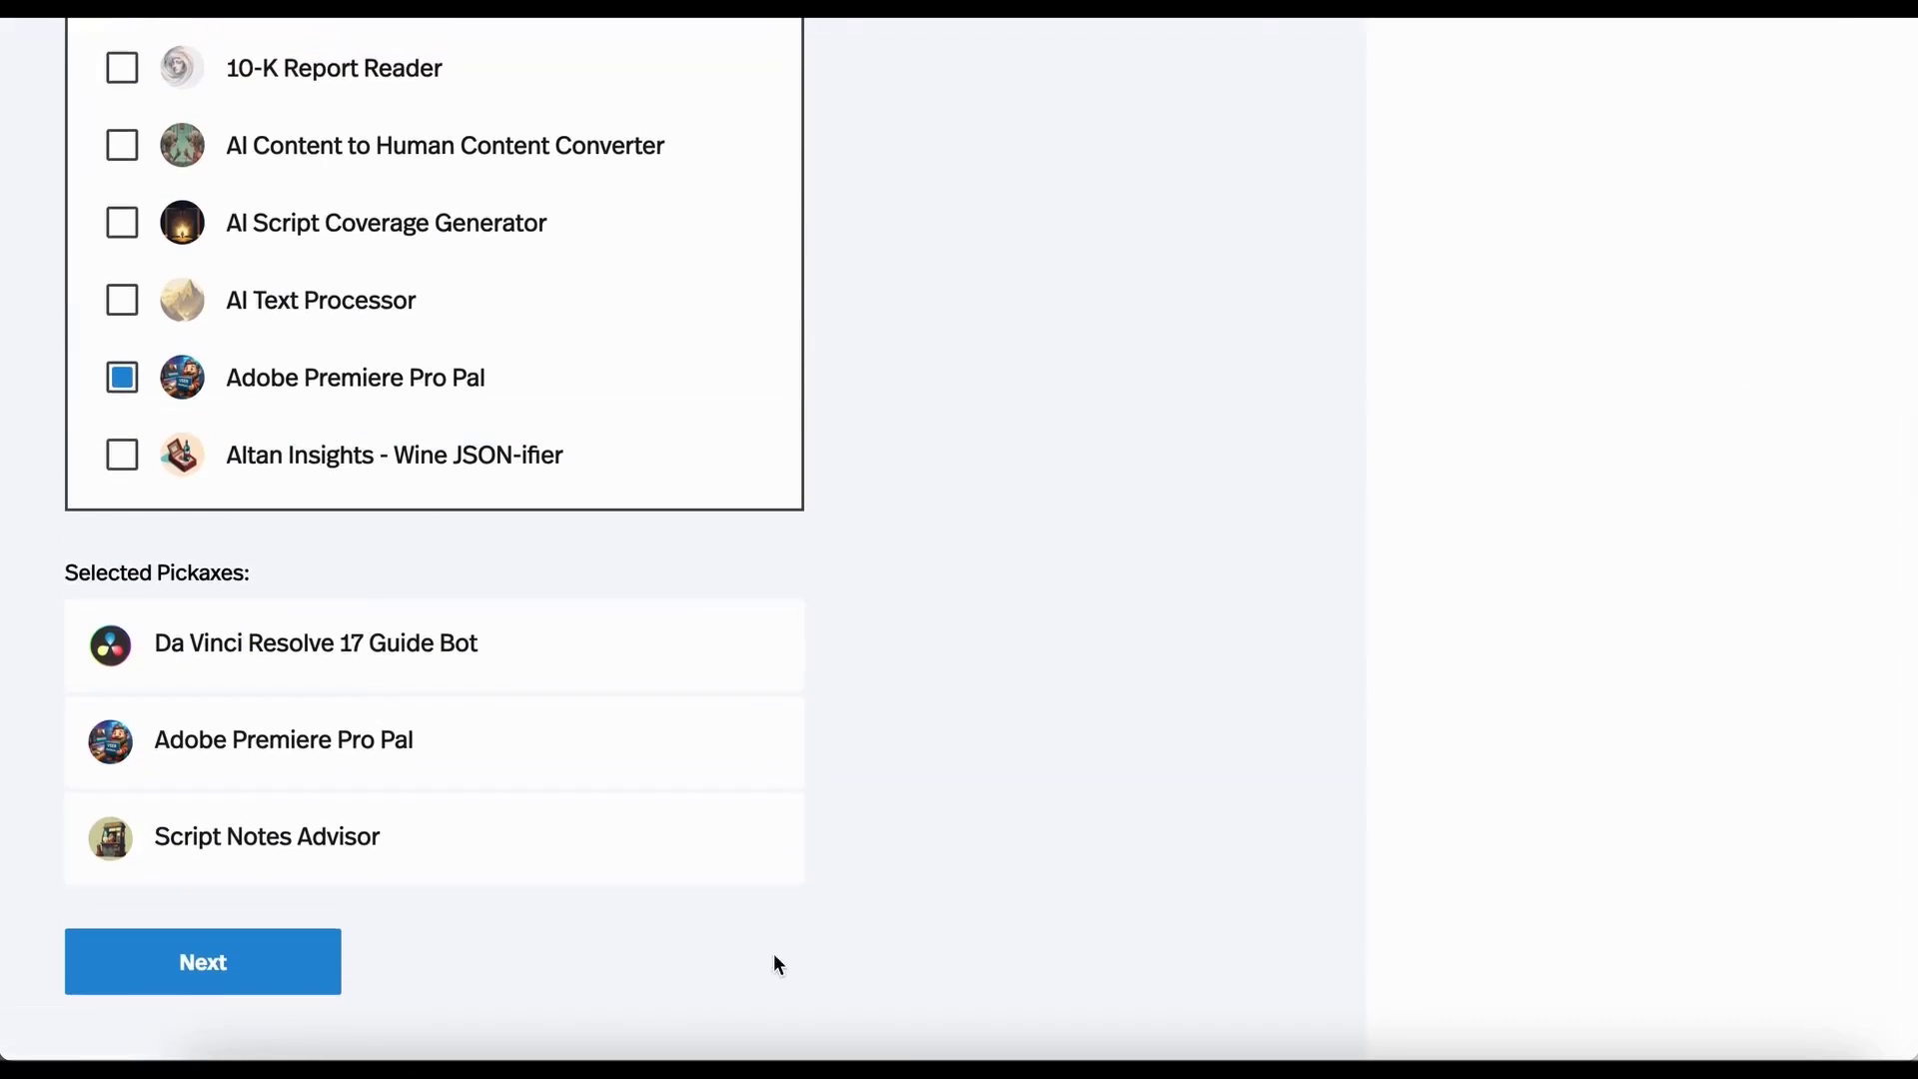
Name the studio 'Magic Video Editing Genie'.
left_click(202, 961)
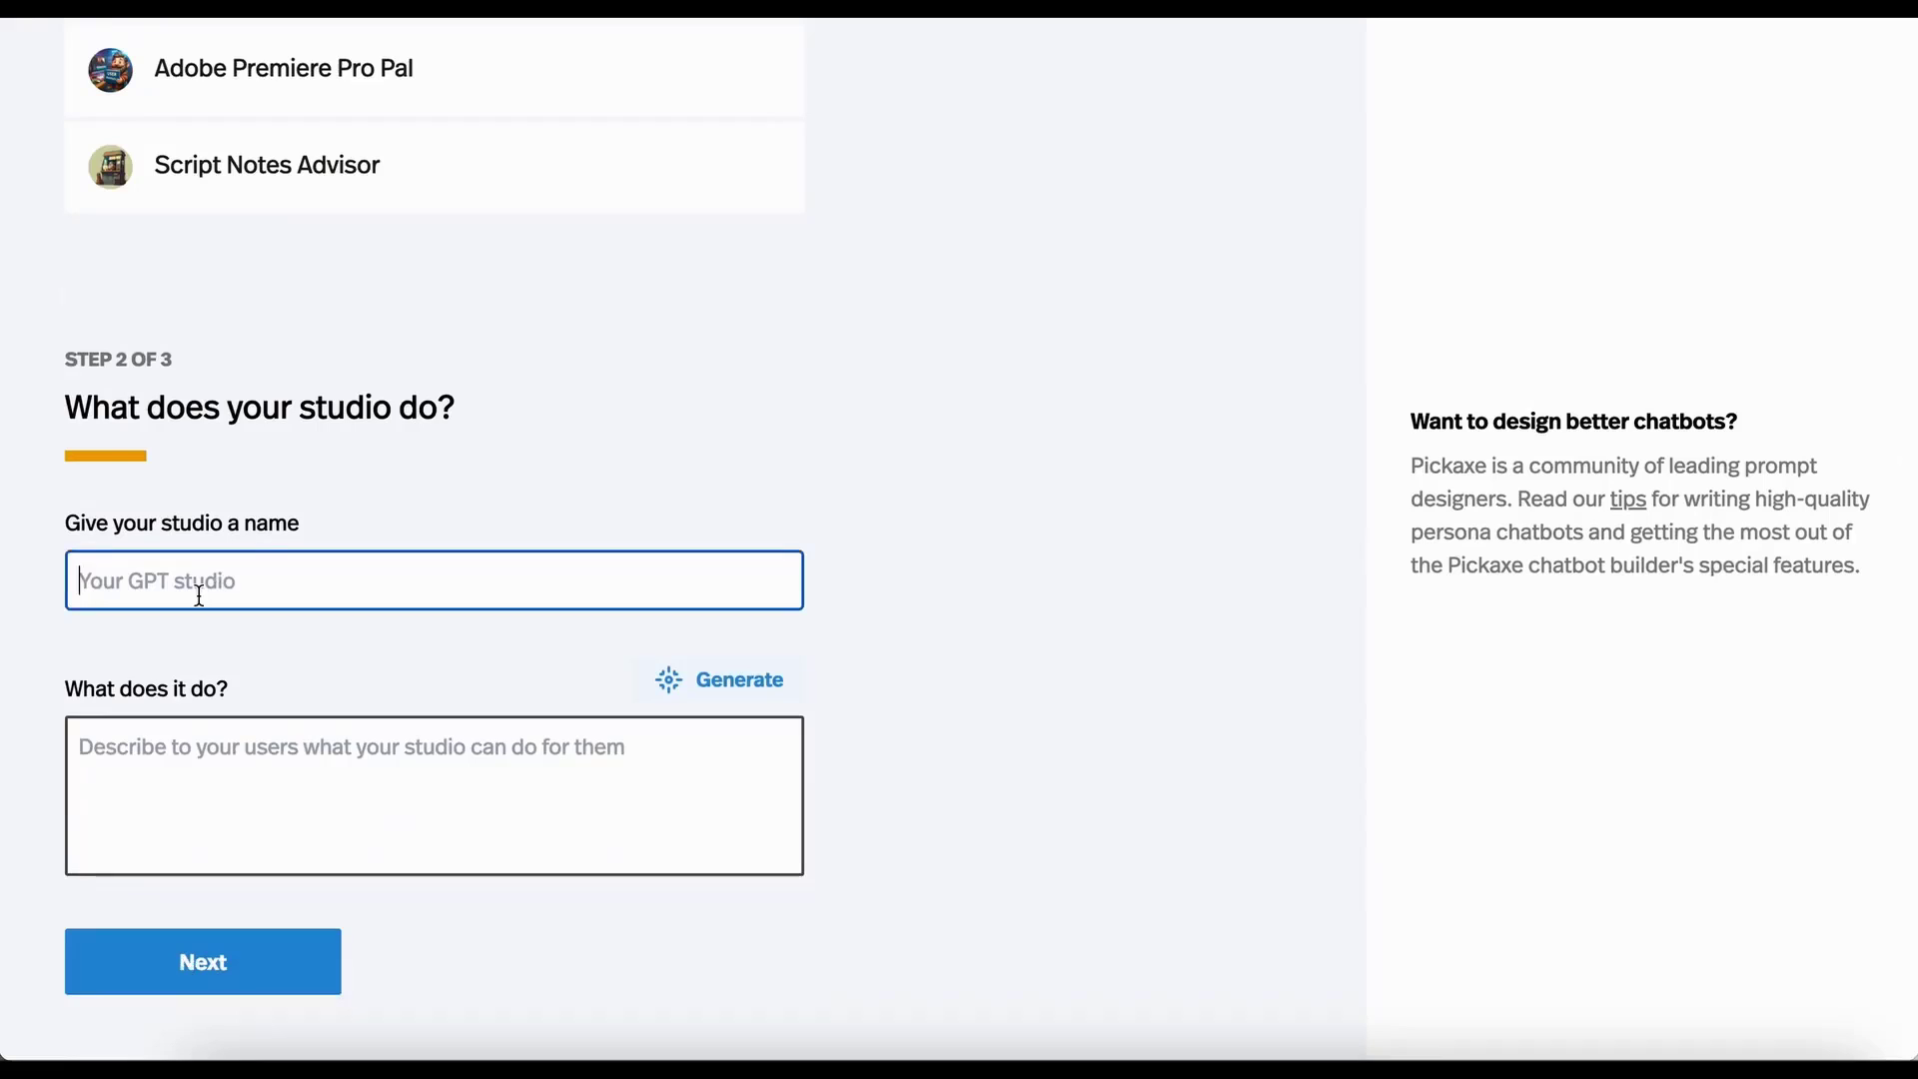
type("Vi")
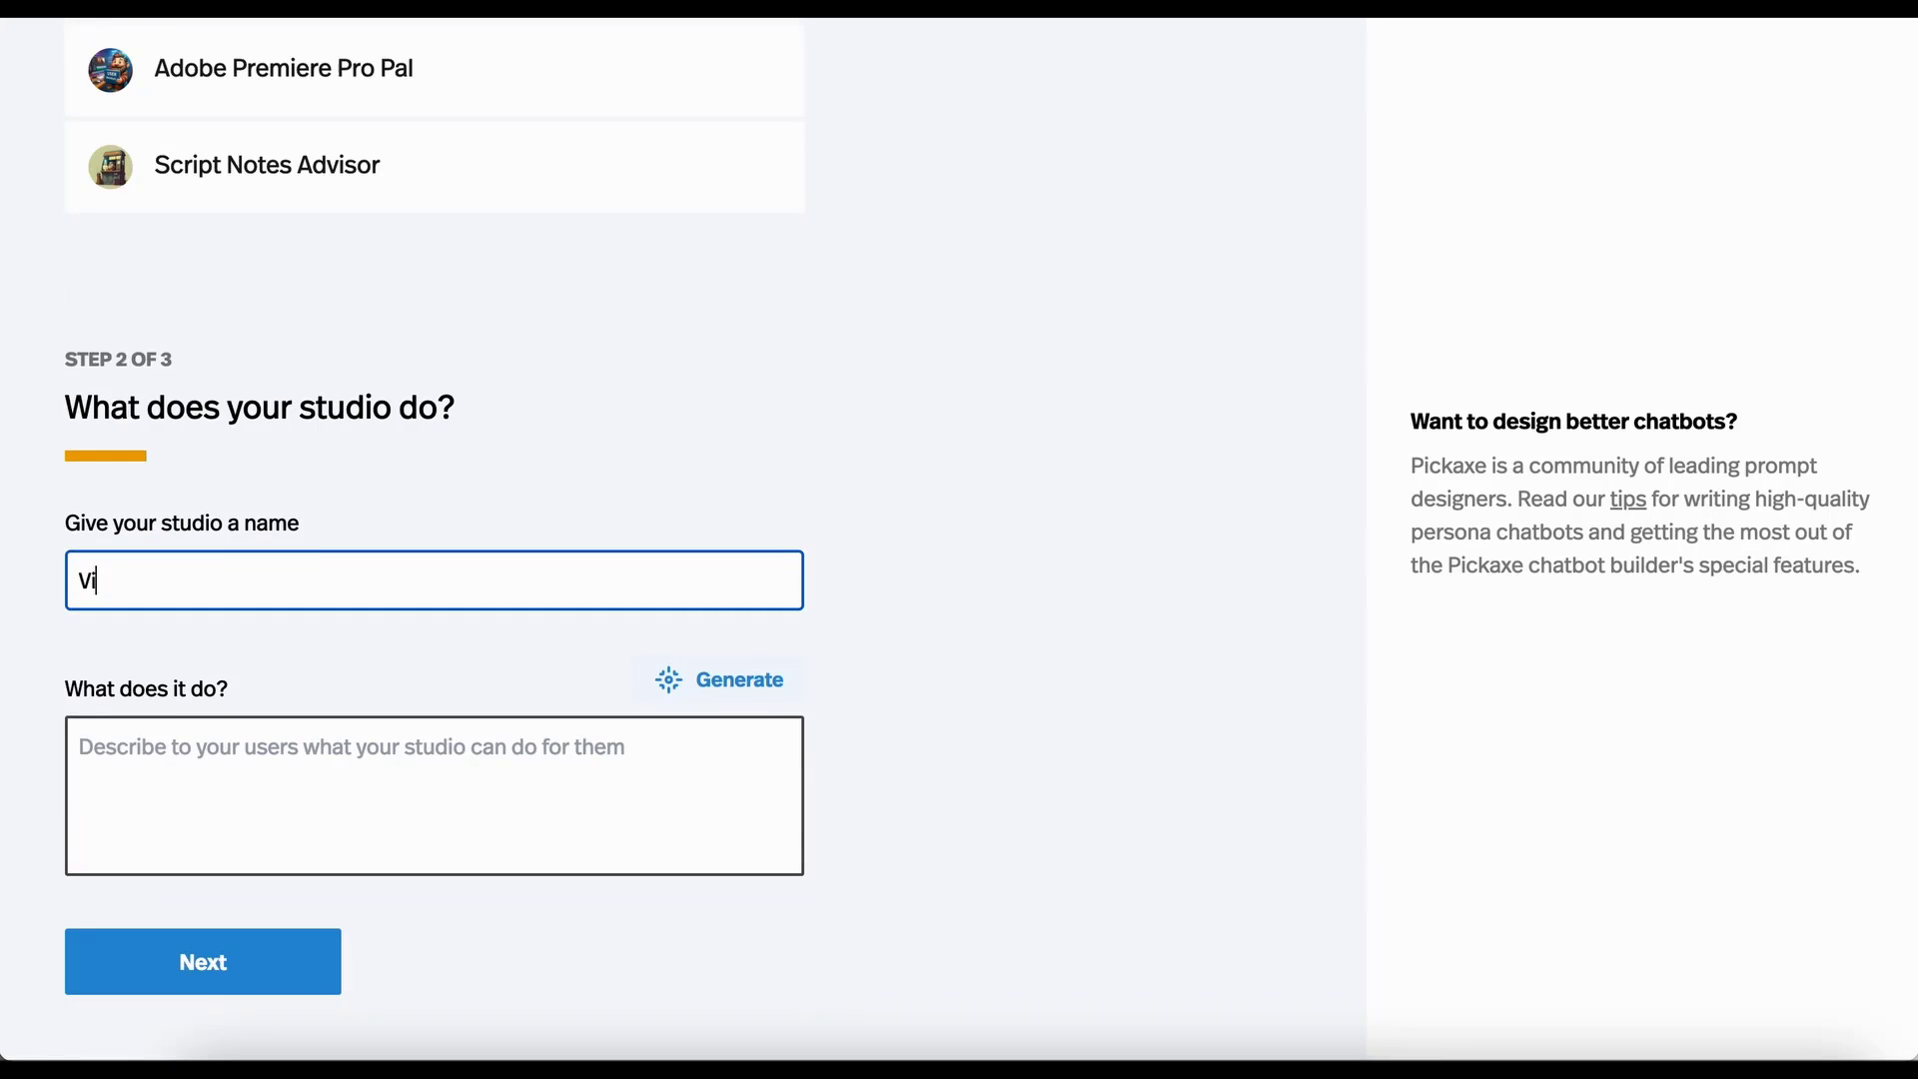
type("Magic")
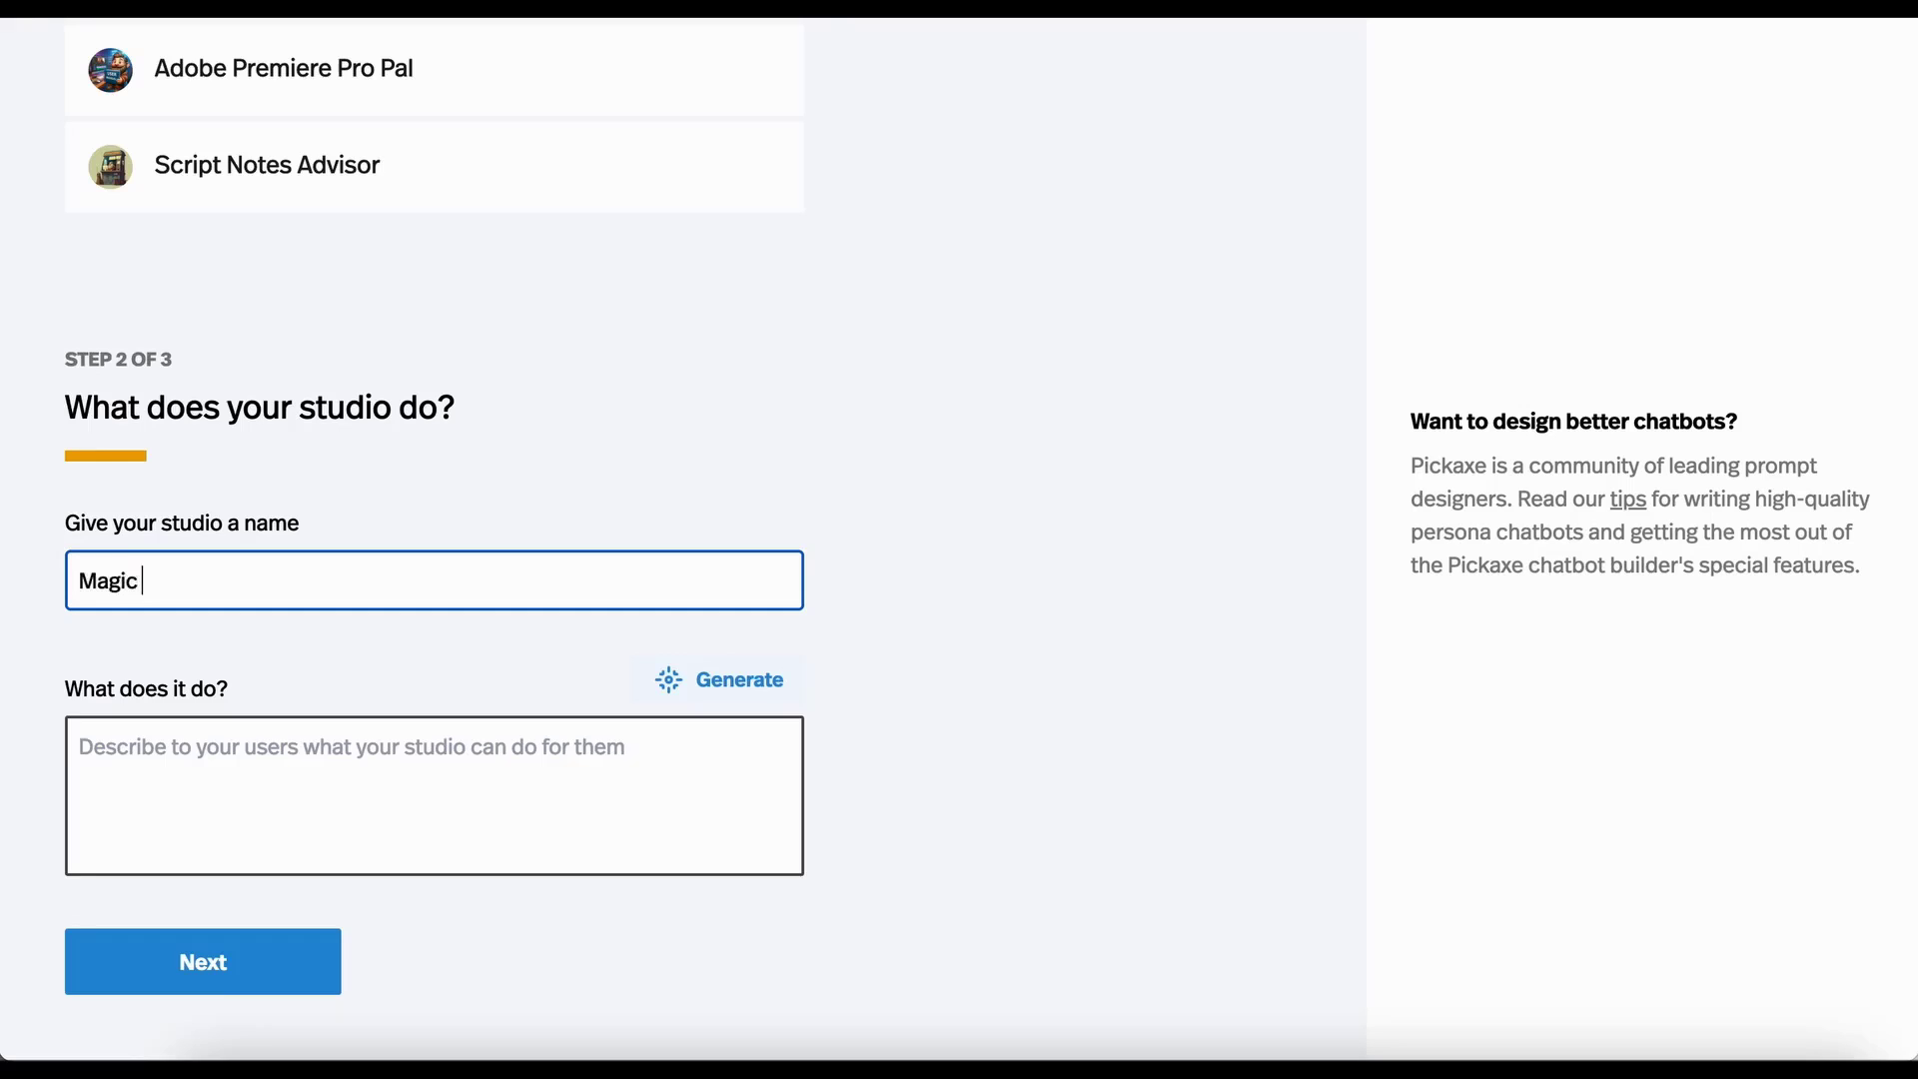
type("Video Editing Genie")
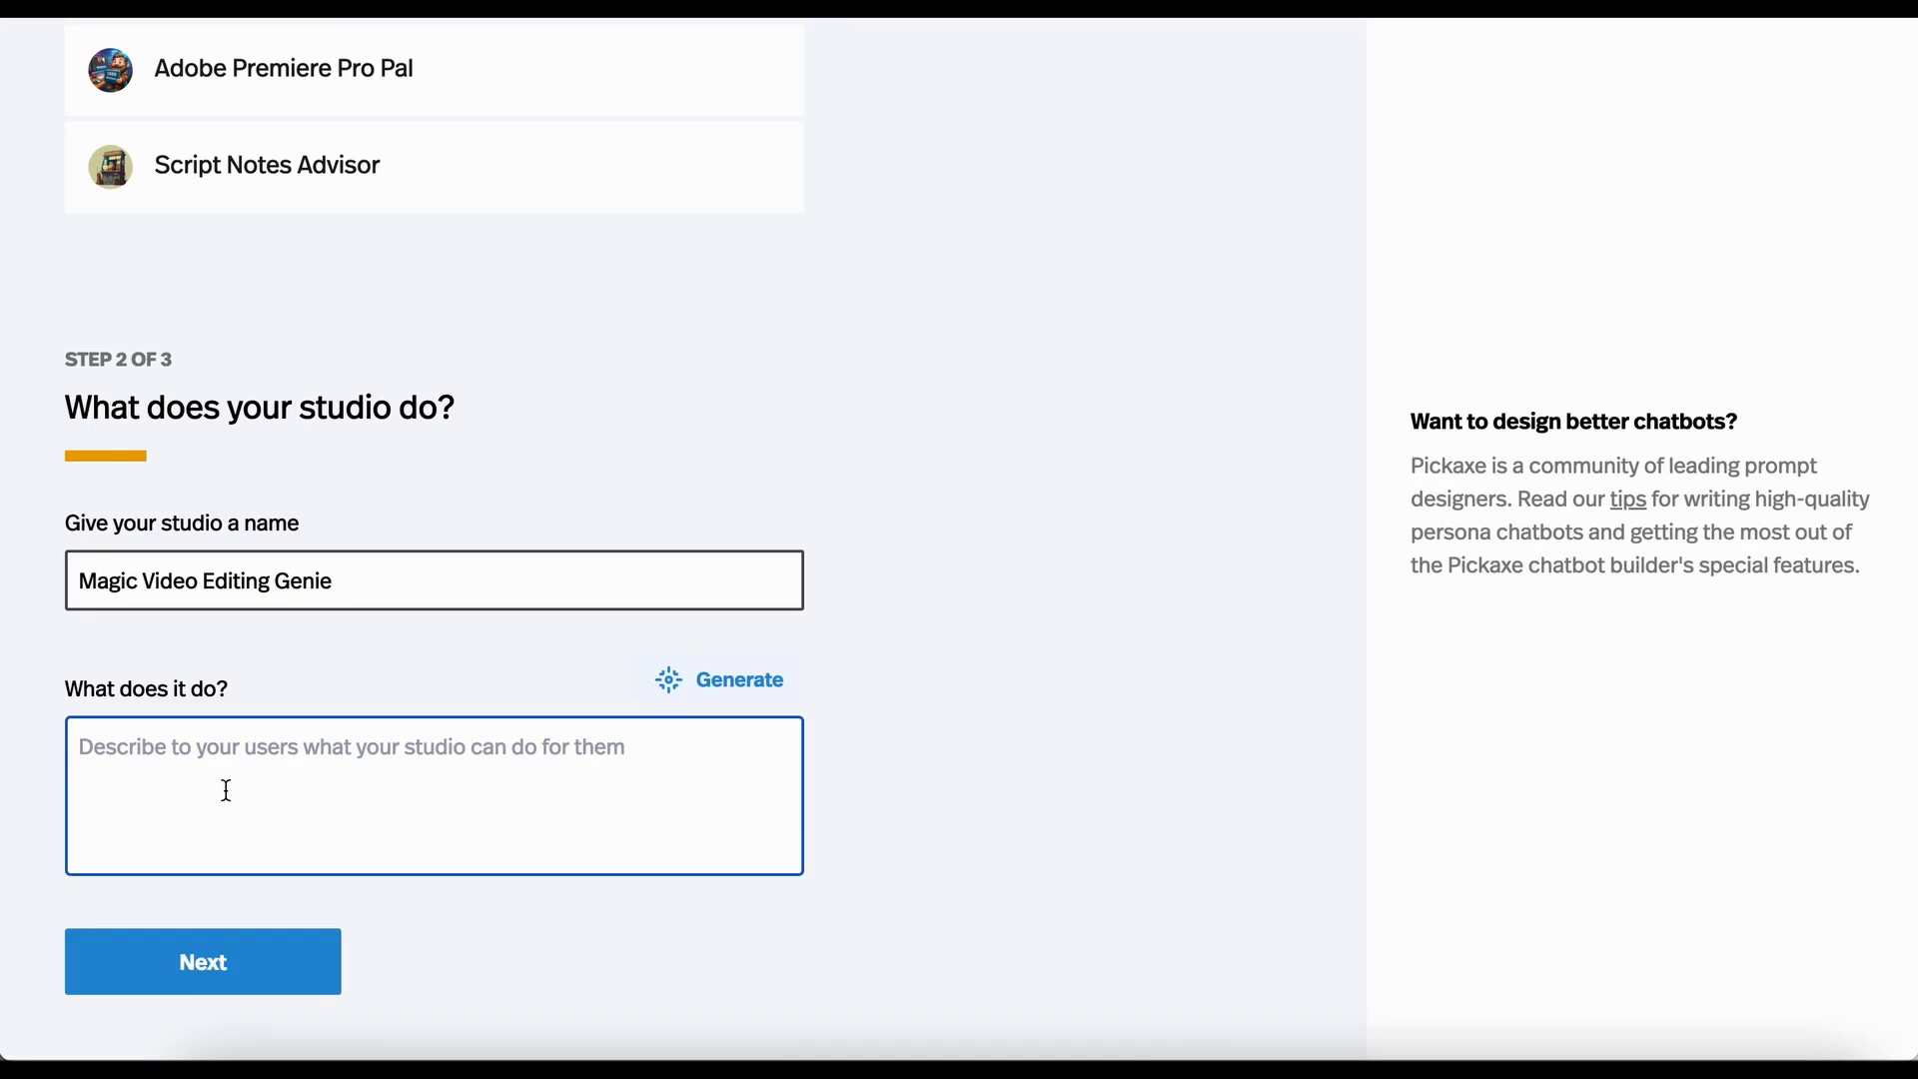
Describe it as 'A suite of tools to help with video editing and video production. Made by Mike!'.
type("A suite of tools to")
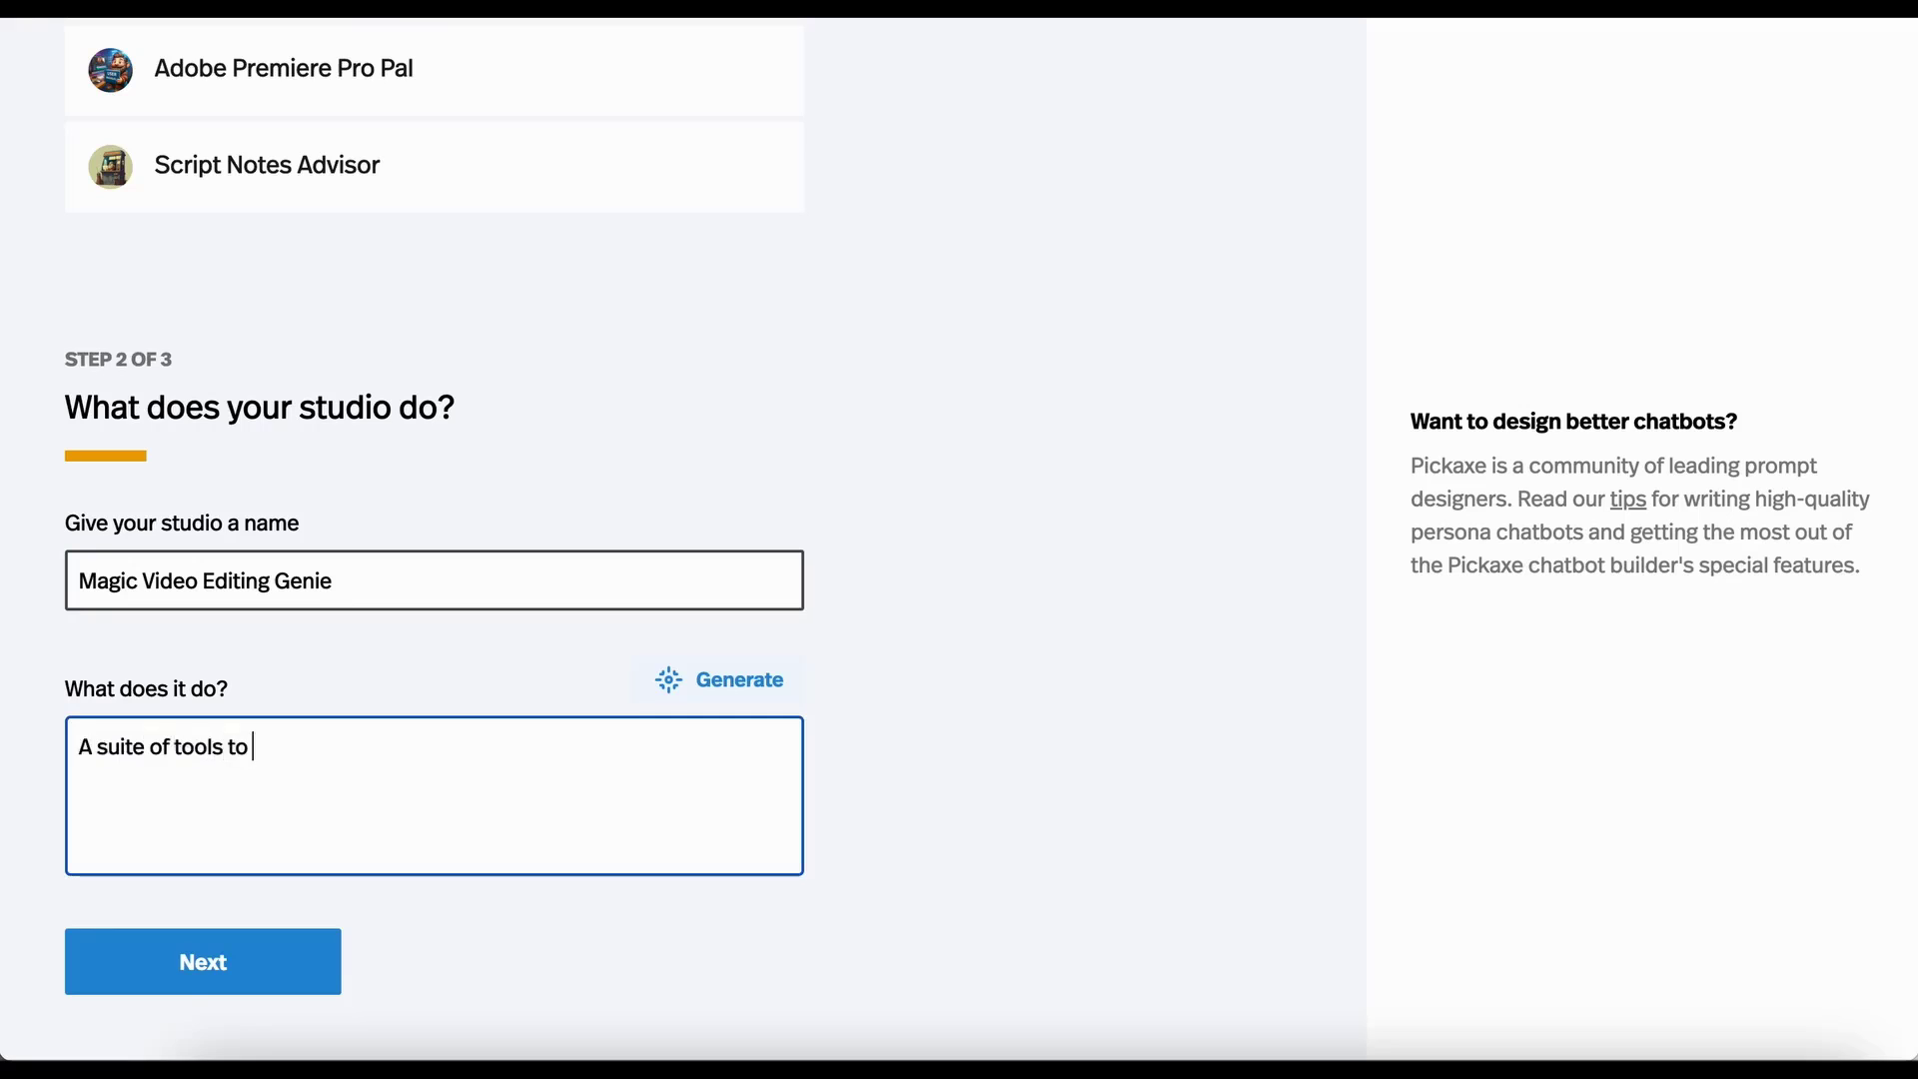
type("help with video editing a")
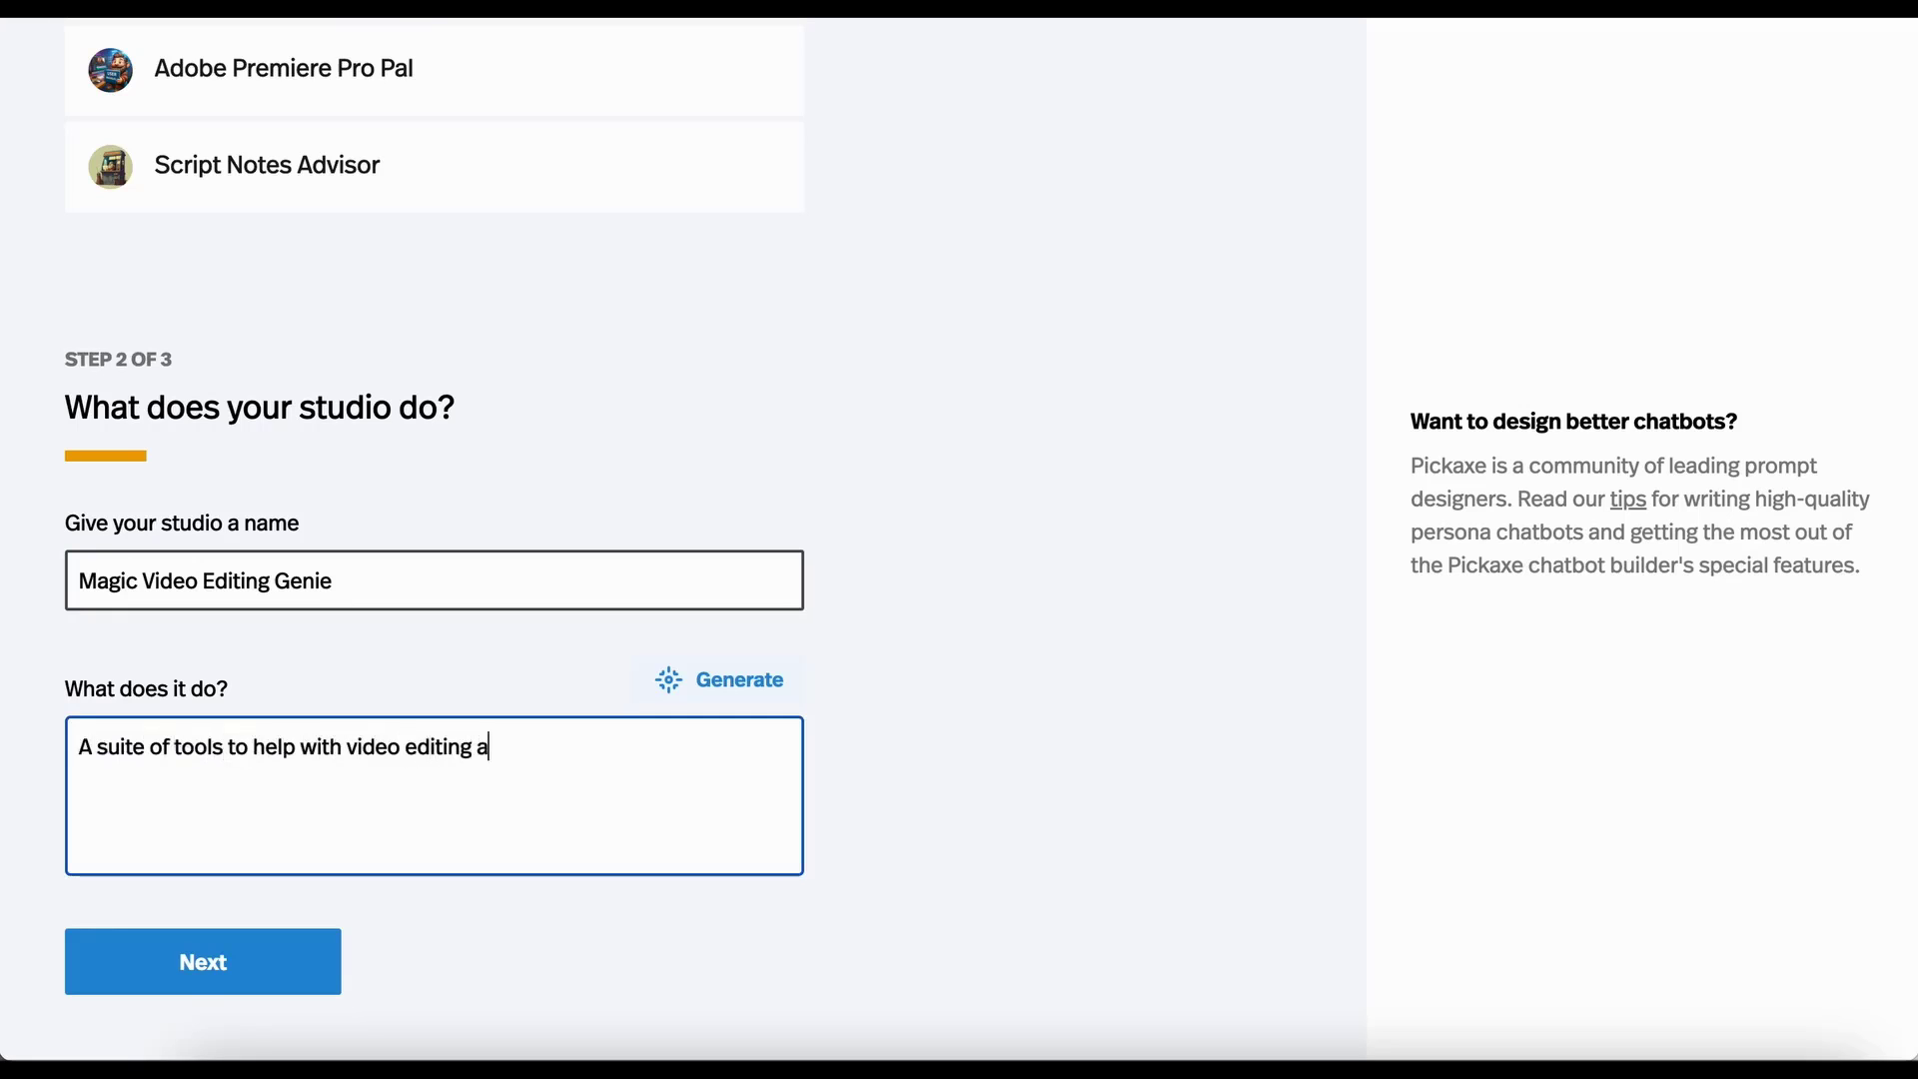
type("nd video production.")
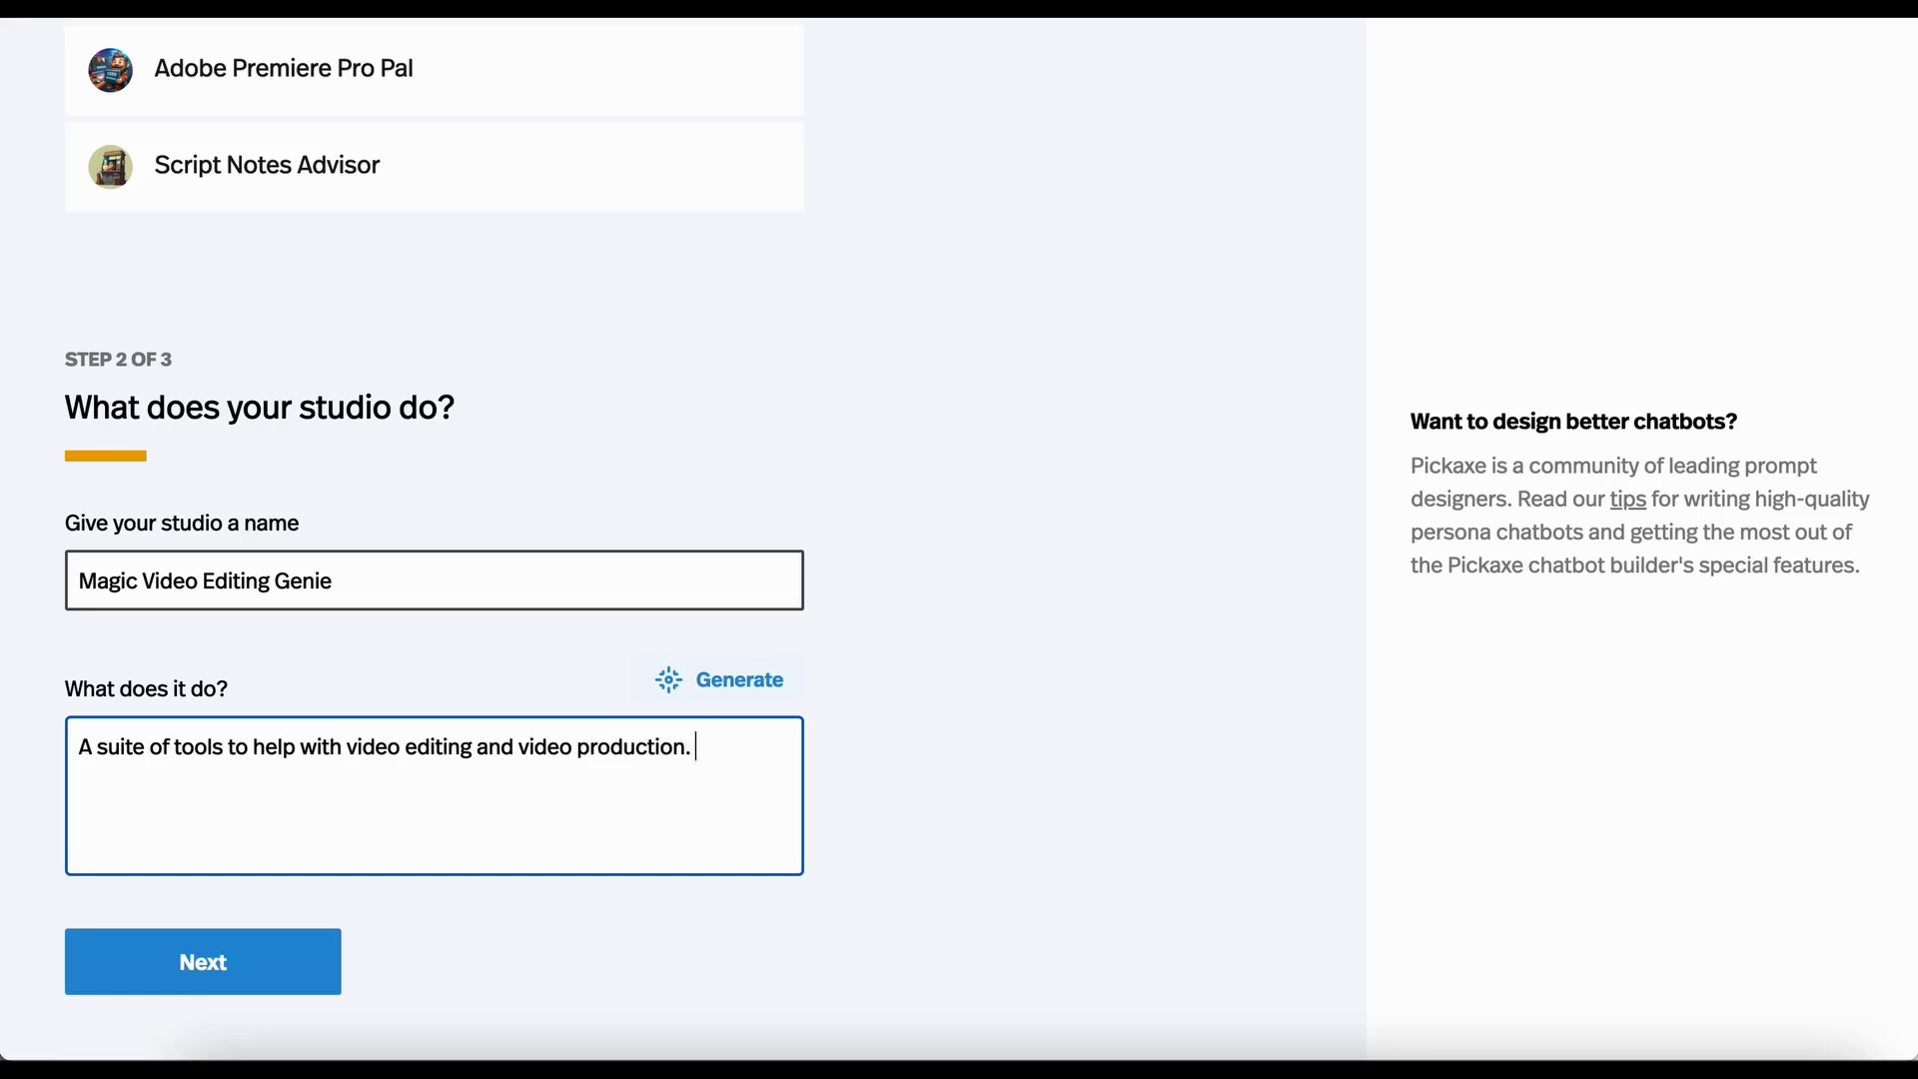
type("Made by")
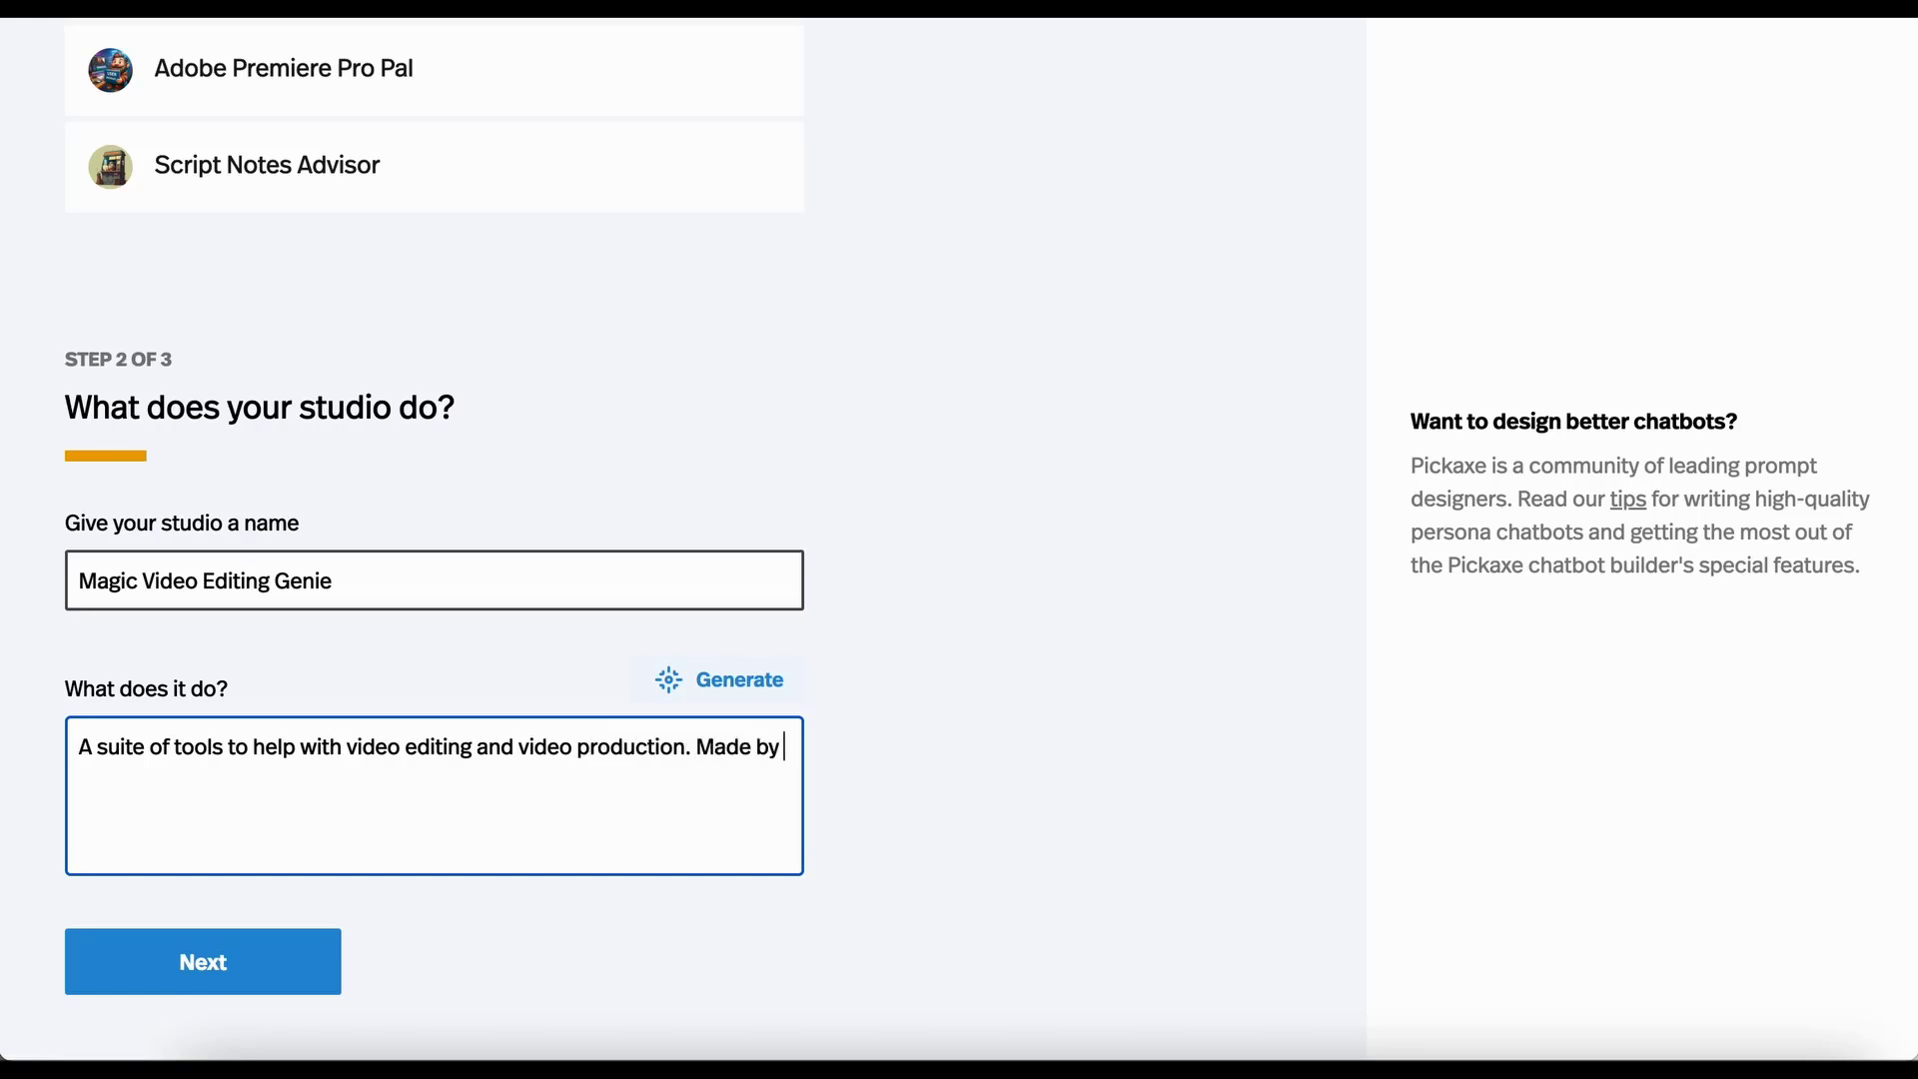
type("Mike!")
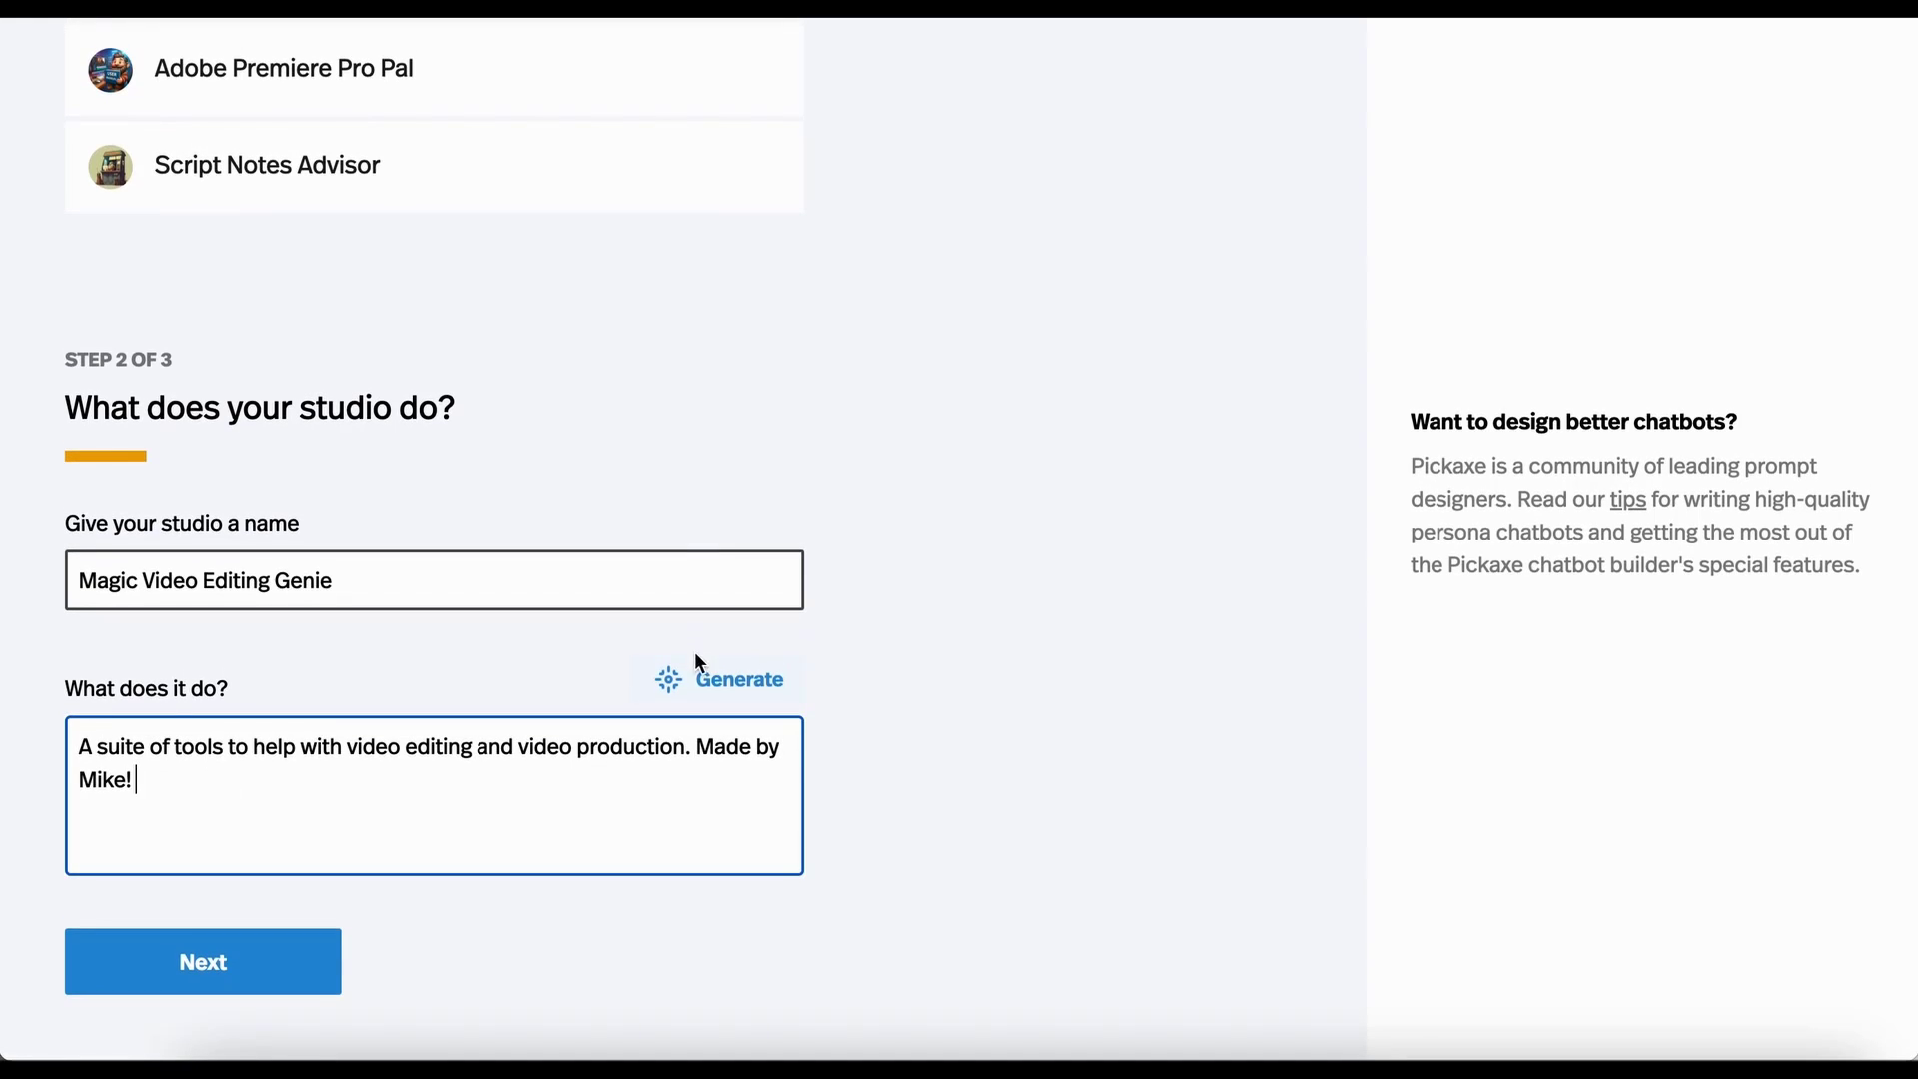
mouse_move(251, 953)
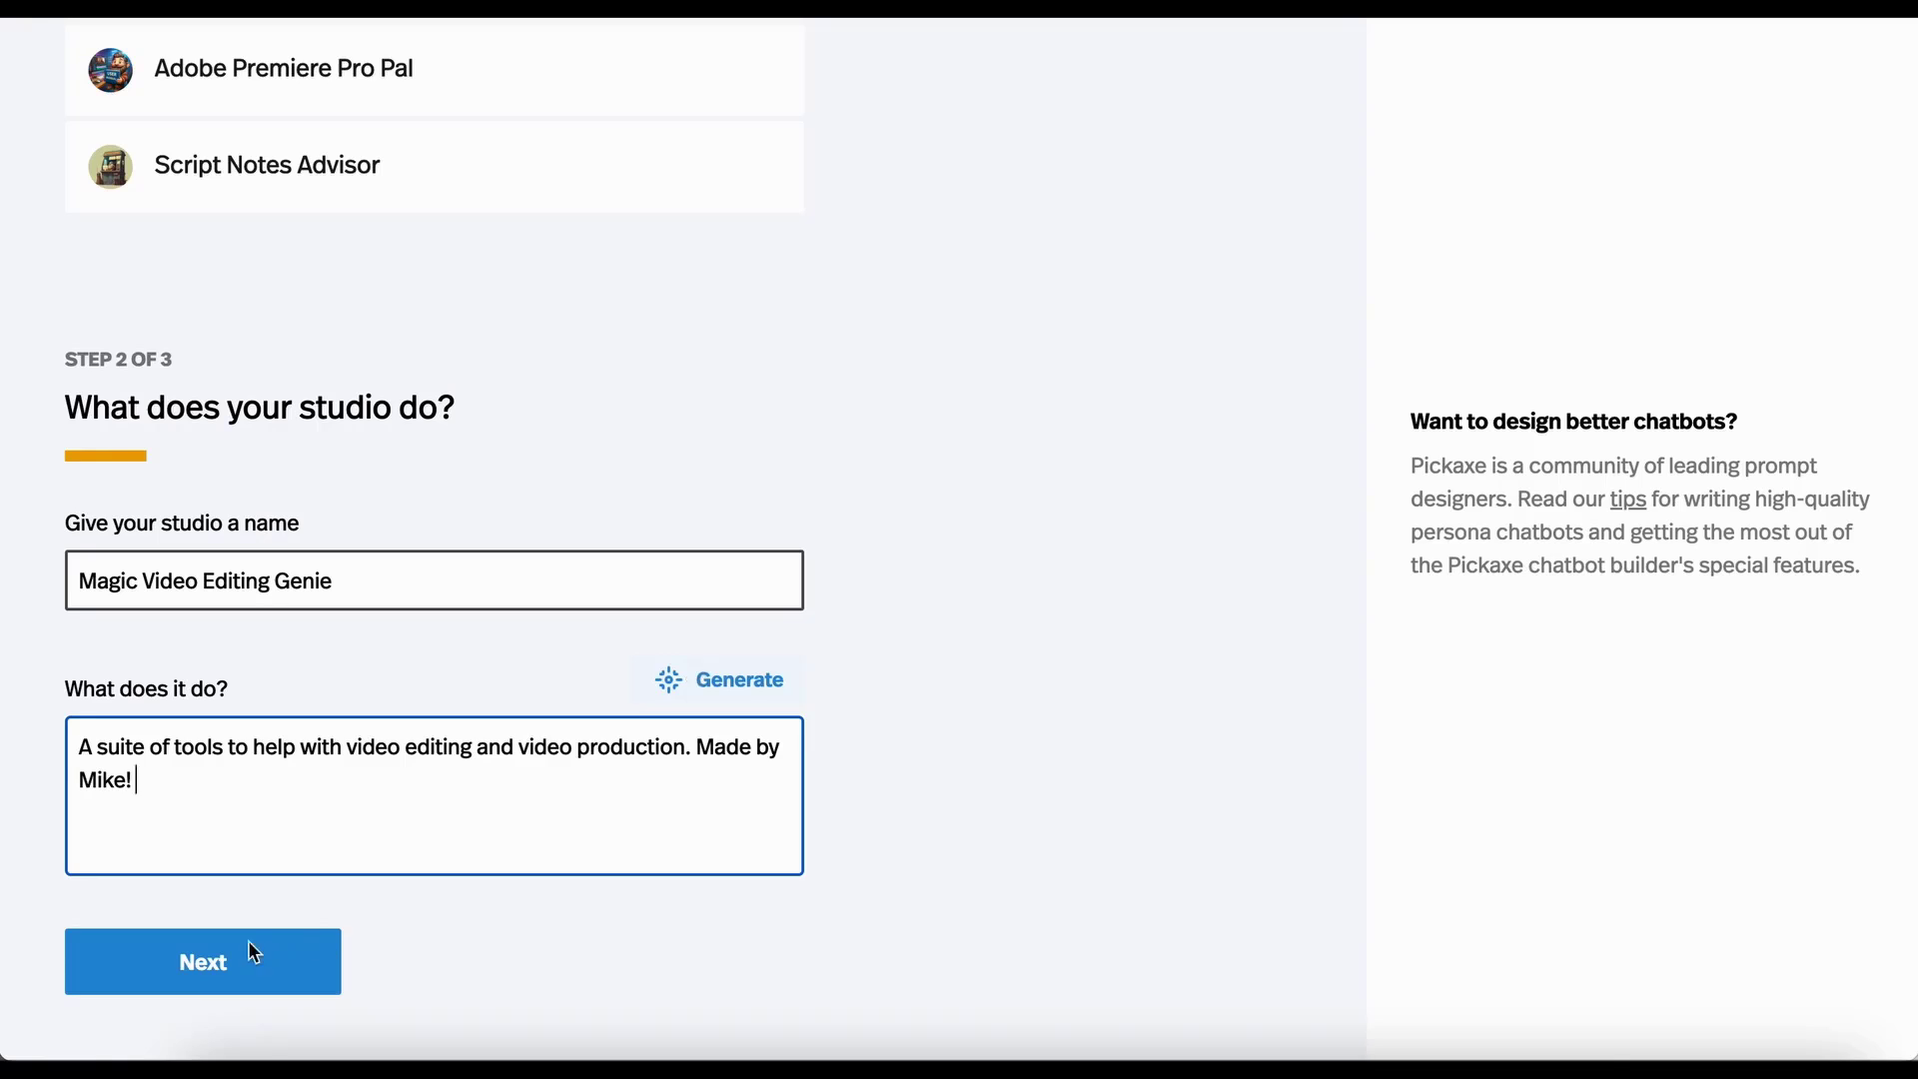
Advance to Step 3 of 3, 'Who can use this studio?'.
left_click(201, 961)
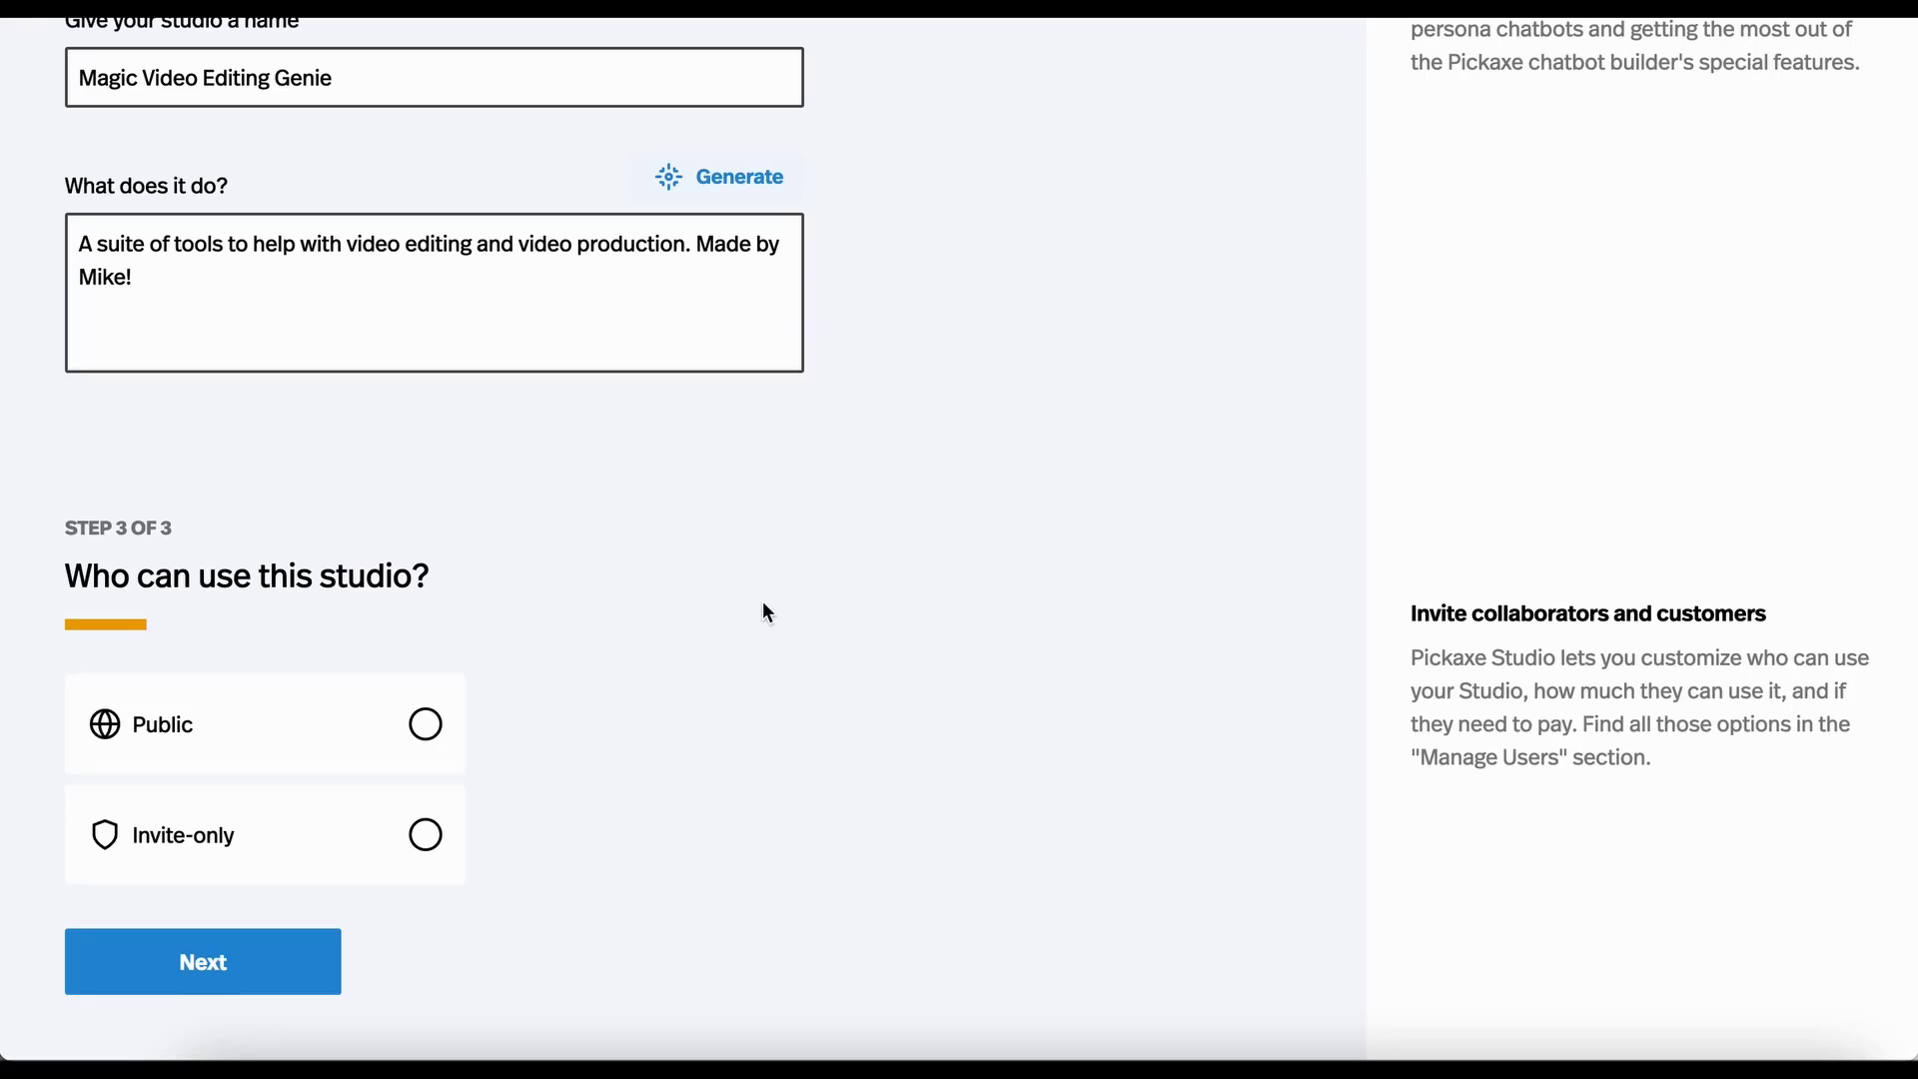
mouse_move(180, 702)
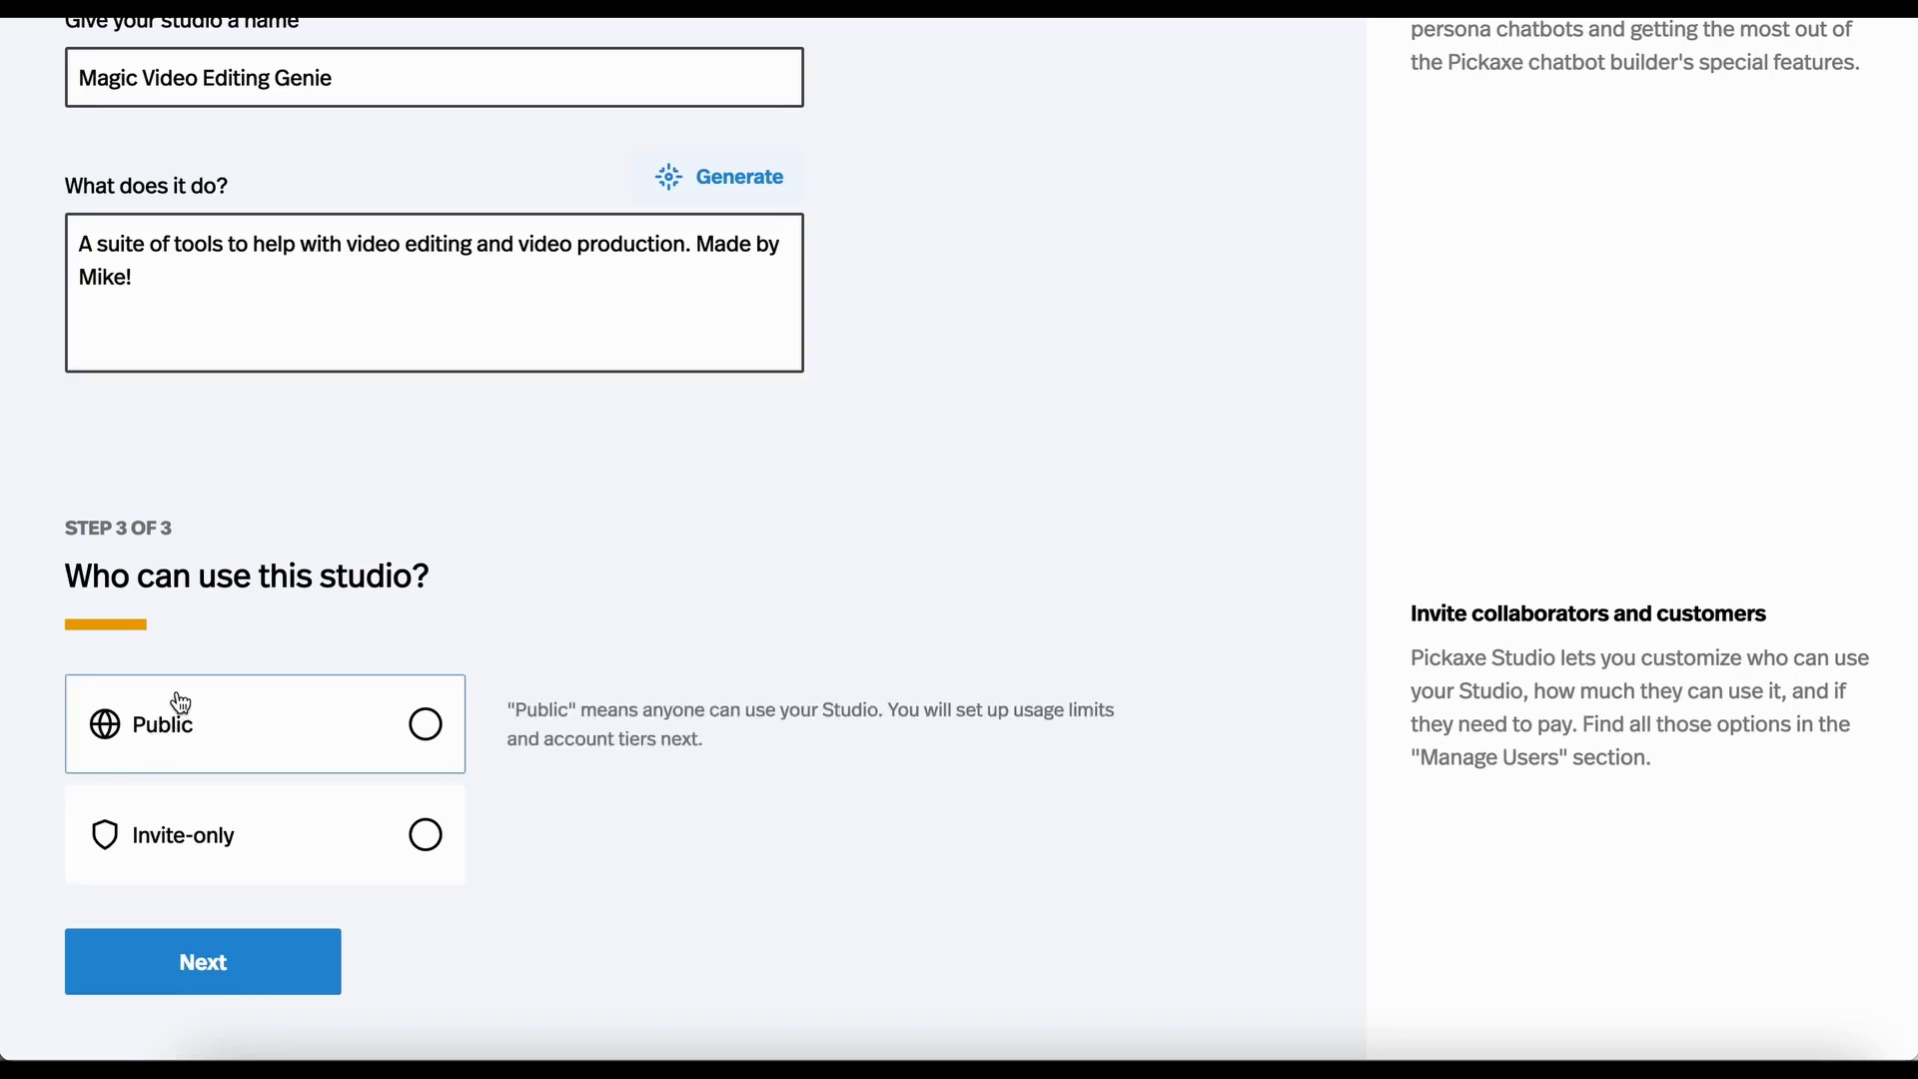
mouse_move(144, 743)
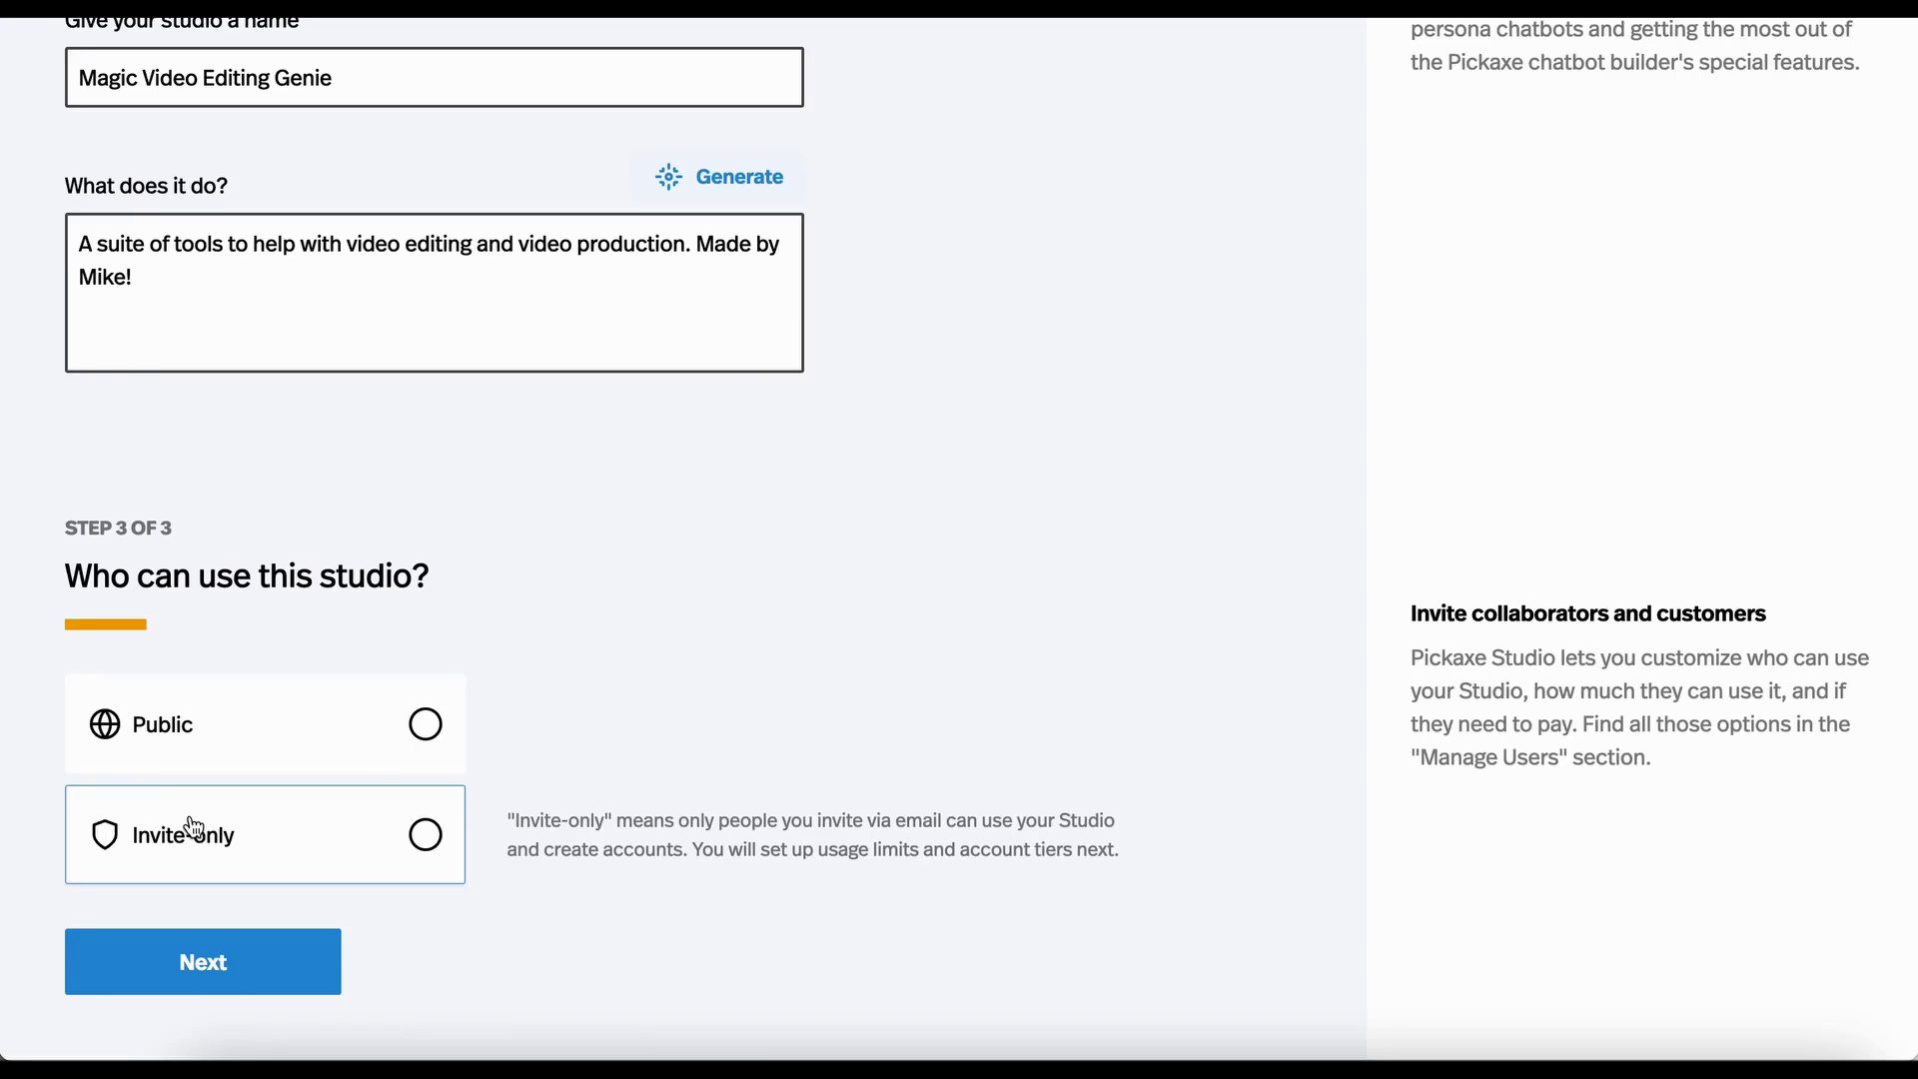
left_click(426, 725)
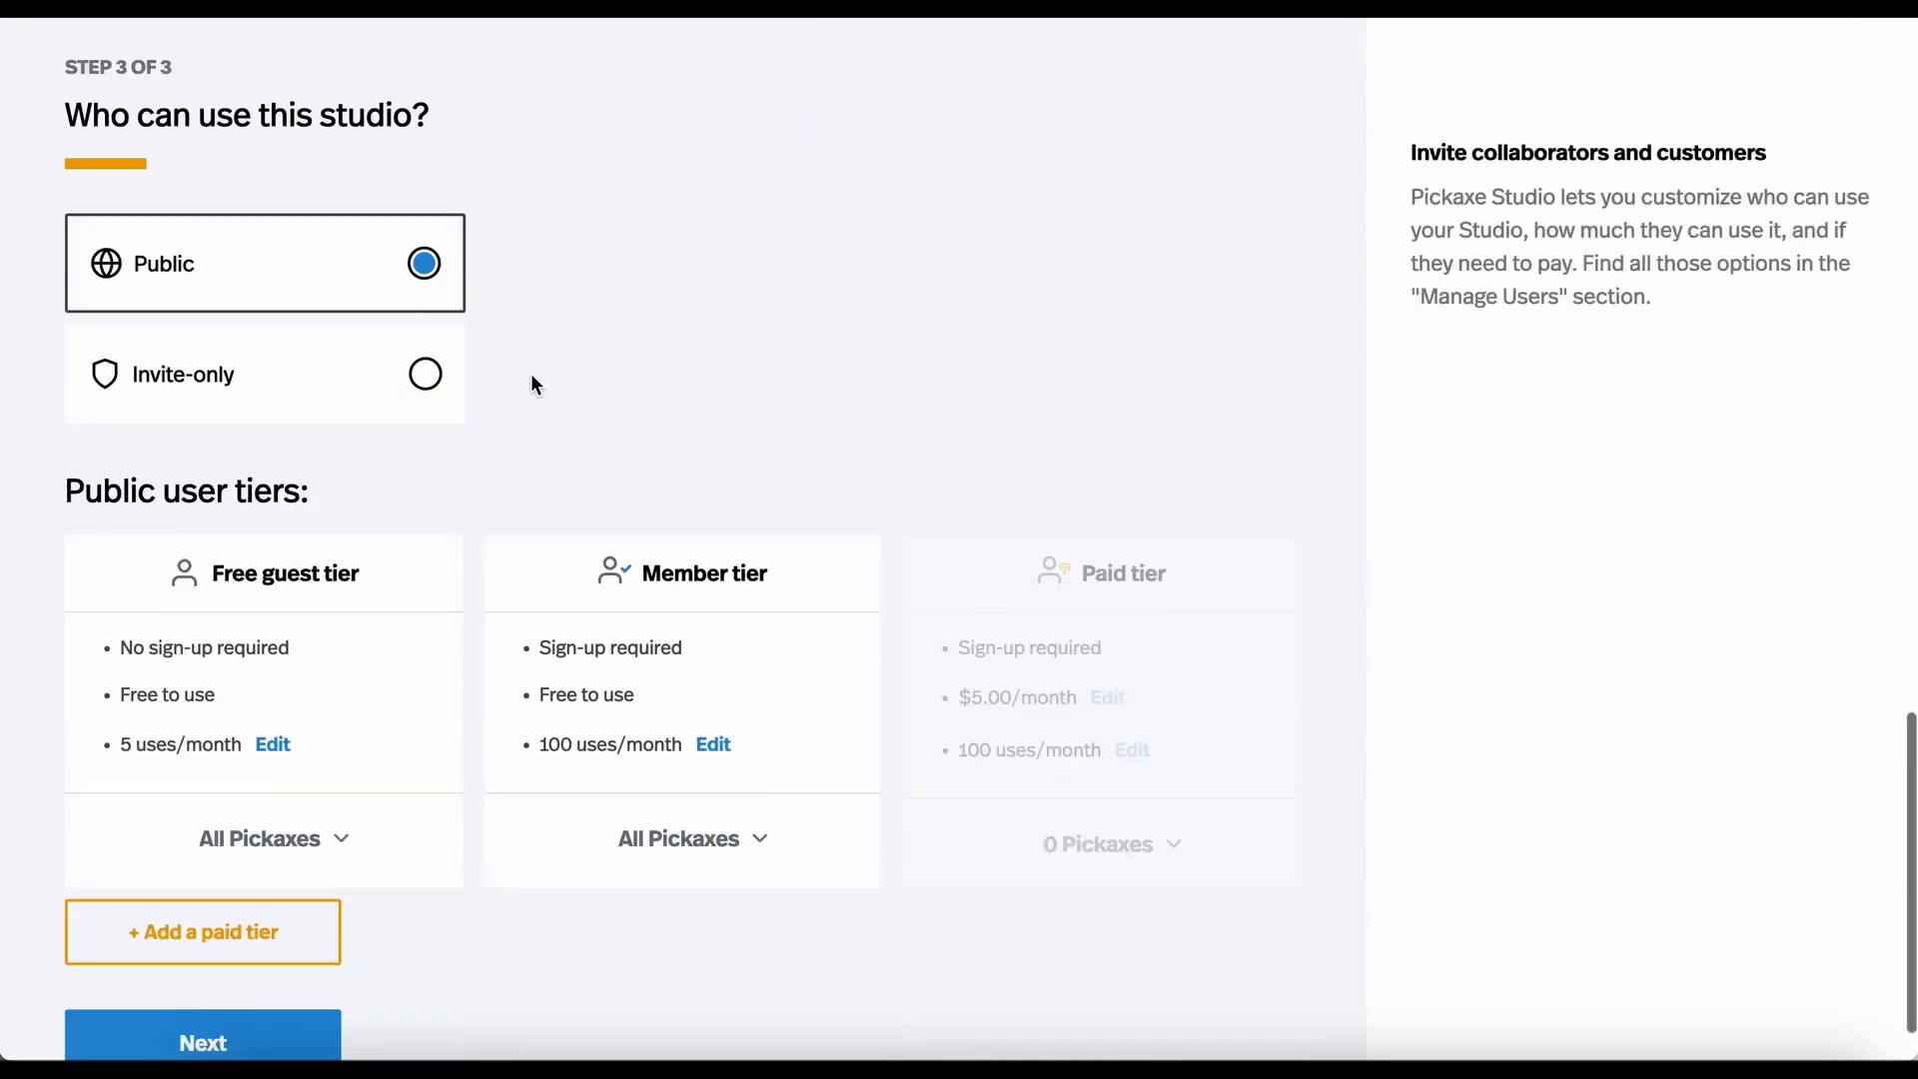
scroll("down", 3)
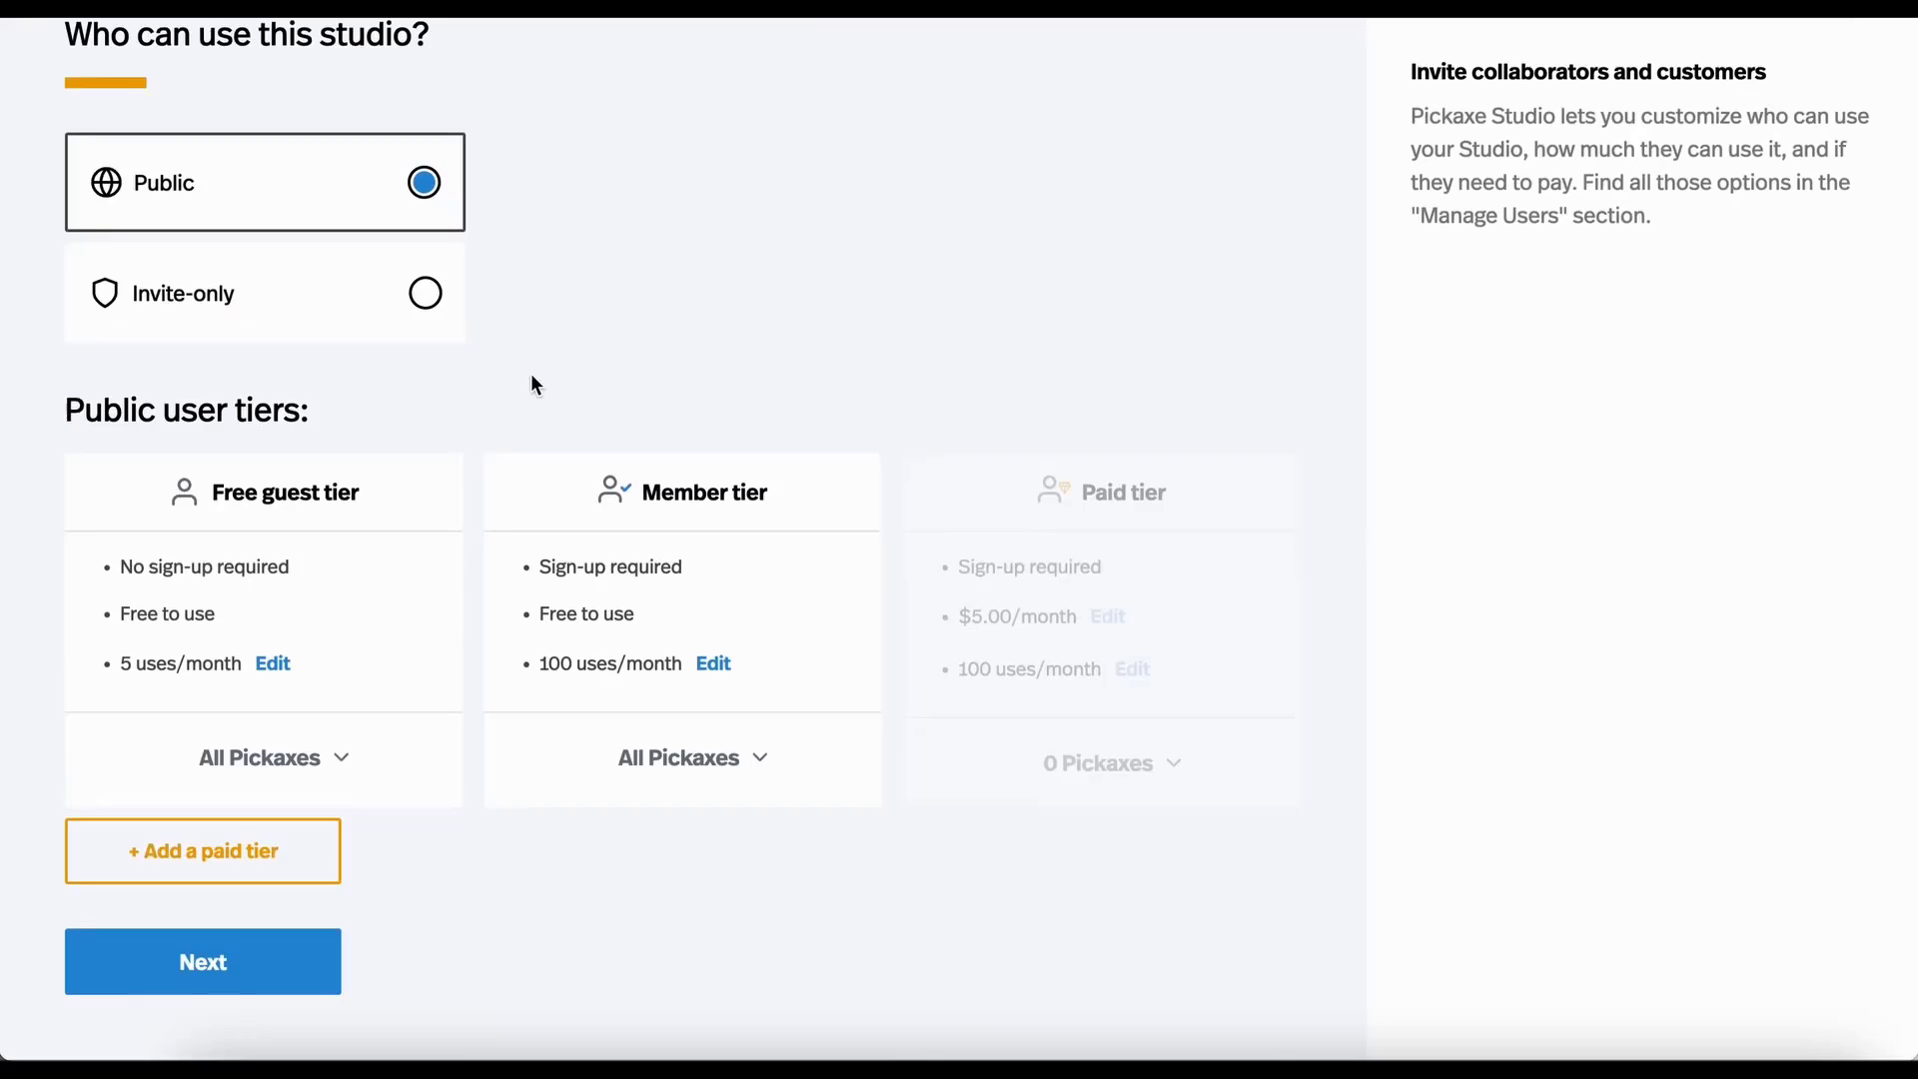
mouse_move(442, 359)
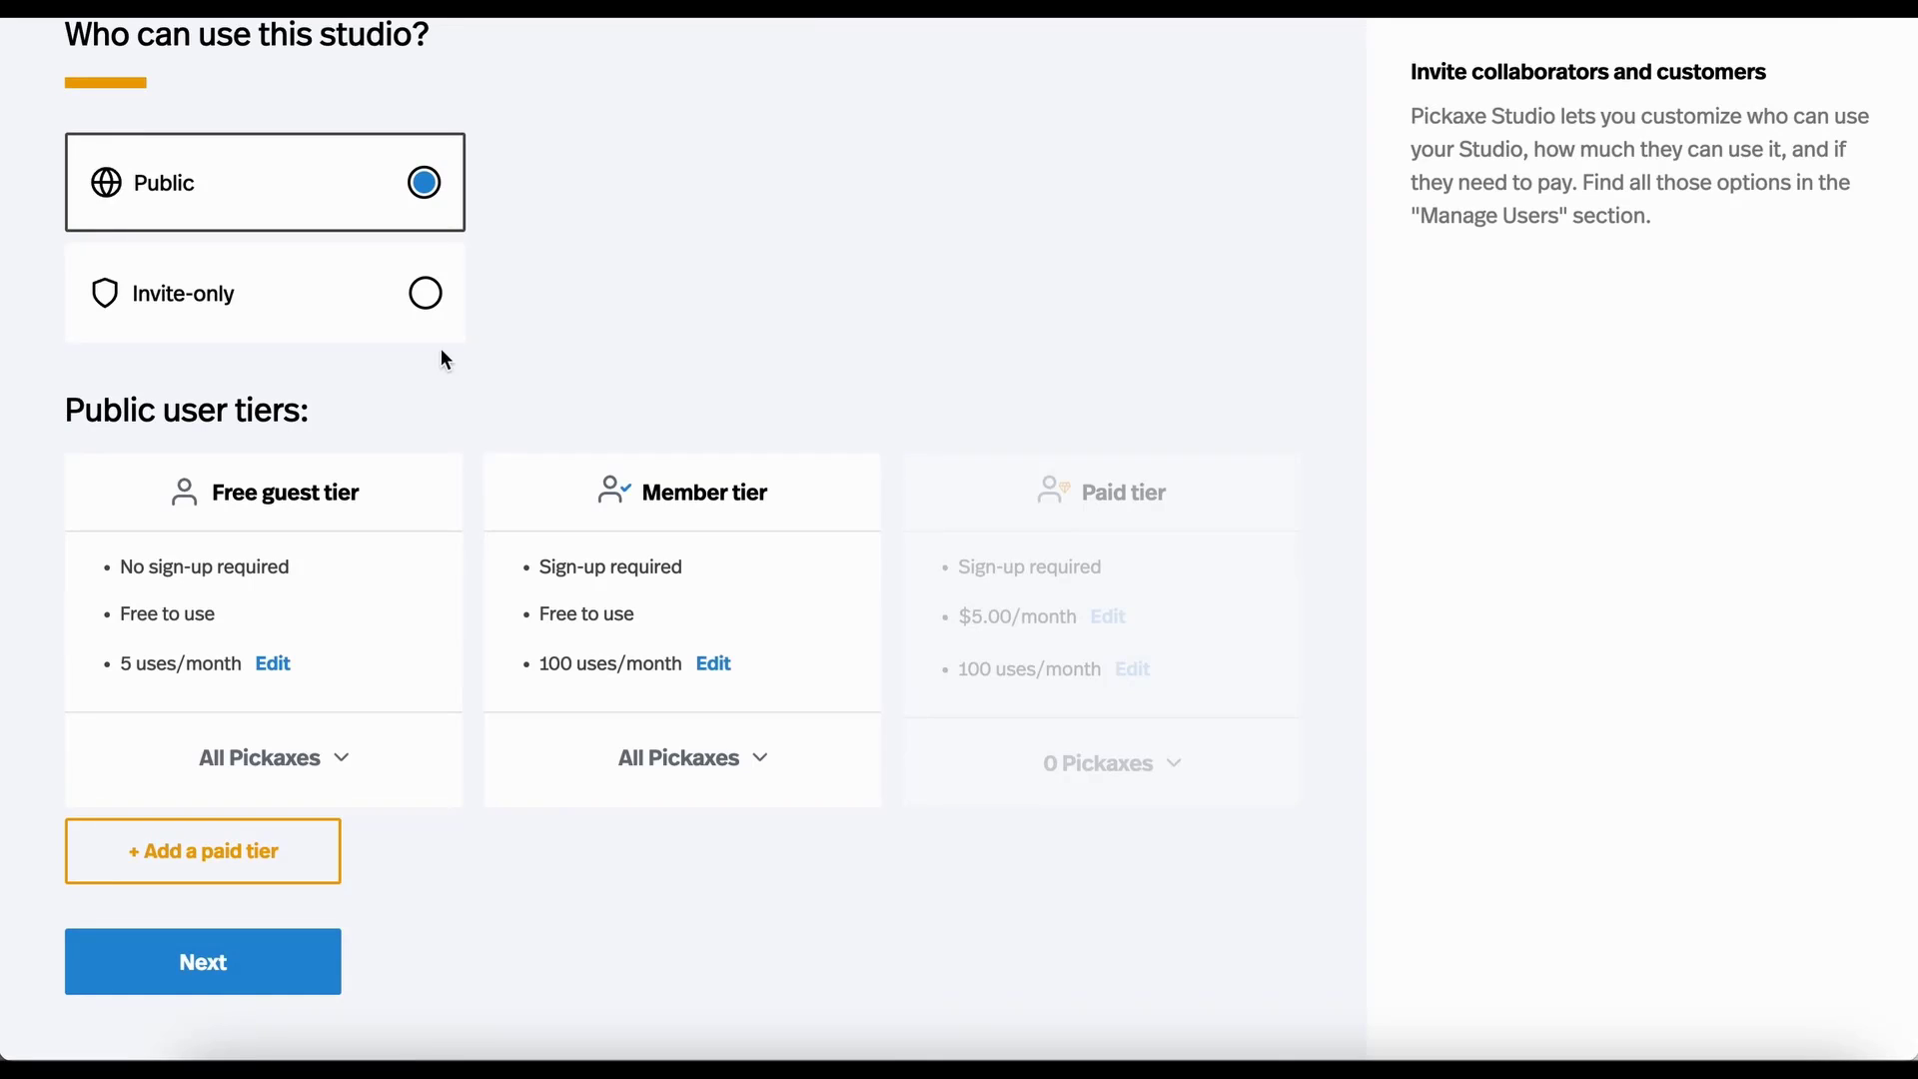
mouse_move(173, 555)
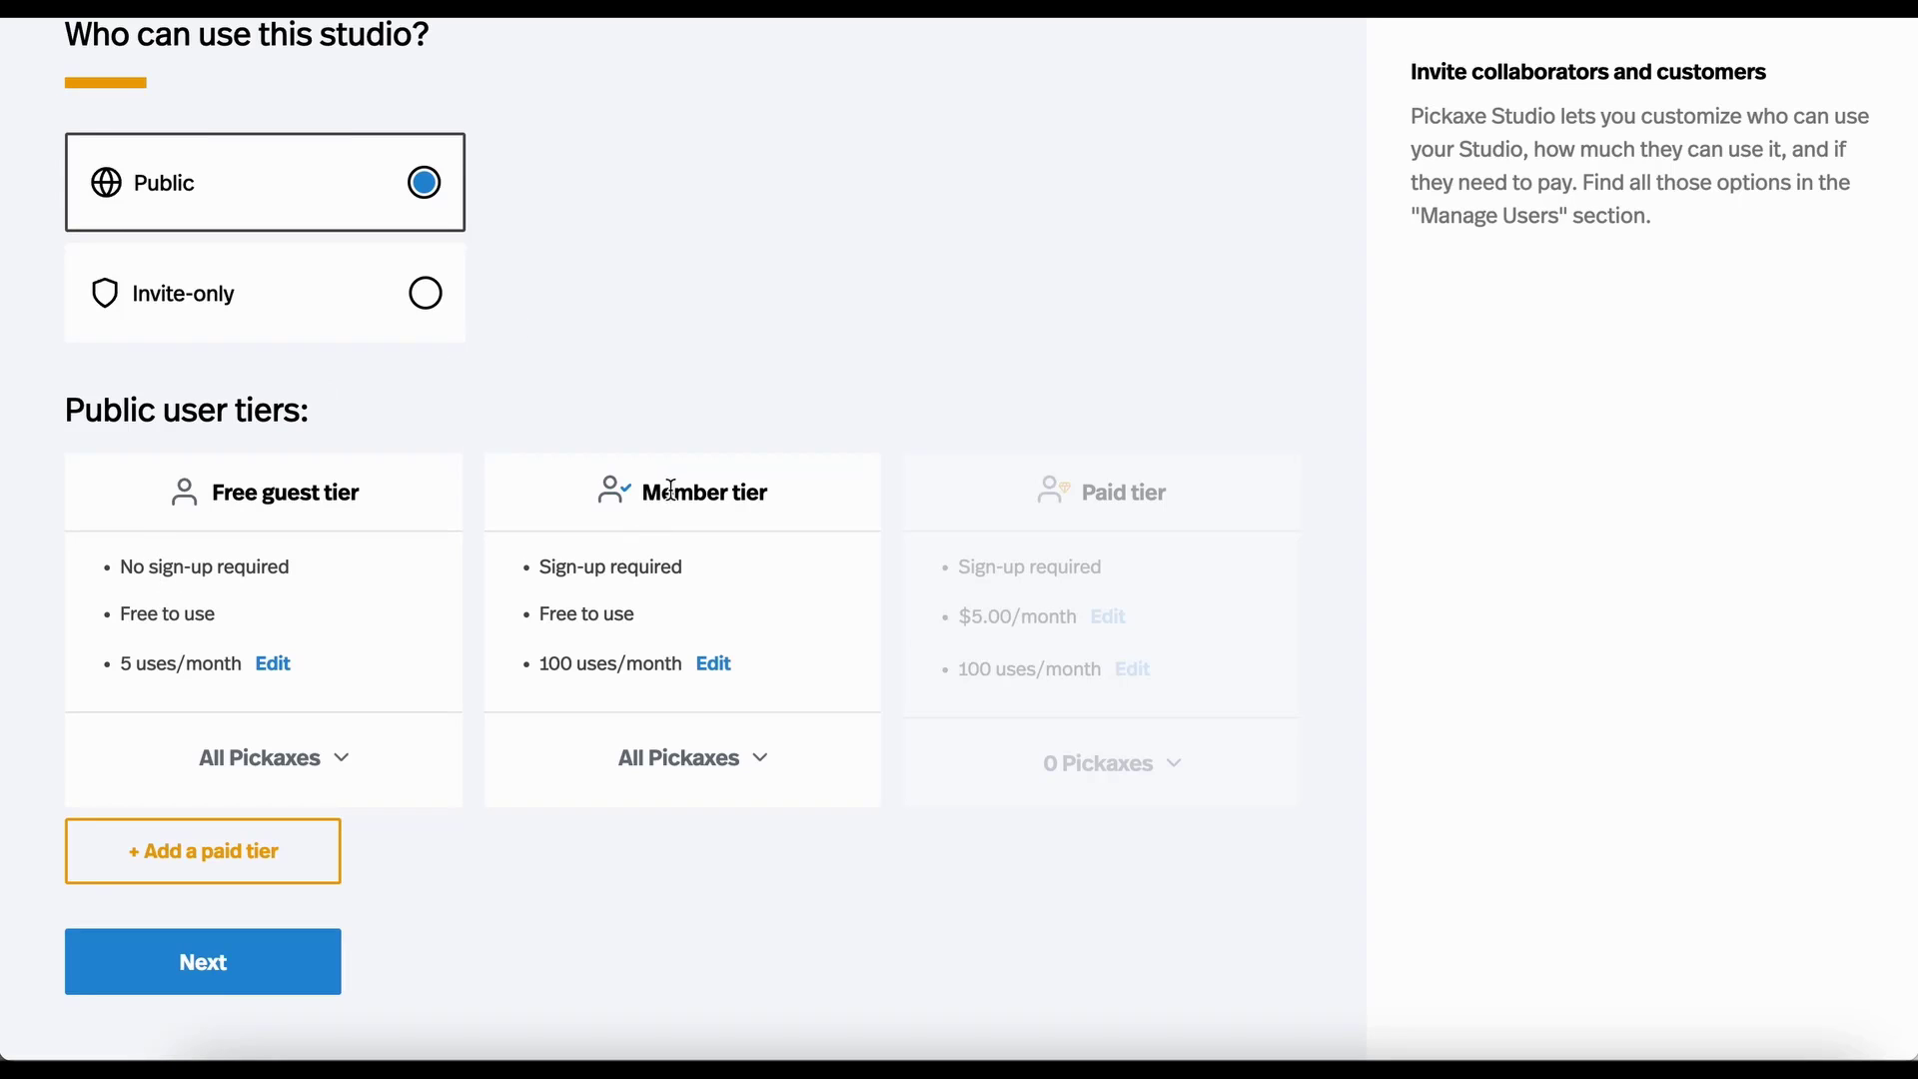
mouse_move(590, 639)
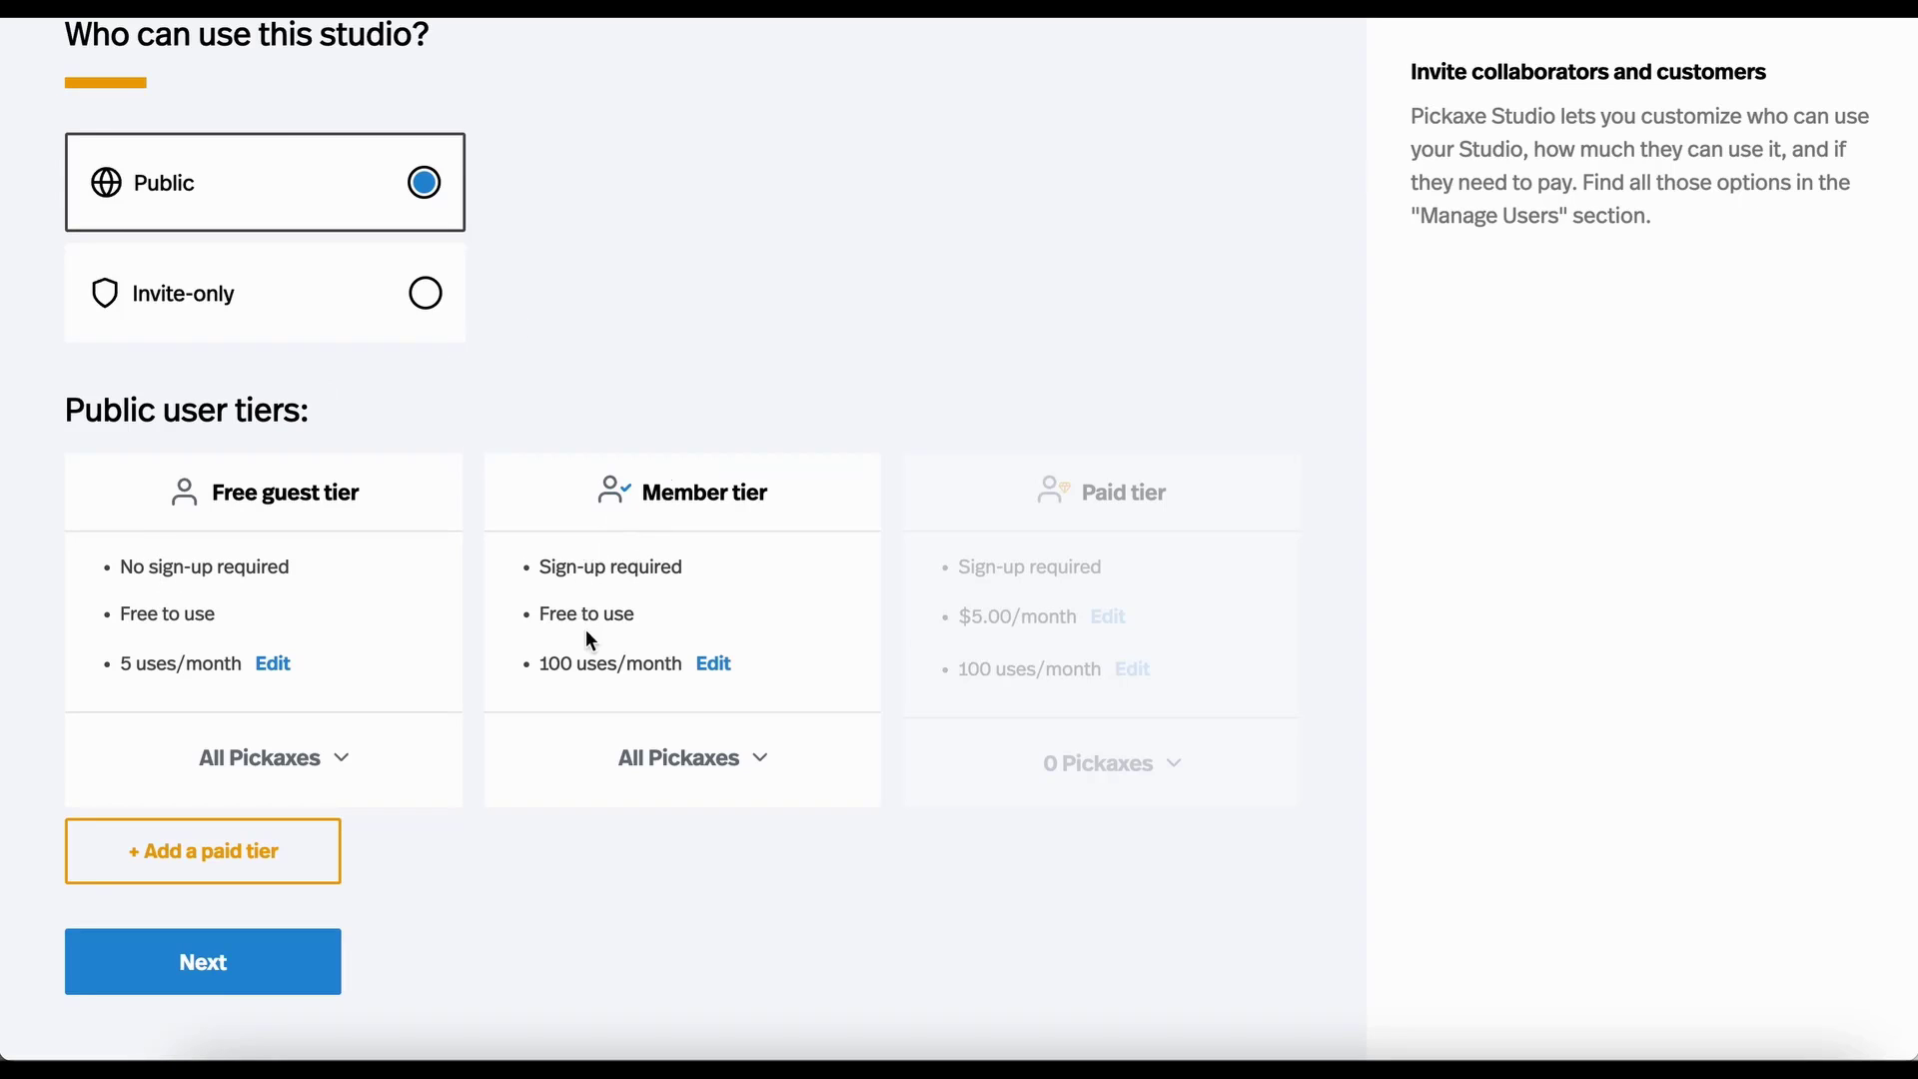
mouse_move(979, 884)
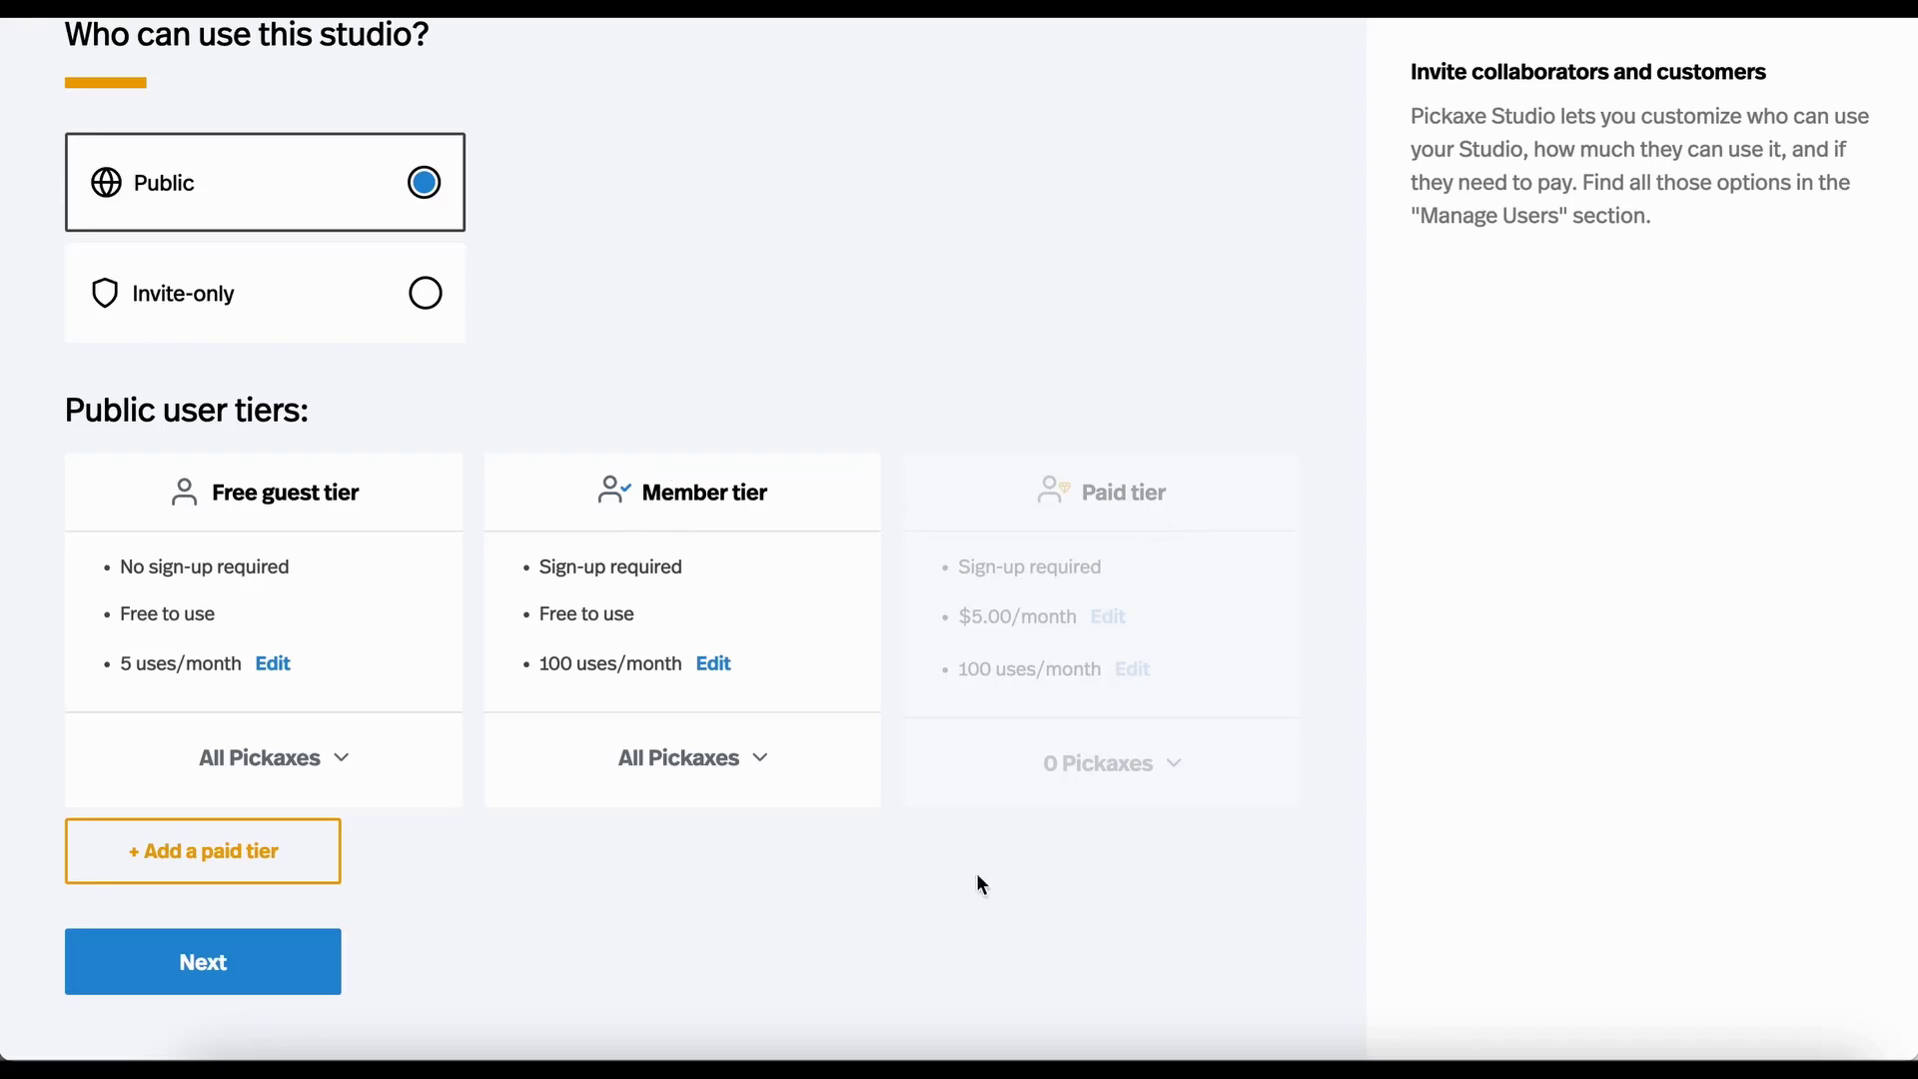
Add a paid tier, cap guests at 0 and members at 10 uses per month, and continue.
left_click(202, 851)
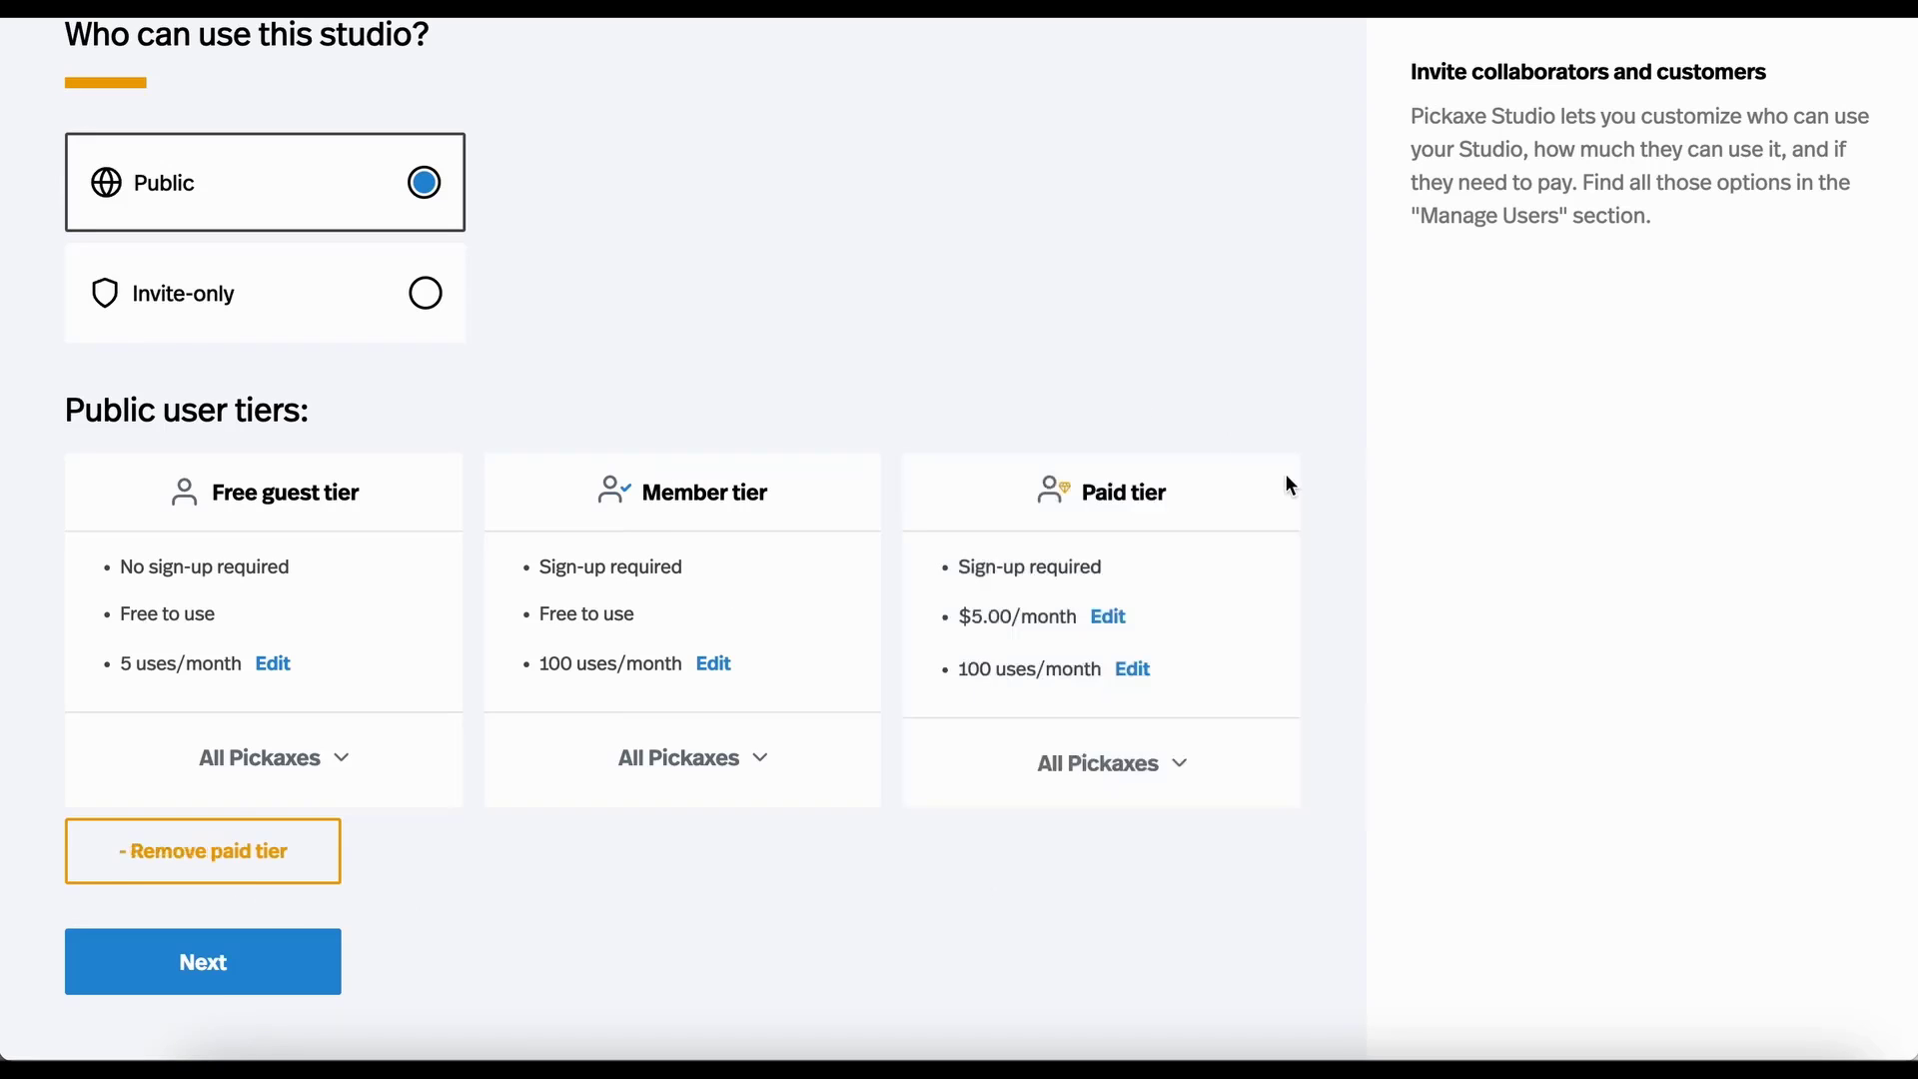
mouse_move(227, 617)
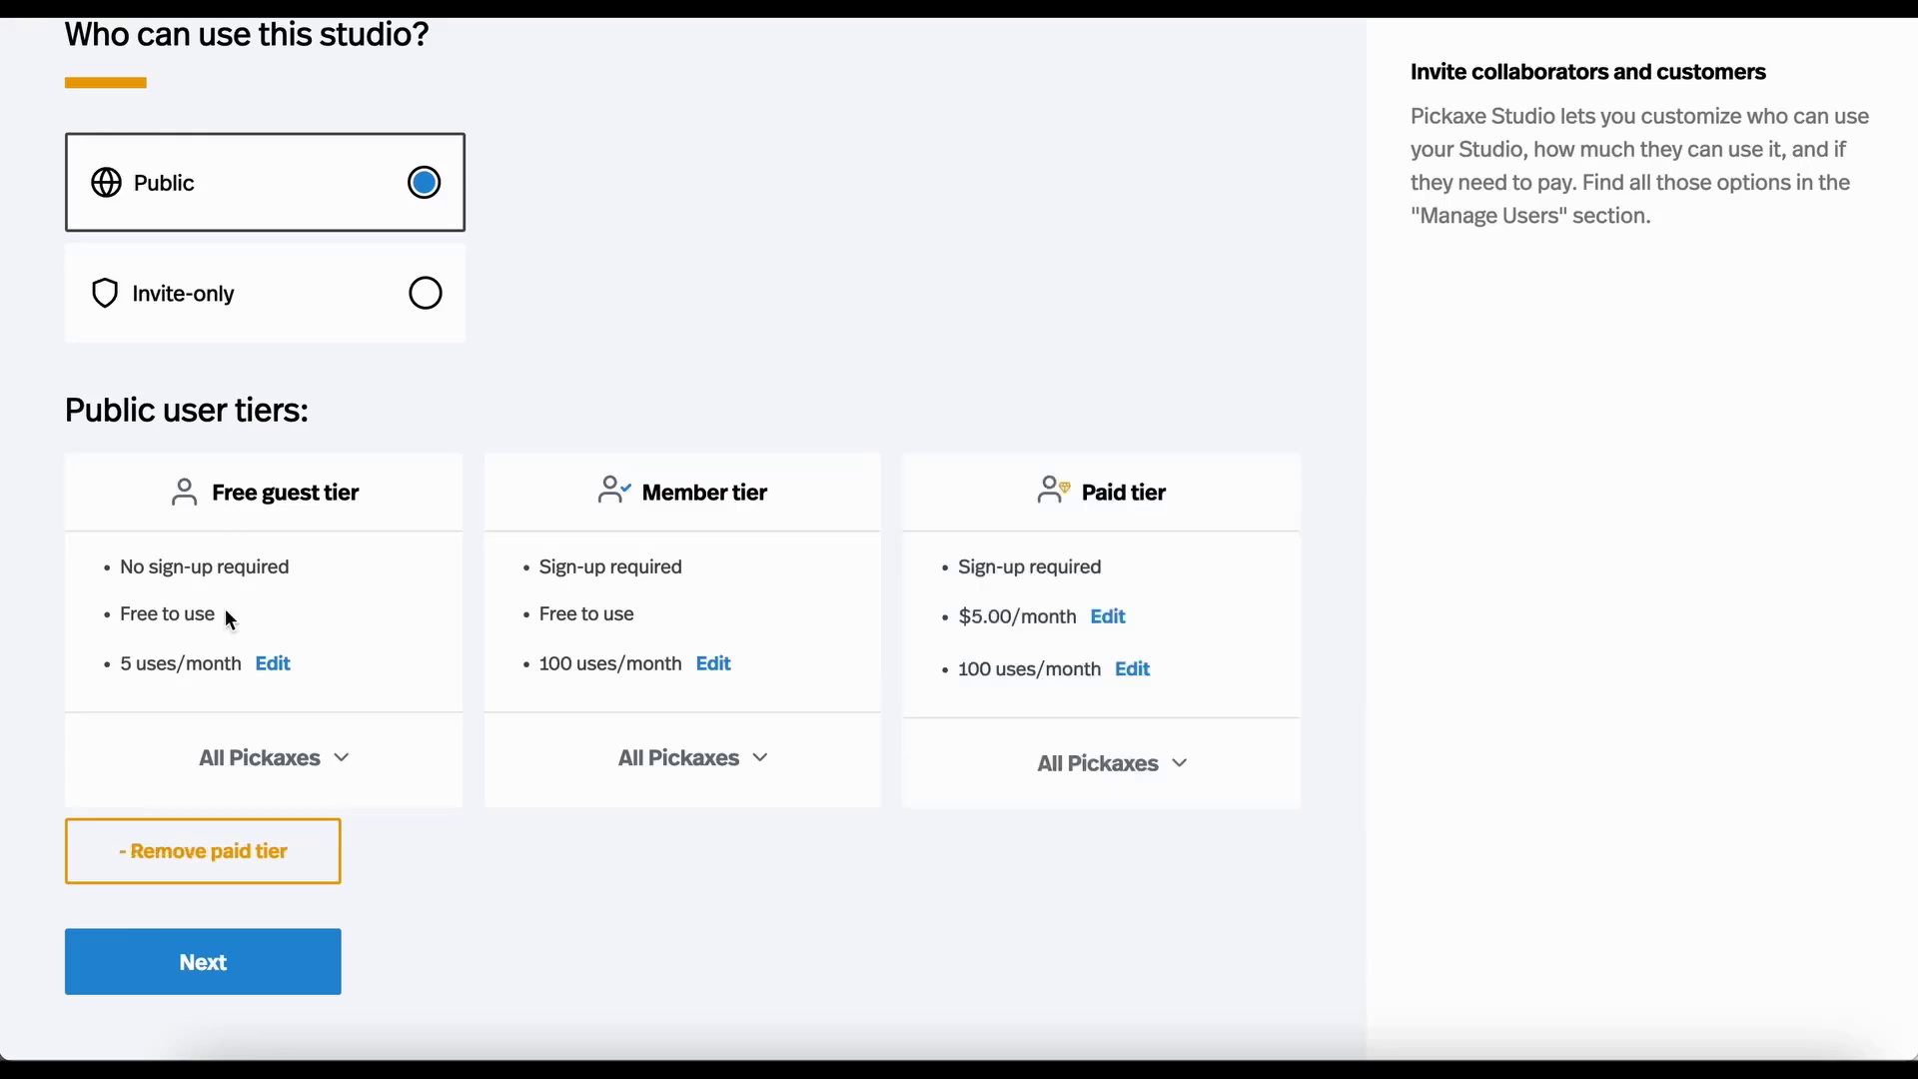
mouse_move(231, 475)
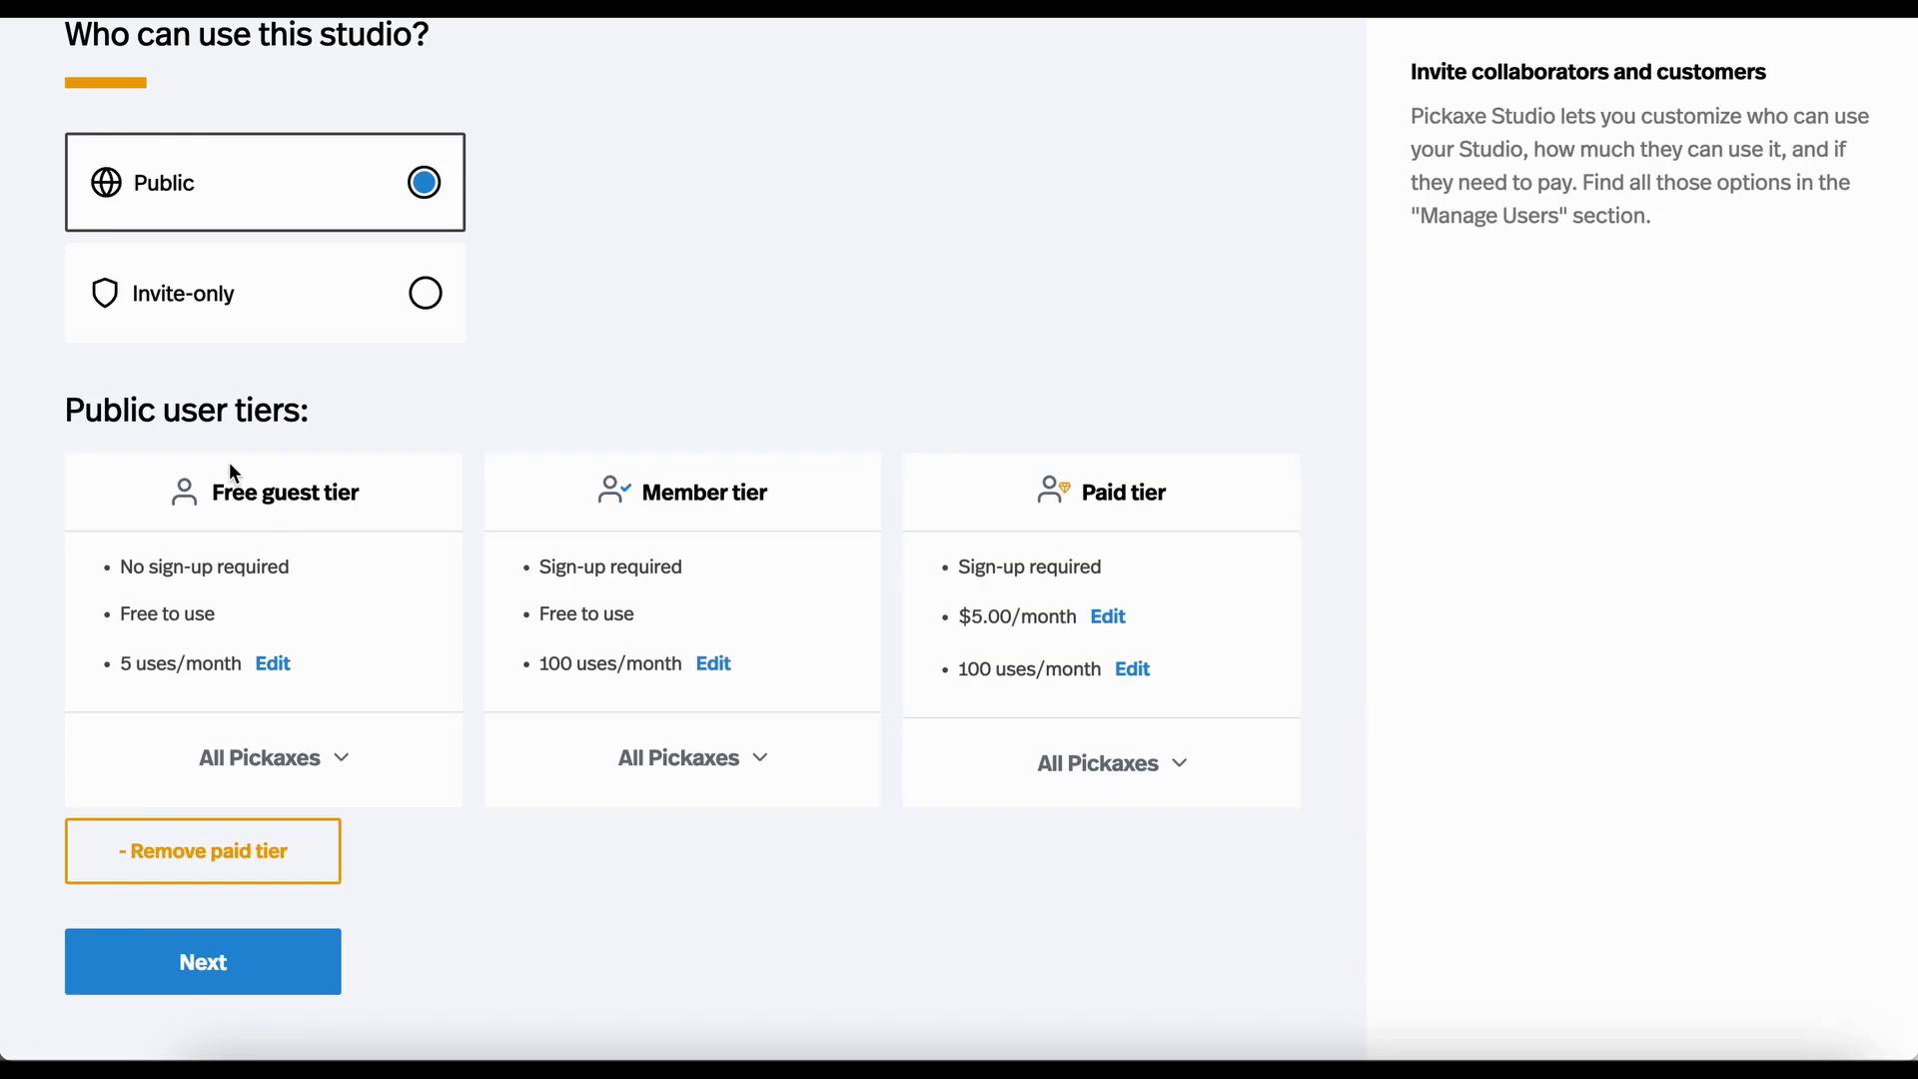
mouse_move(273, 665)
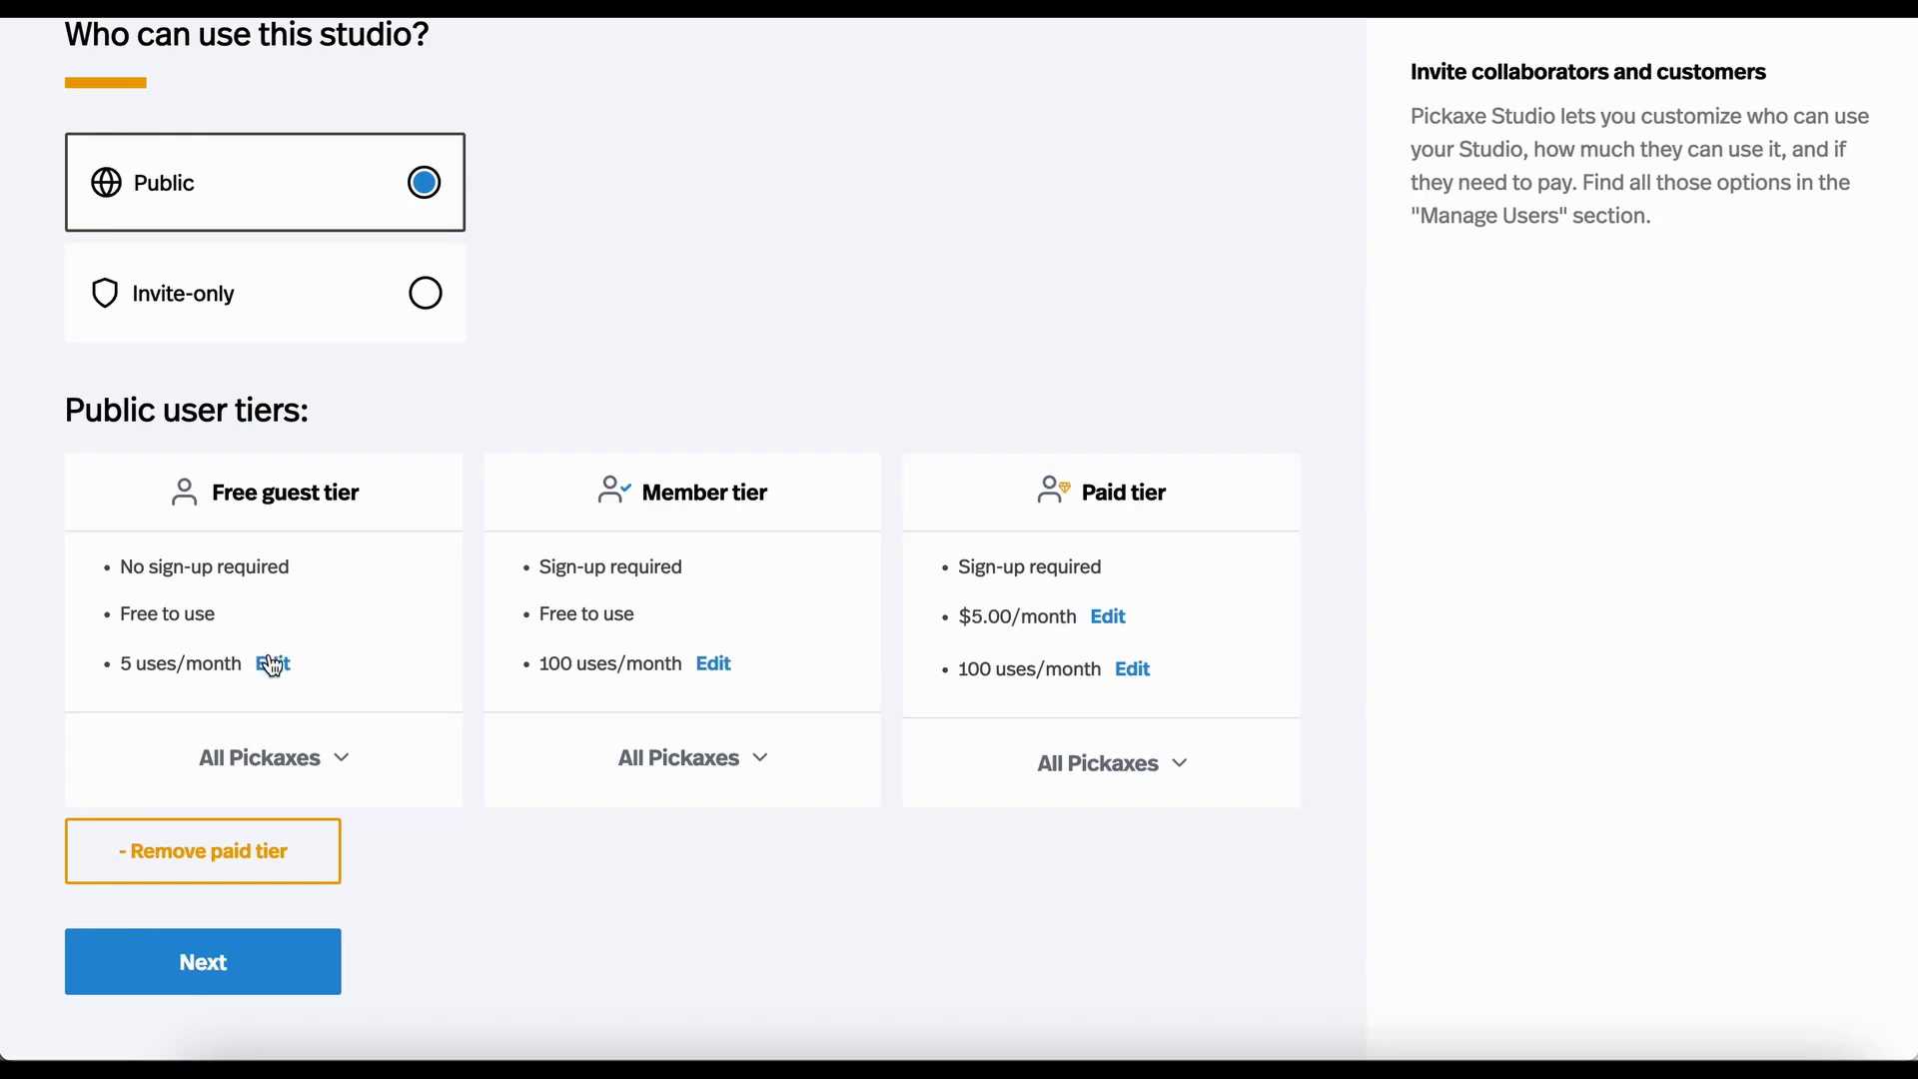
left_click(271, 663)
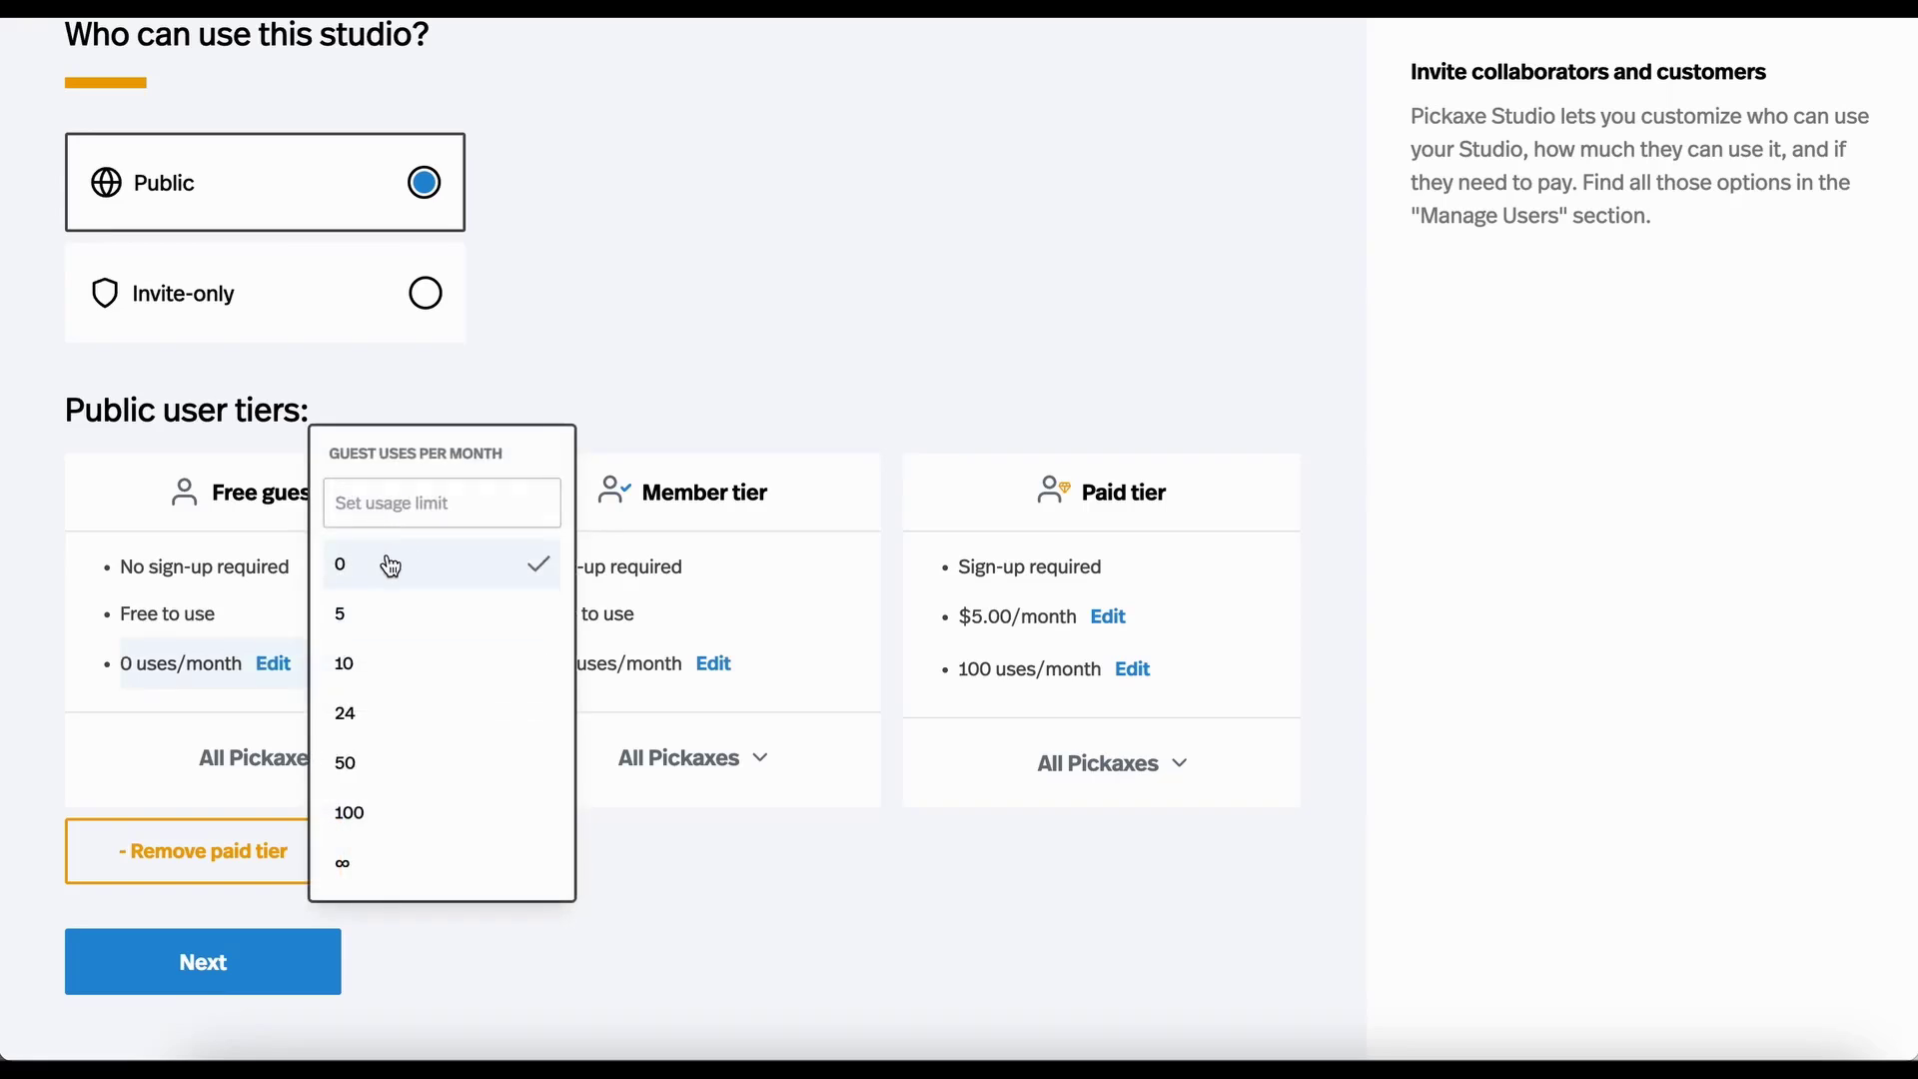
left_click(338, 564)
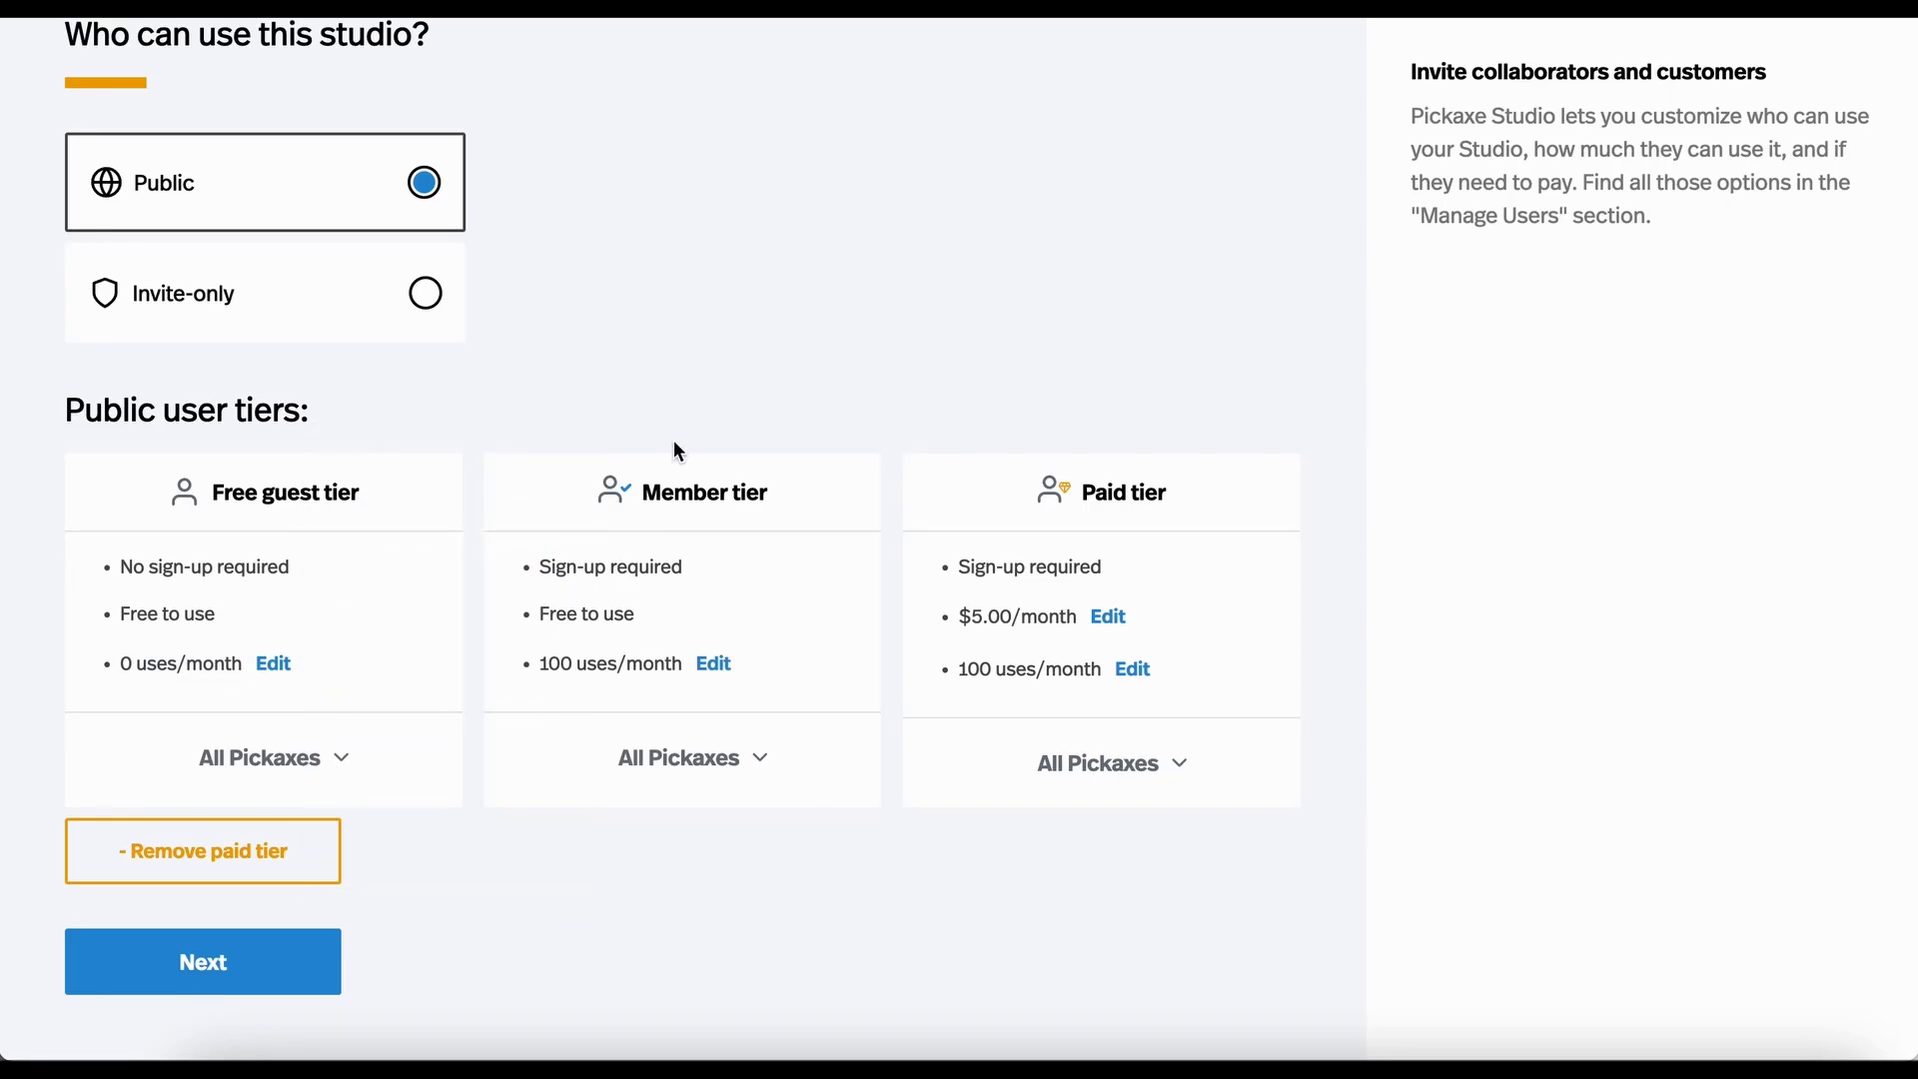
left_click(713, 663)
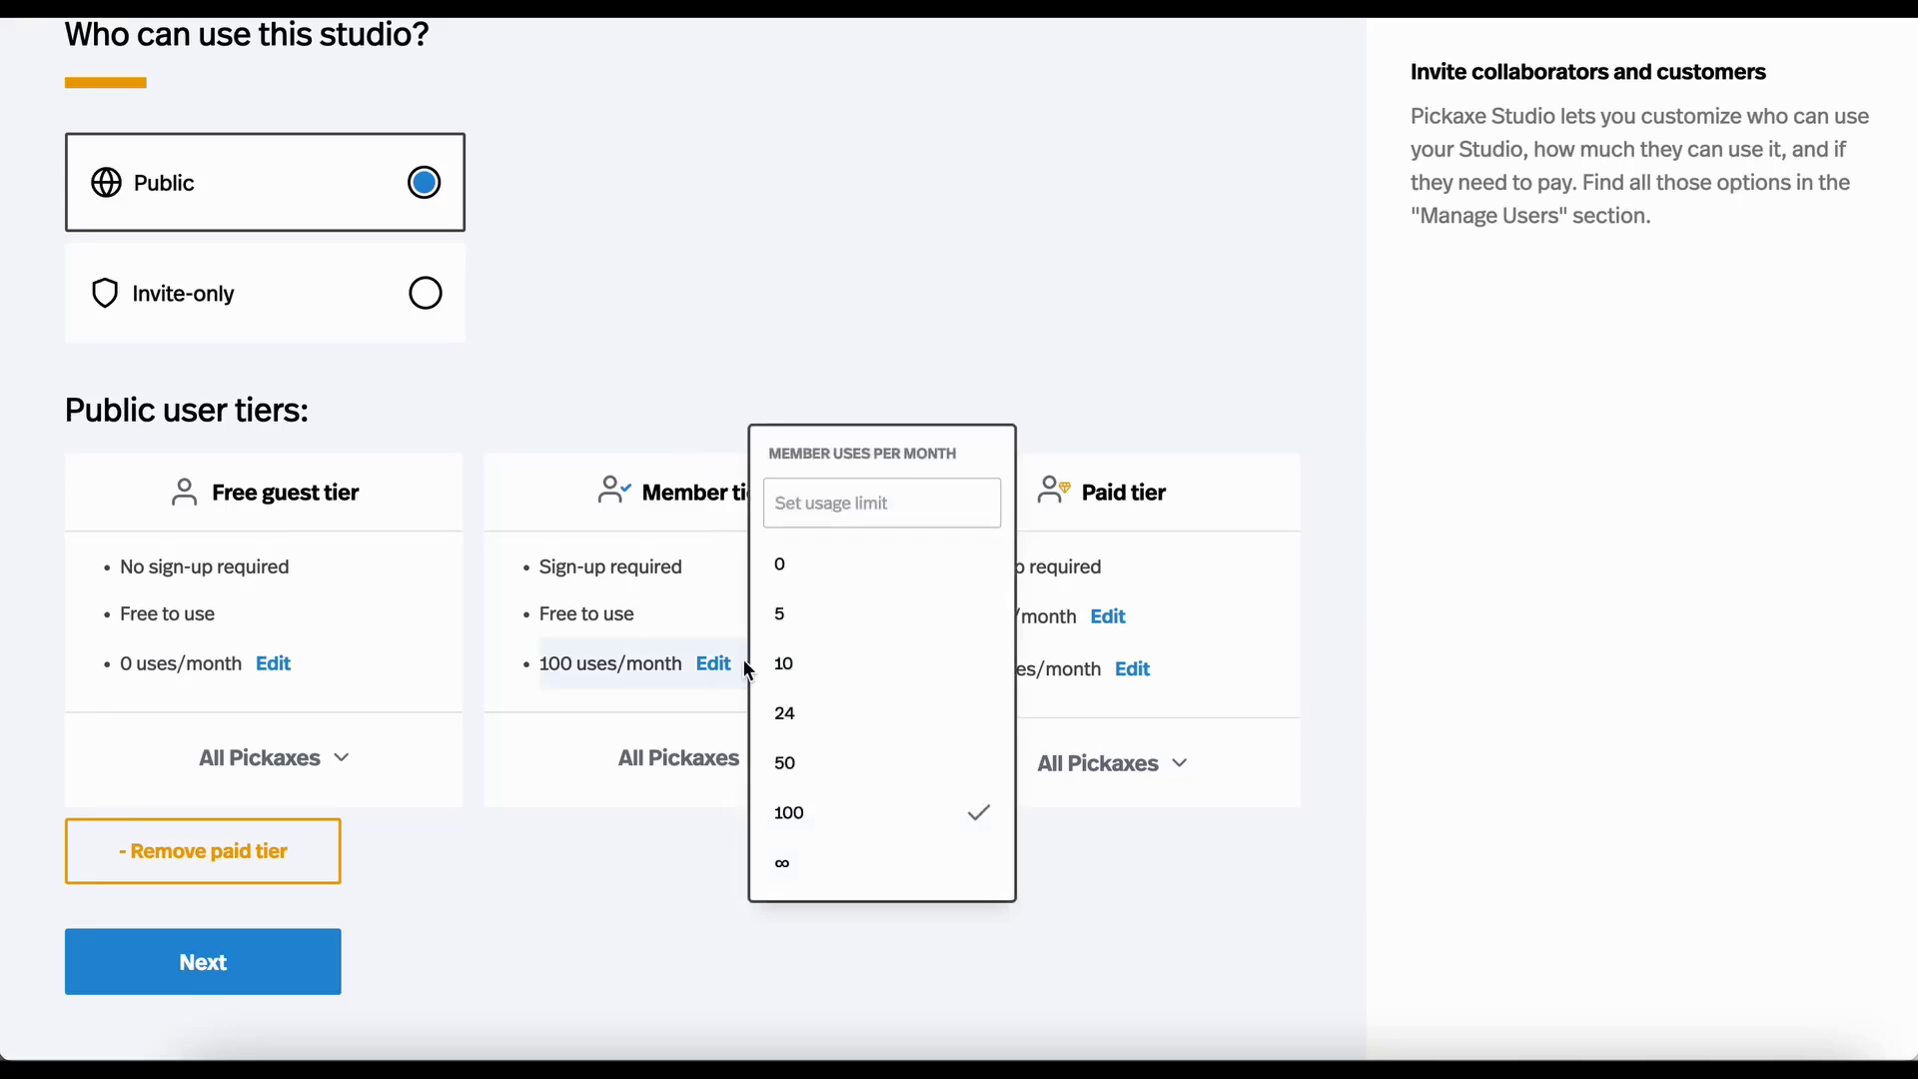
left_click(783, 664)
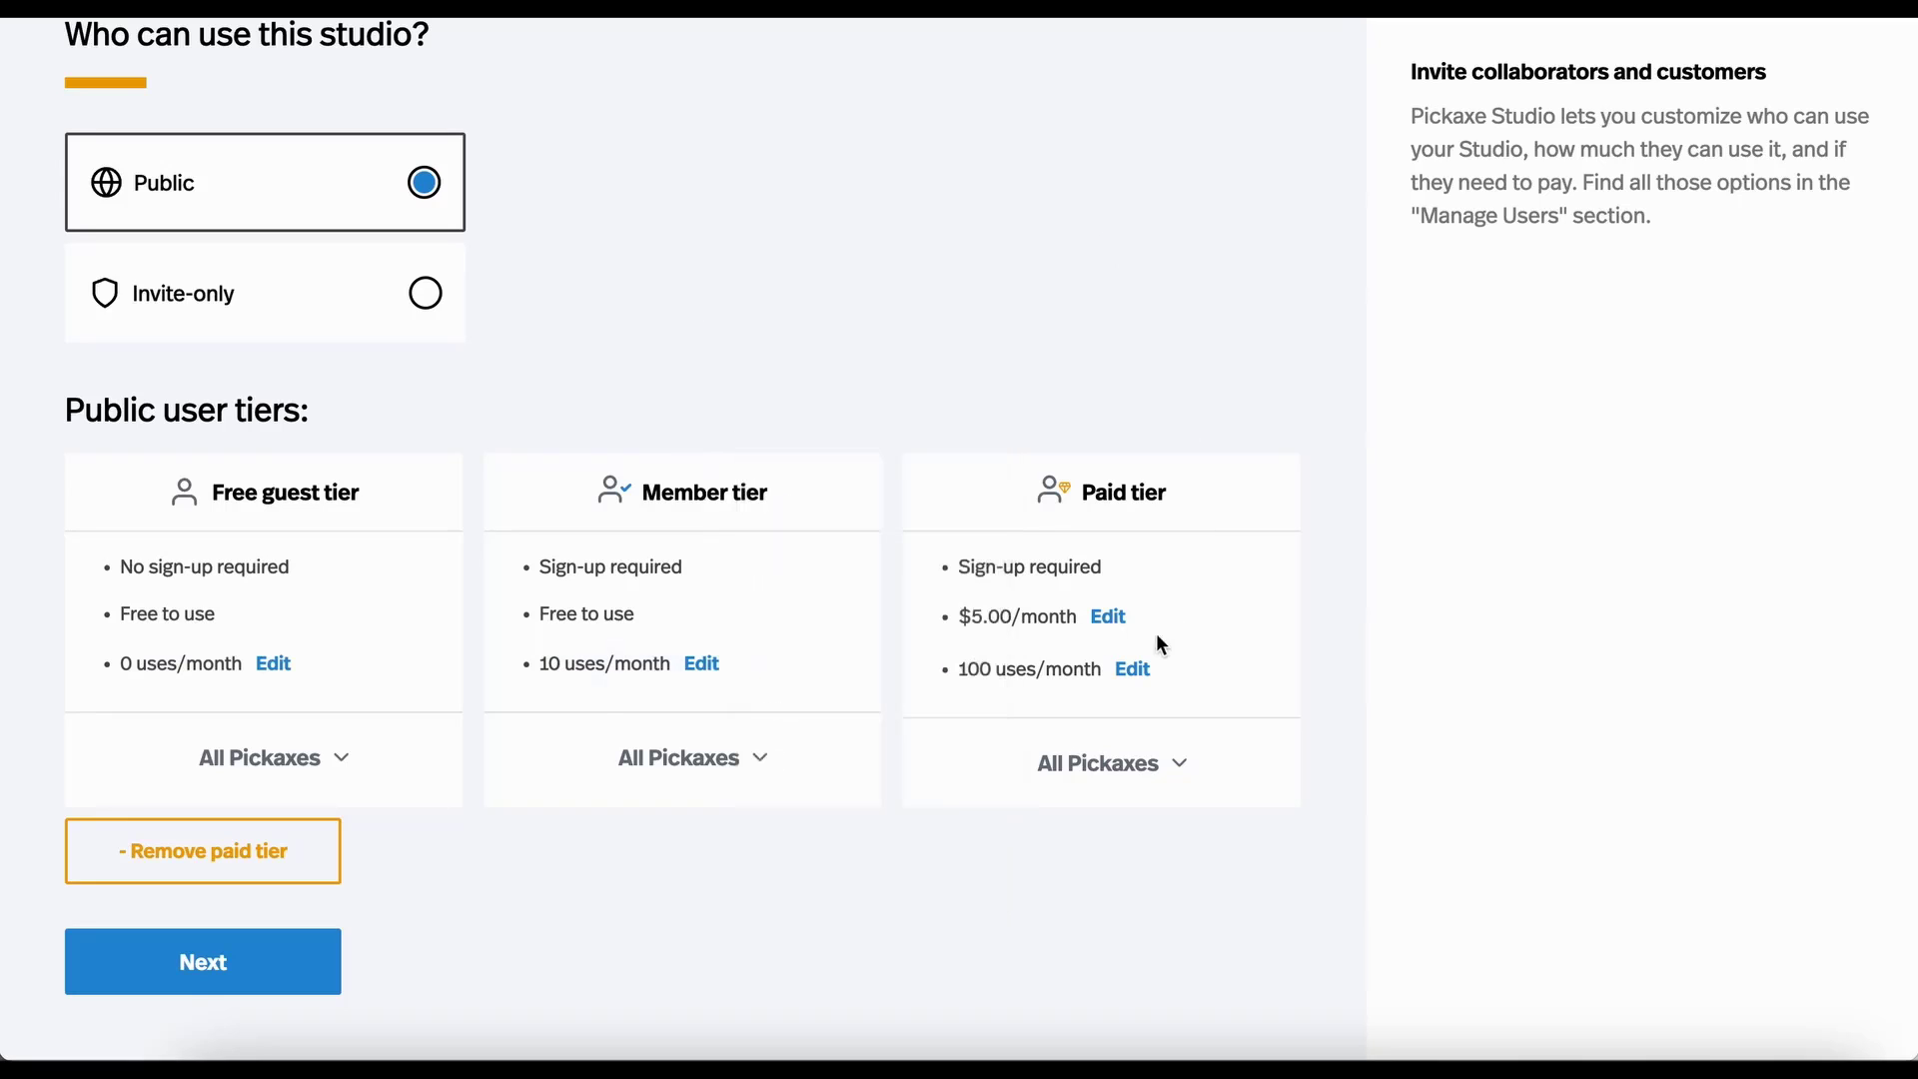
mouse_move(972, 639)
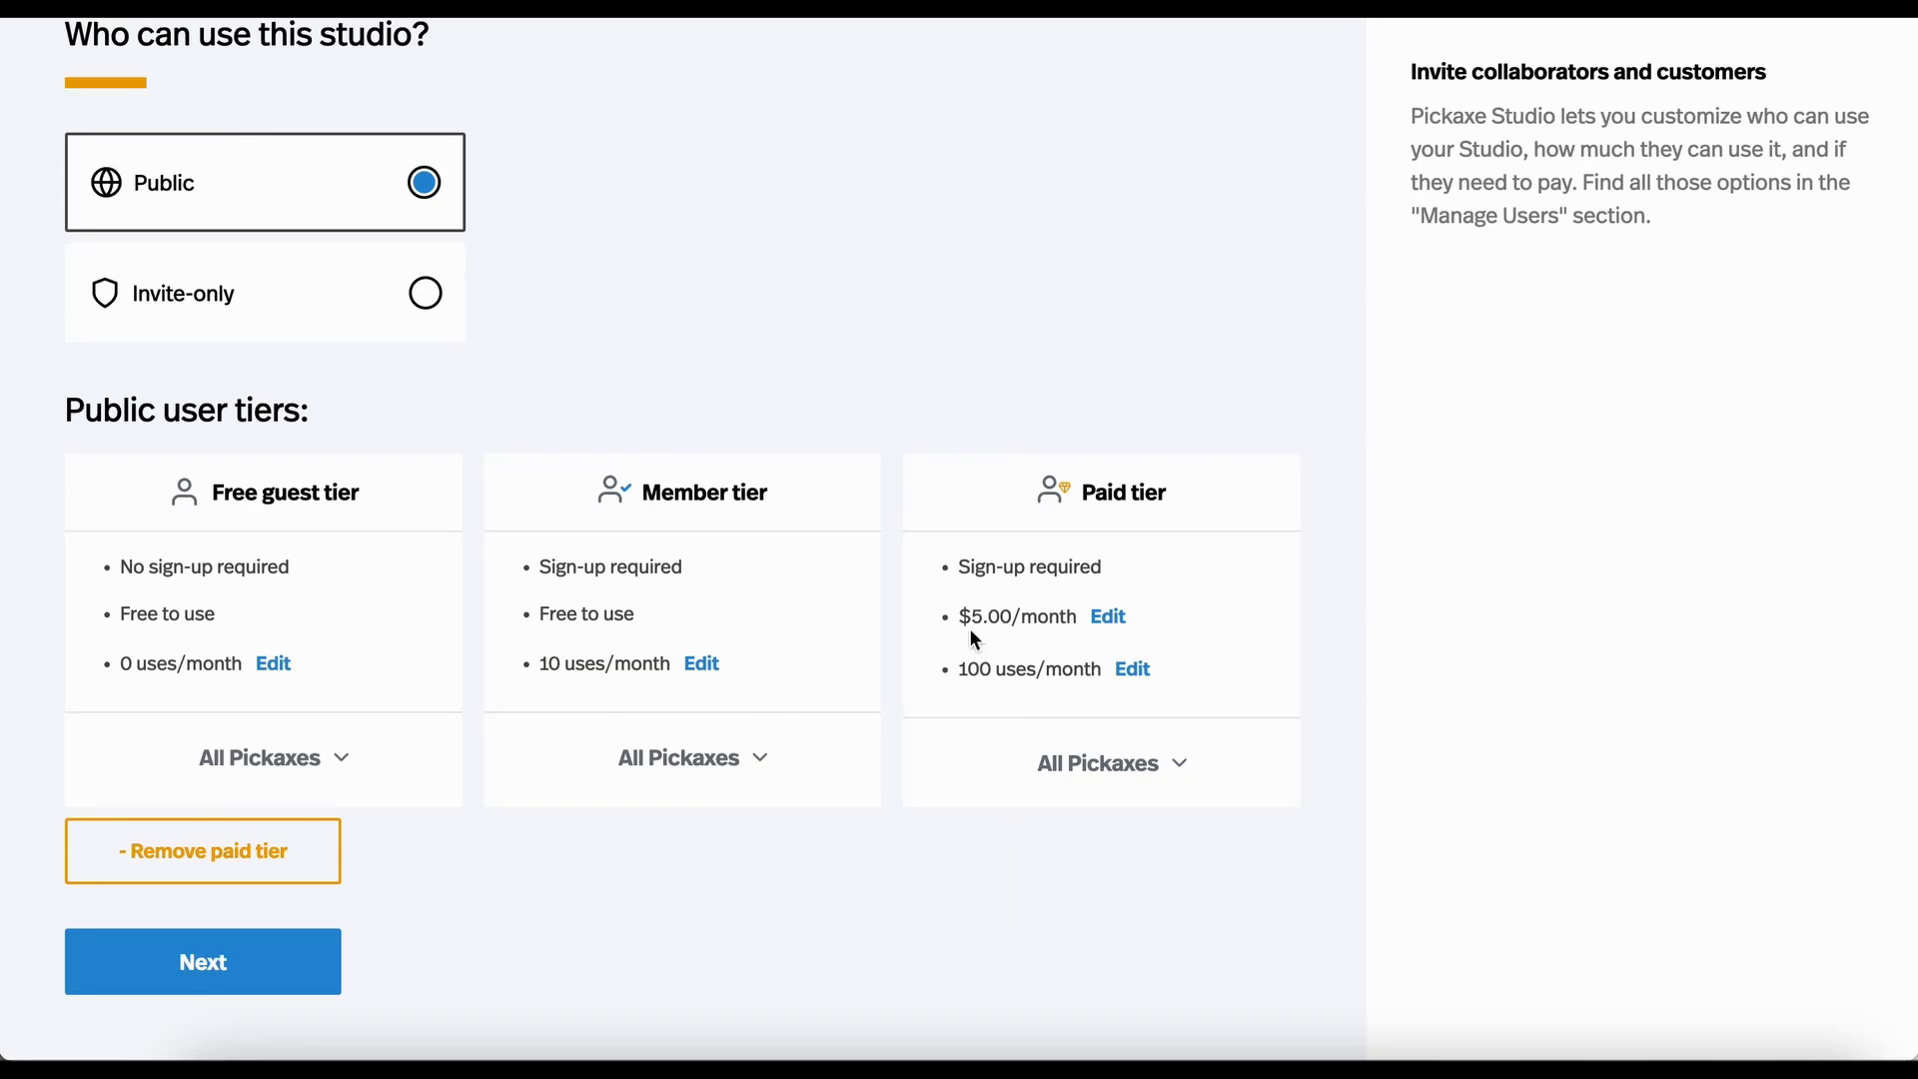
mouse_move(933, 822)
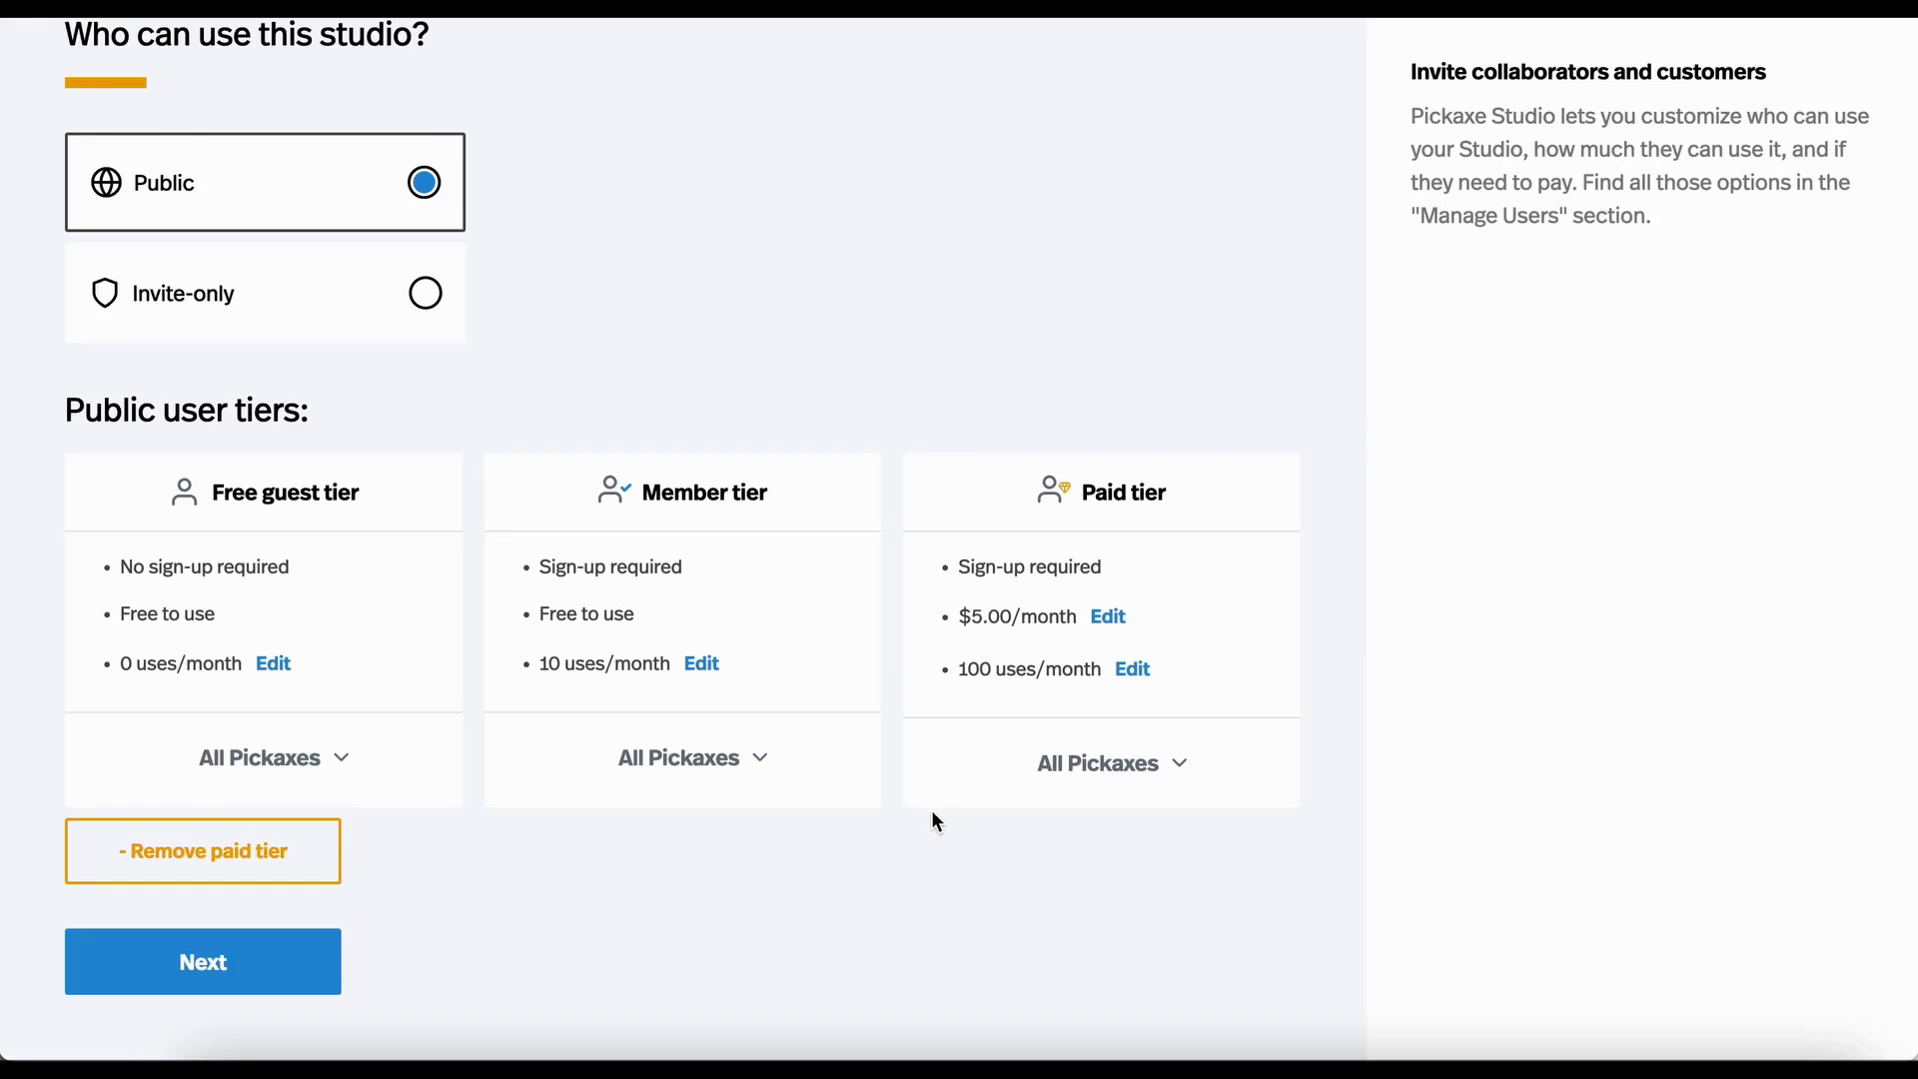
mouse_move(719, 774)
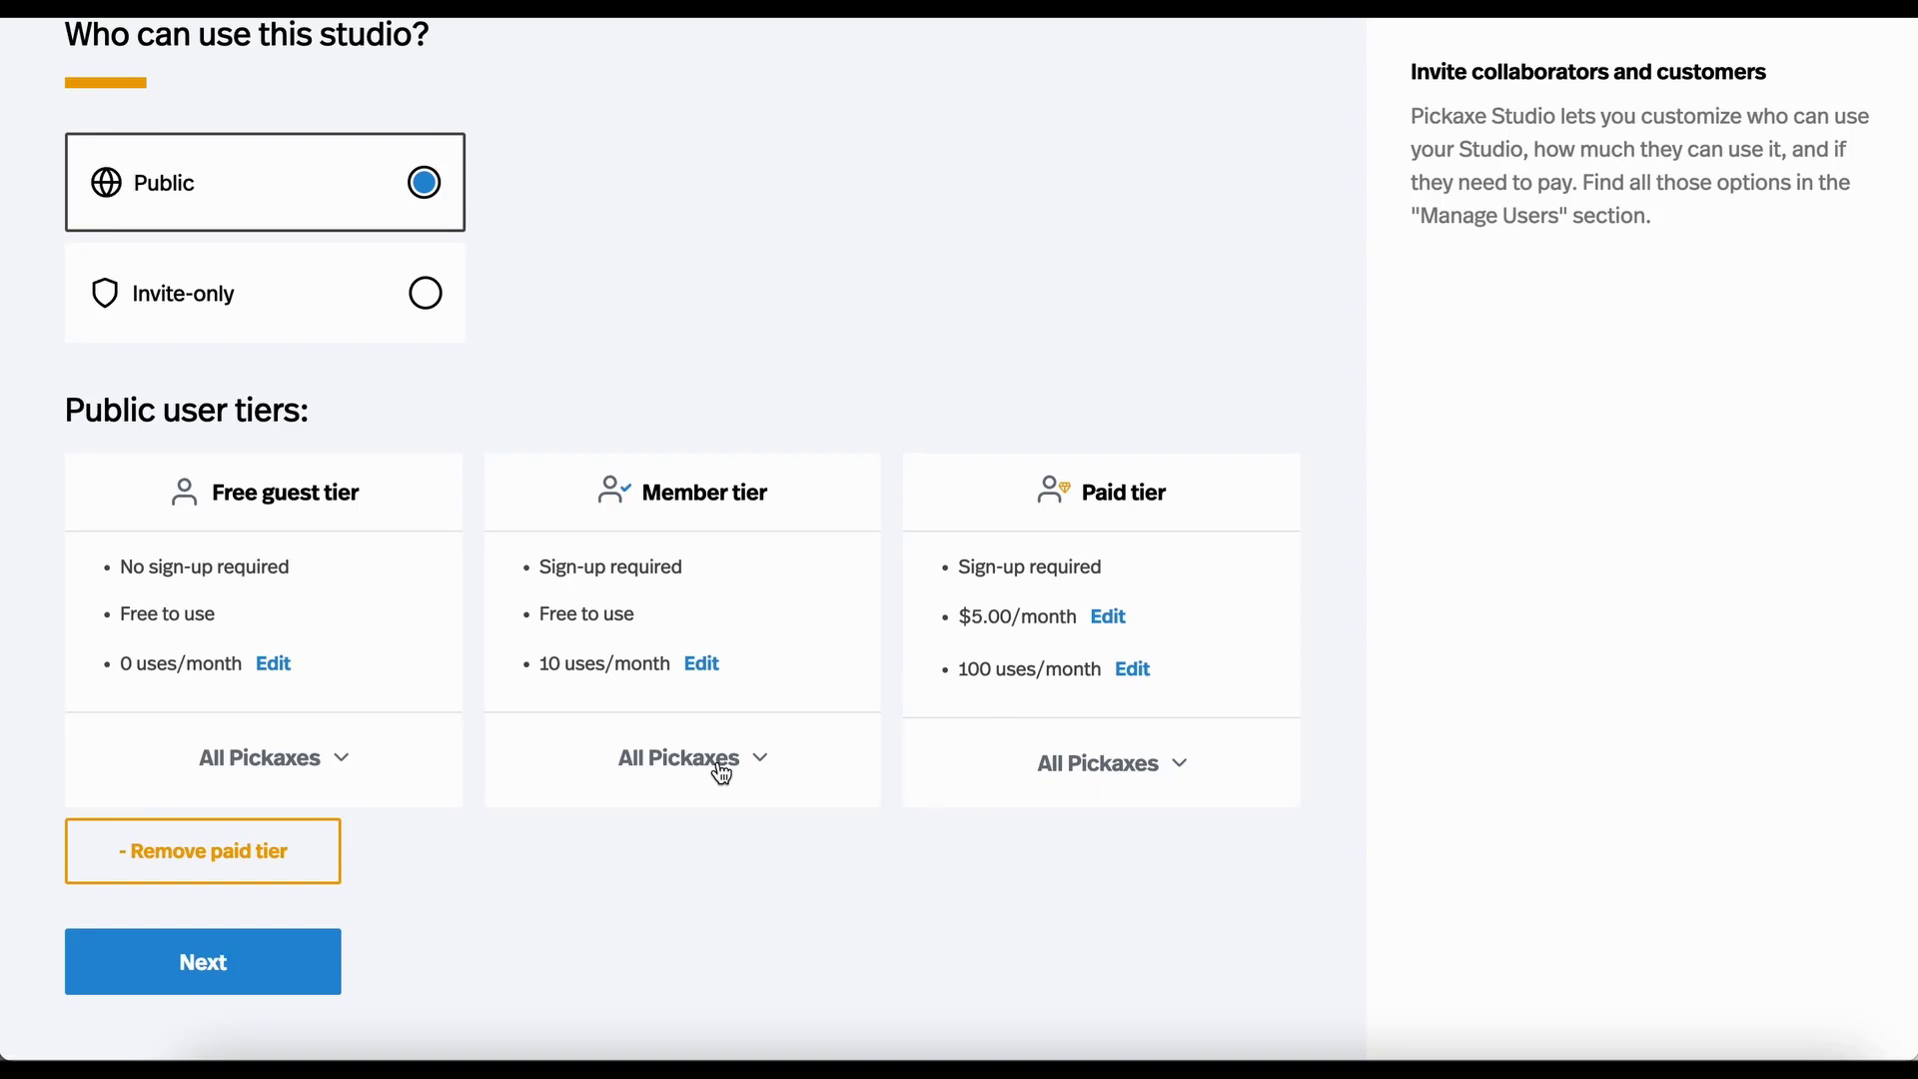
left_click(677, 758)
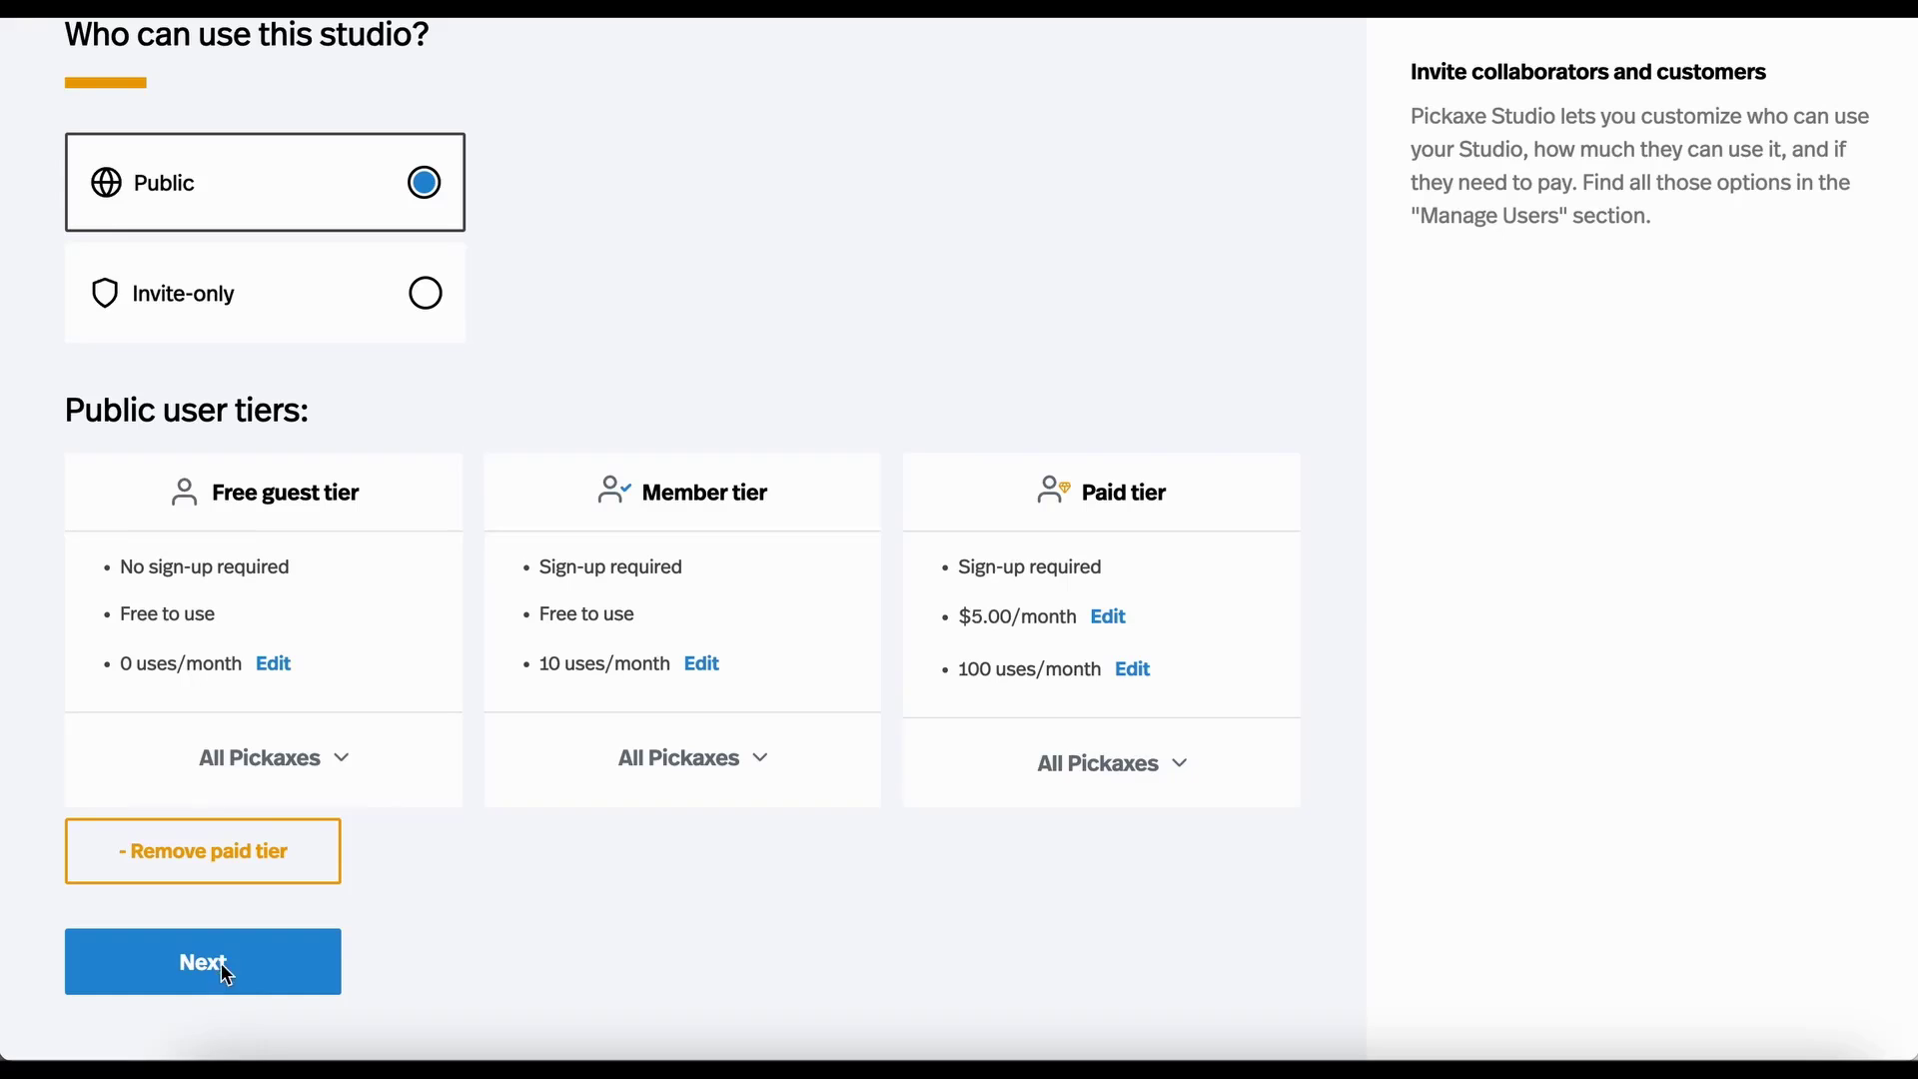
left_click(201, 961)
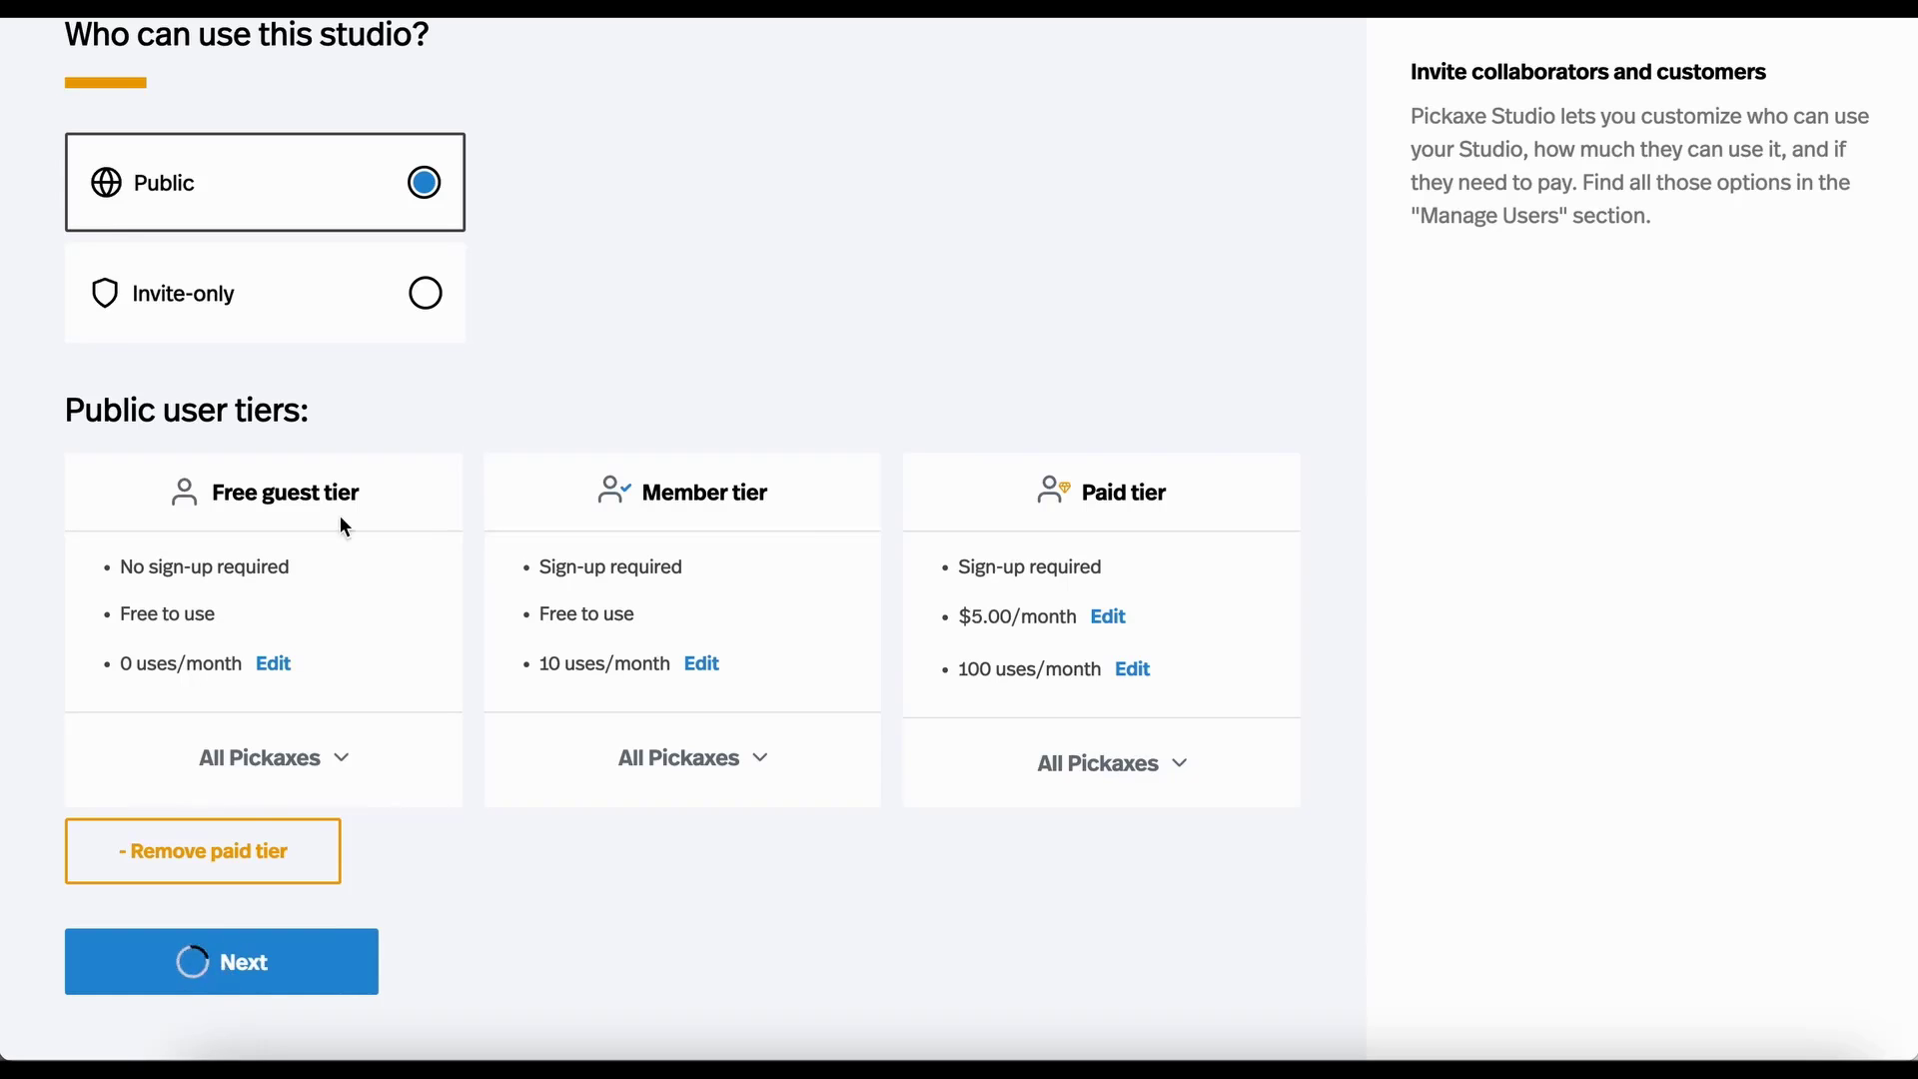
Open Magic Video Editing Genie, dismiss the Stripe notice, and cancel the image upload.
left_click(222, 961)
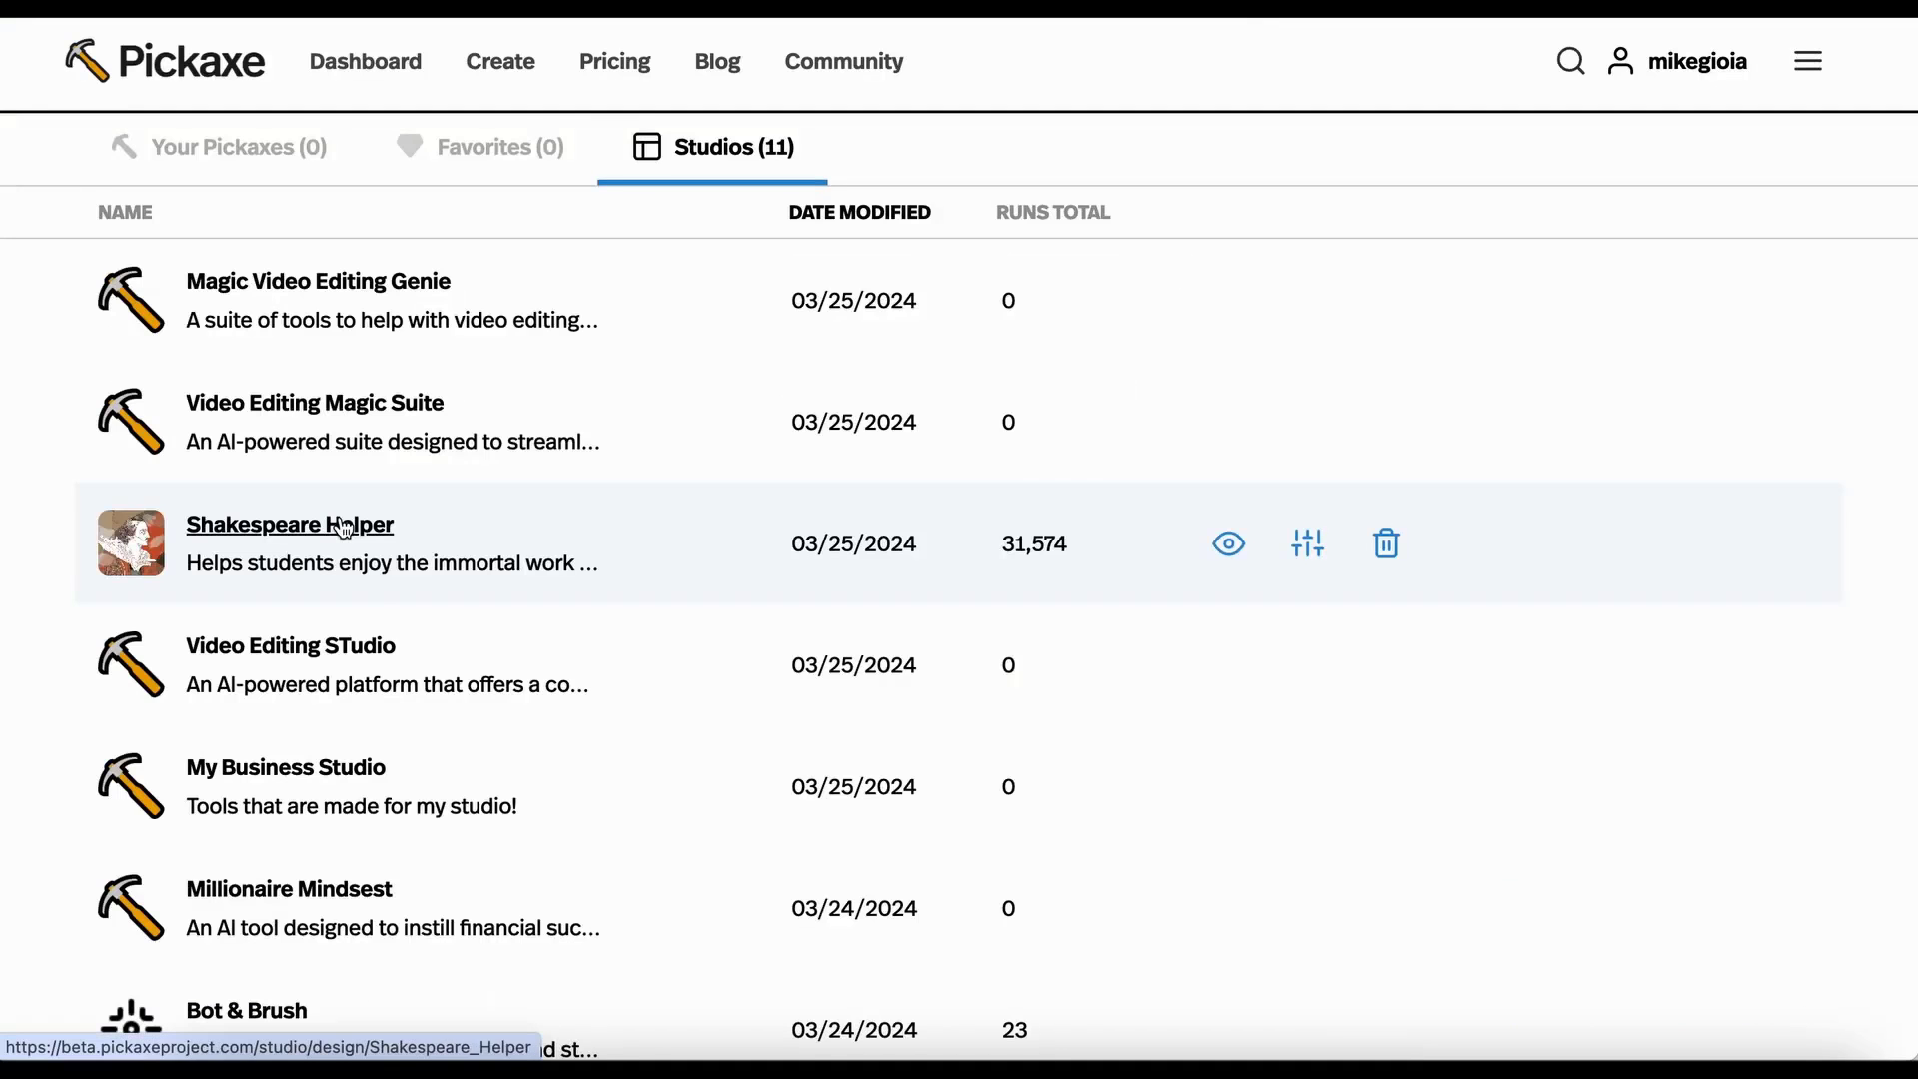
mouse_move(331, 302)
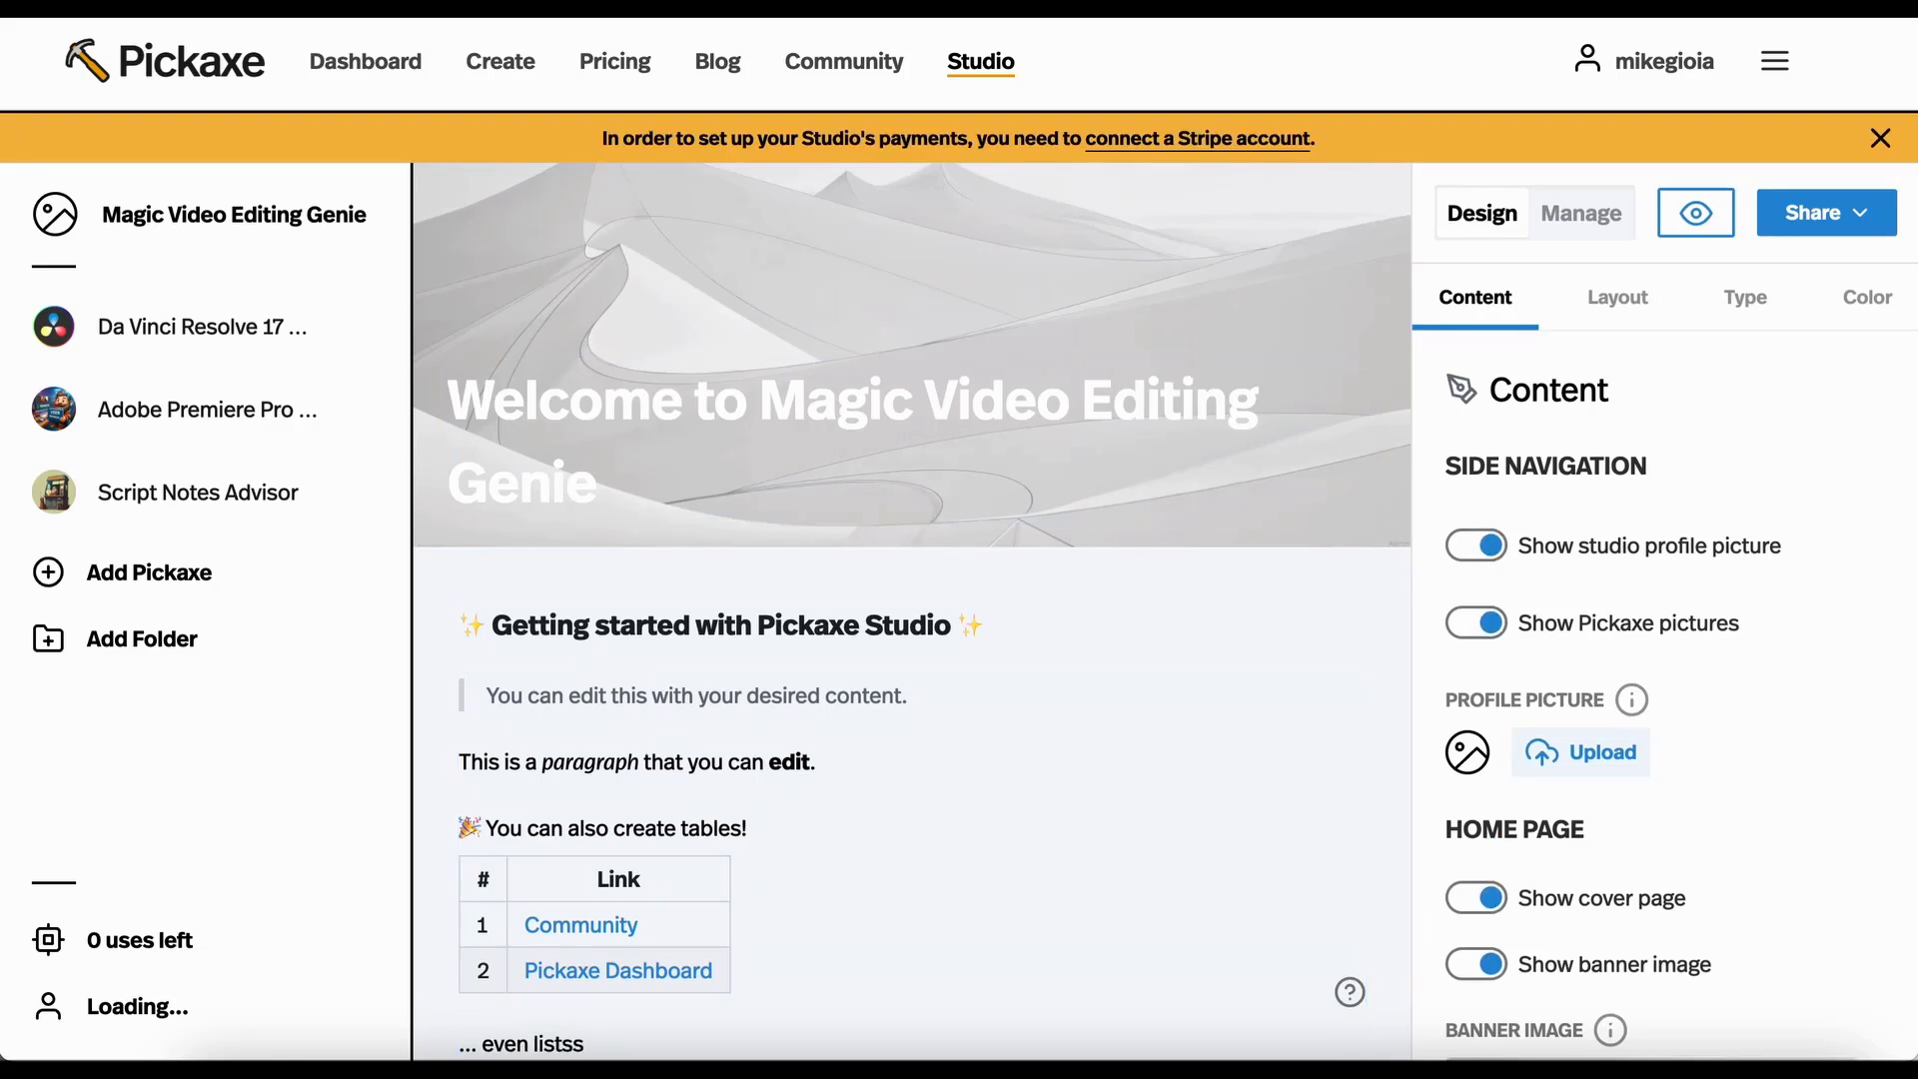
left_click(1880, 137)
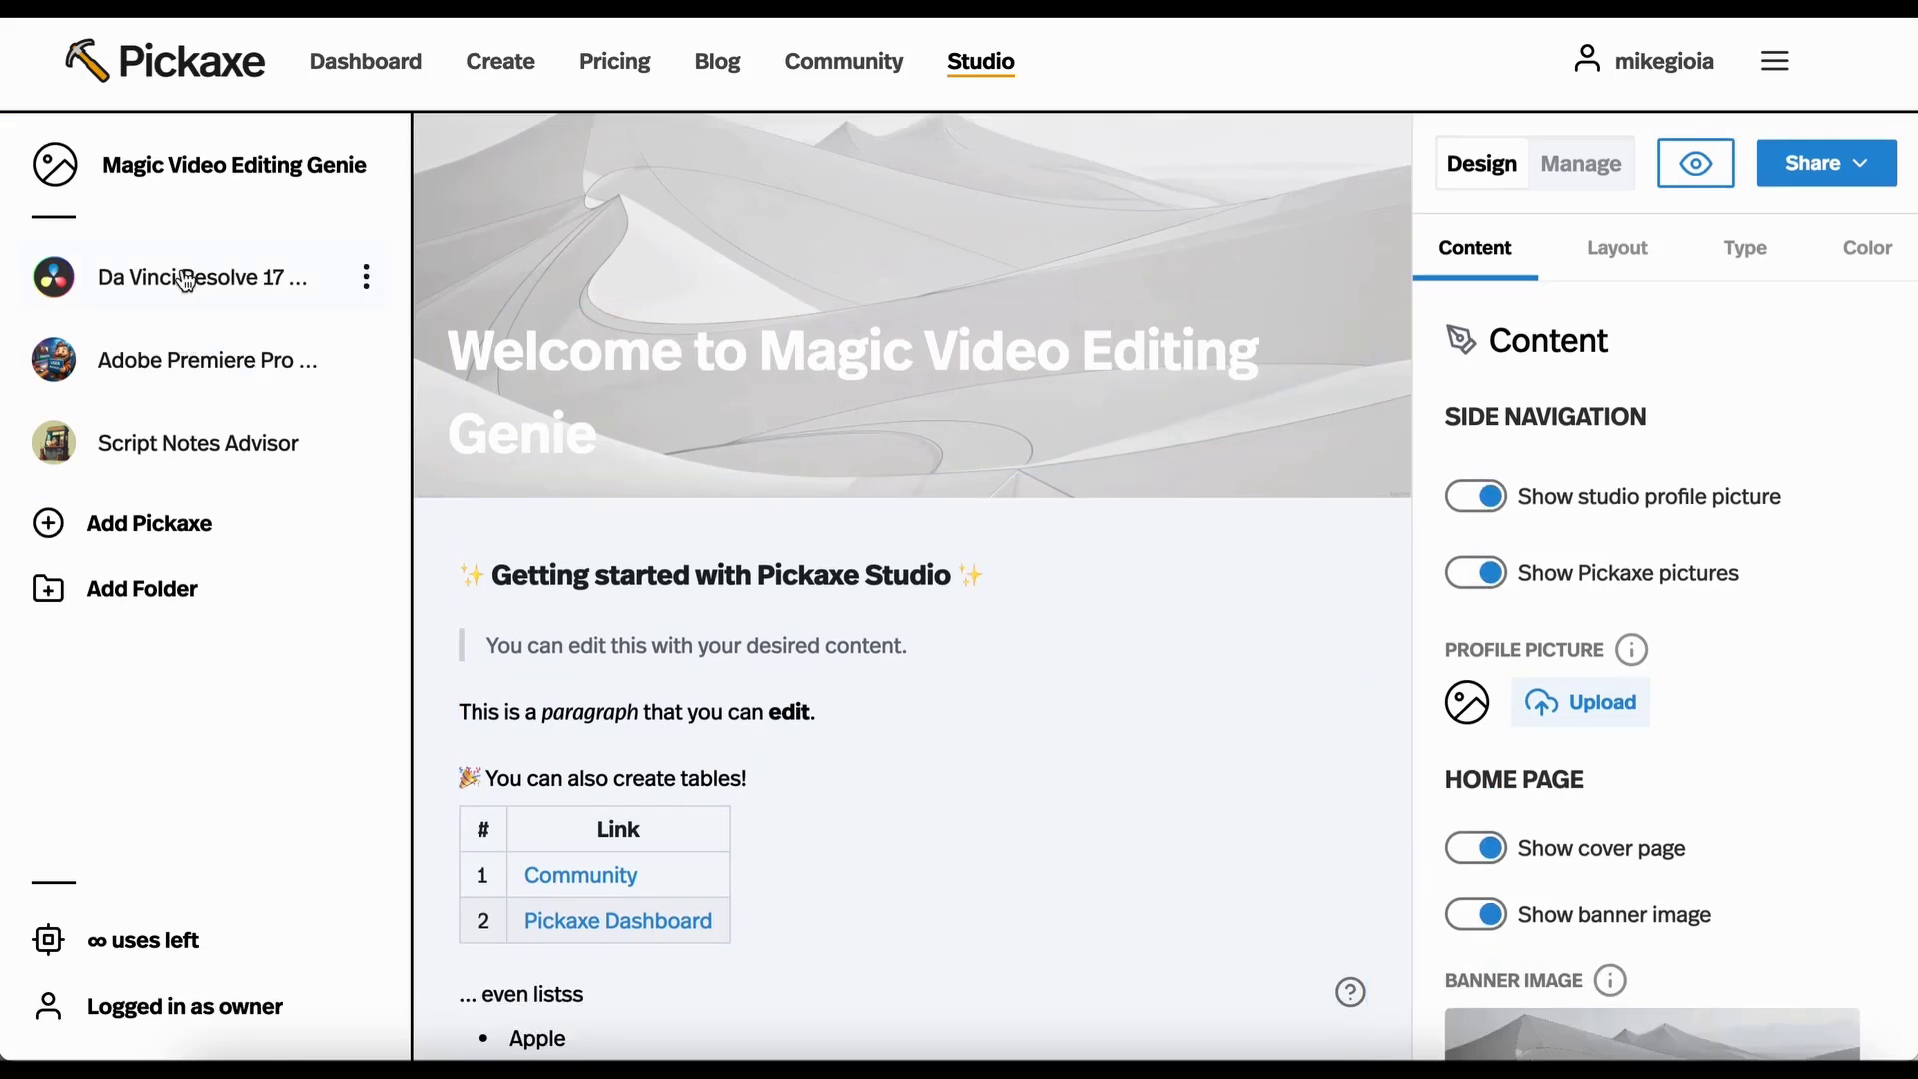
left_click(204, 276)
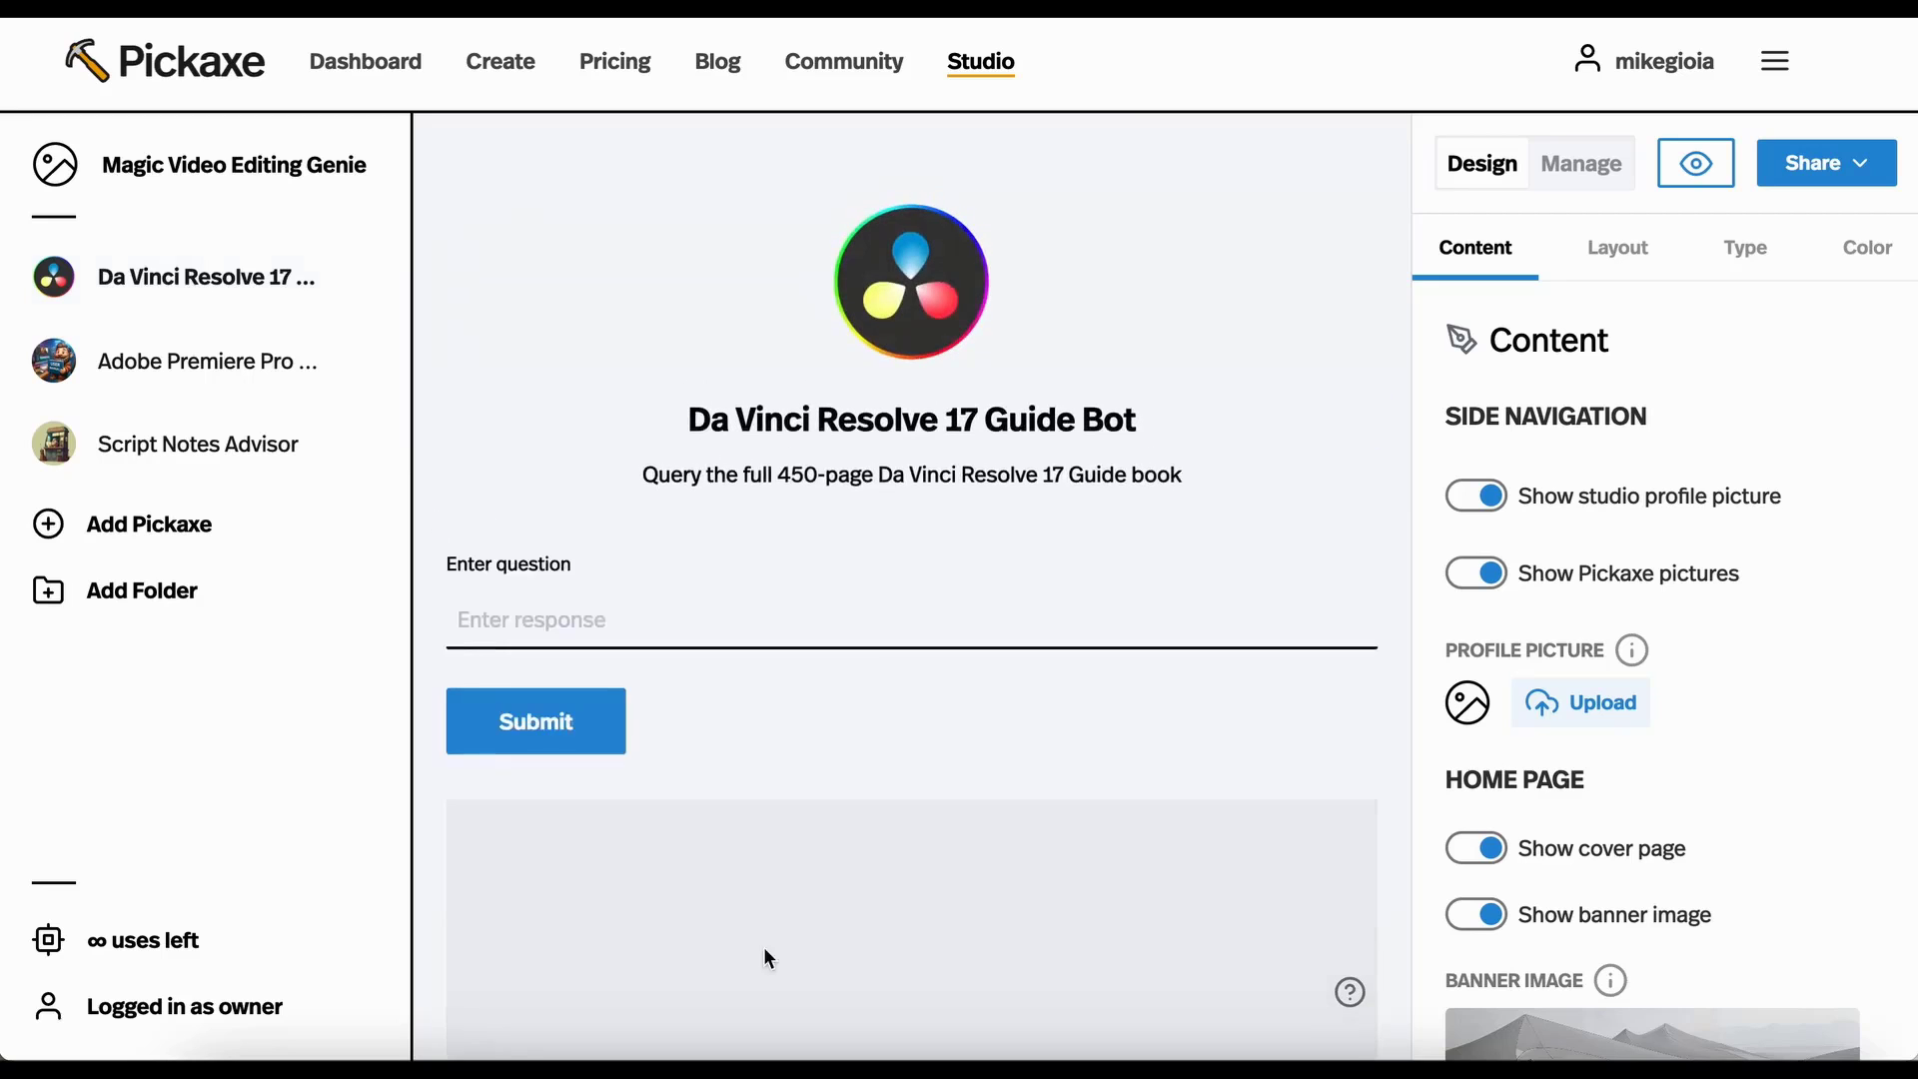
left_click(197, 442)
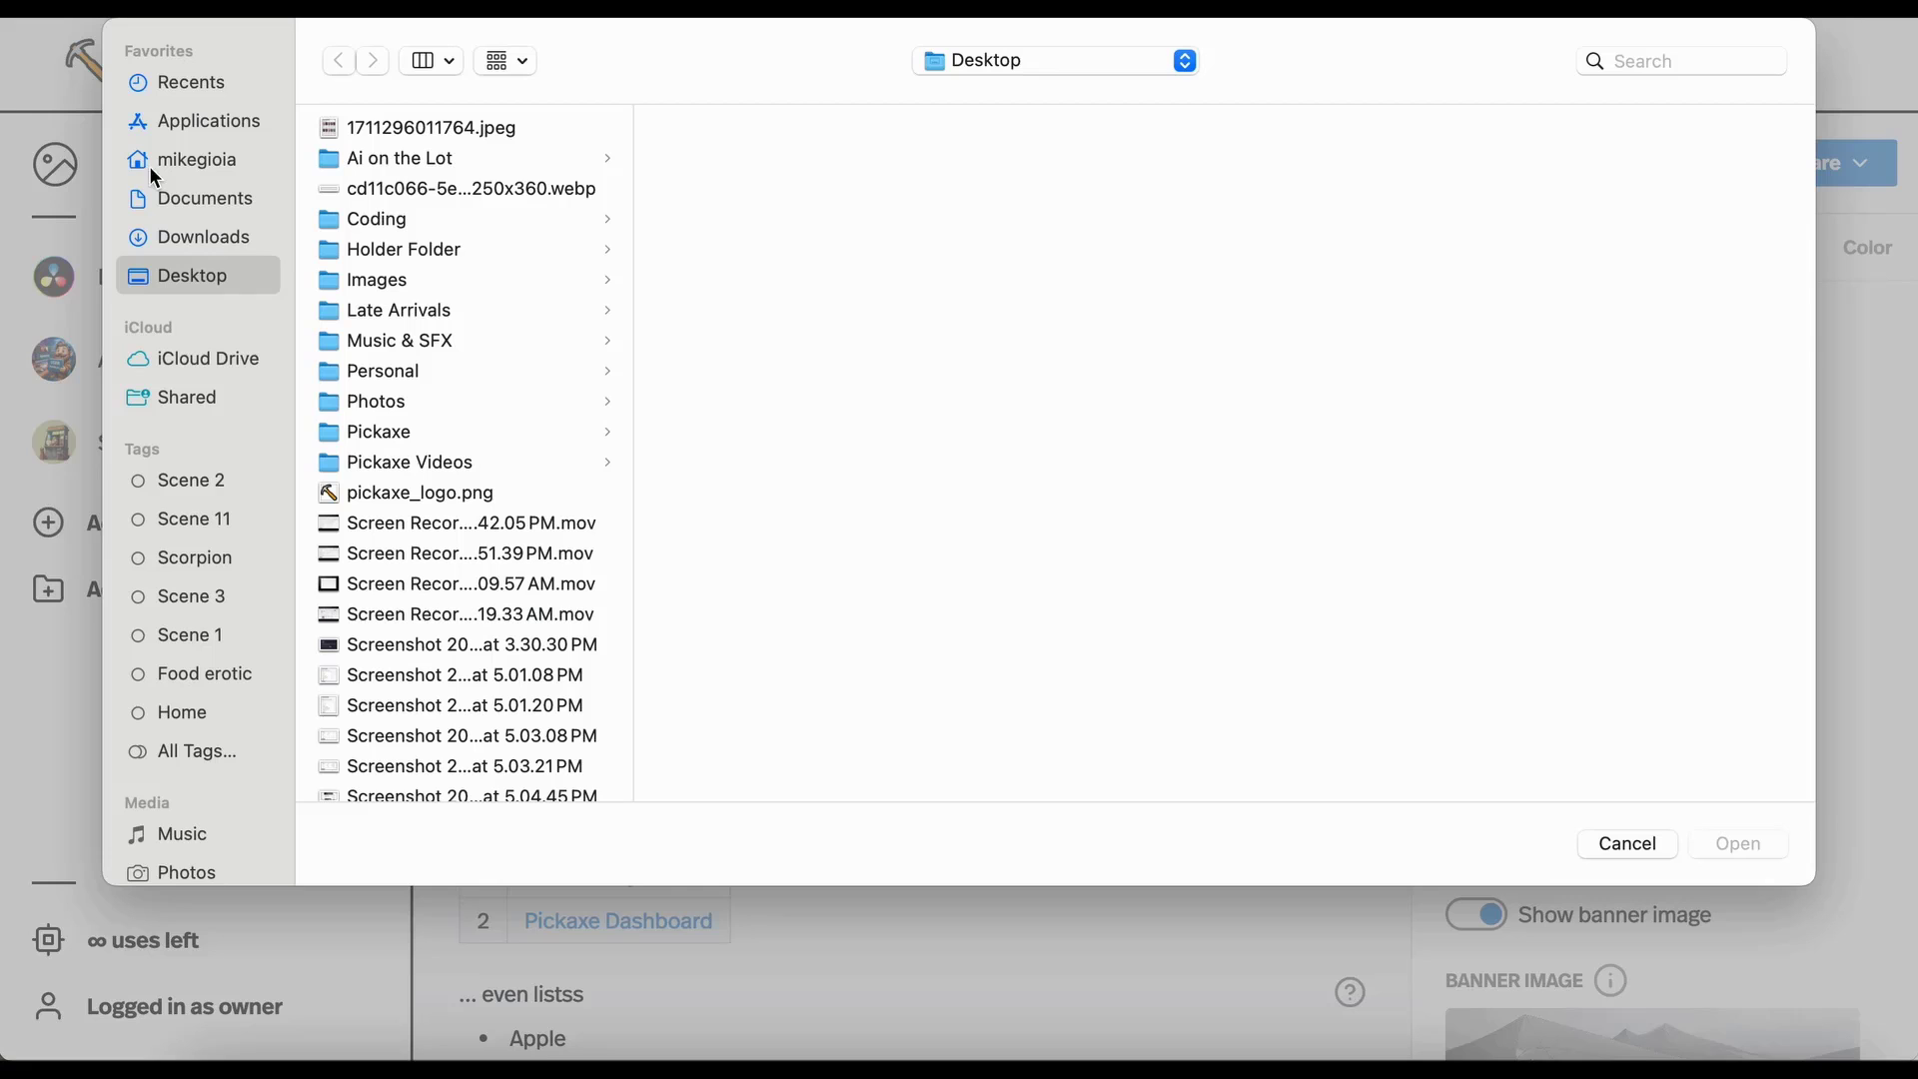
left_click(1627, 843)
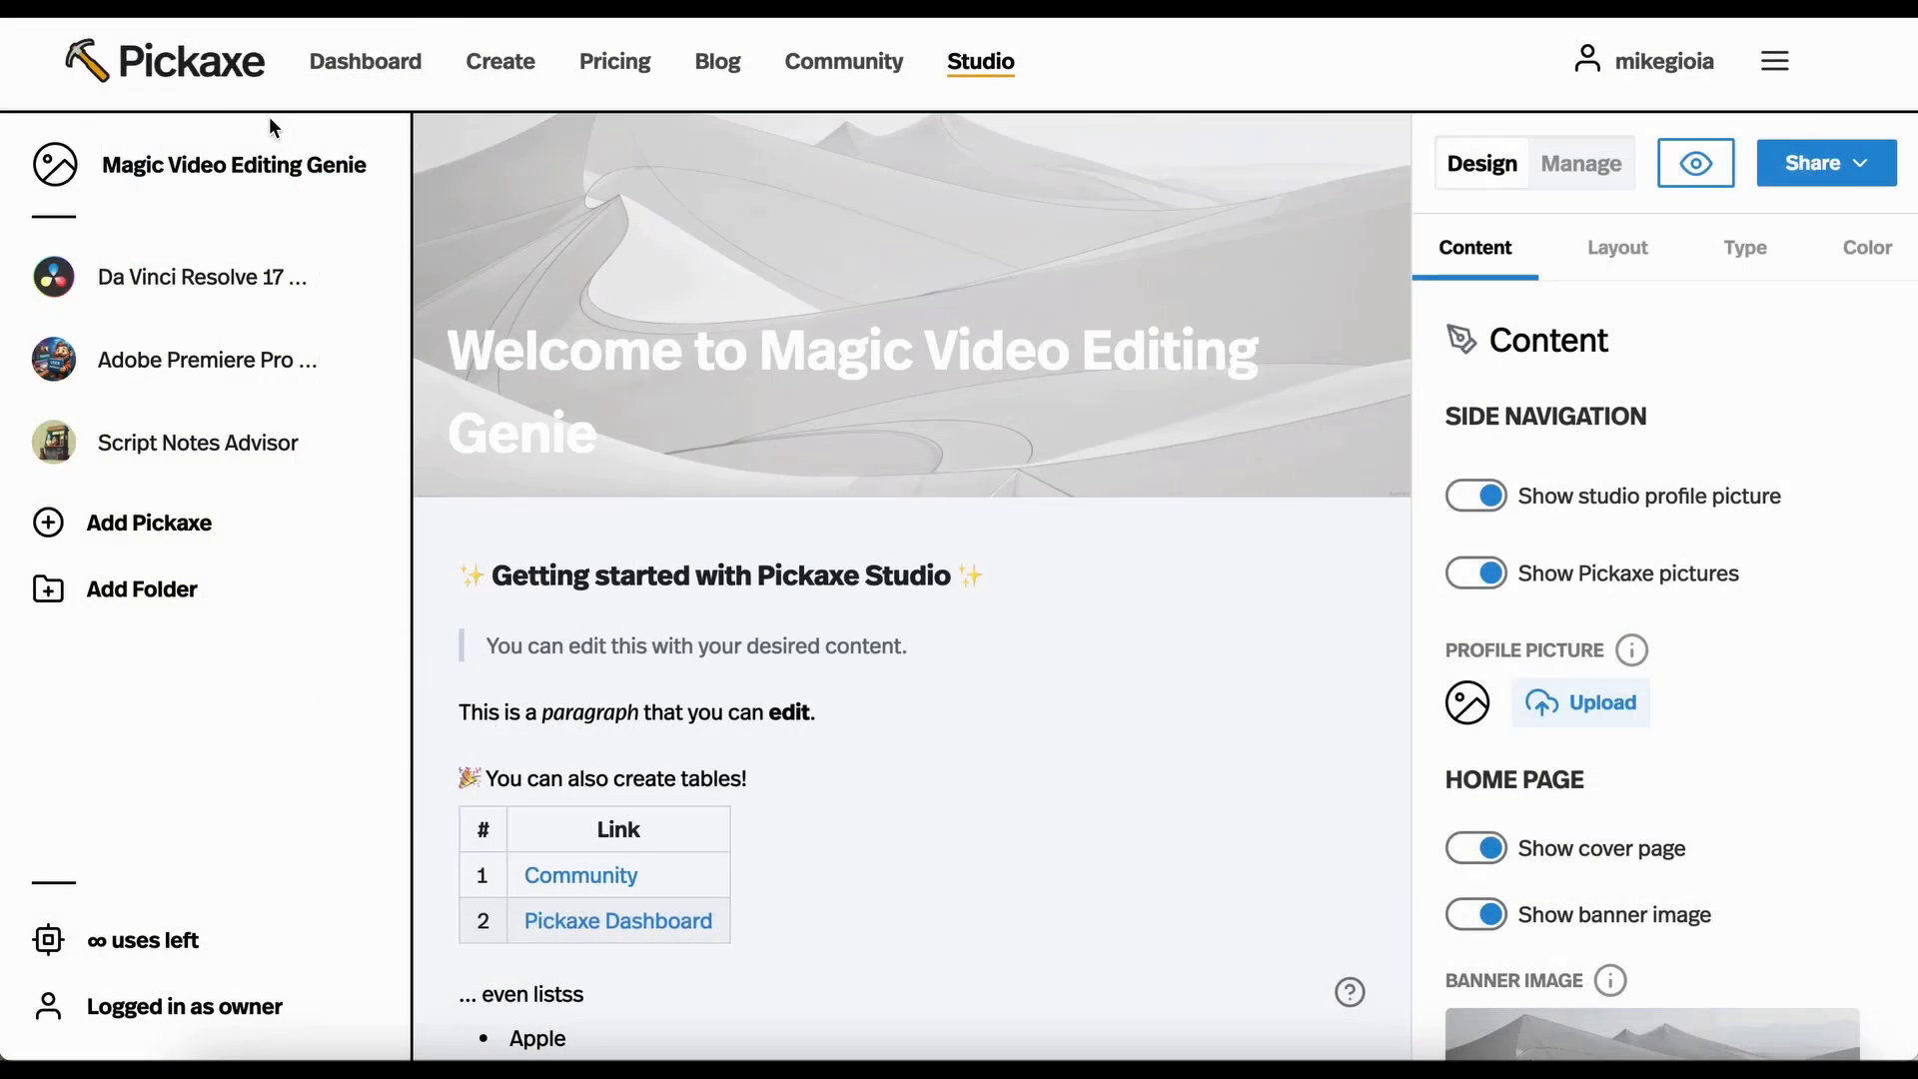
mouse_move(531, 530)
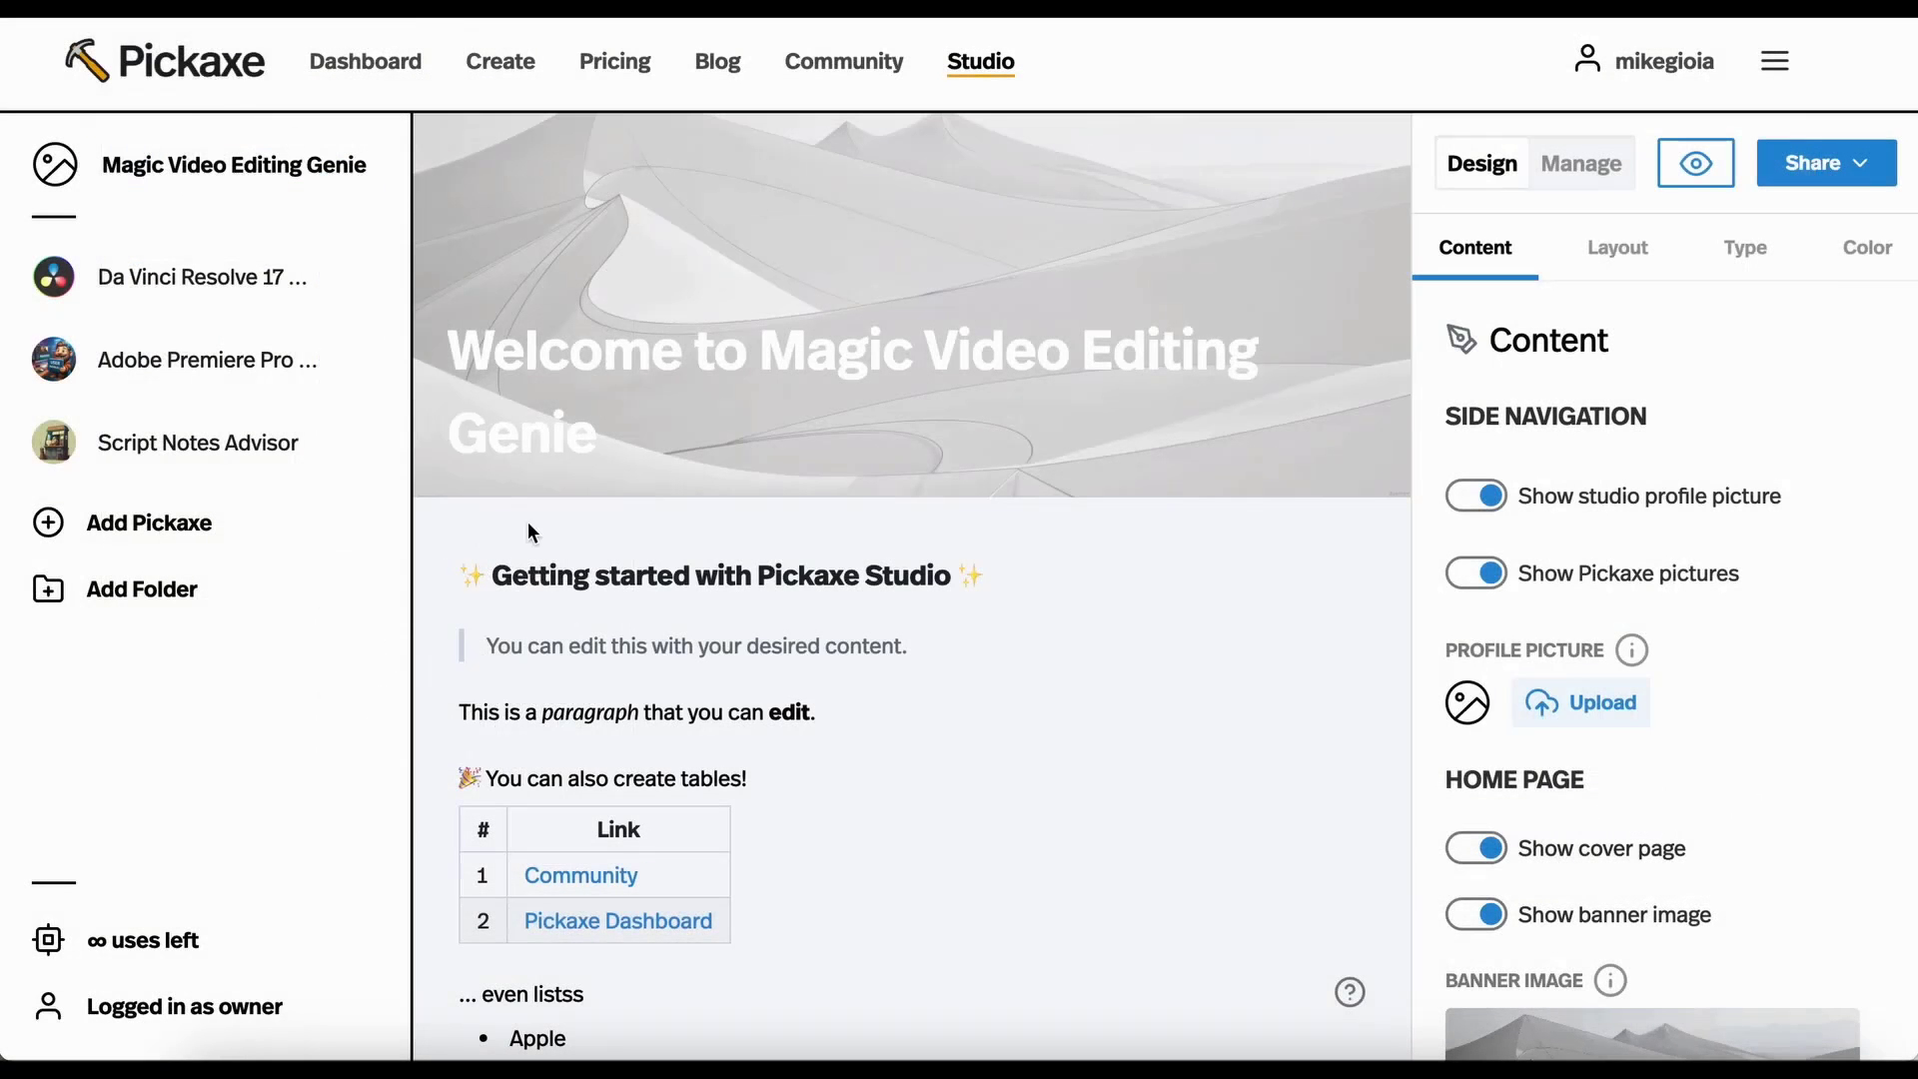
scroll("down", 3)
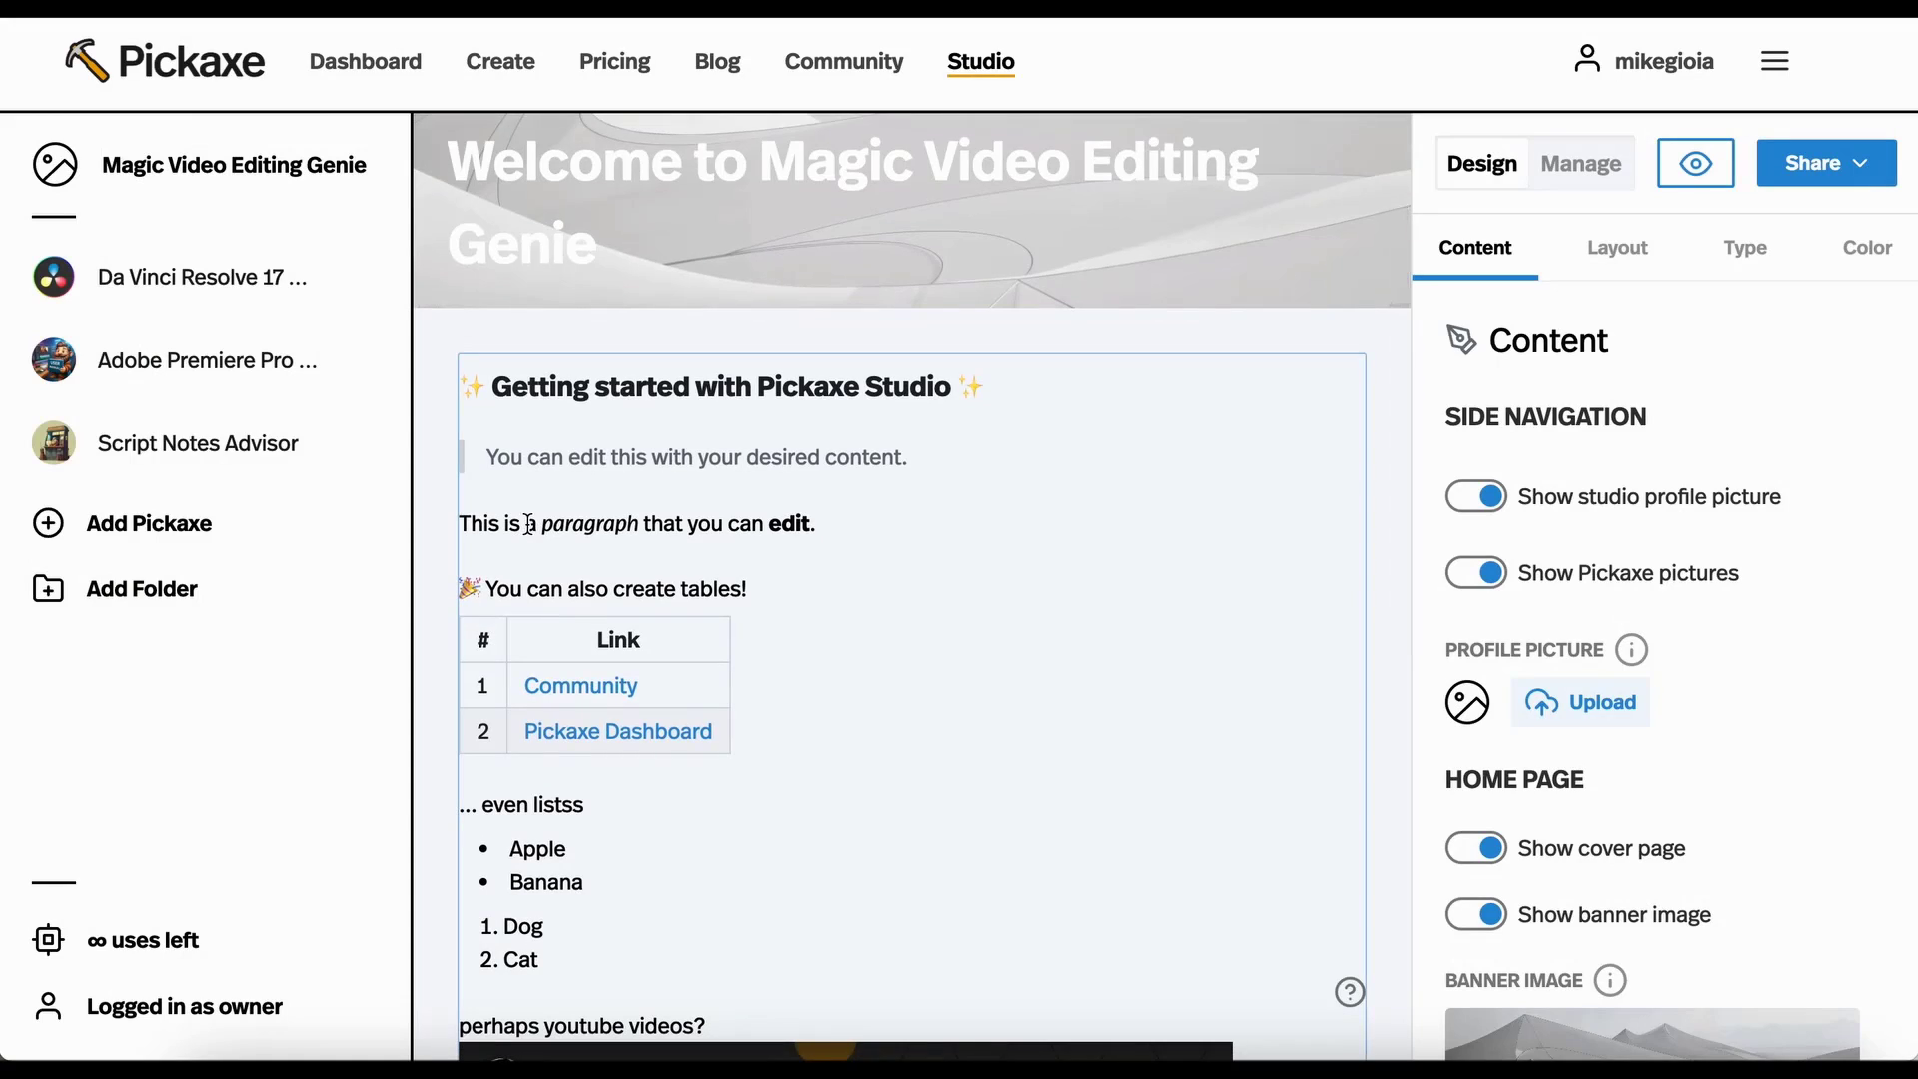
mouse_move(927, 523)
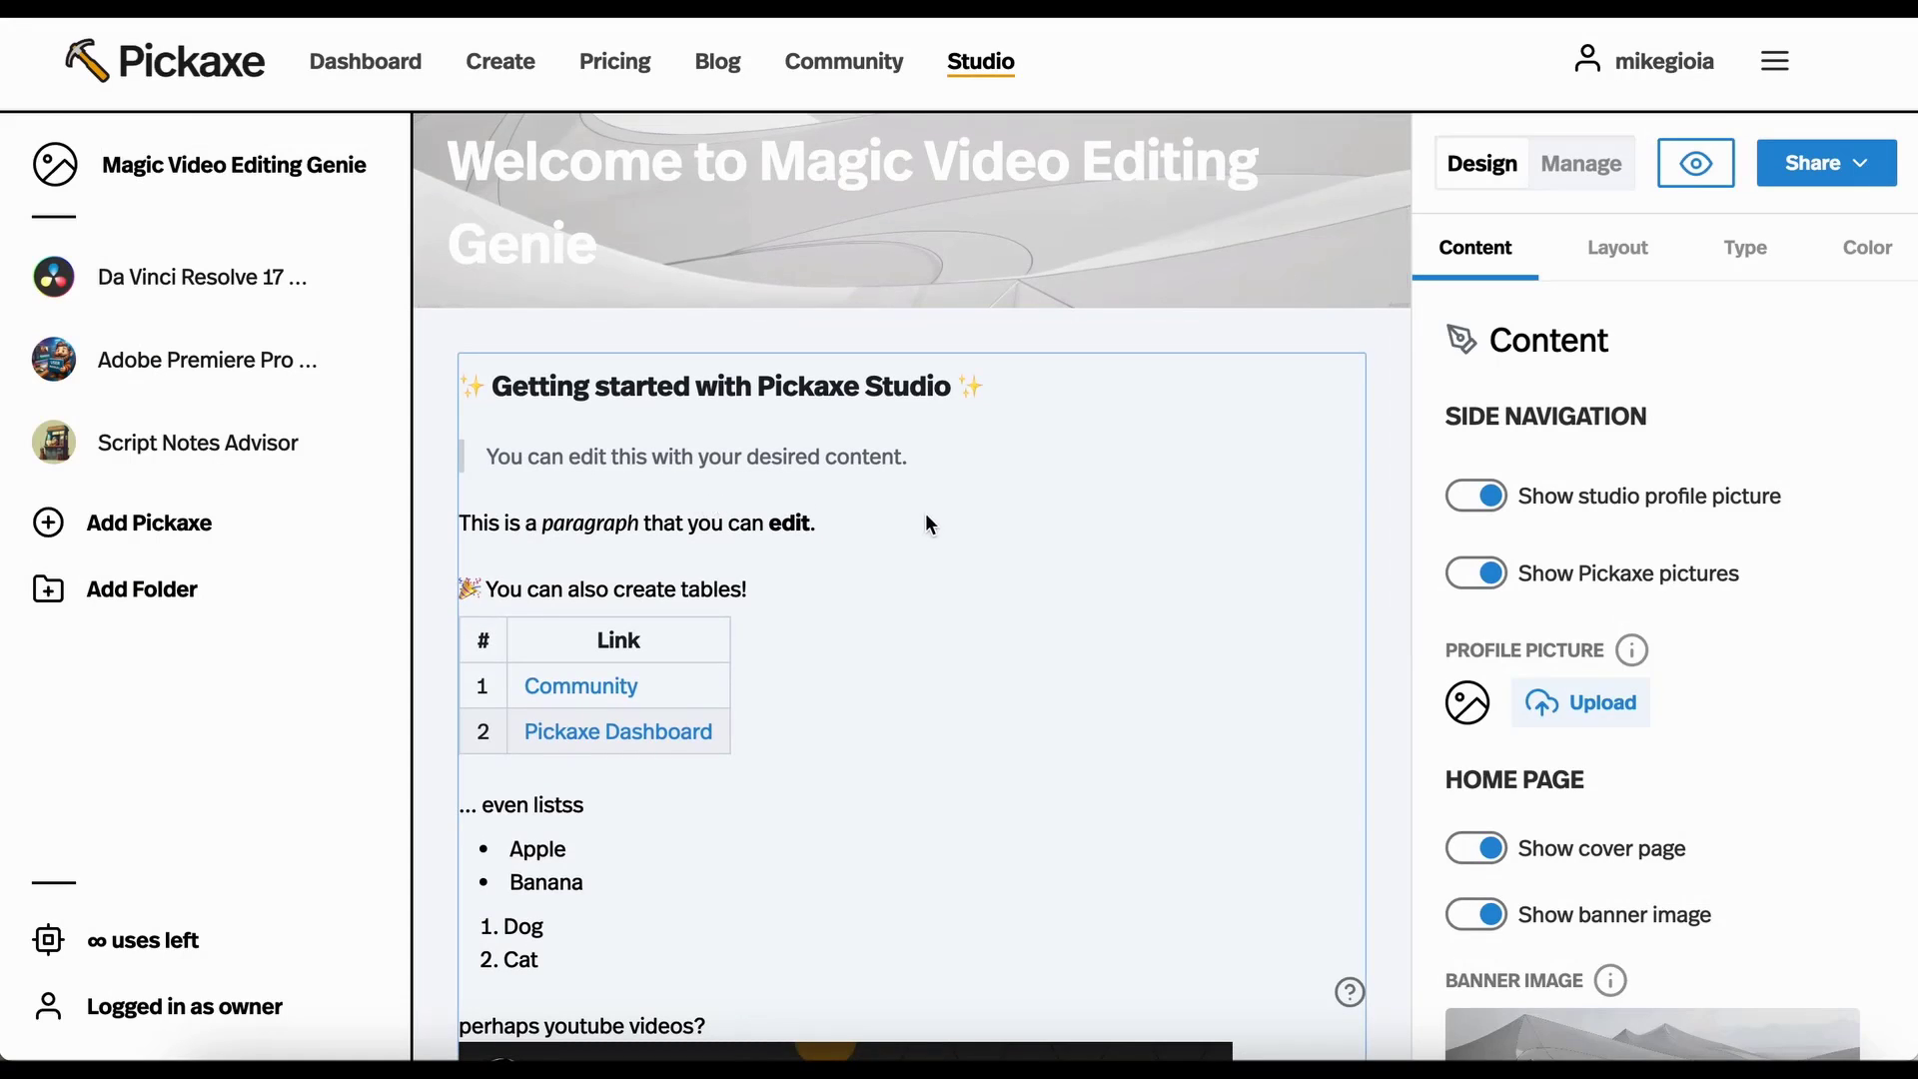
scroll("up", 3)
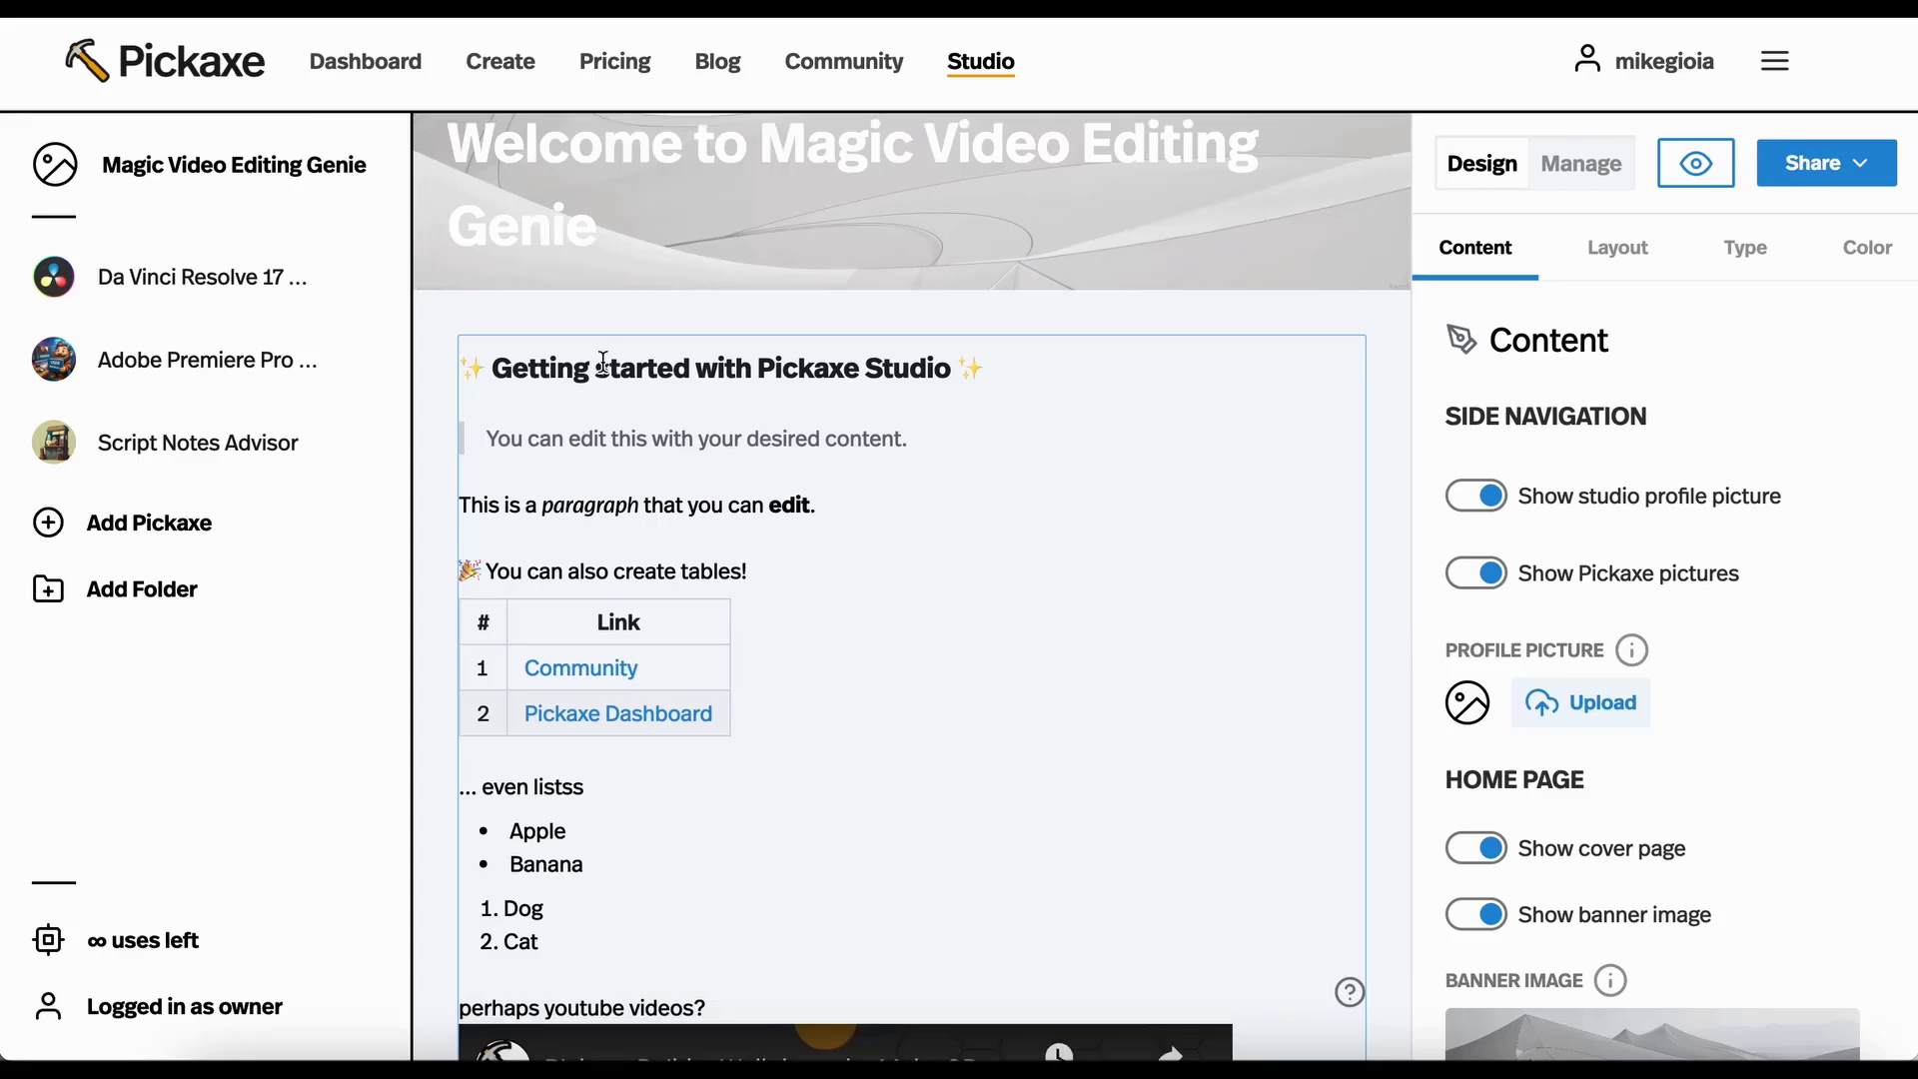
scroll("down", 3)
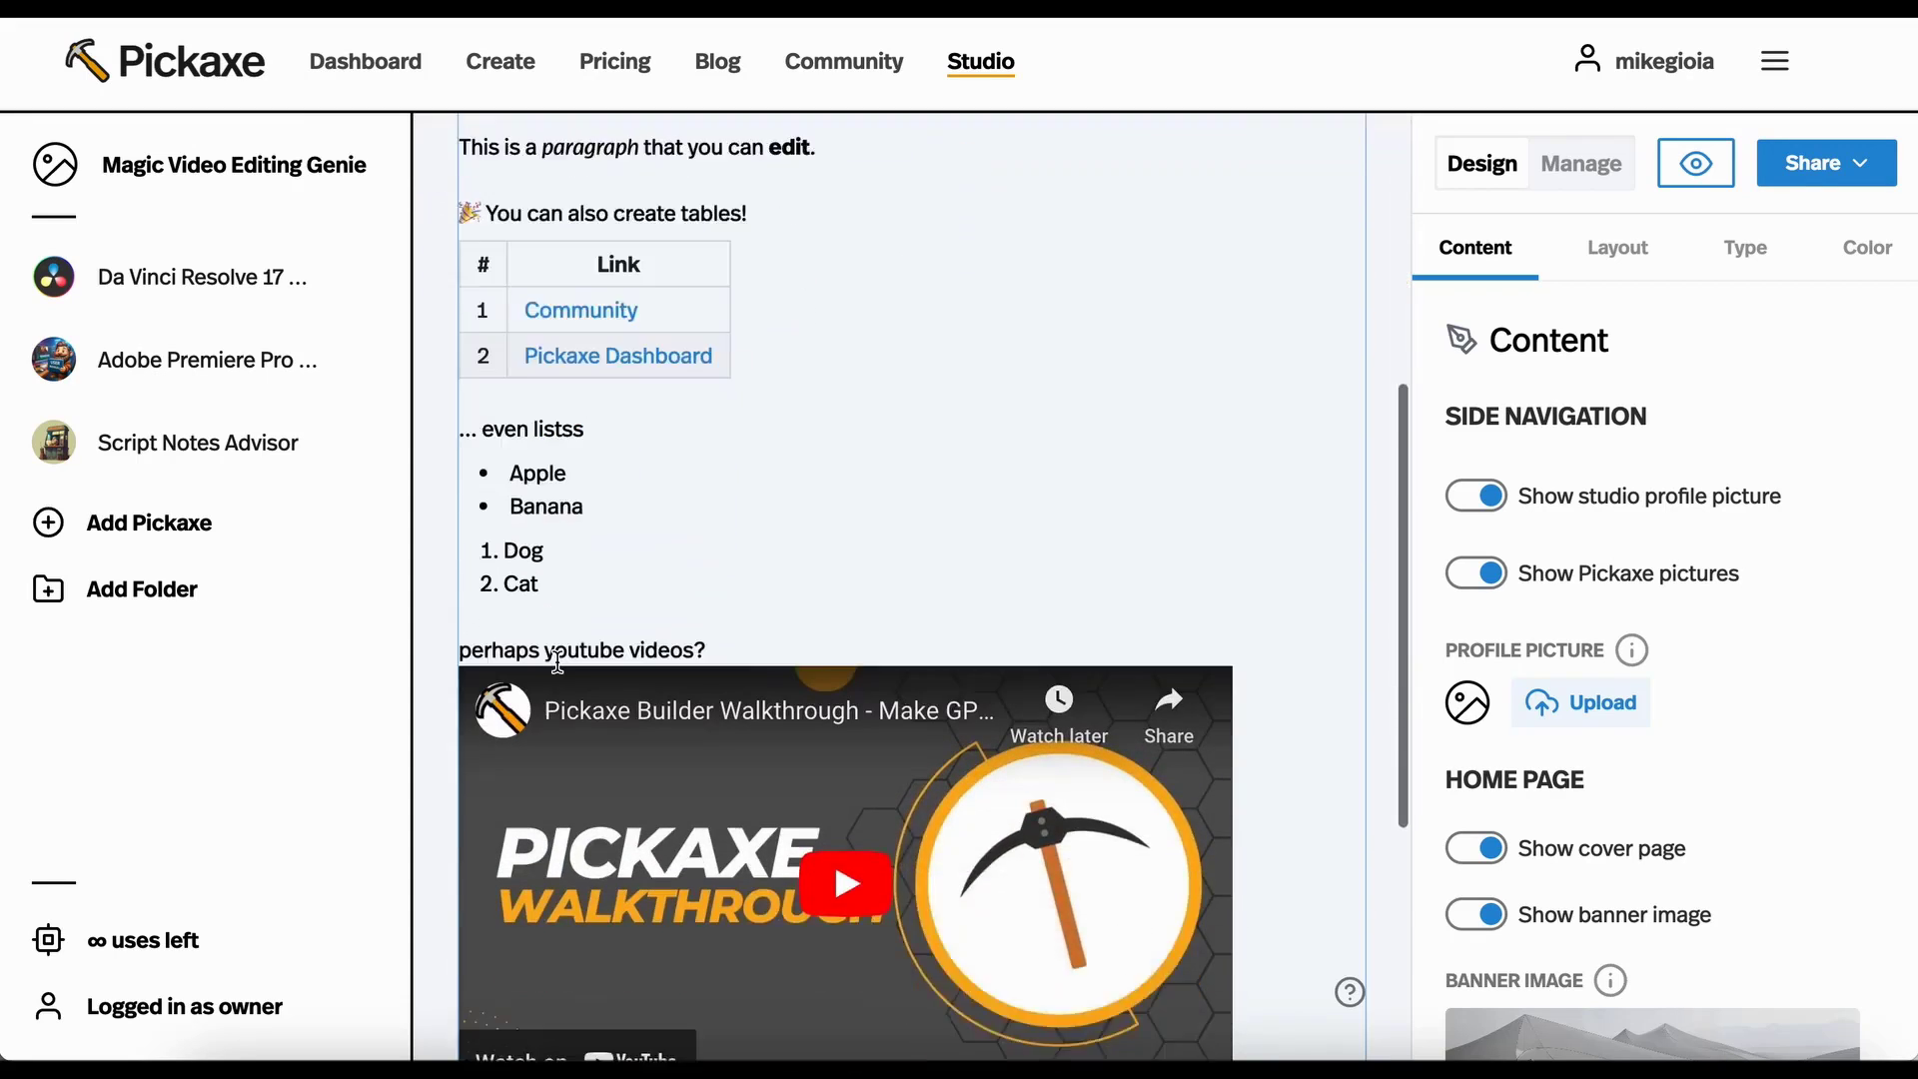
scroll("down", 3)
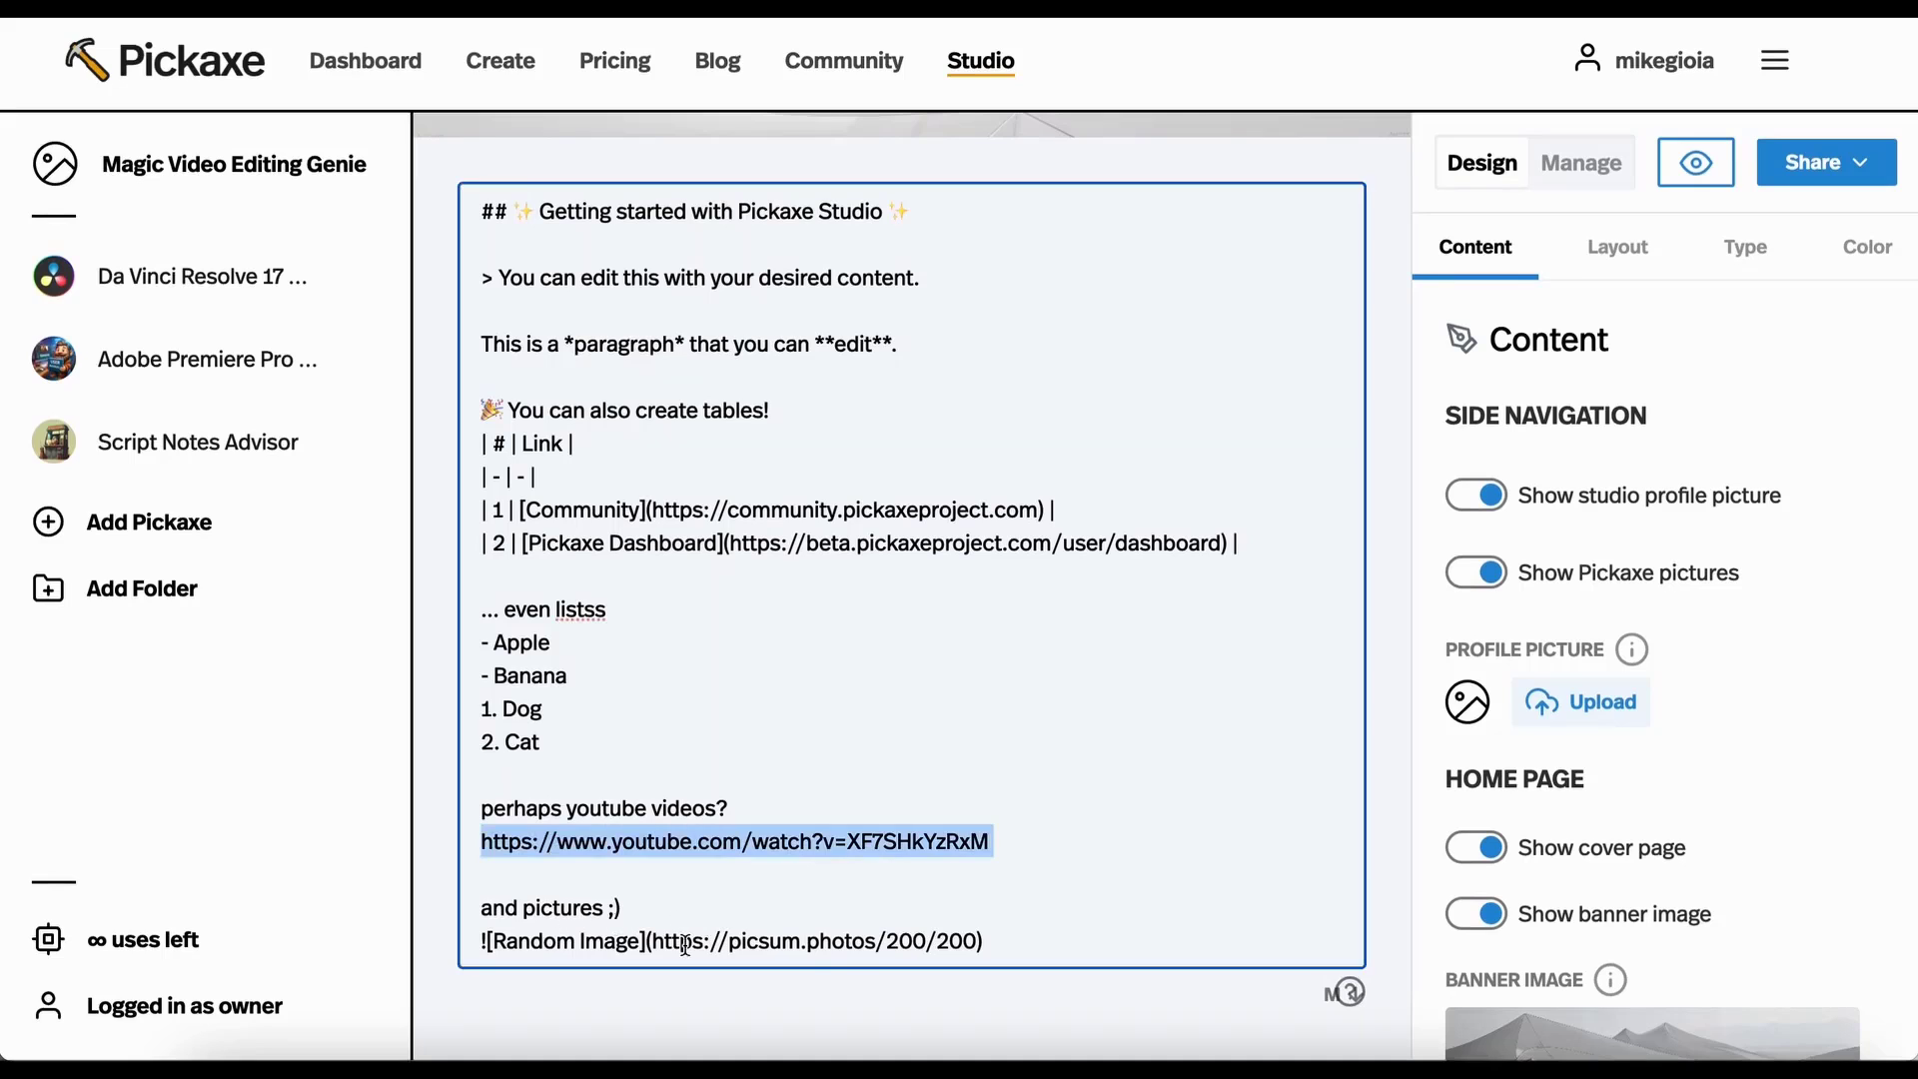
mouse_move(1321, 1009)
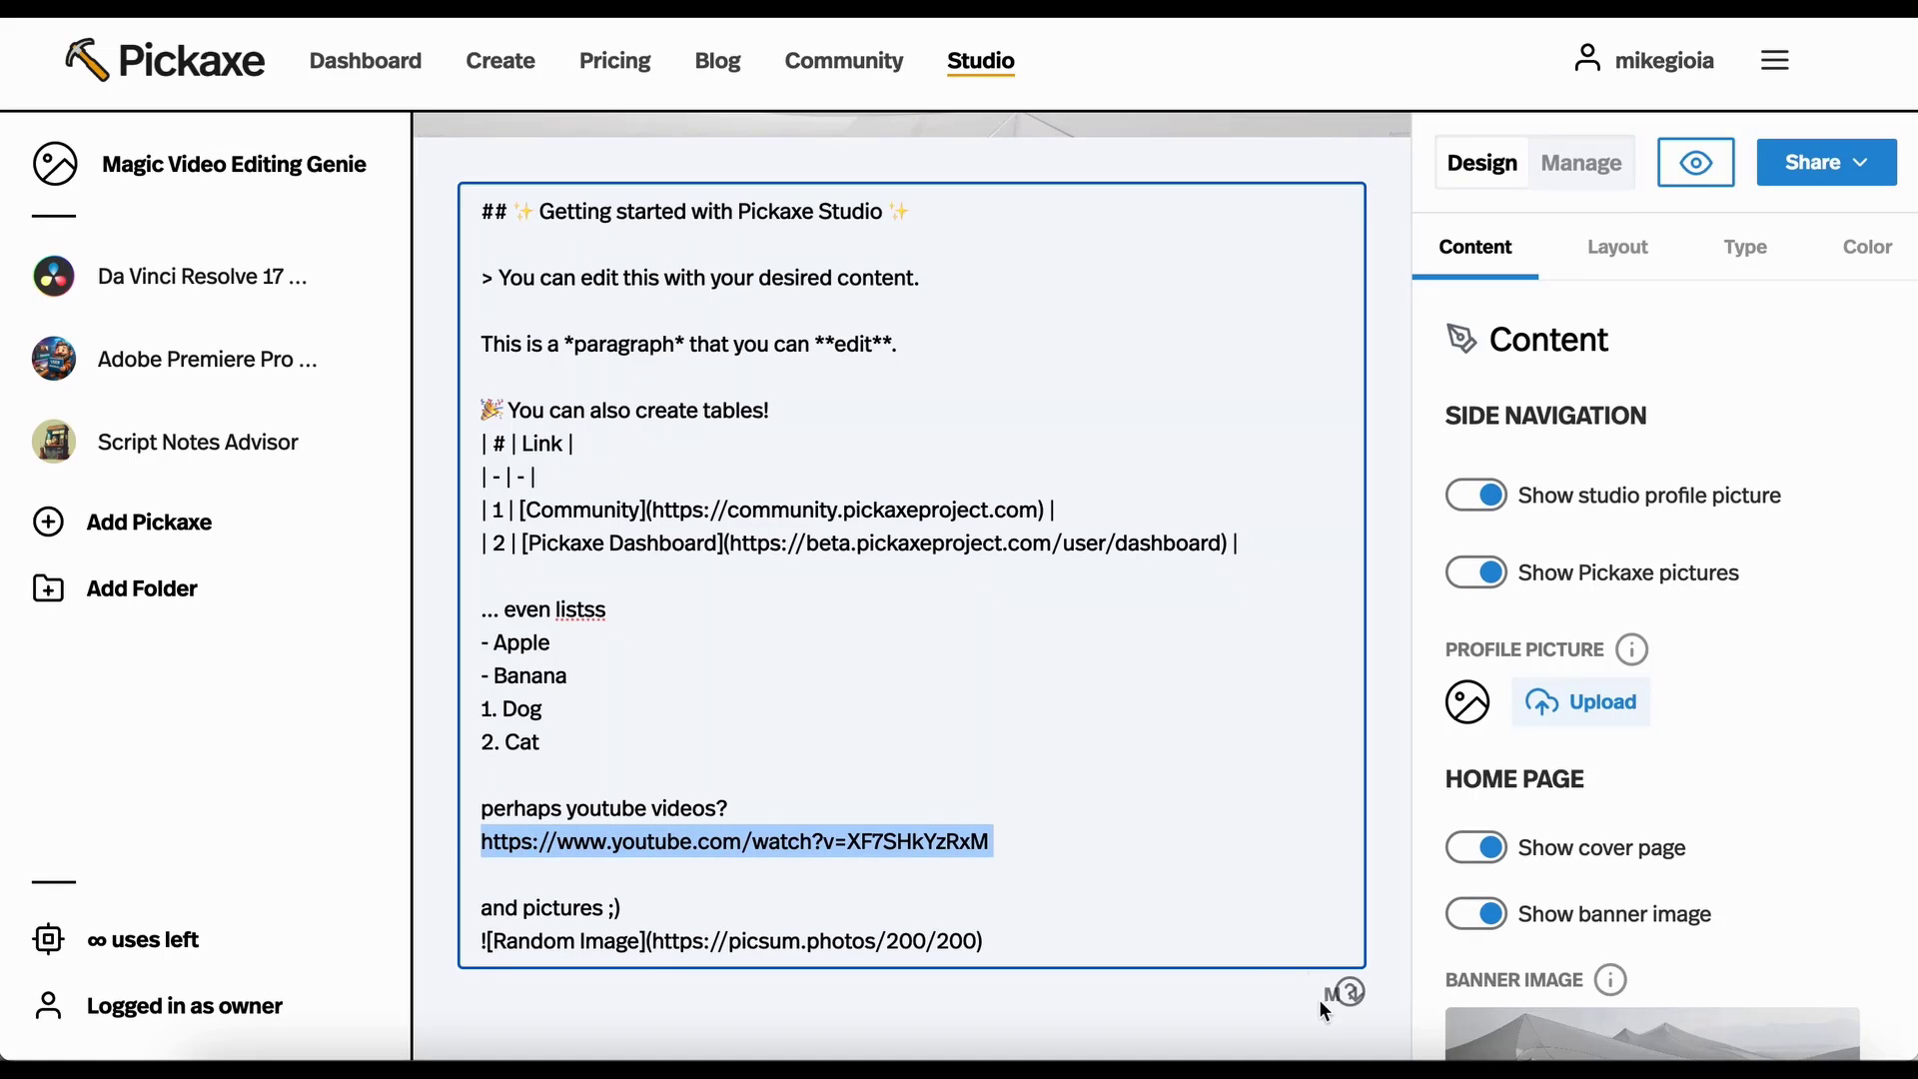
scroll("down", 3)
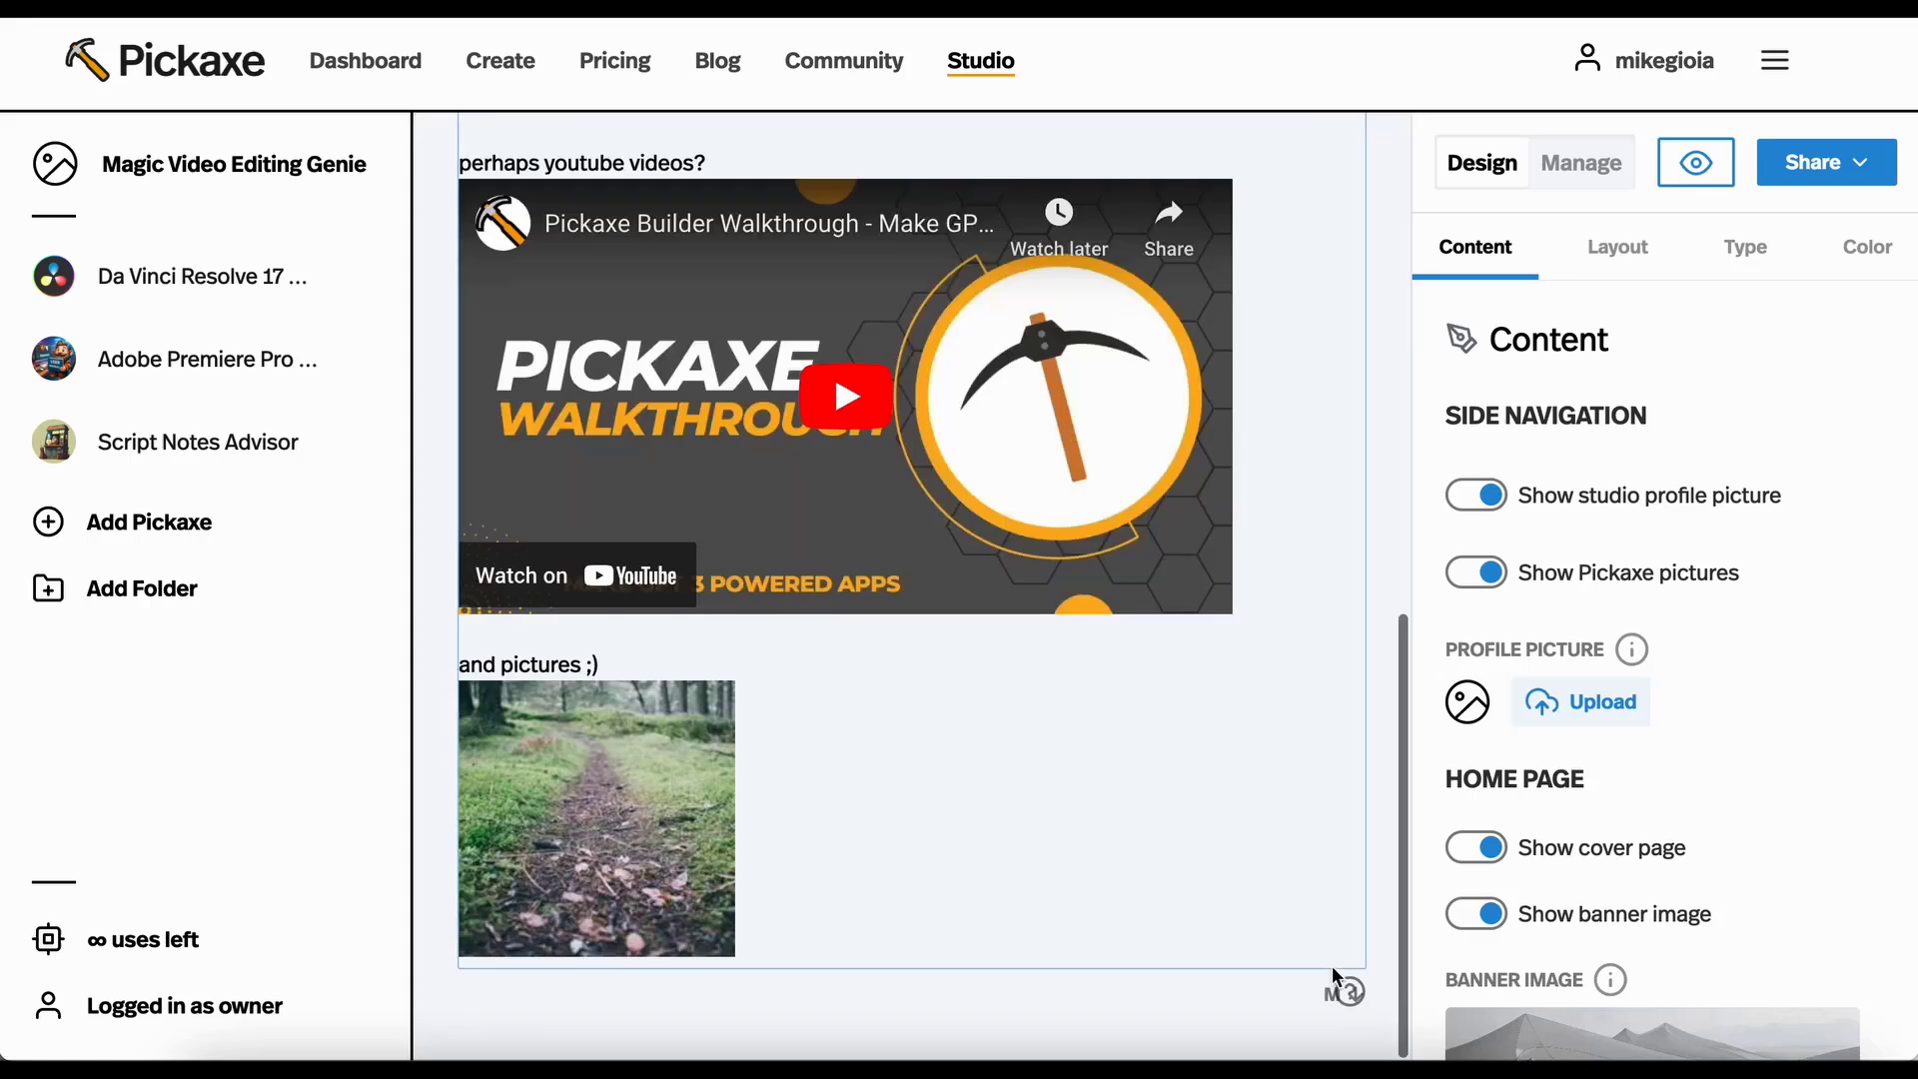
left_click(1341, 991)
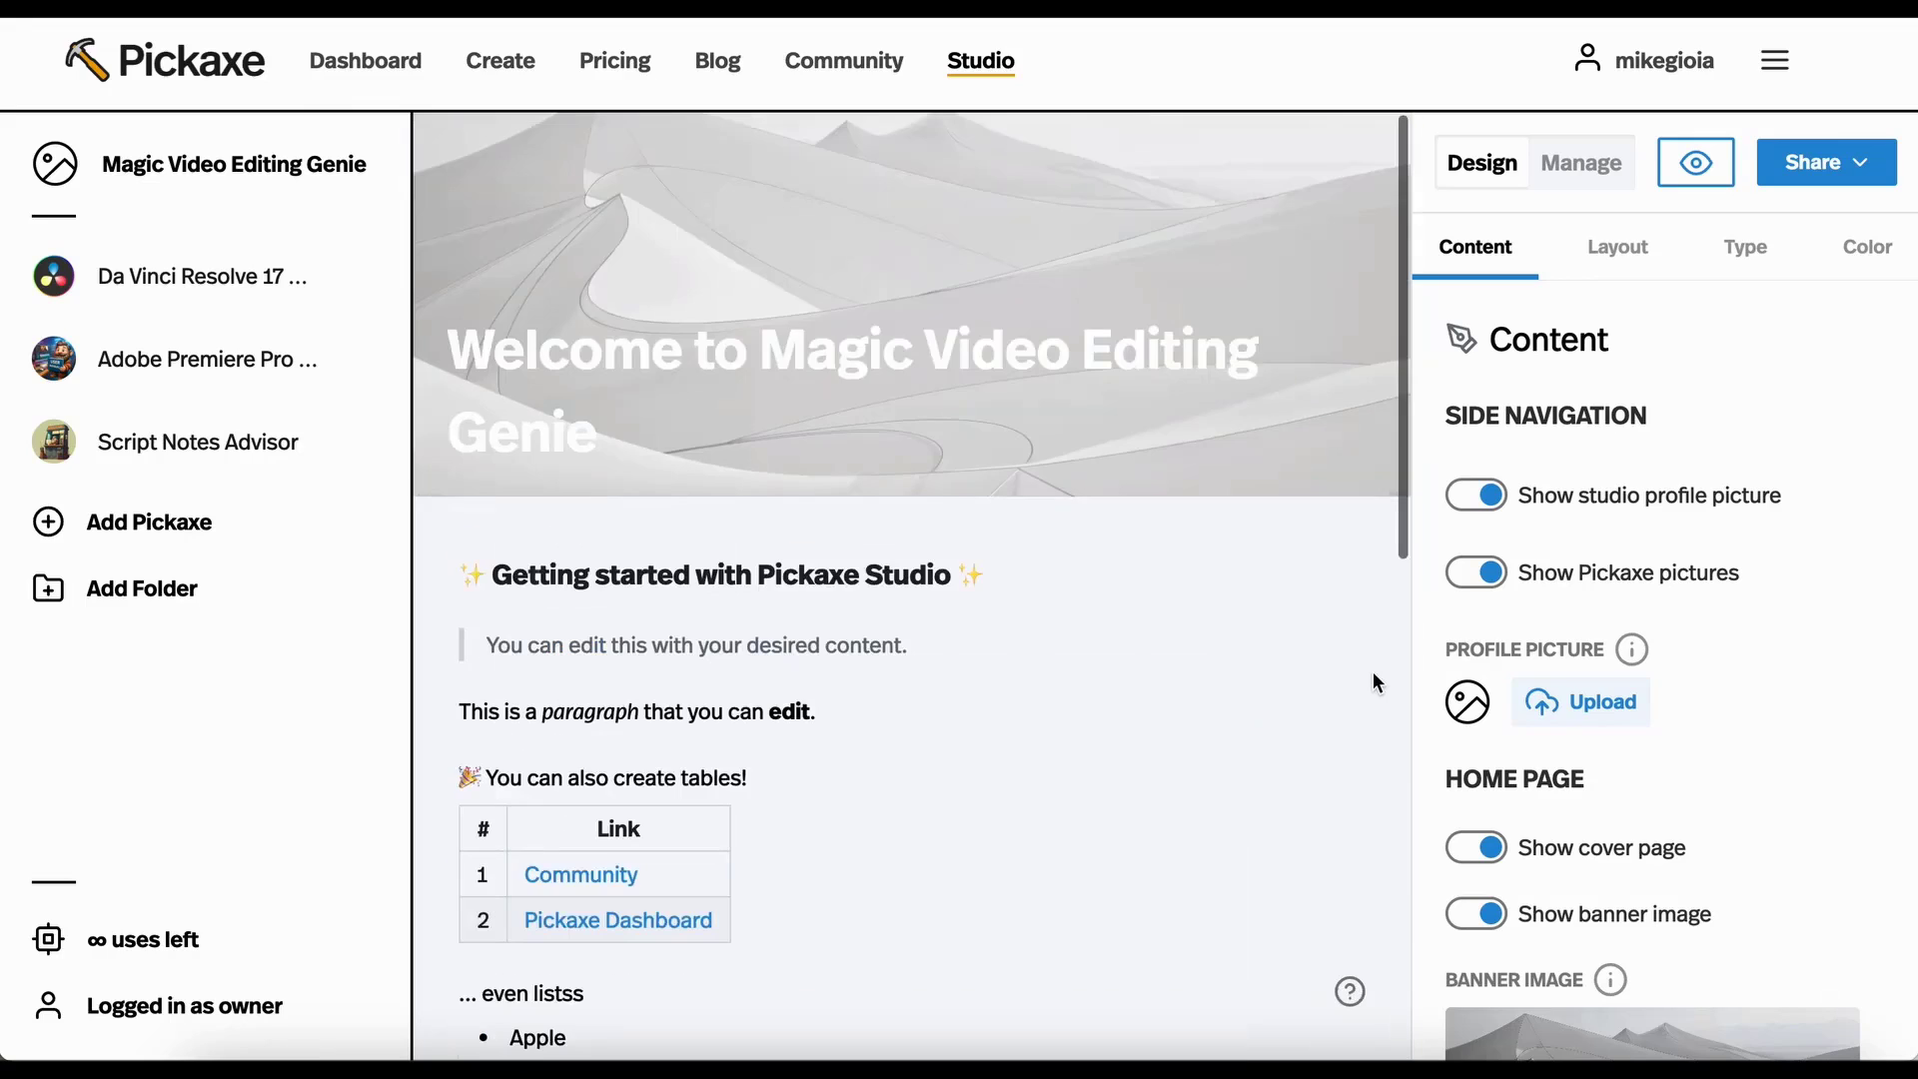
Append 'More info on this tool!' and a YouTube walkthrough to the Da Vinci bot description.
left_click(750, 616)
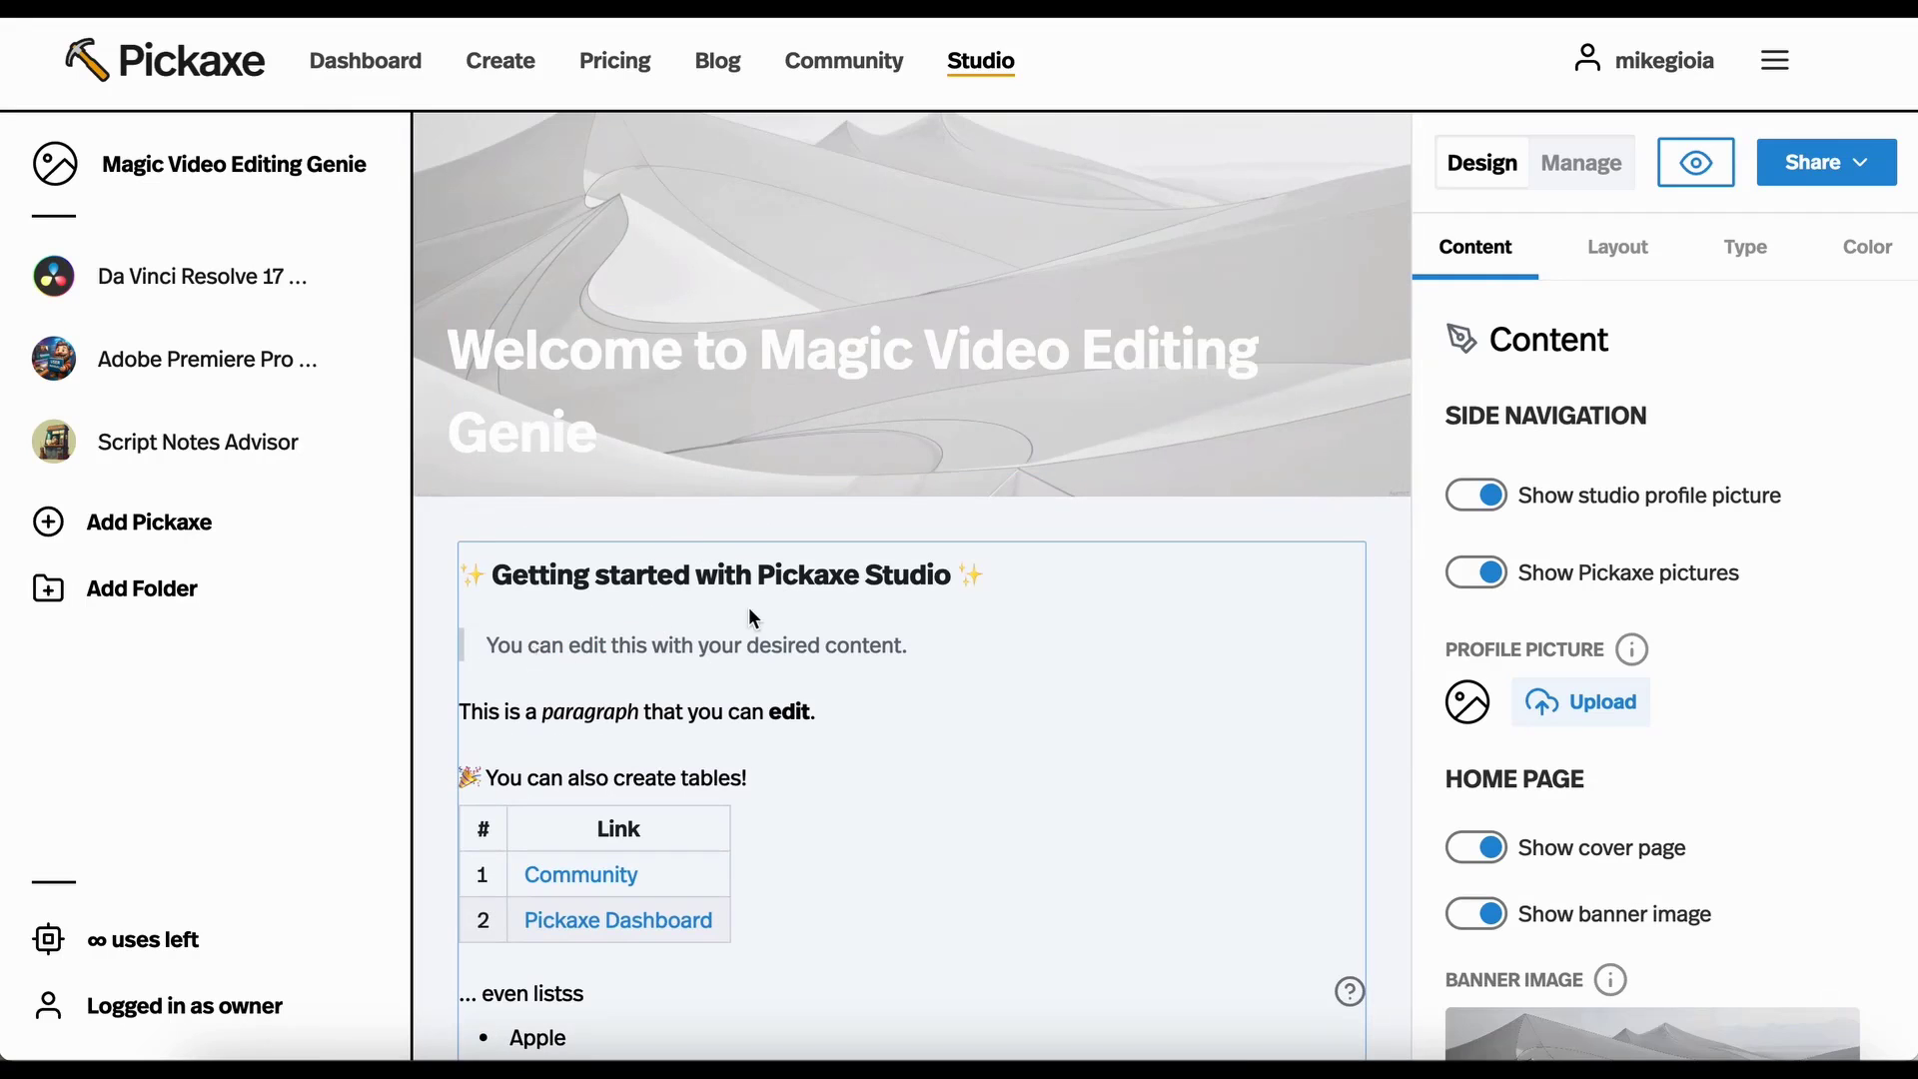
mouse_move(104, 300)
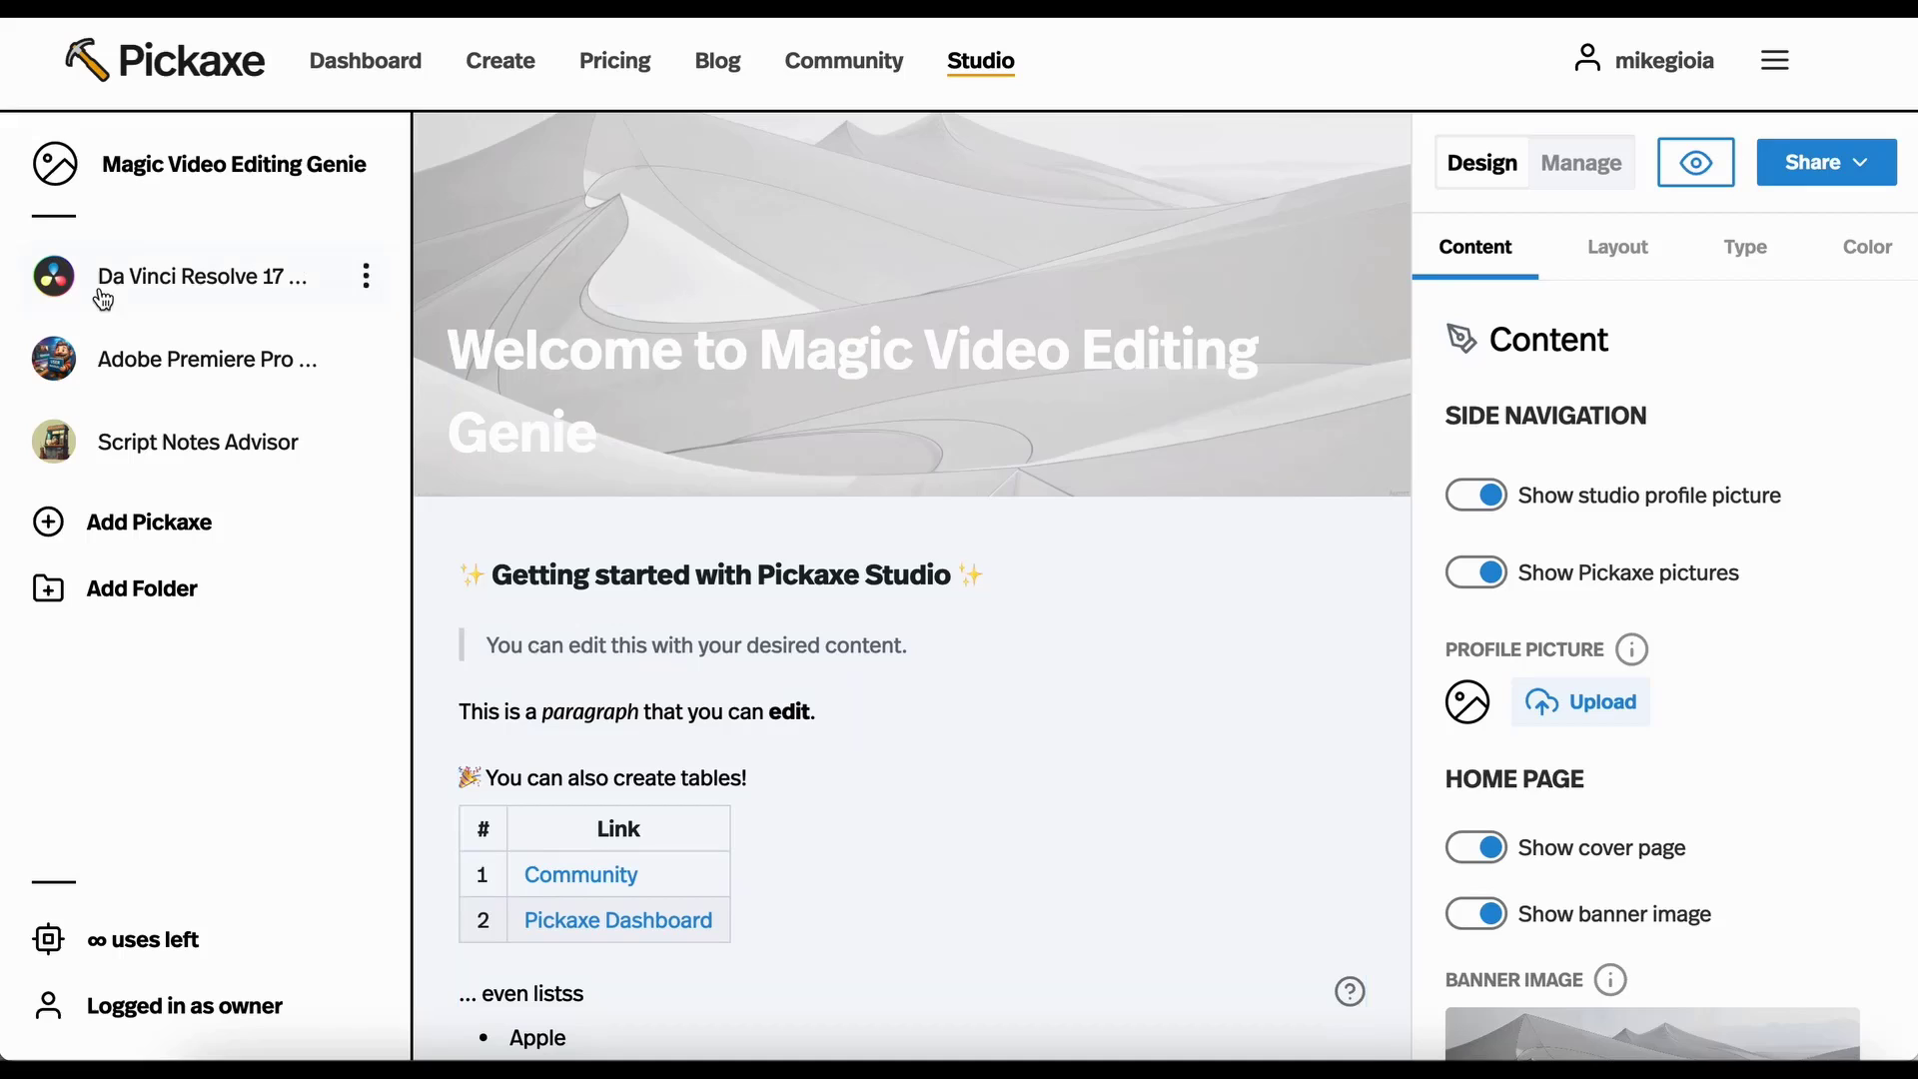
left_click(202, 277)
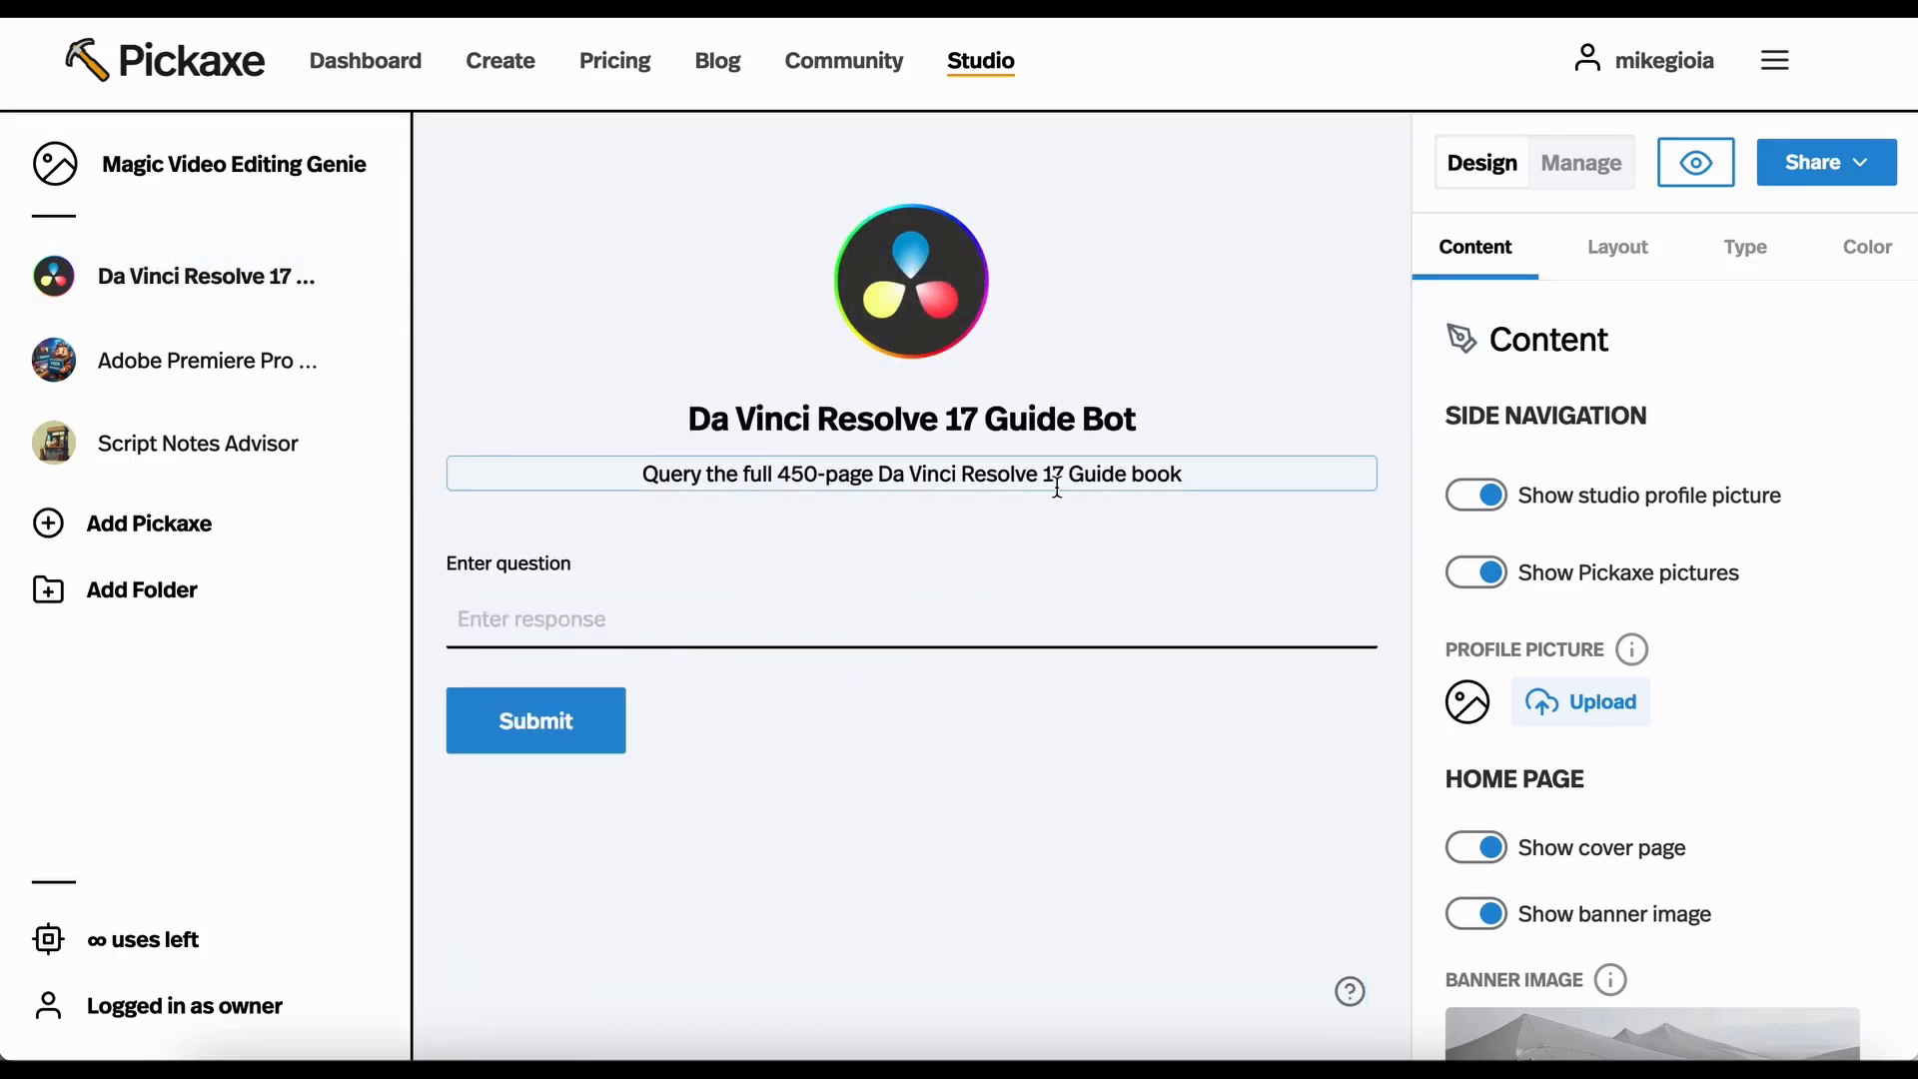
left_click(910, 474)
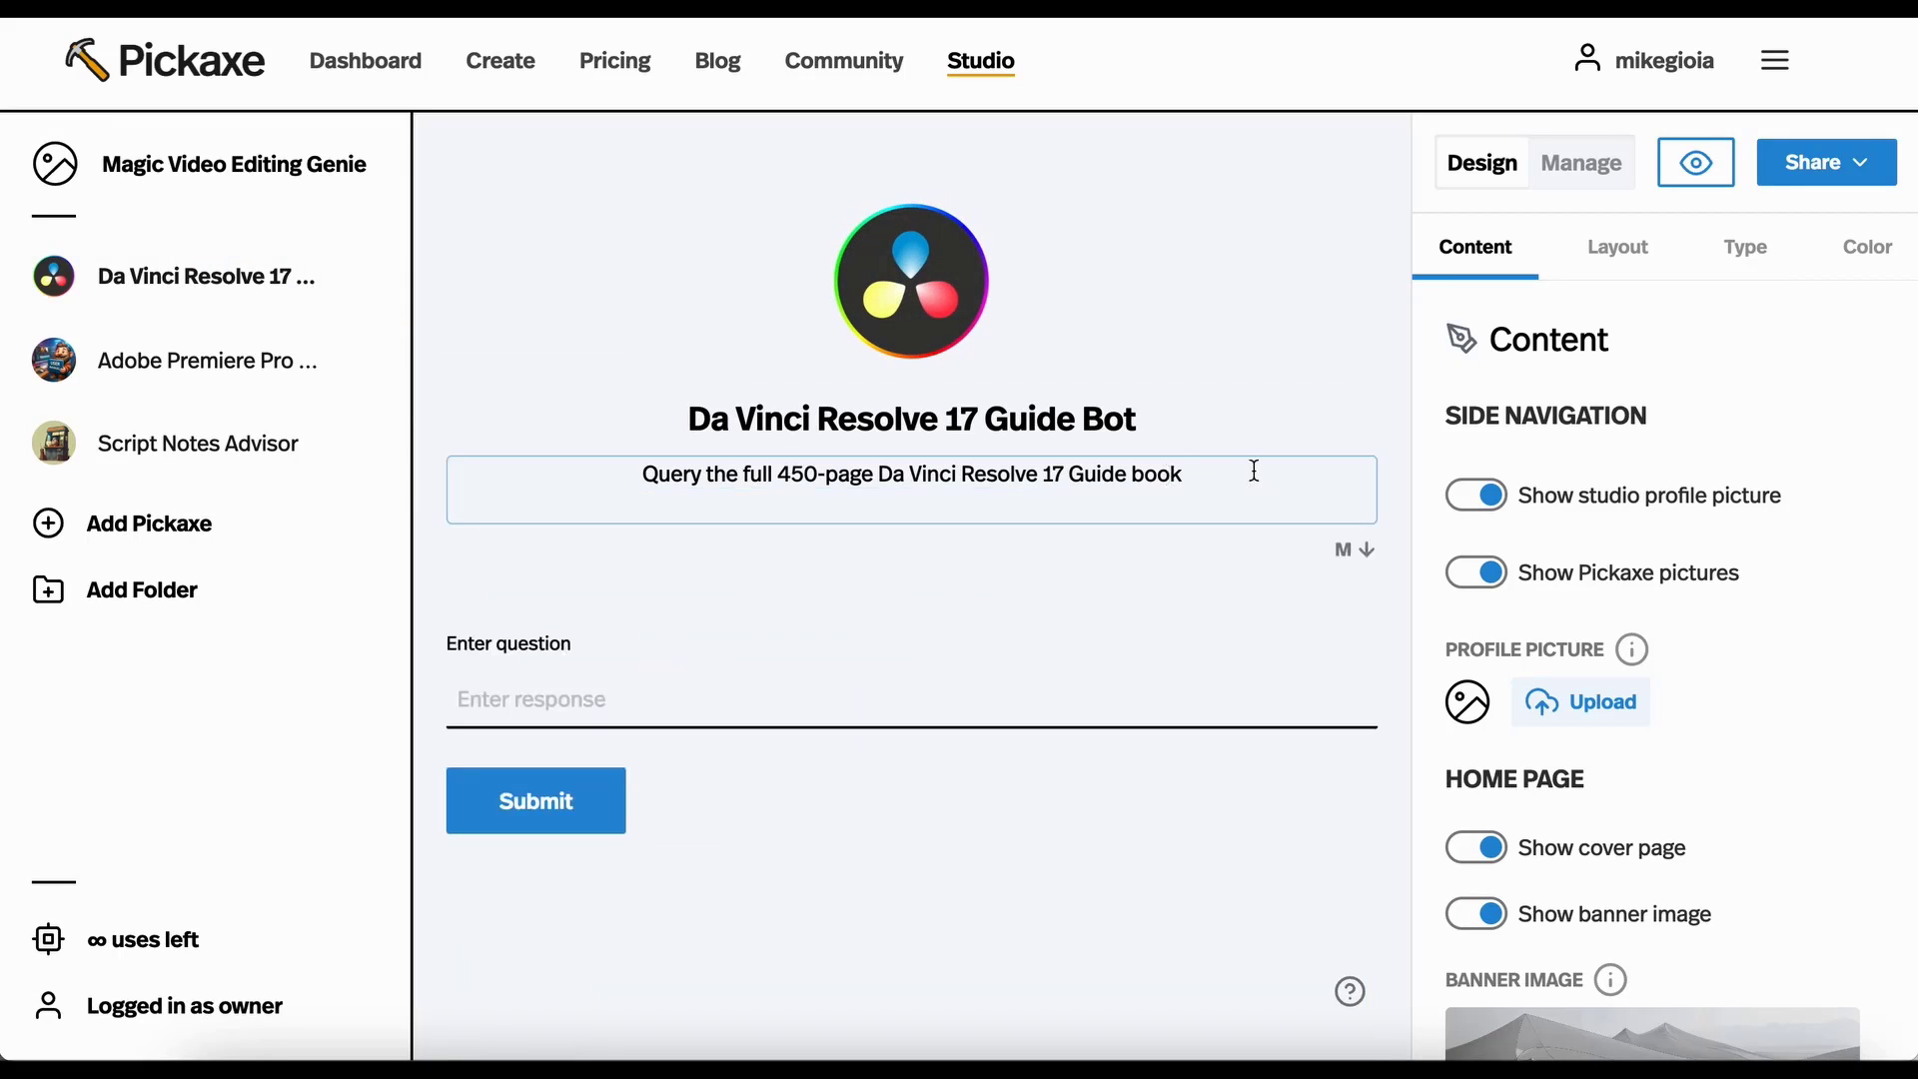
type("e")
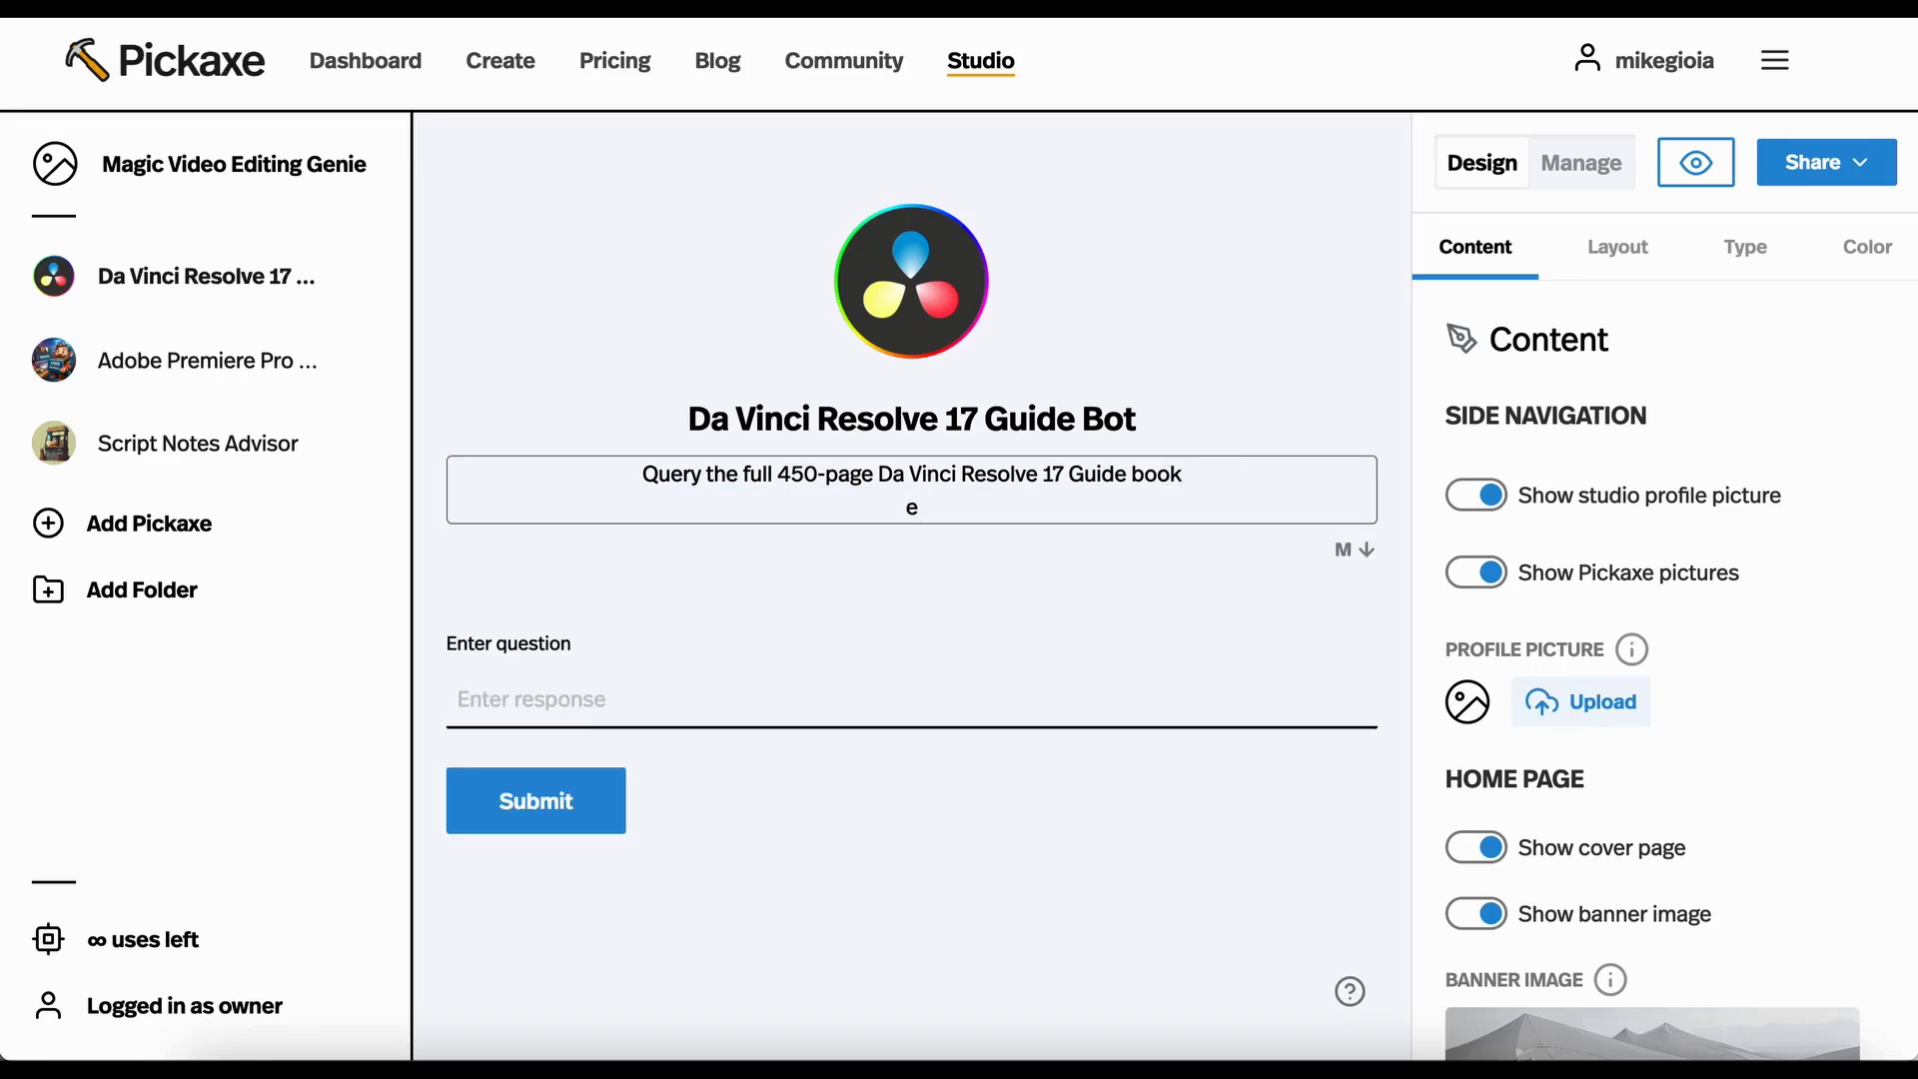
type("More info on this to")
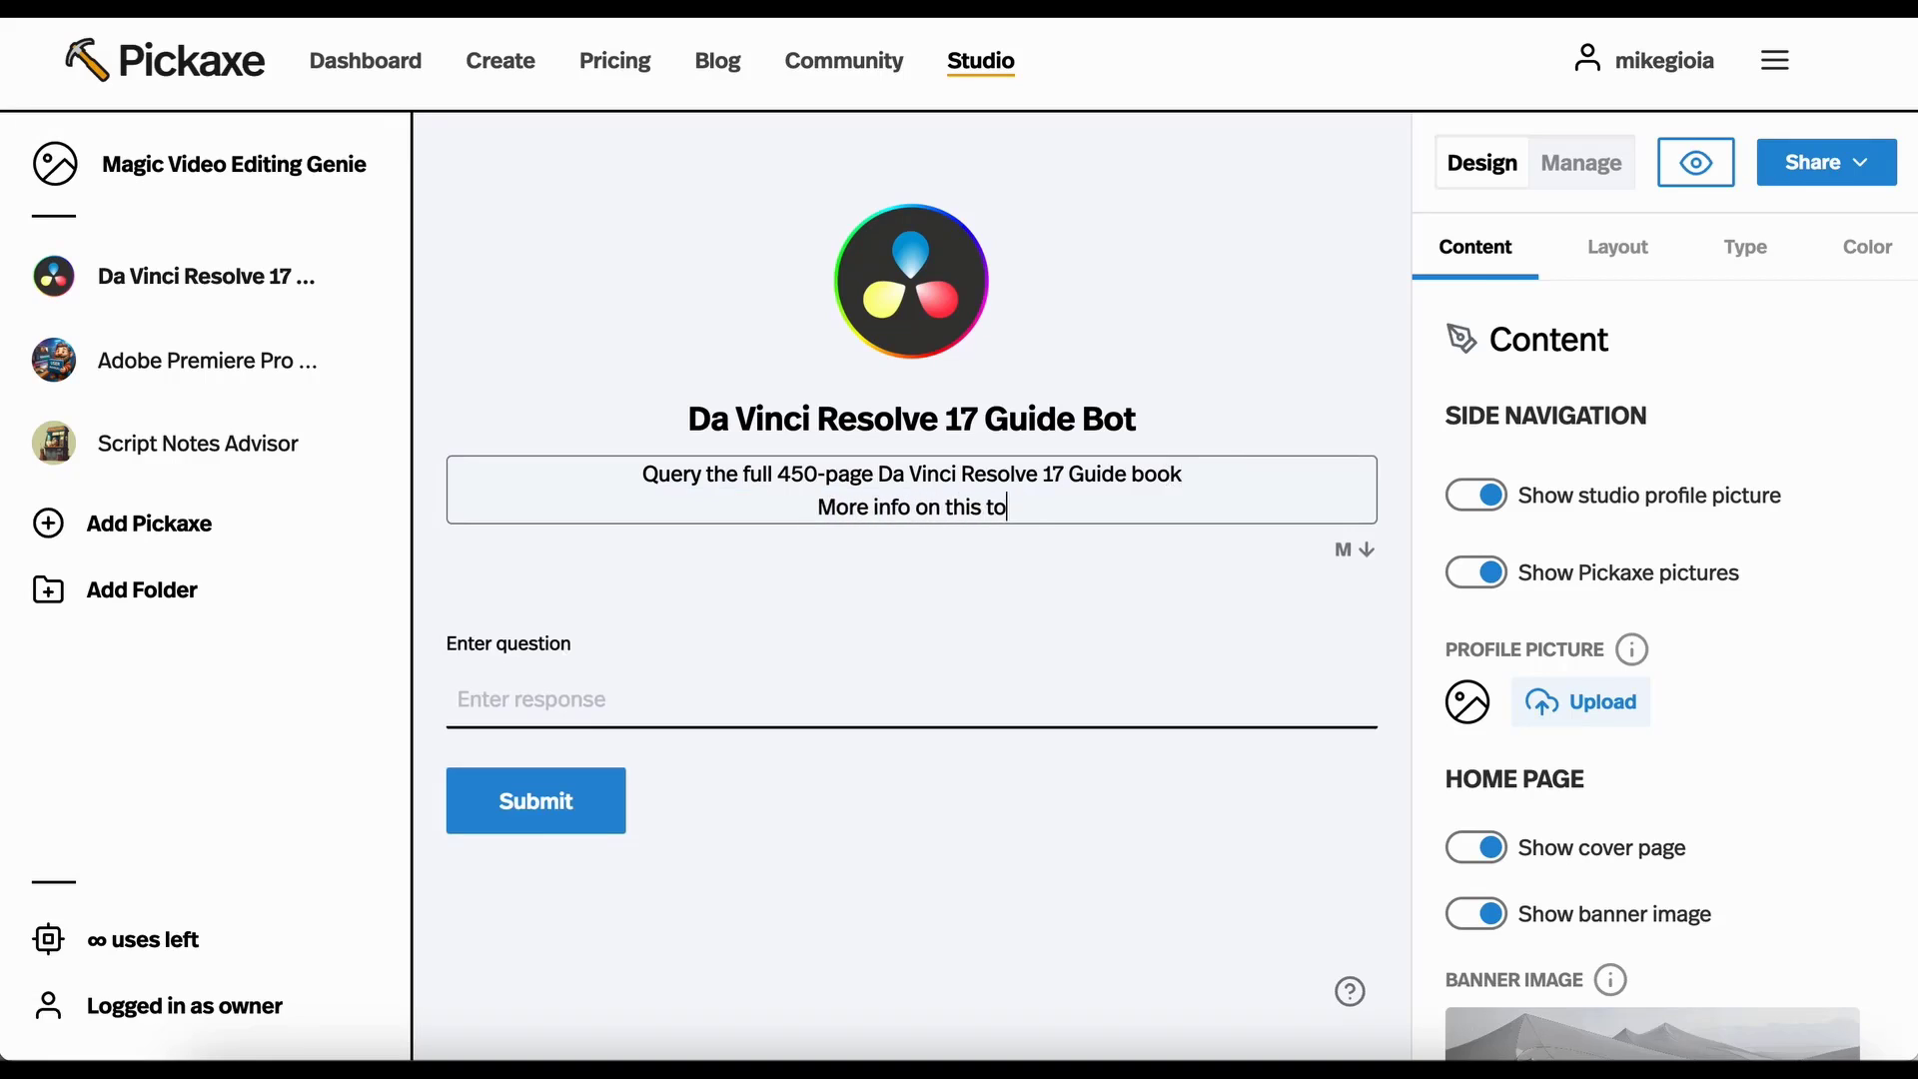
type("ol!")
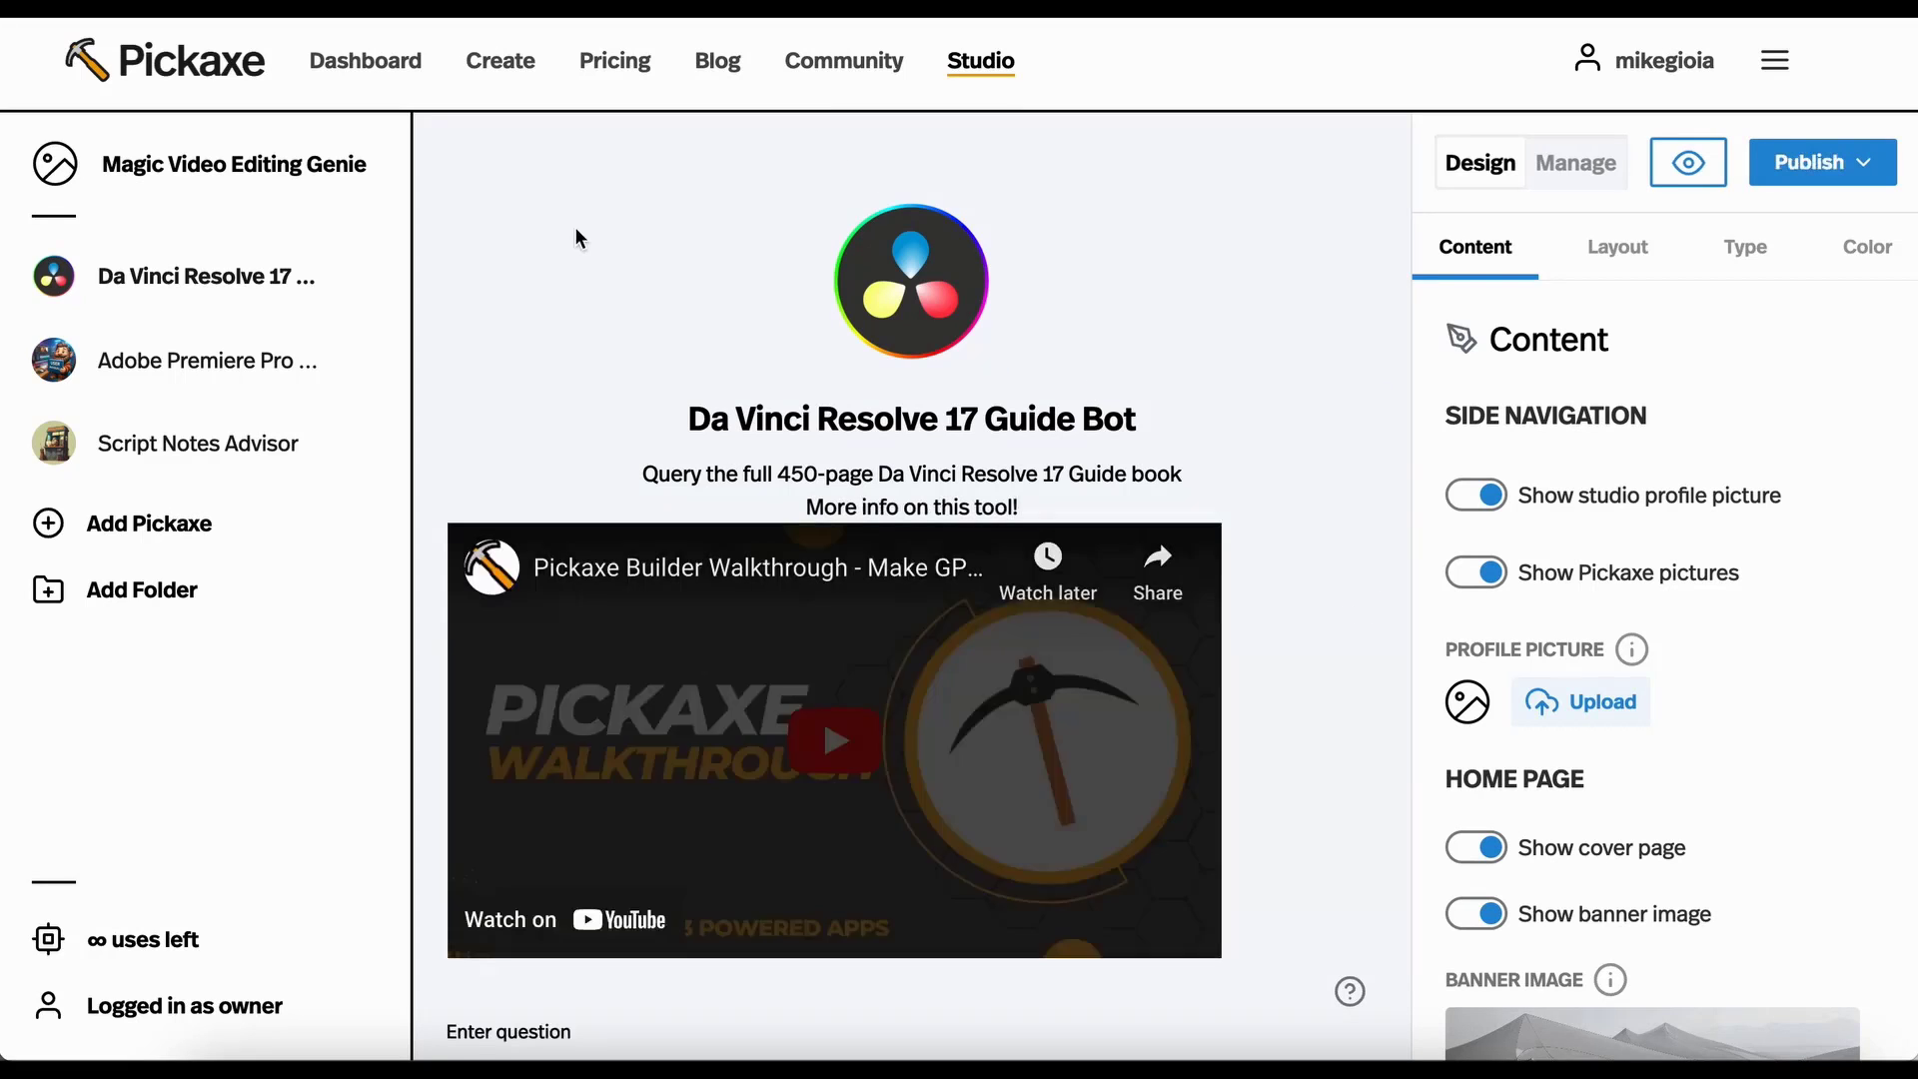
scroll("down", 3)
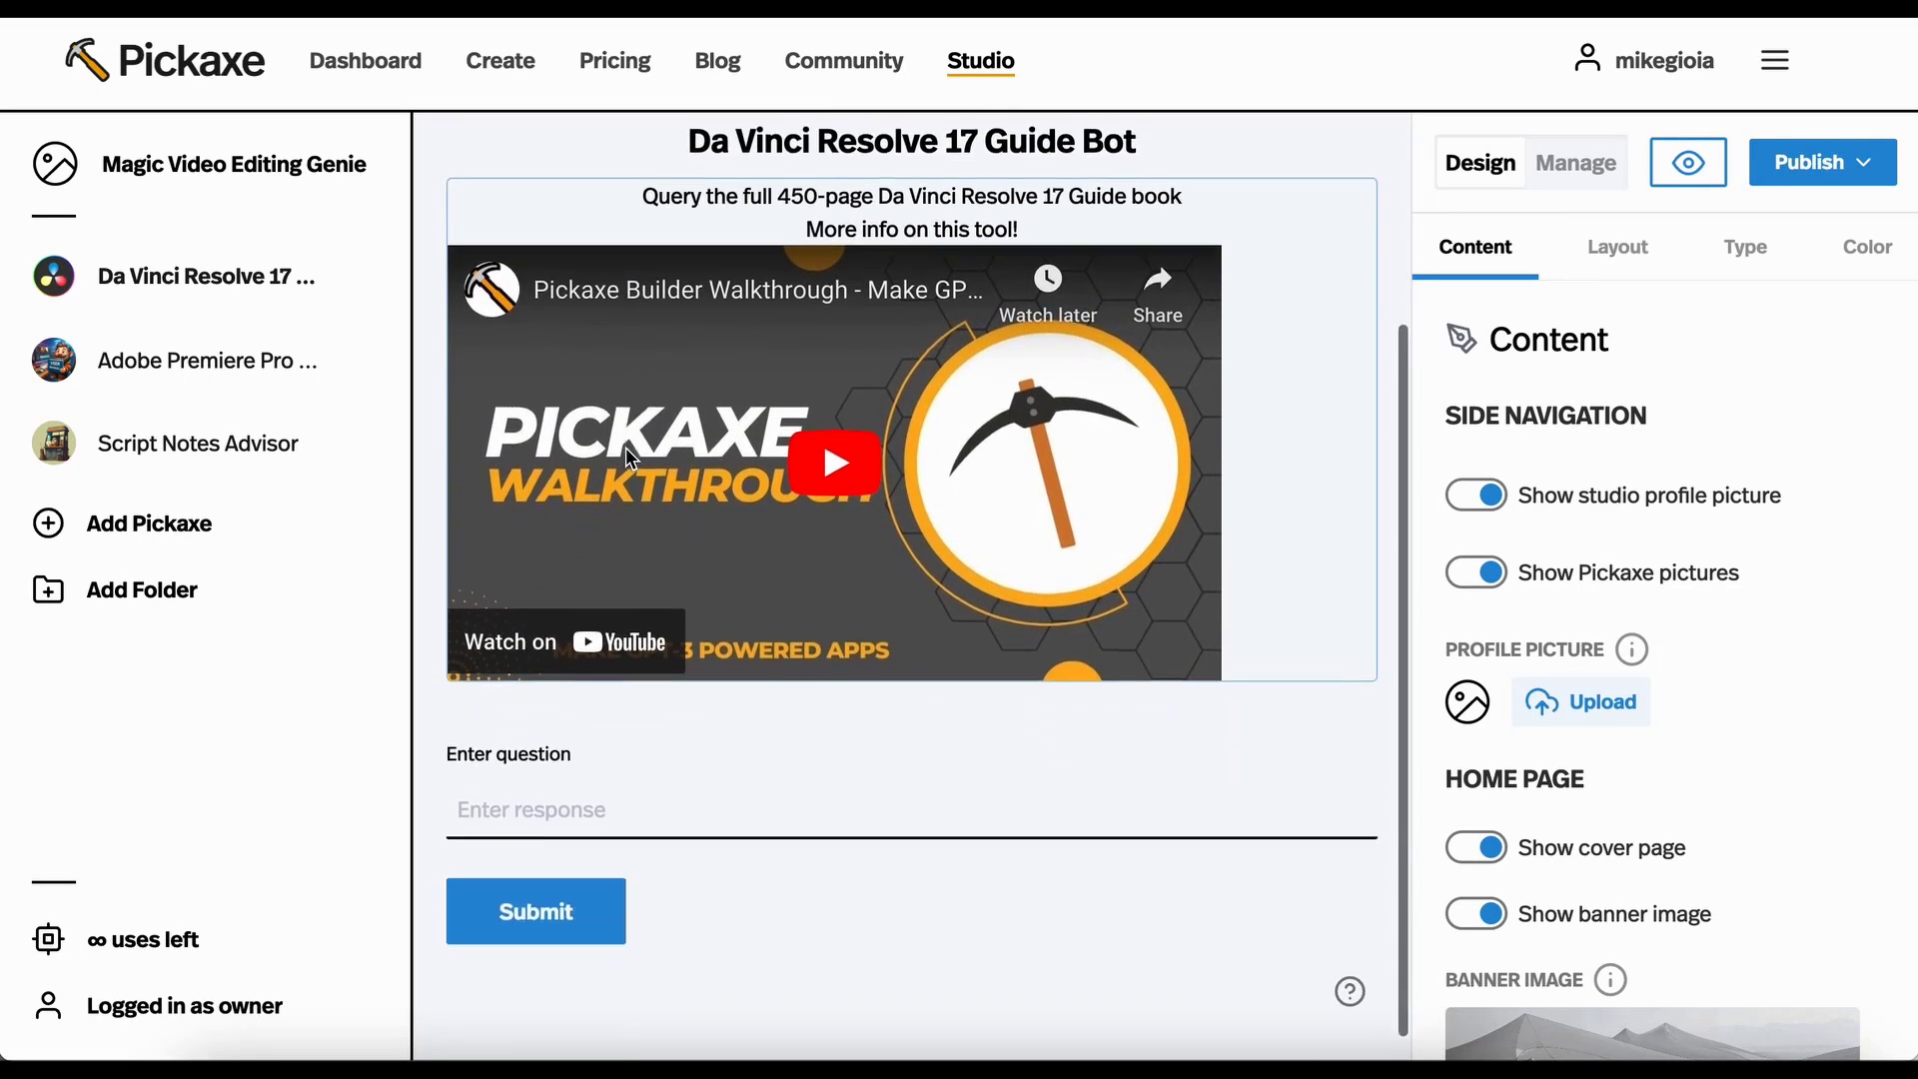
scroll("down", 3)
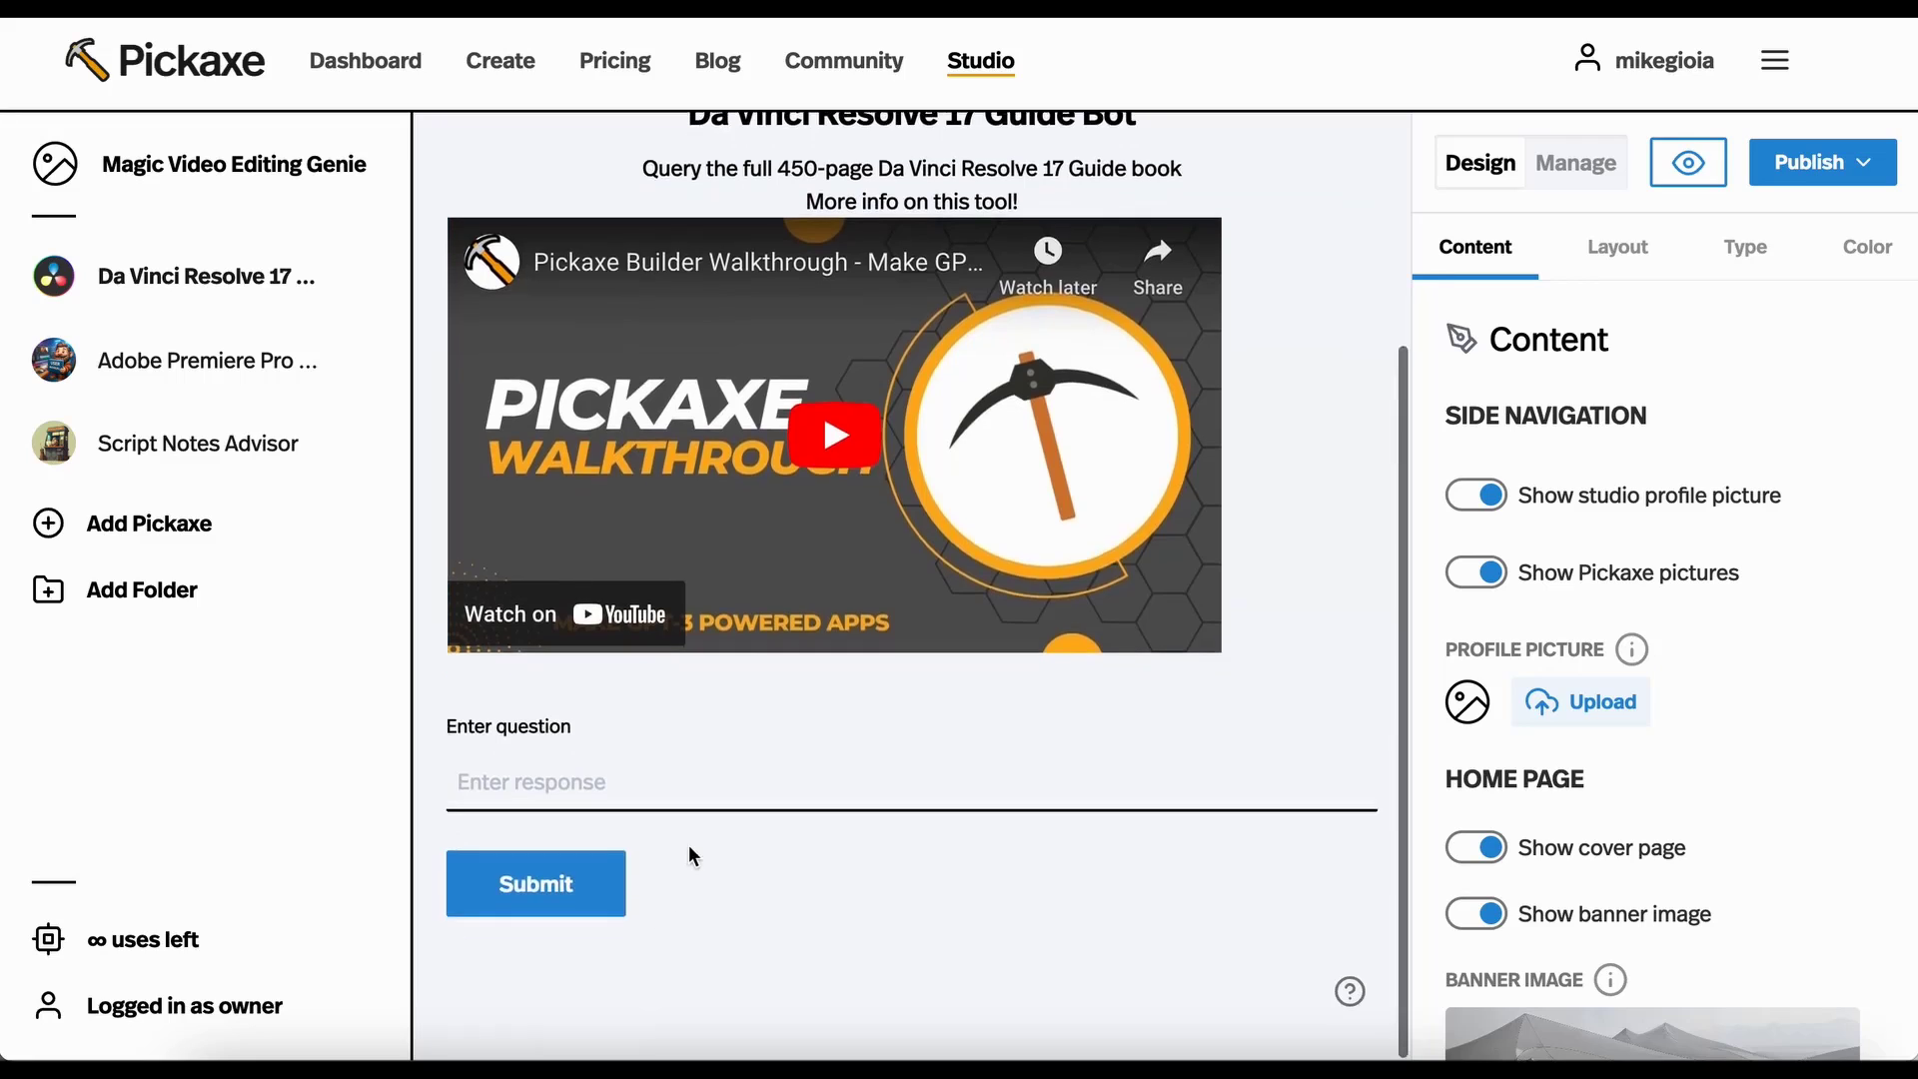
scroll("up", 3)
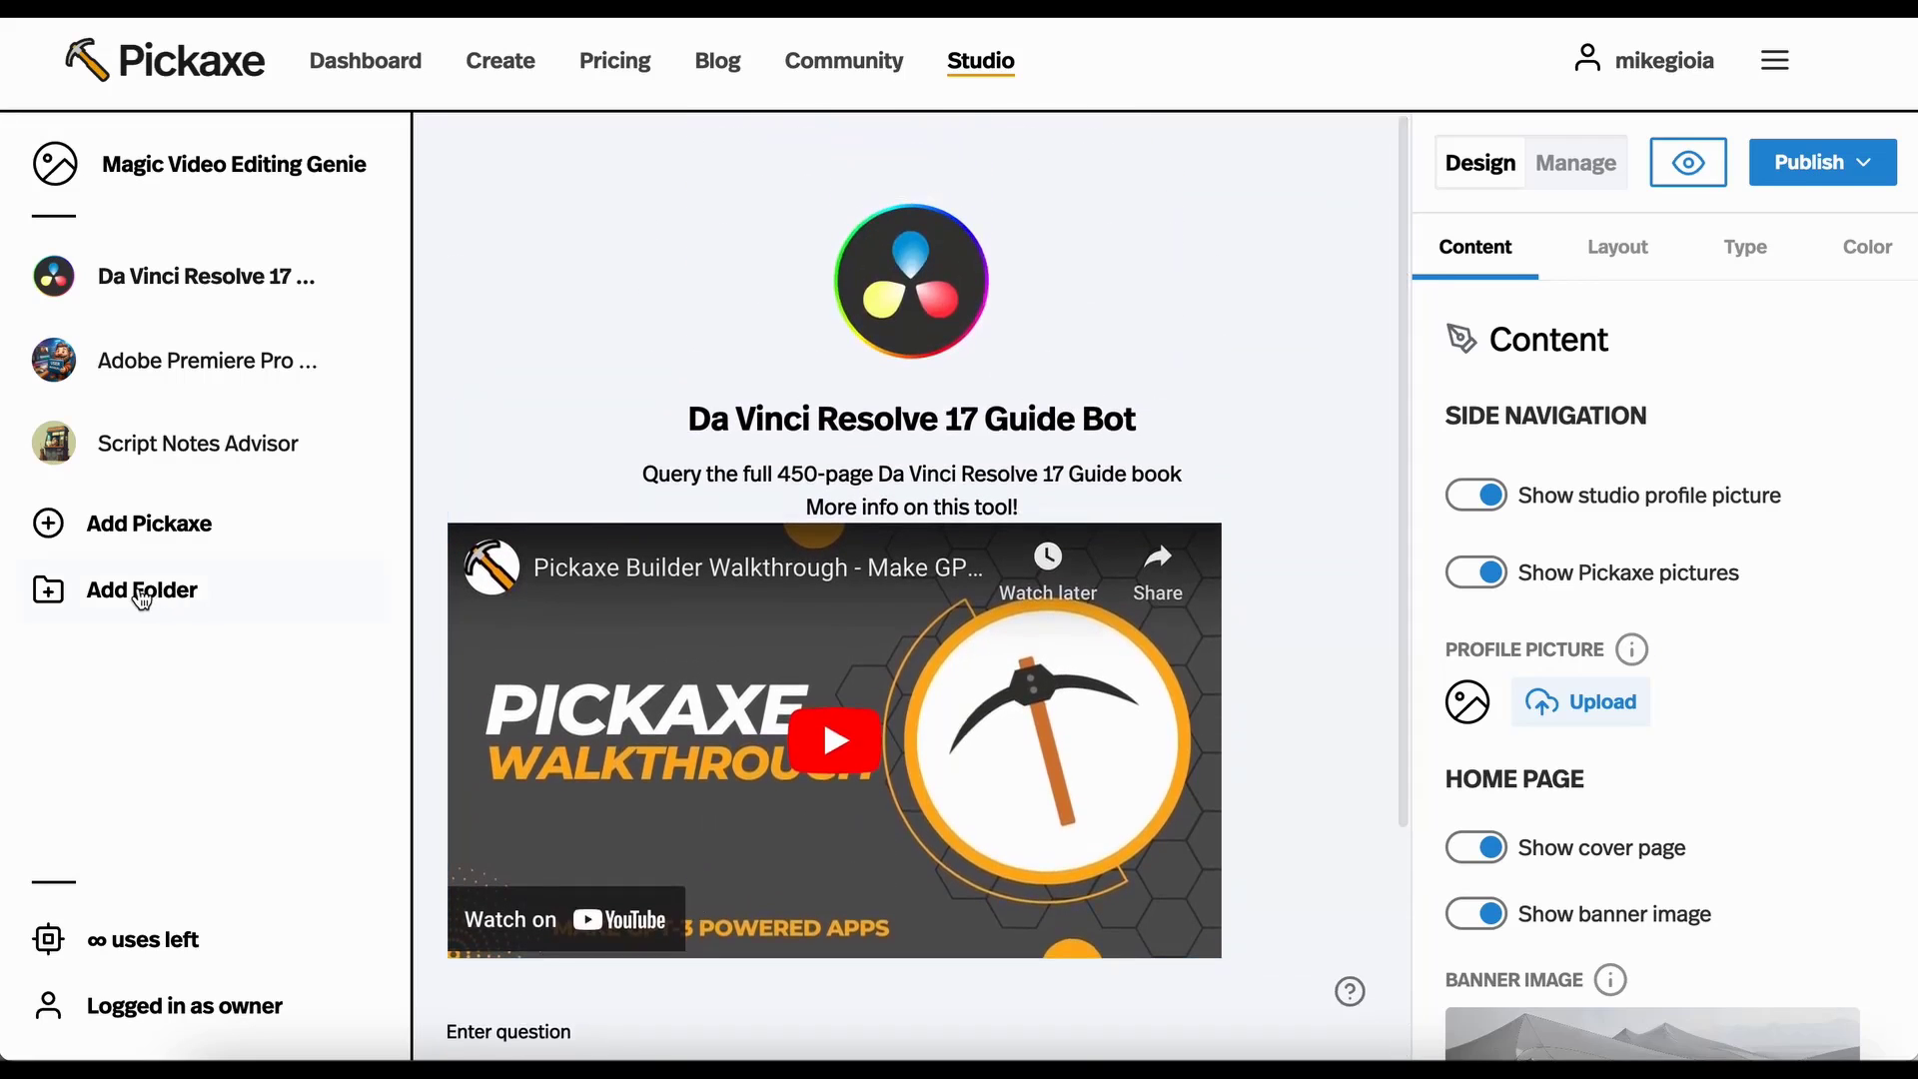
Add a 'Script tools' folder containing Script Notes Advisor, then collapse it.
left_click(141, 589)
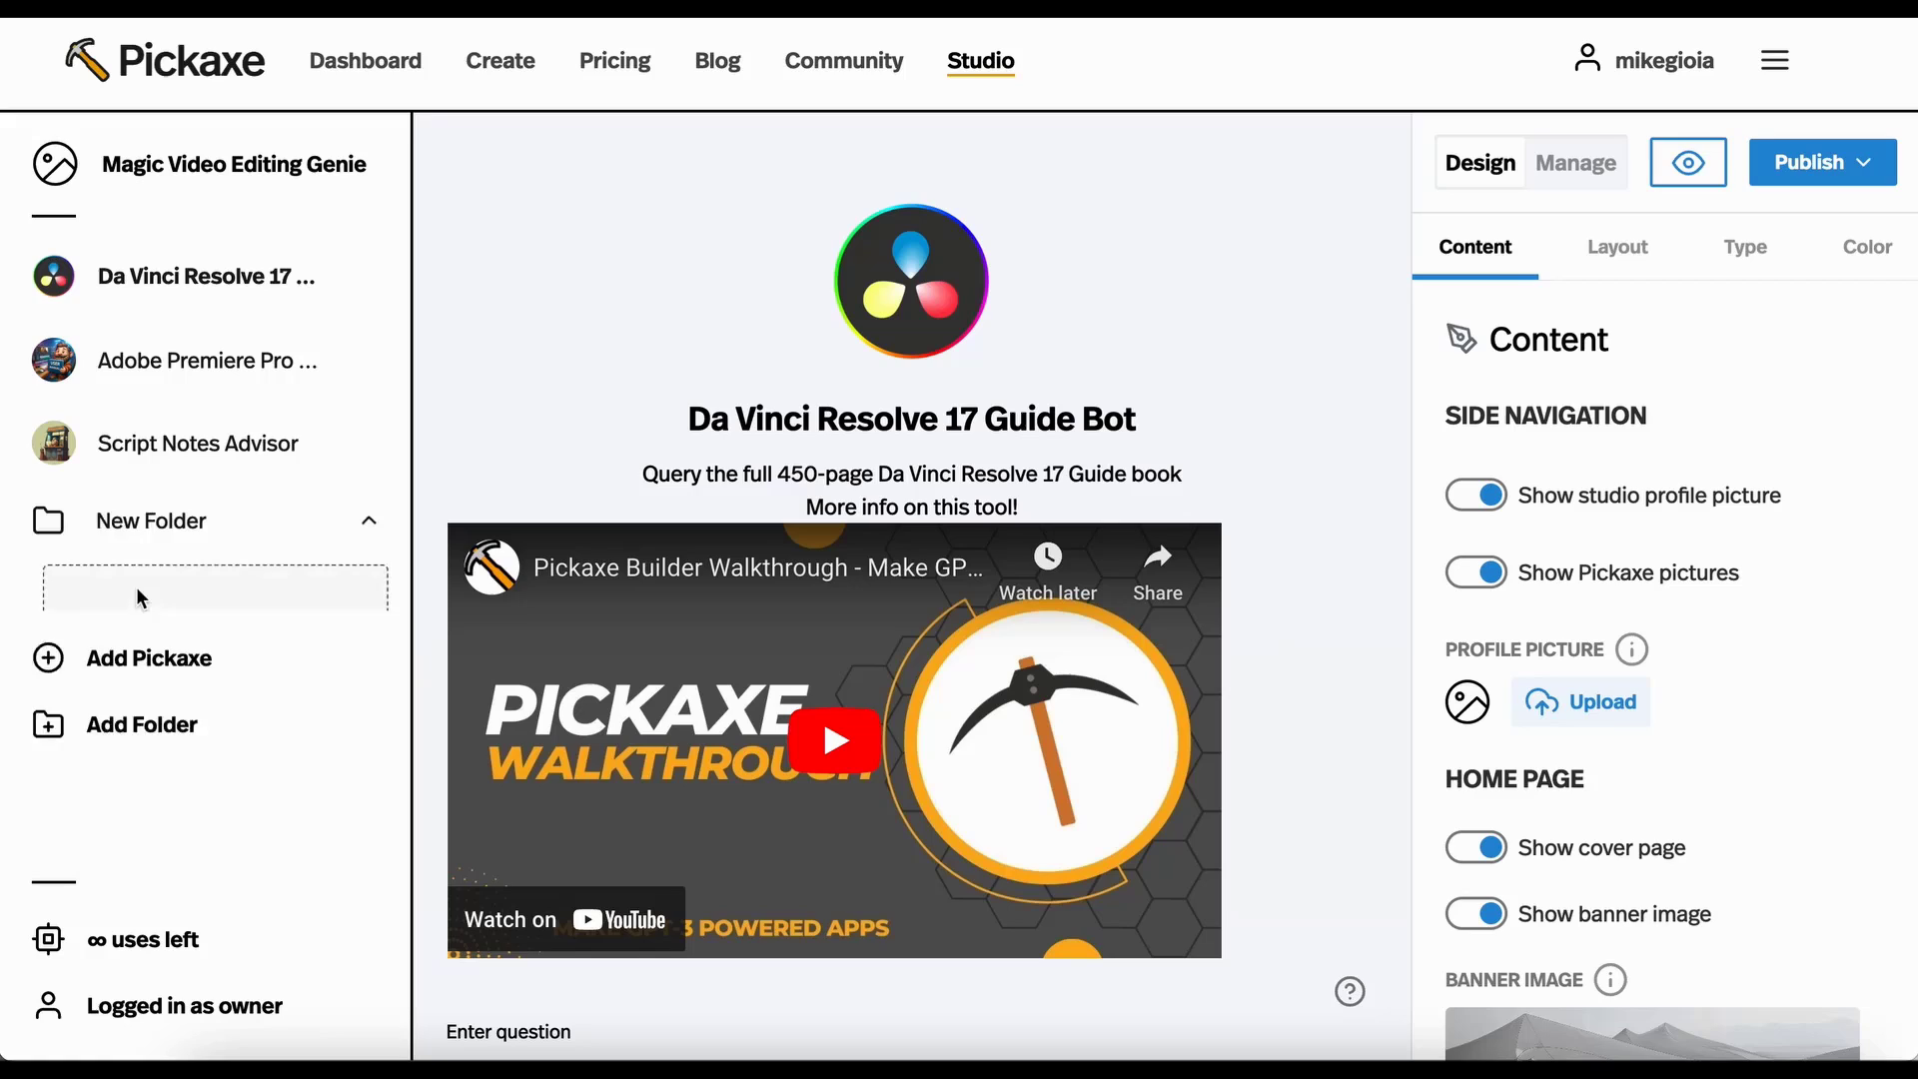
type("SC")
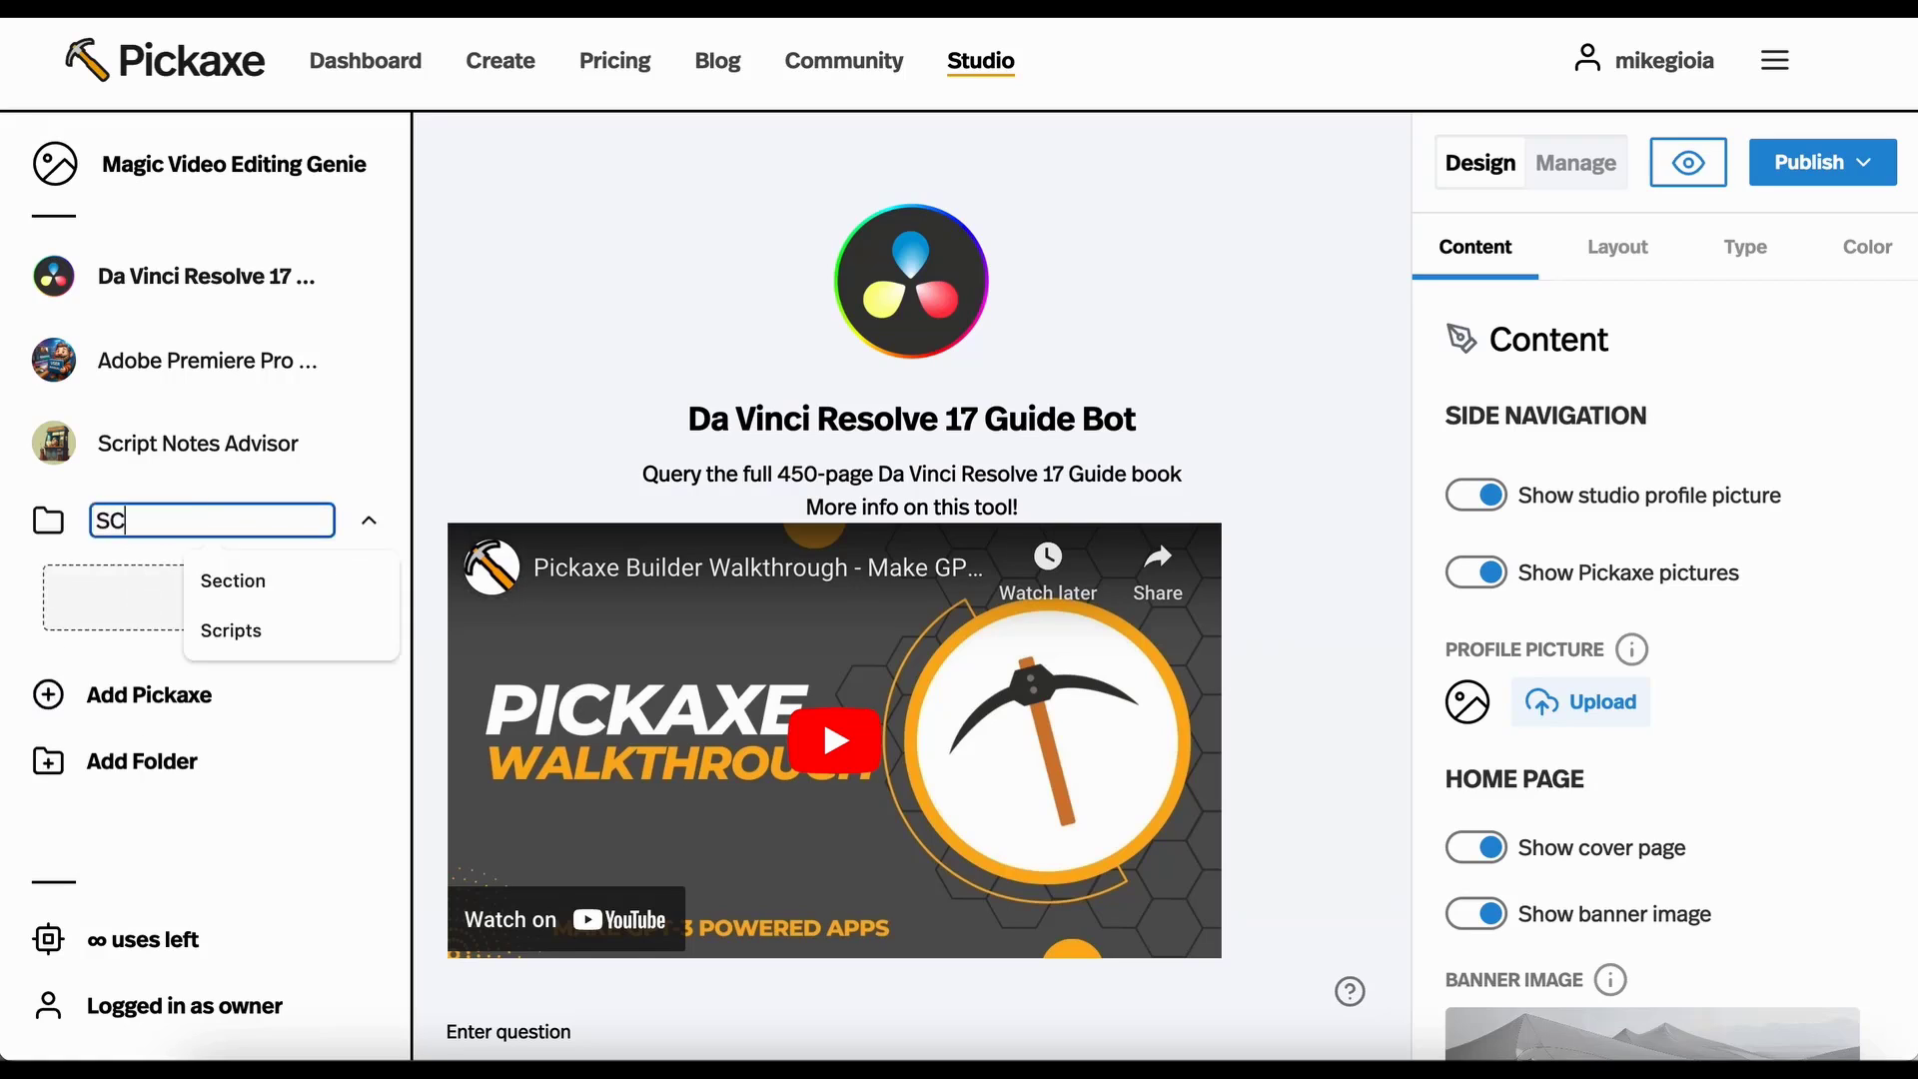
type("Script tools")
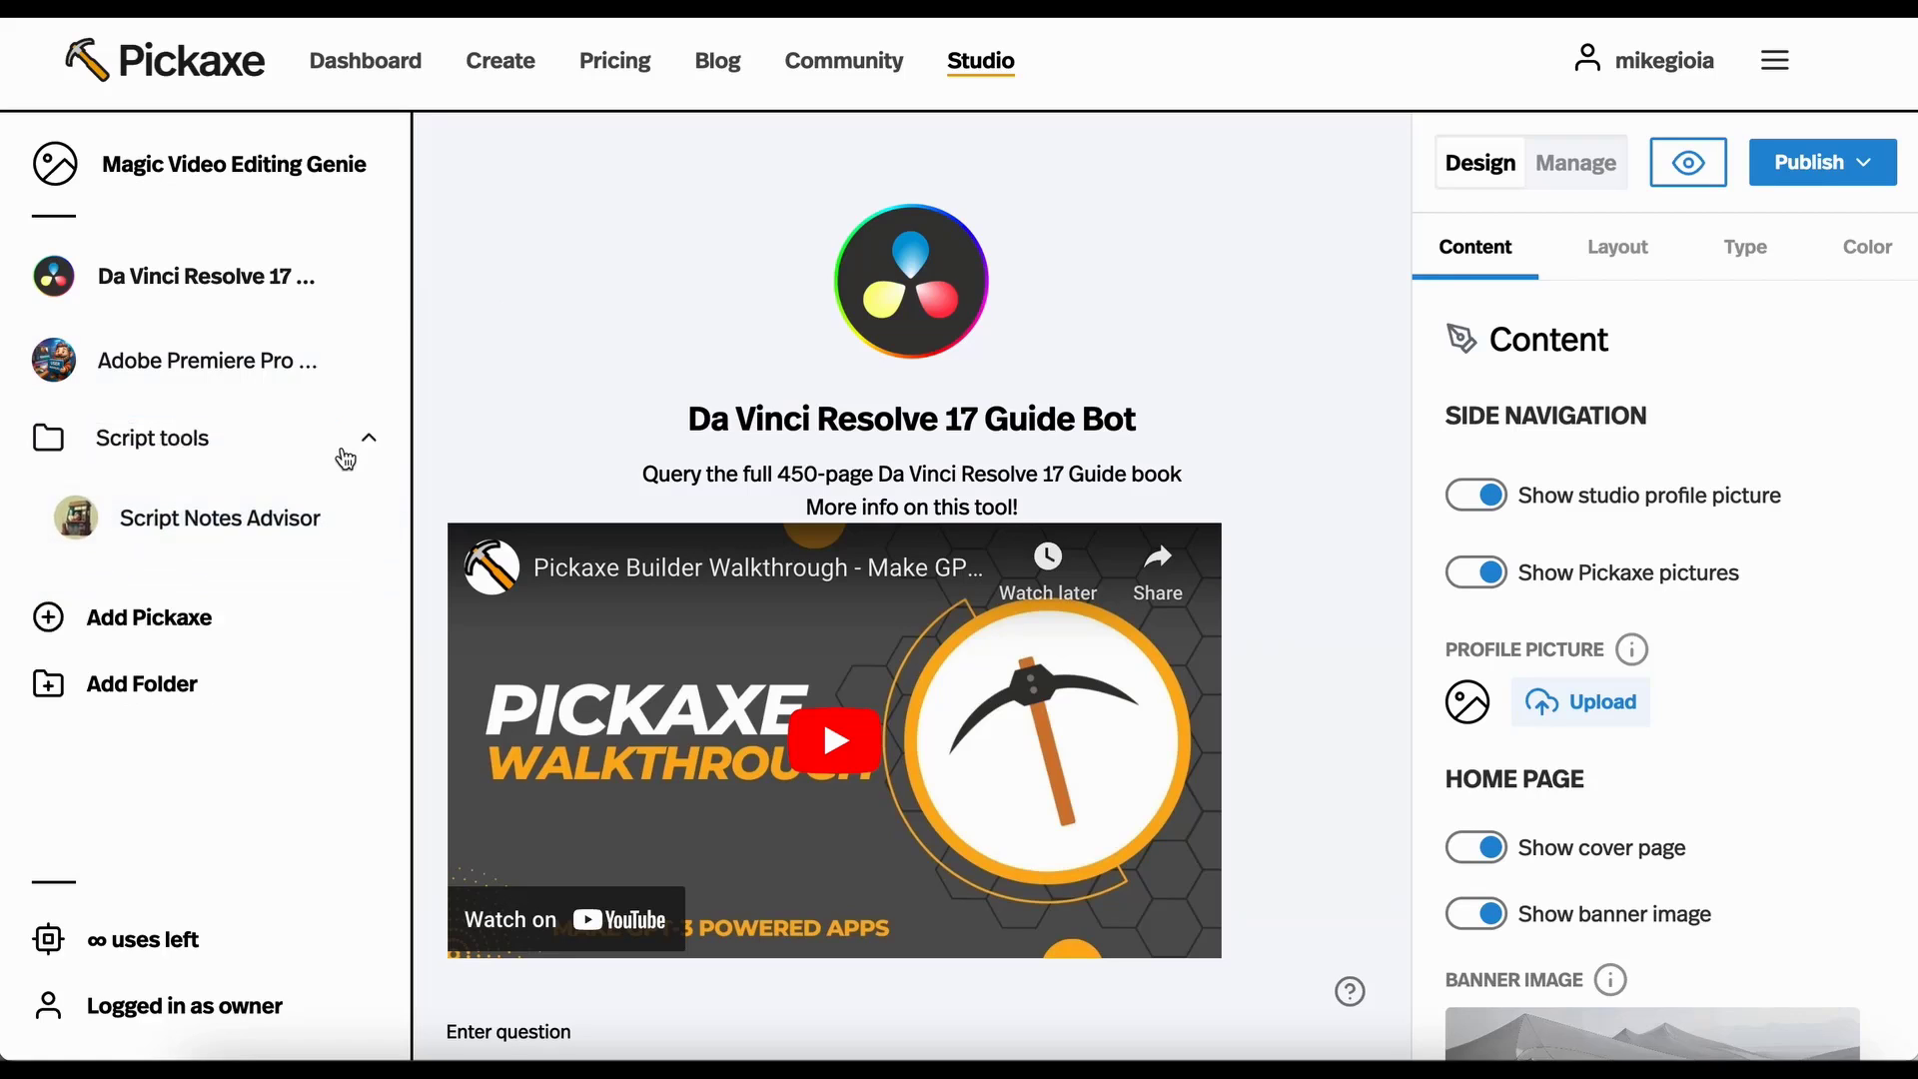
left_click(367, 437)
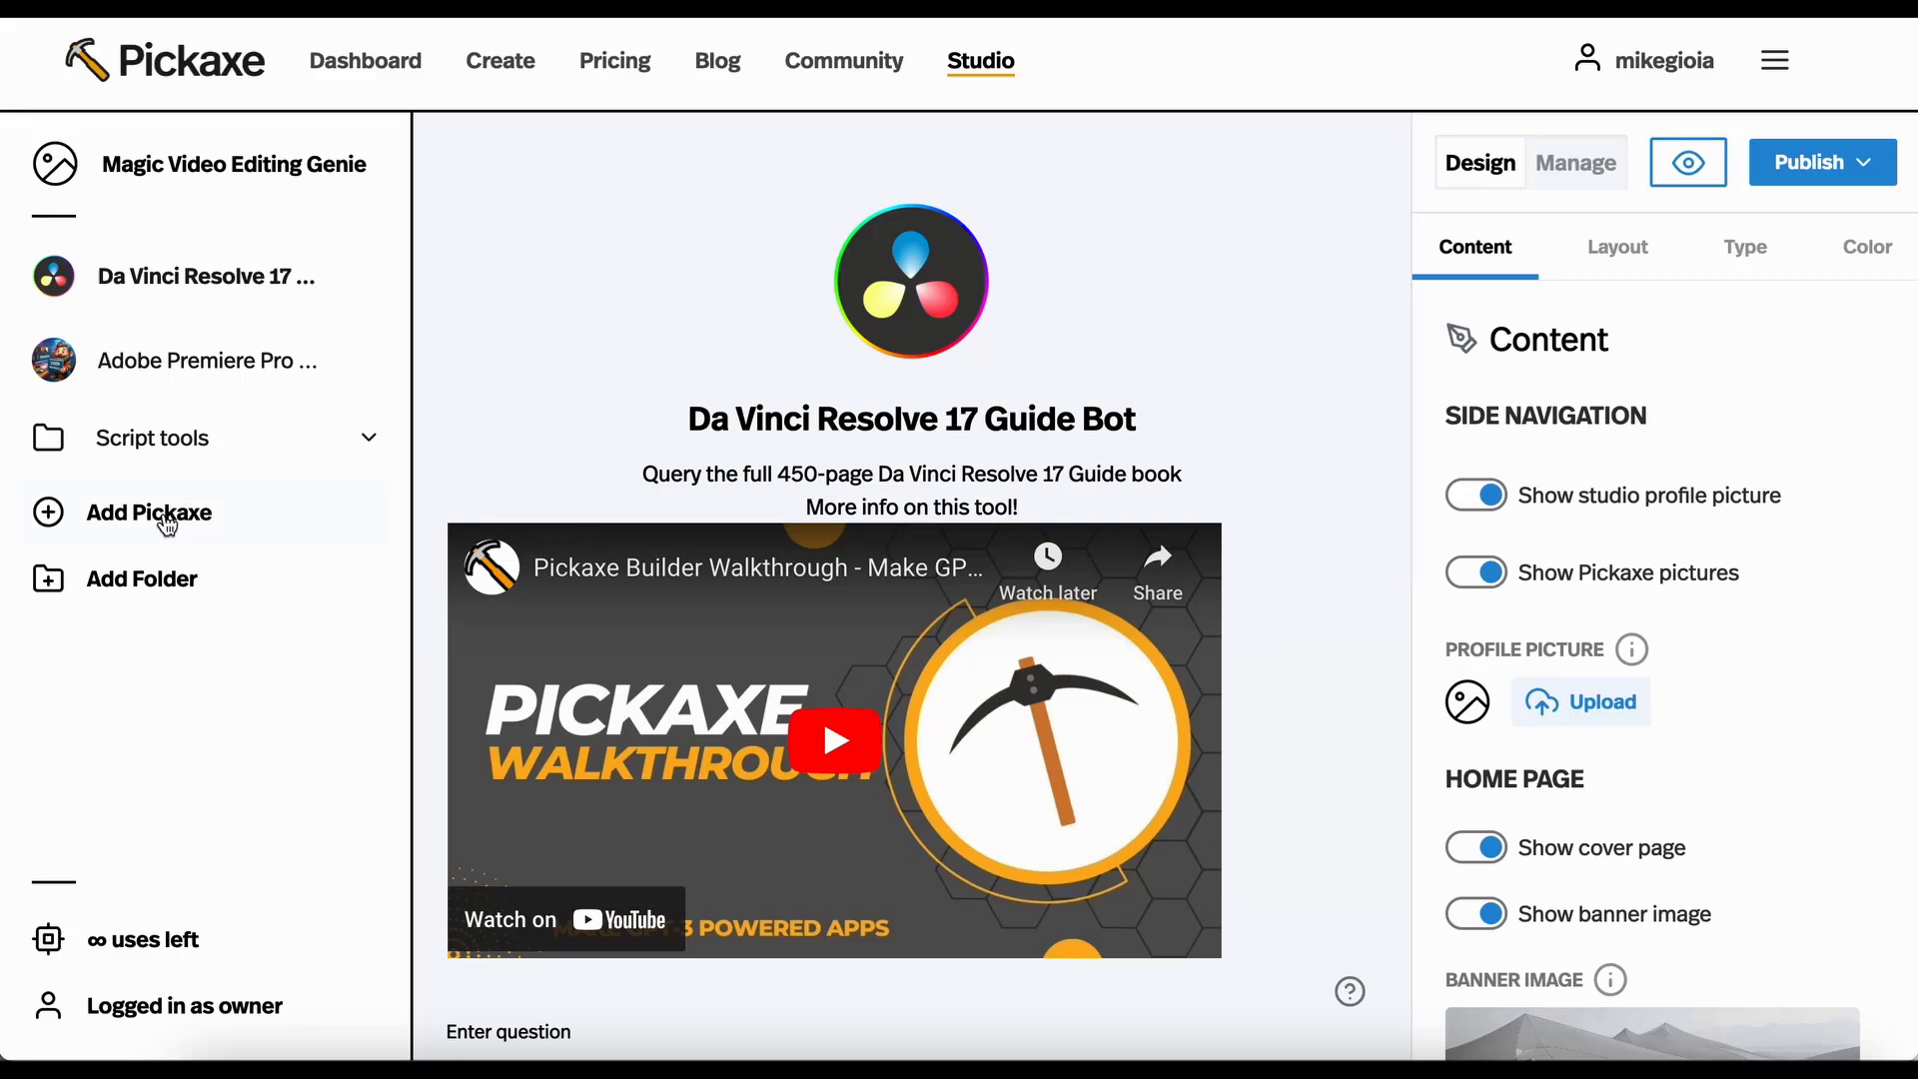
left_click(149, 513)
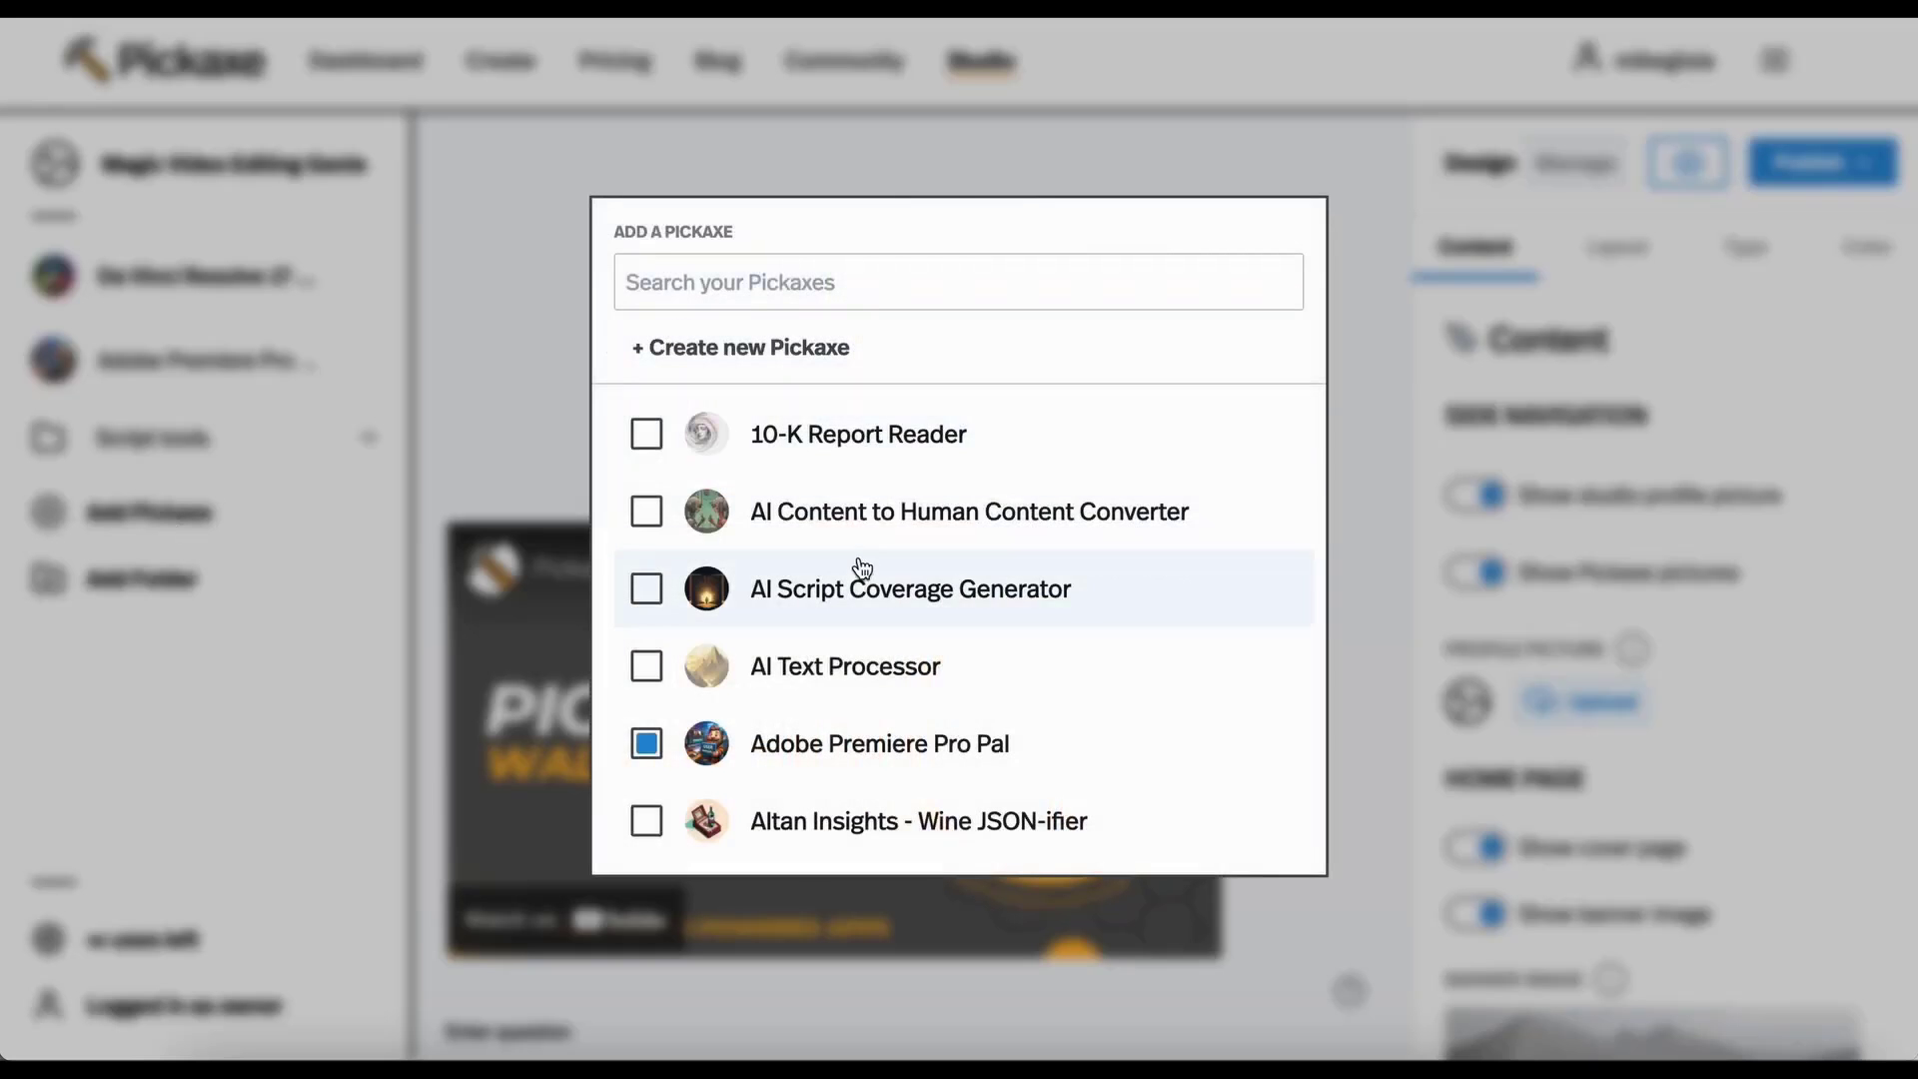
scroll("down", 3)
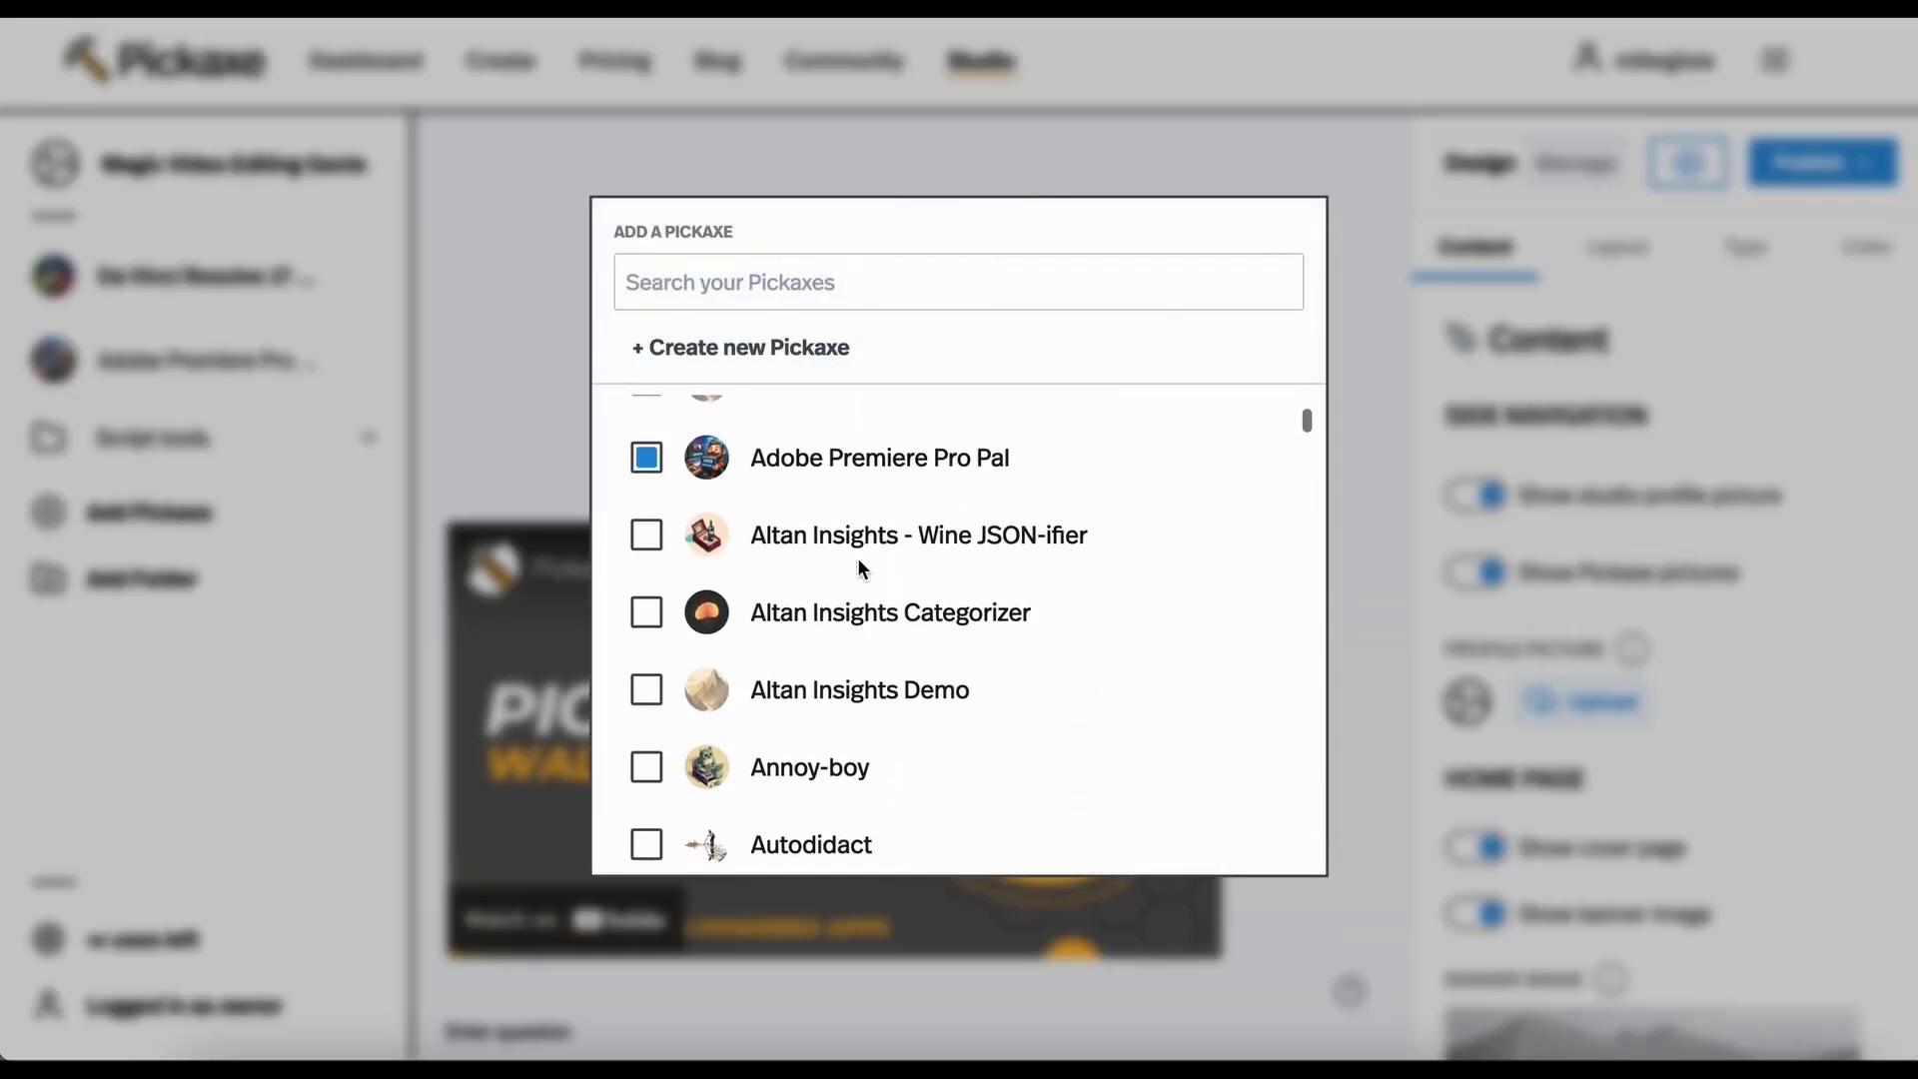
scroll("up", 3)
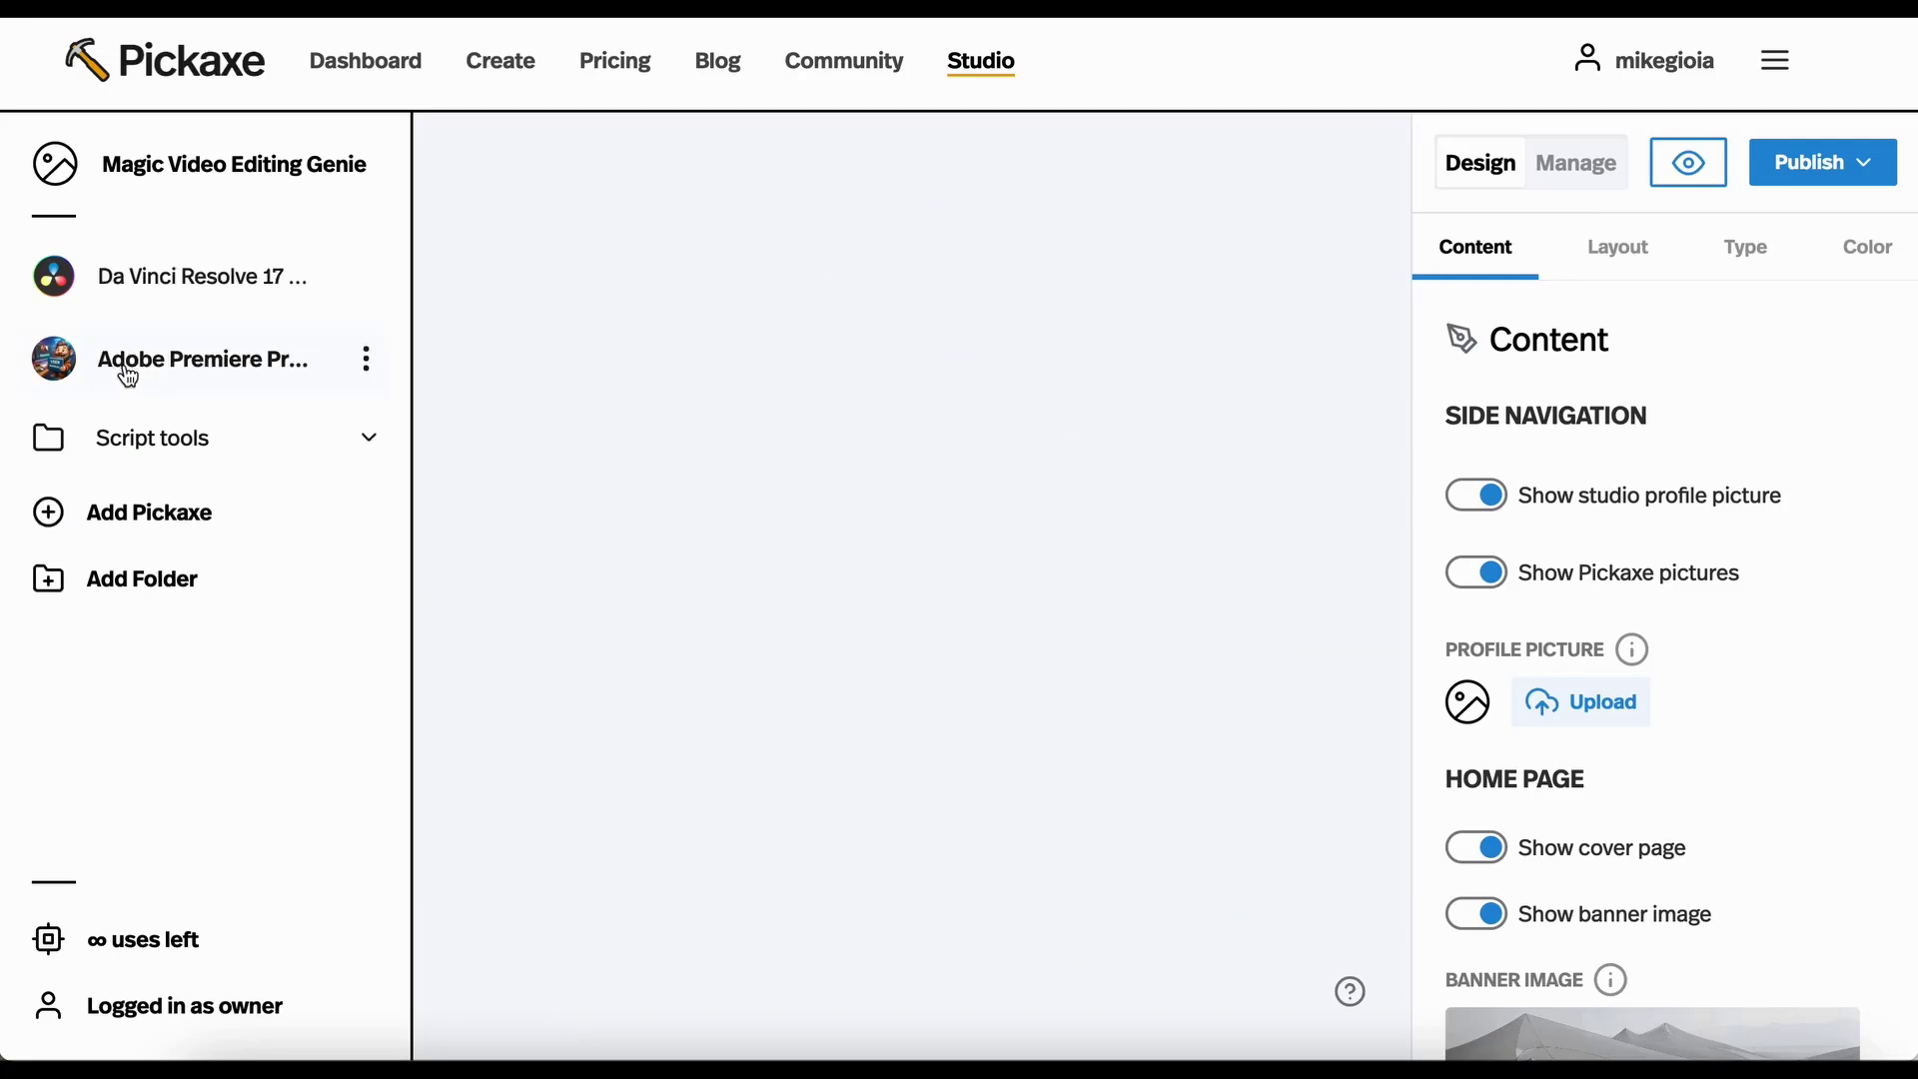
left_click(202, 275)
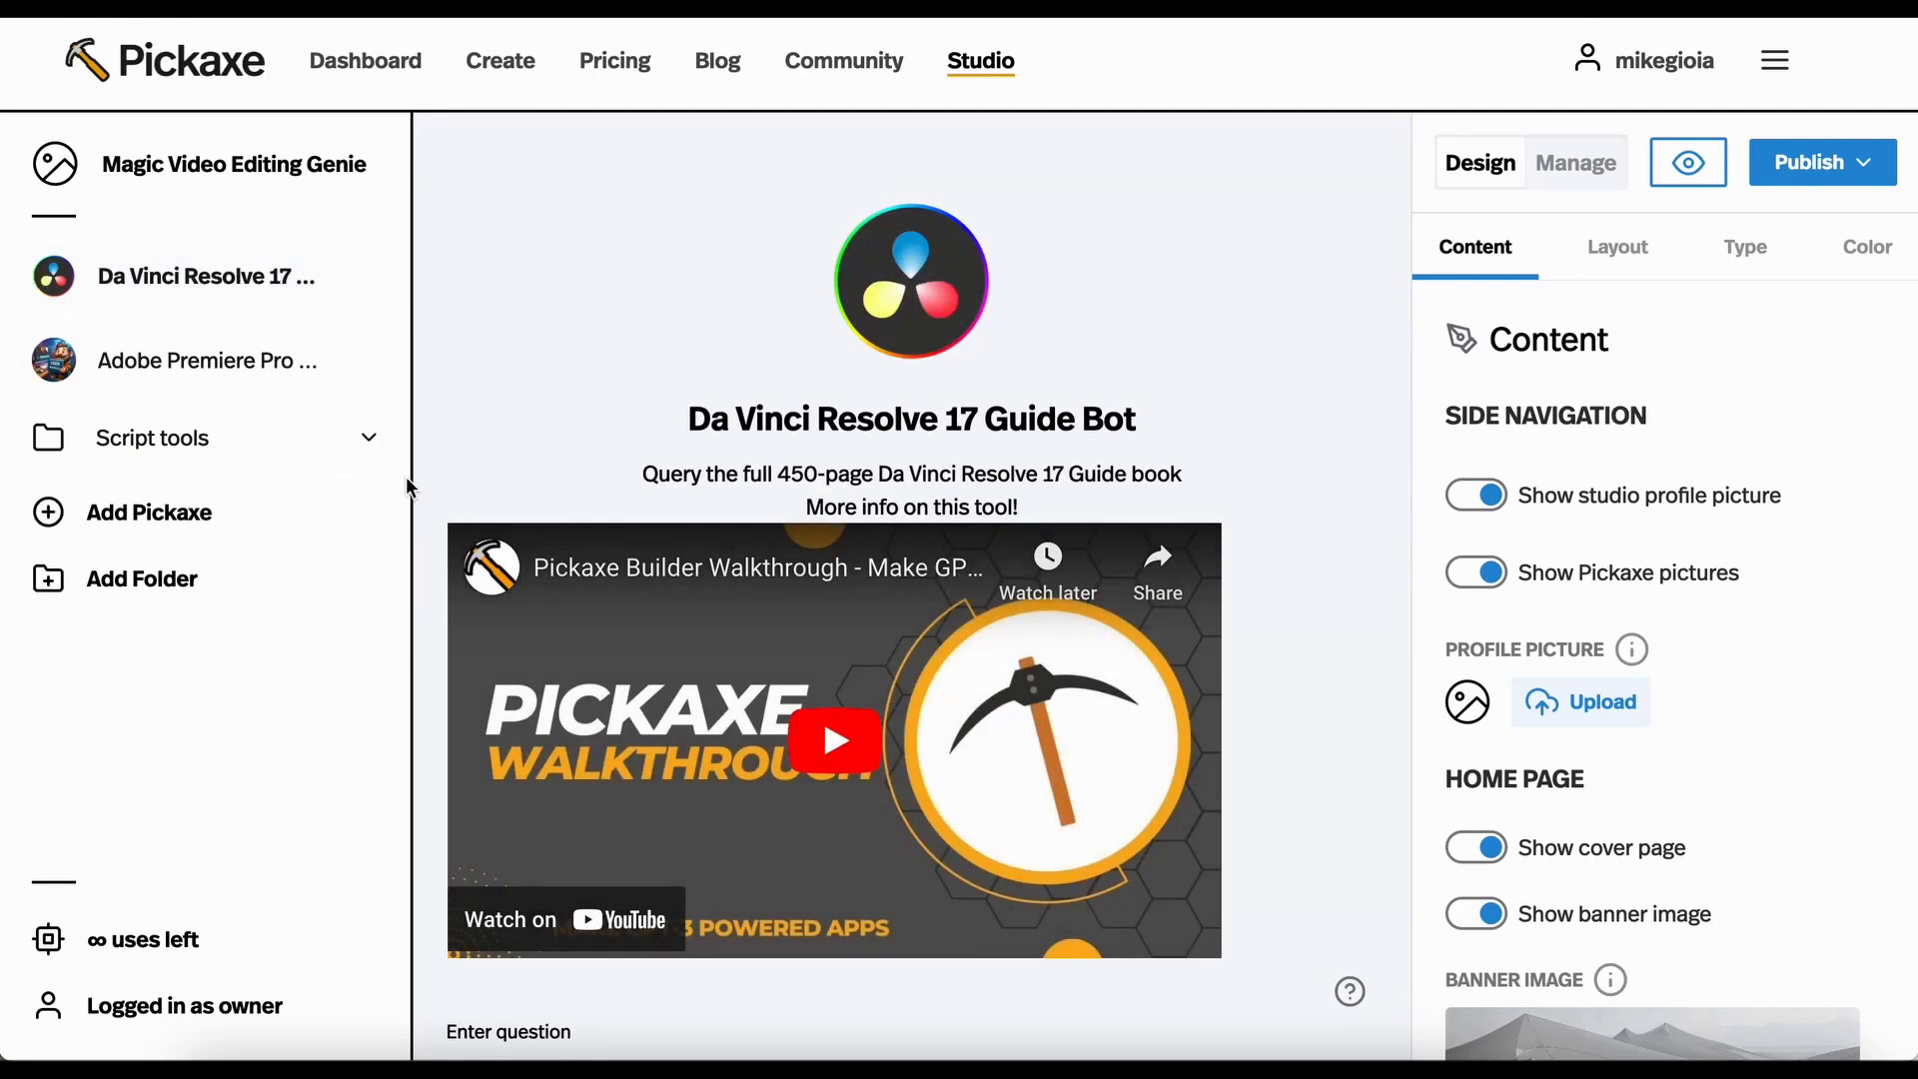
left_click(234, 164)
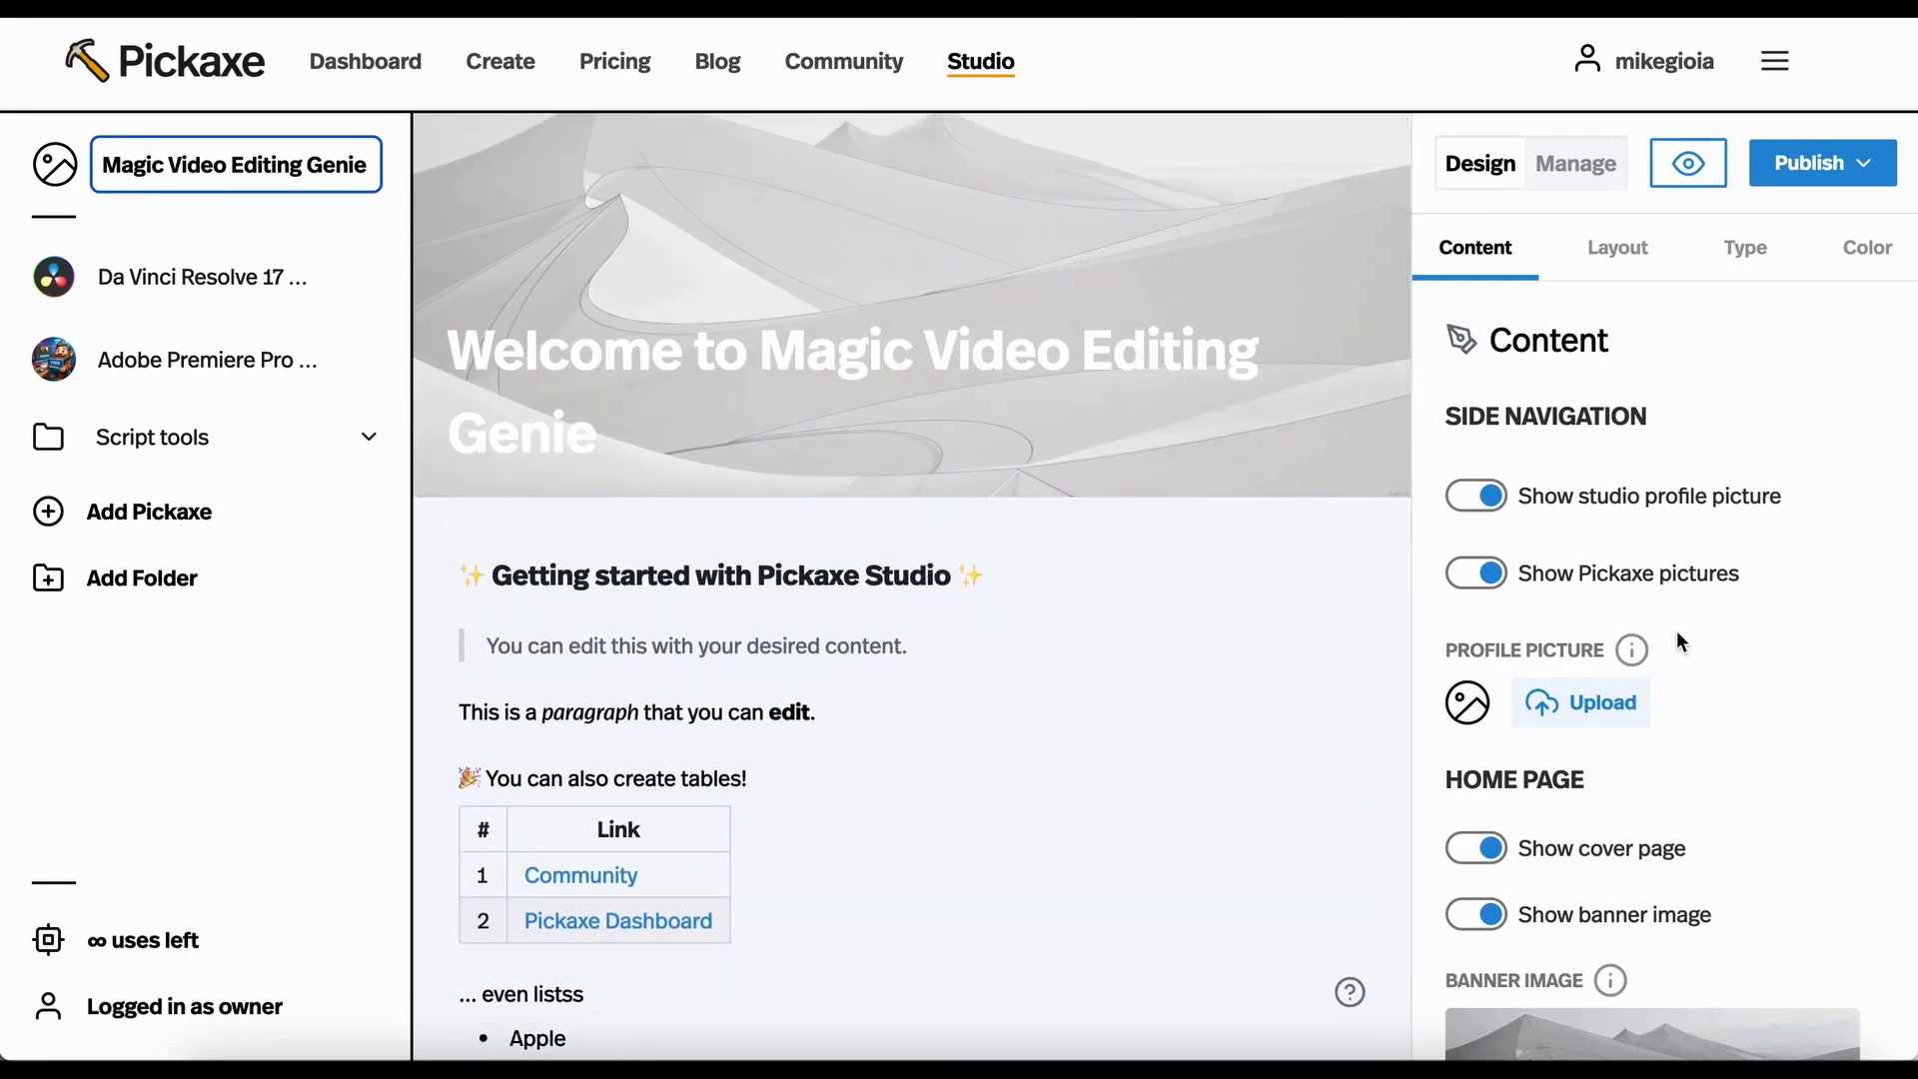
mouse_move(1687, 796)
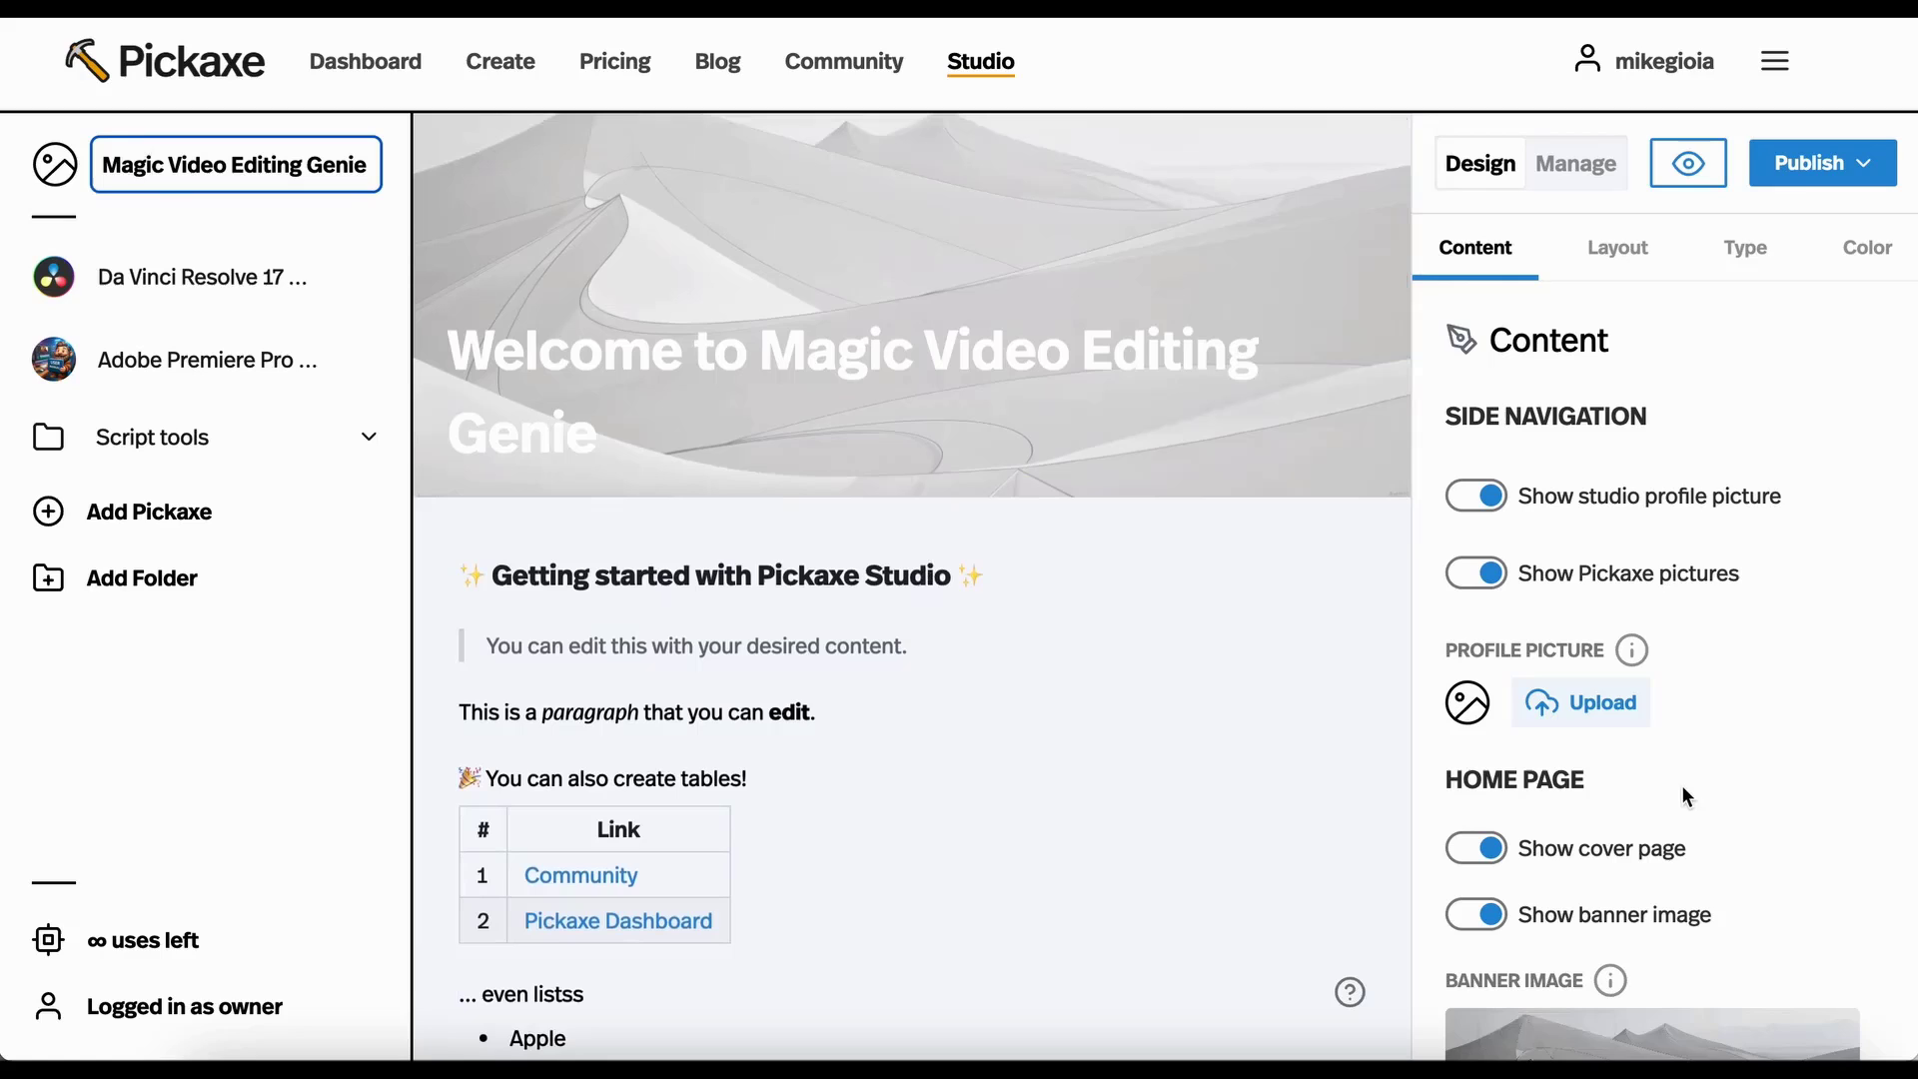
Scroll the studio preview, then select Da Vinci Resolve 17 Guide Bot in the sidebar.
scroll("down", 3)
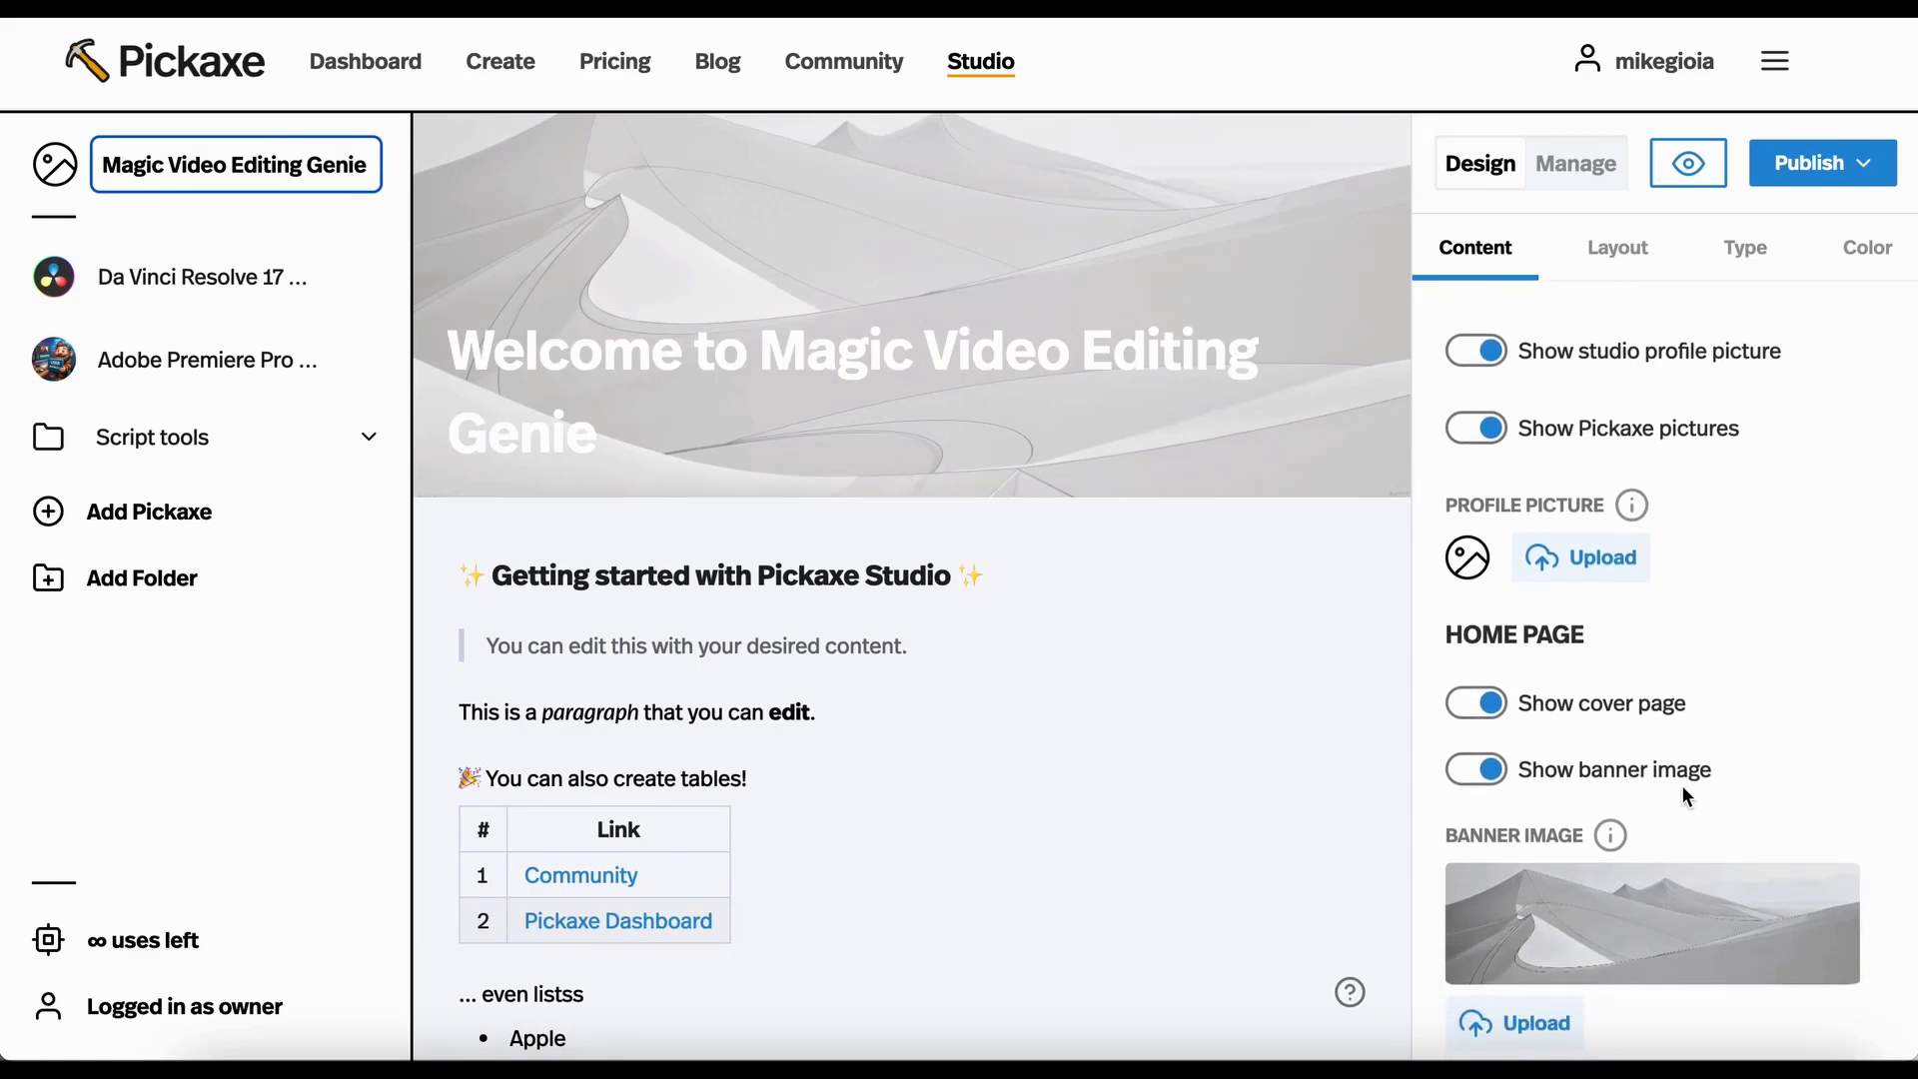
scroll("down", 3)
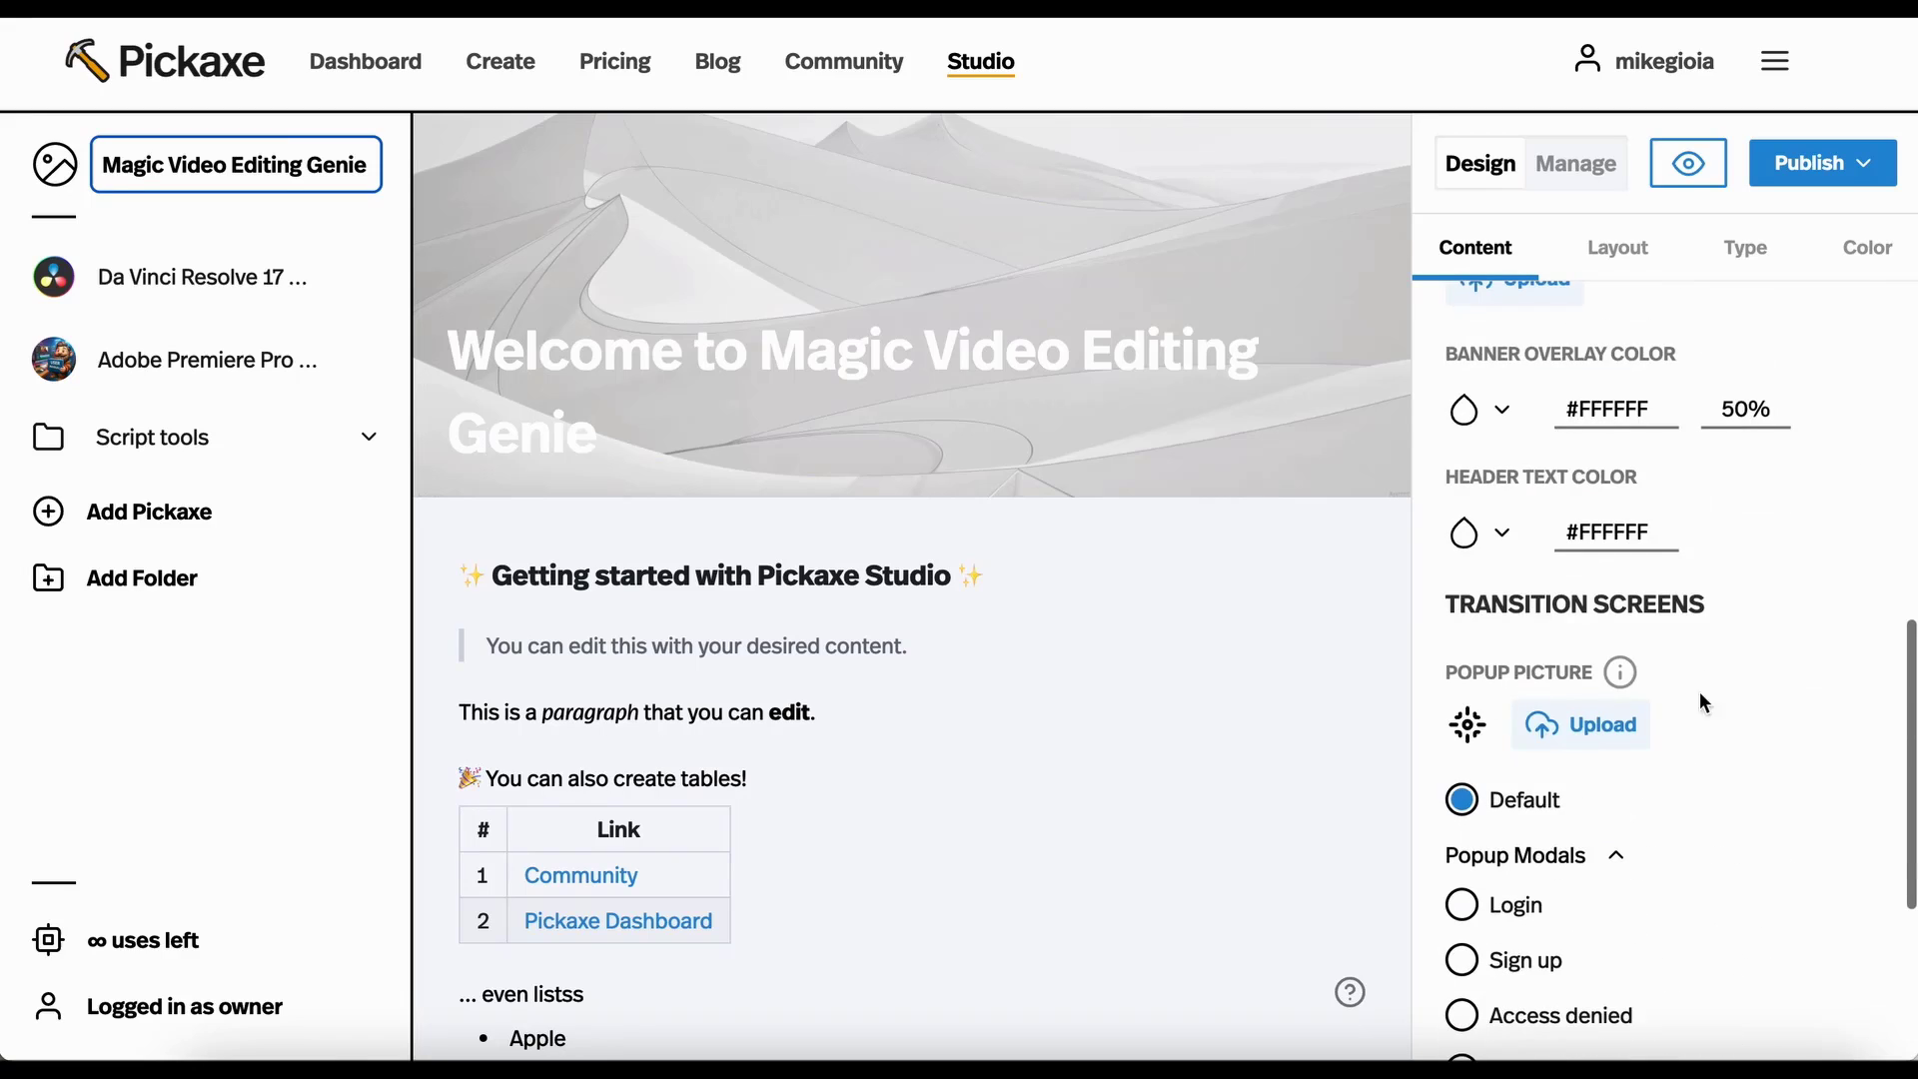
scroll("down", 3)
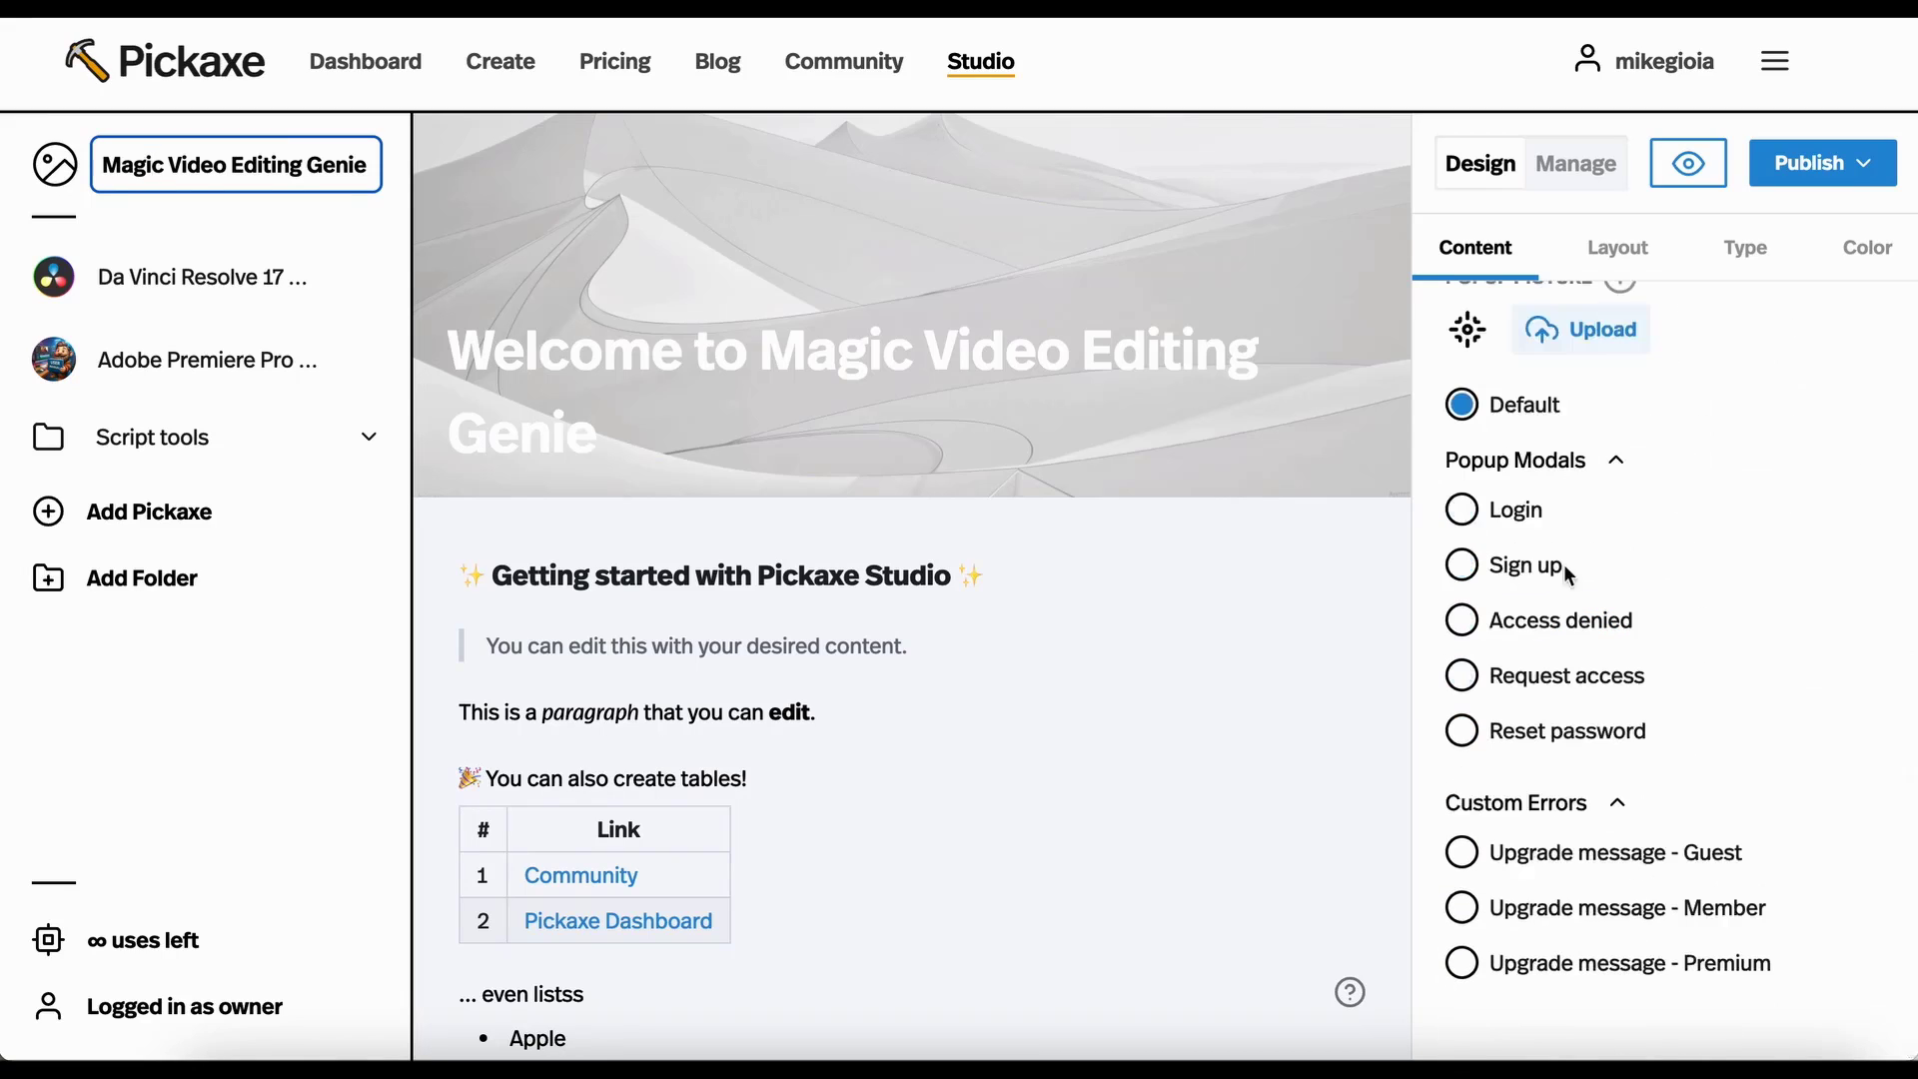
mouse_move(135, 290)
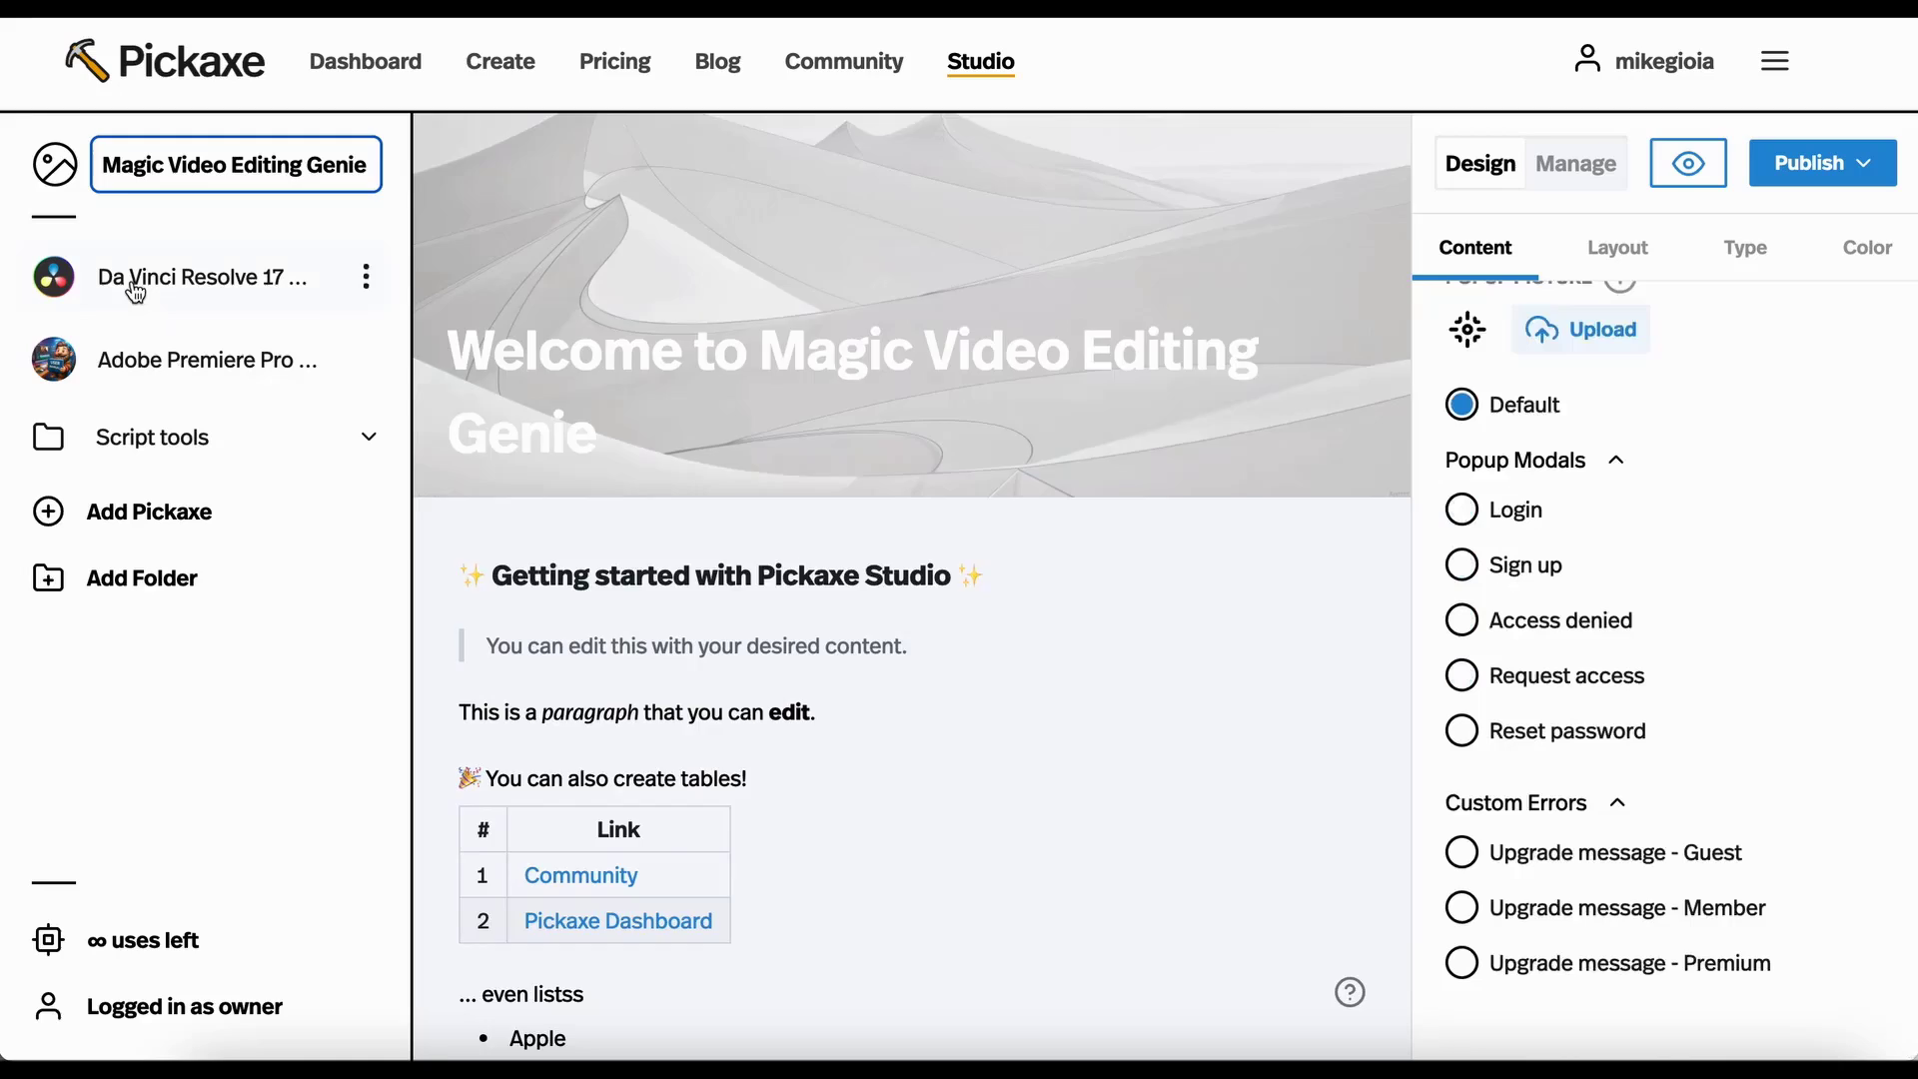
left_click(201, 277)
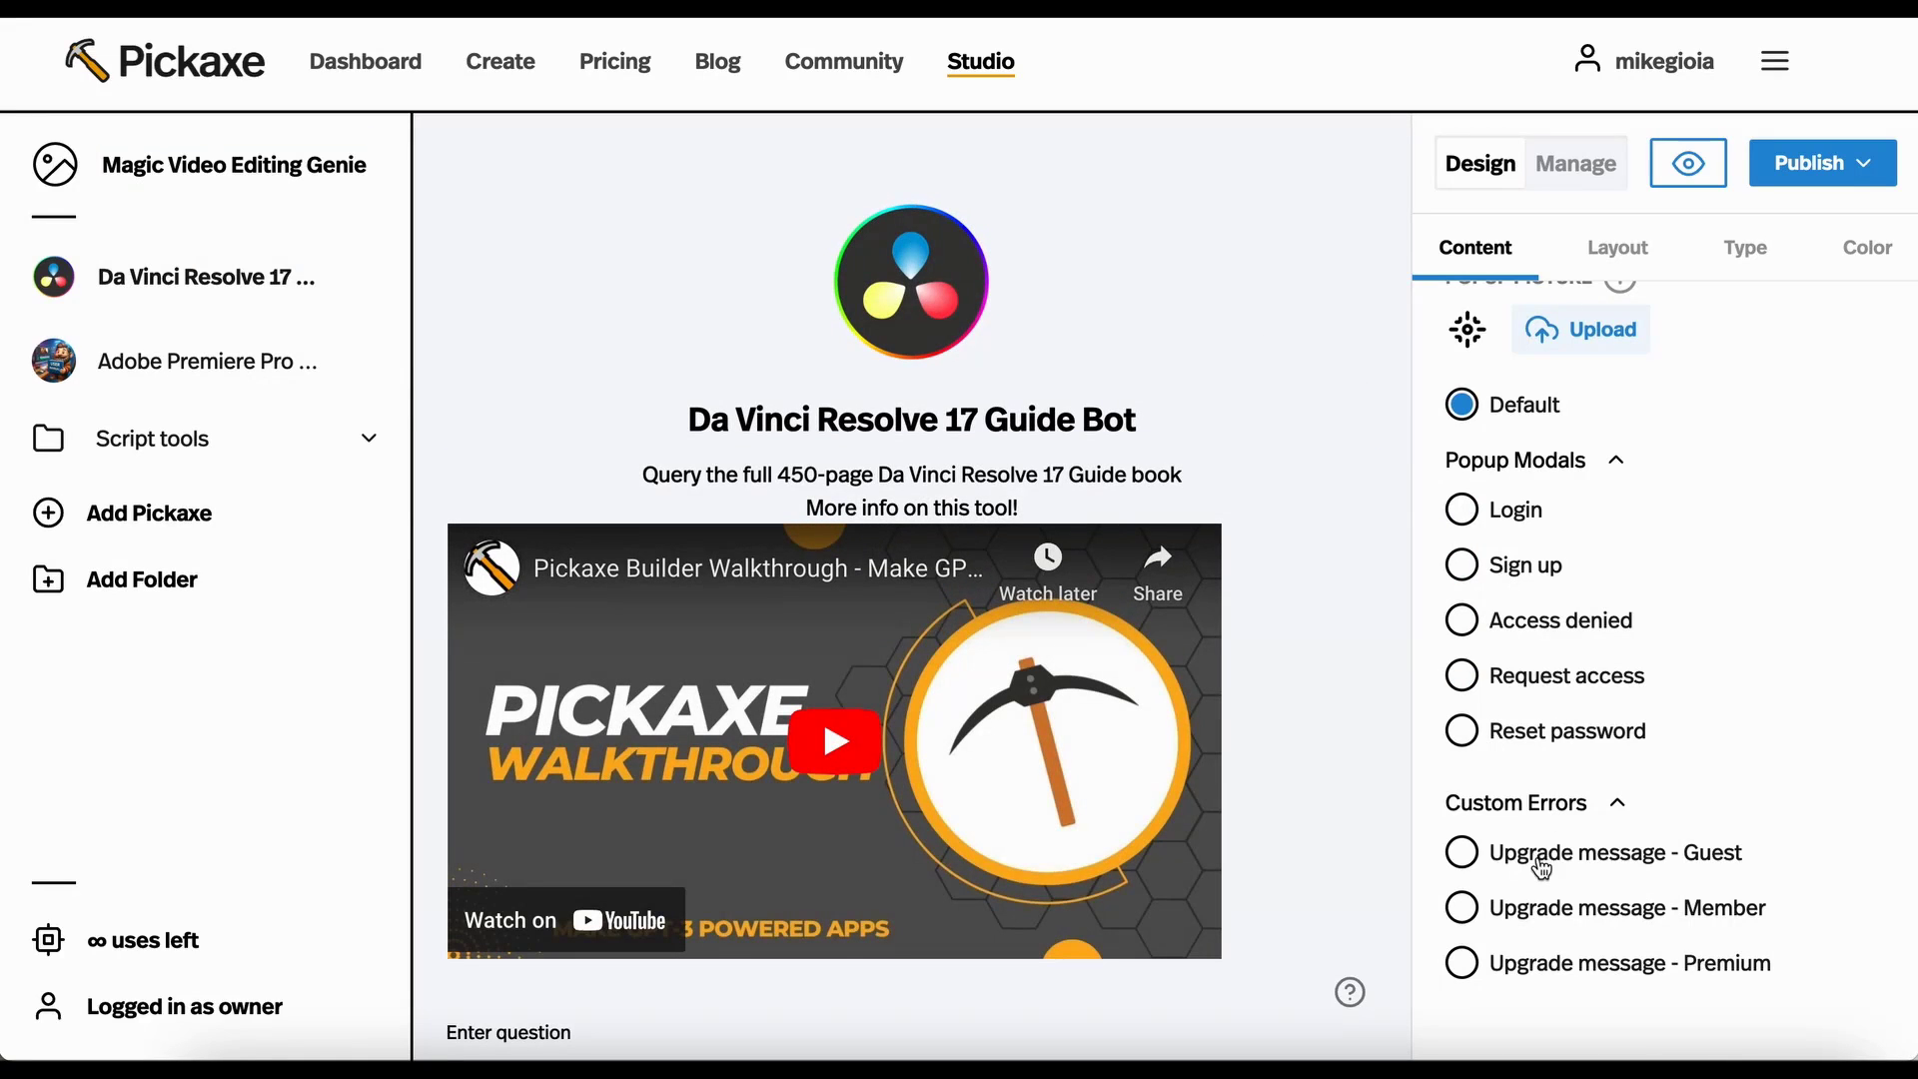
Change the guest upgrade error text to 'Whoops! You need to sign up to do that.'.
left_click(1460, 852)
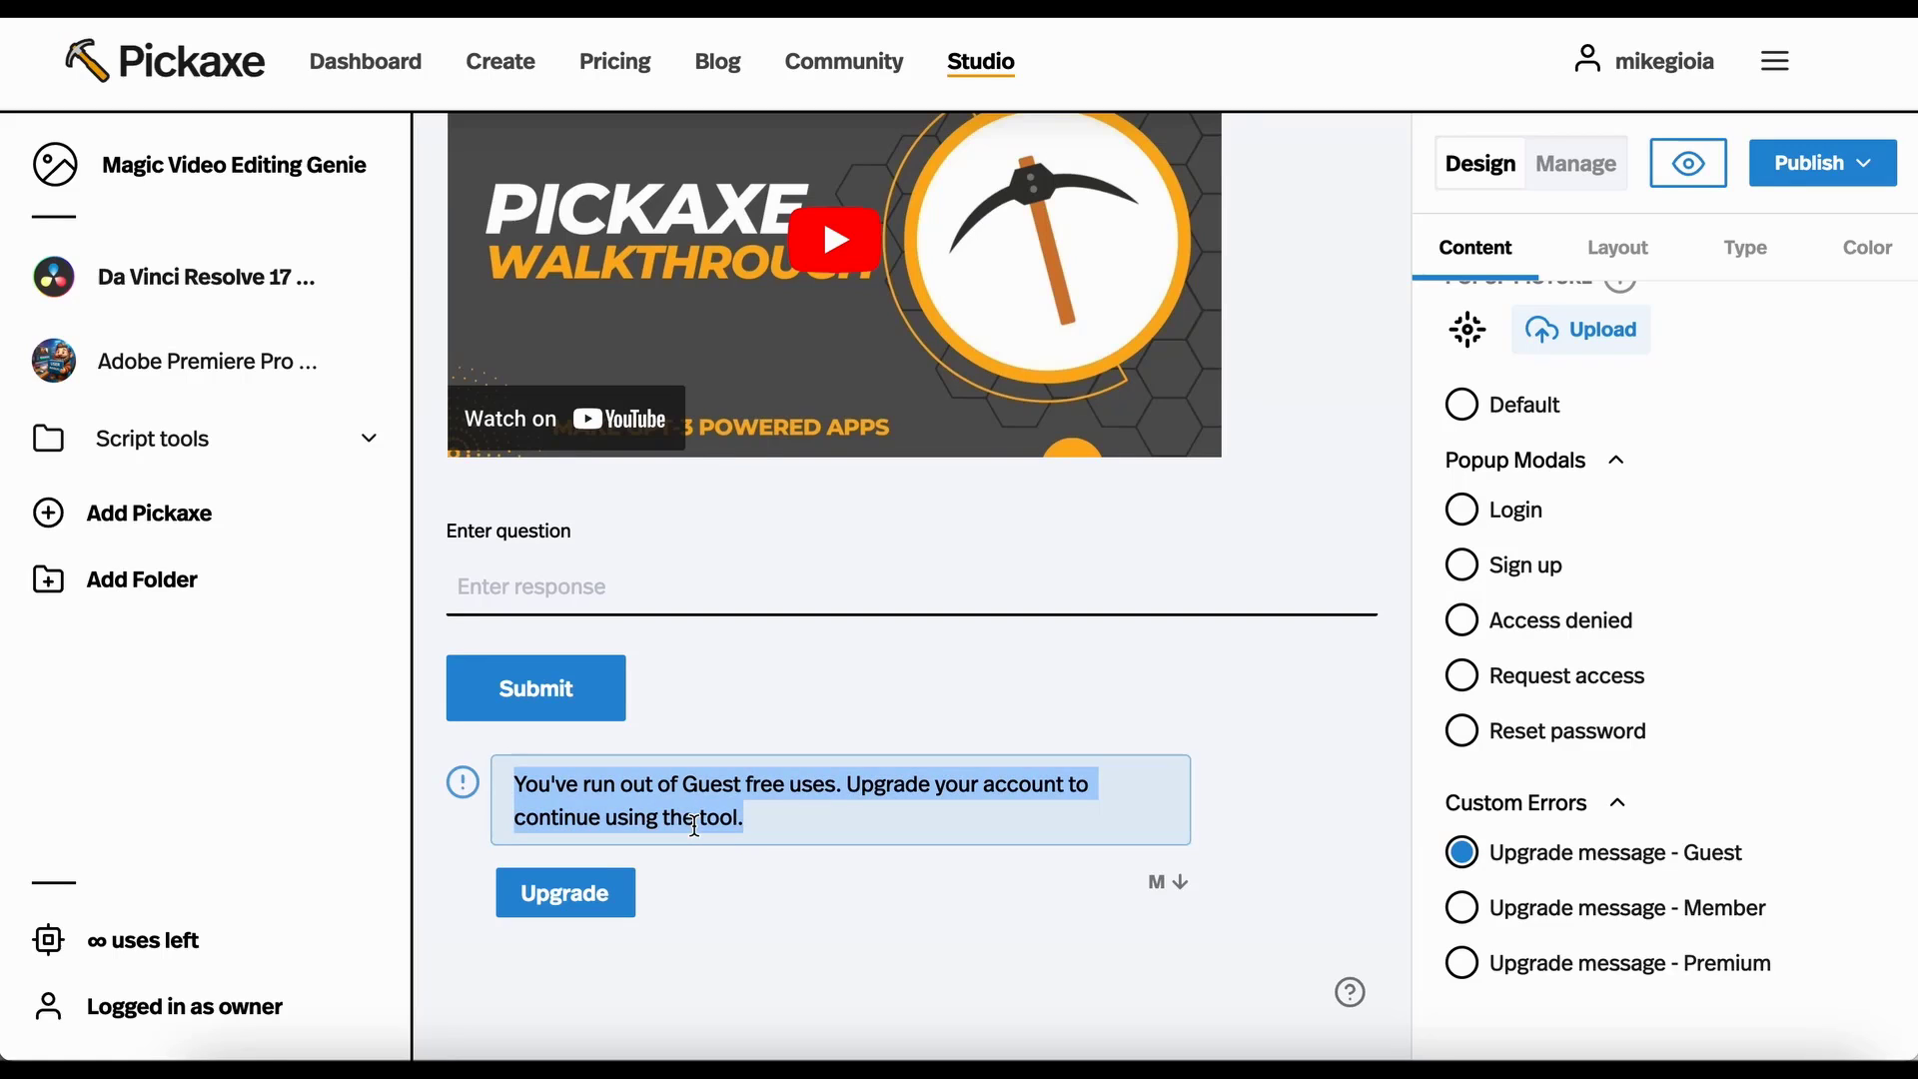
mouse_move(1379, 813)
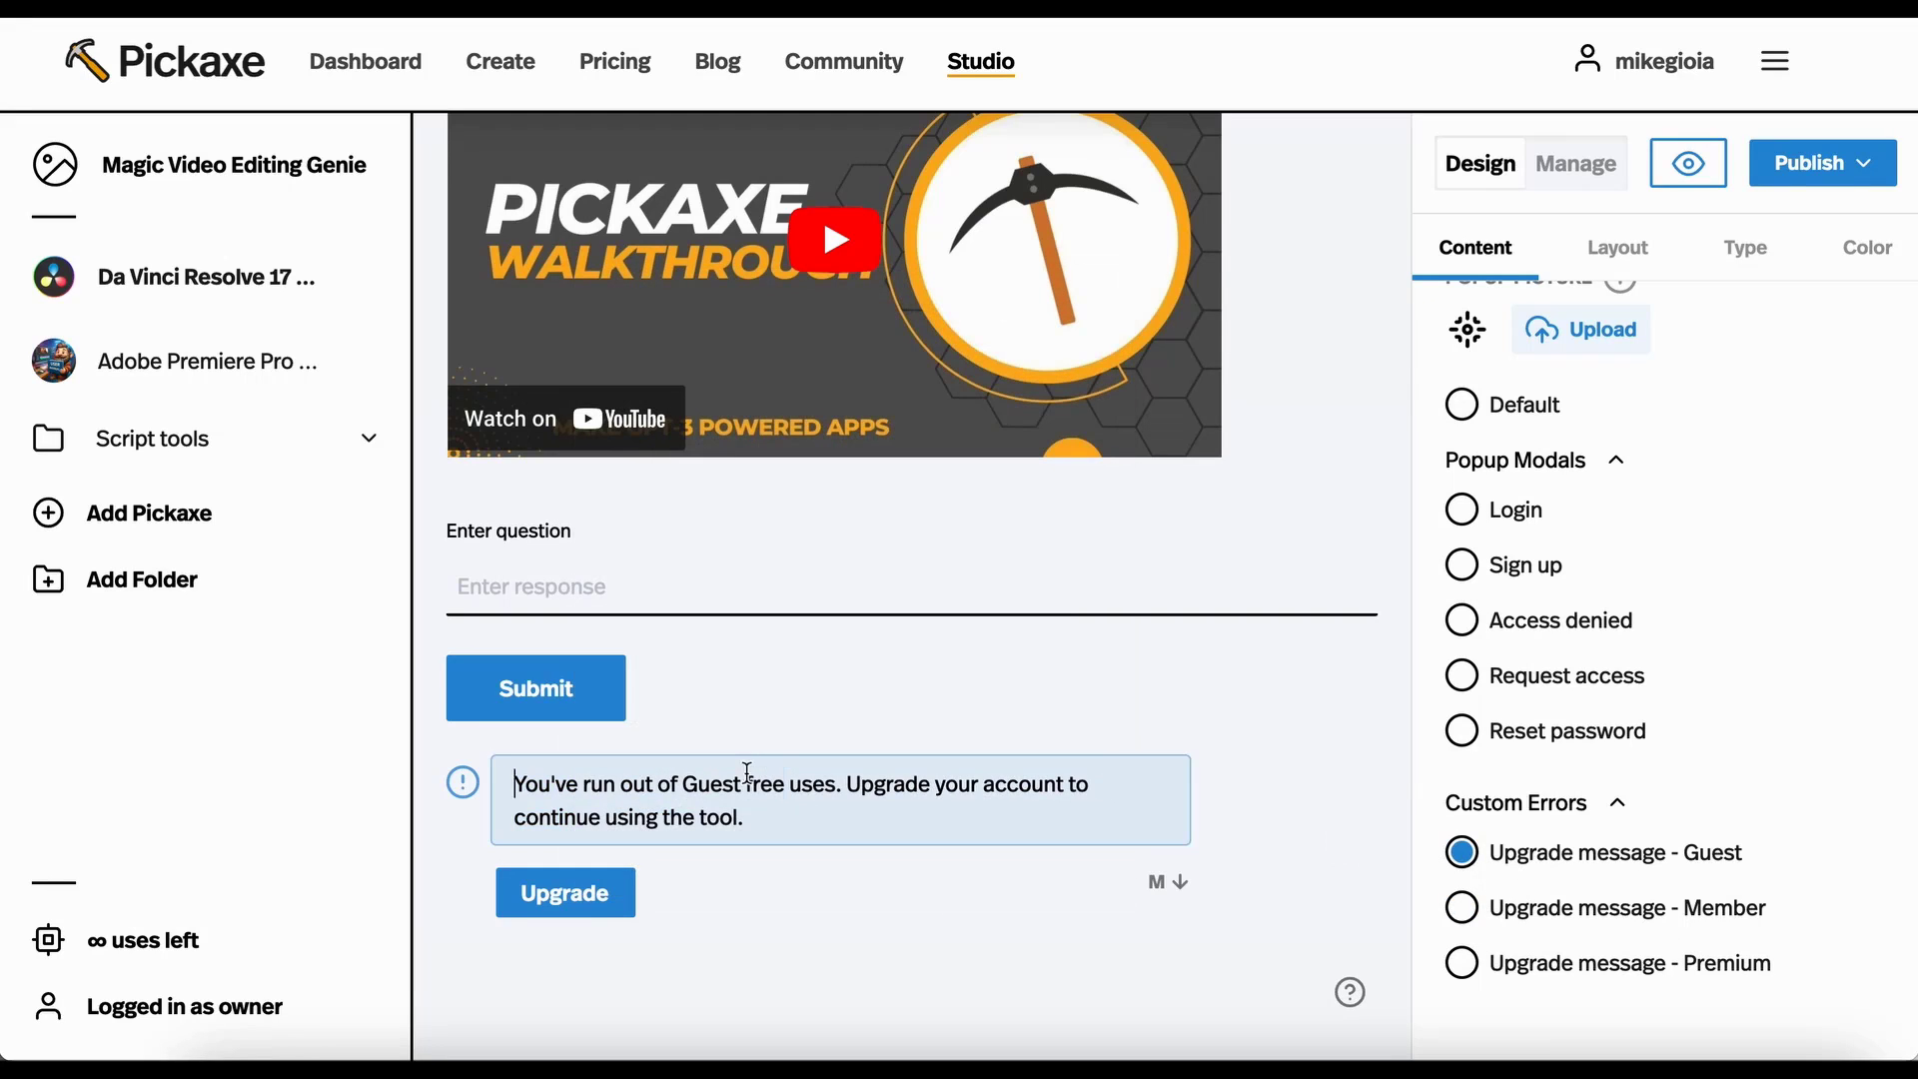
type("Whoops! YOu n")
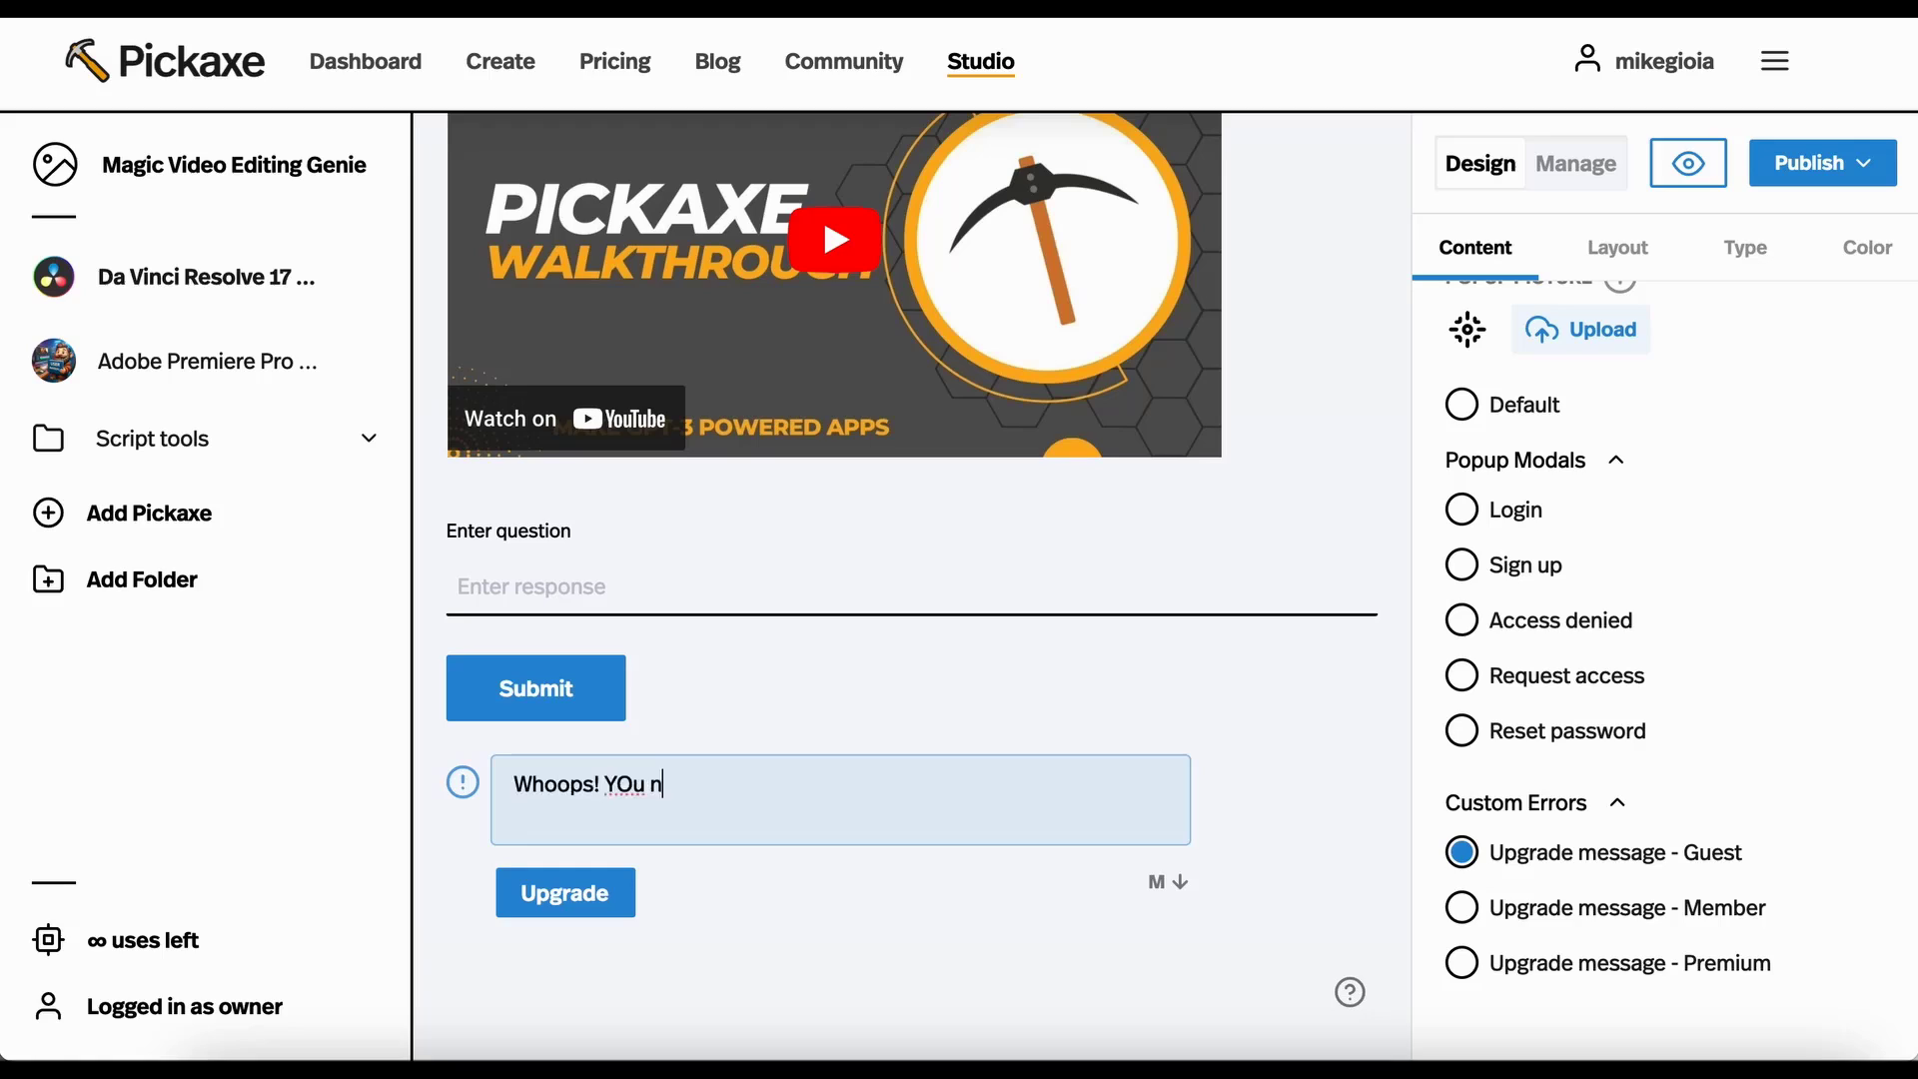
type("You")
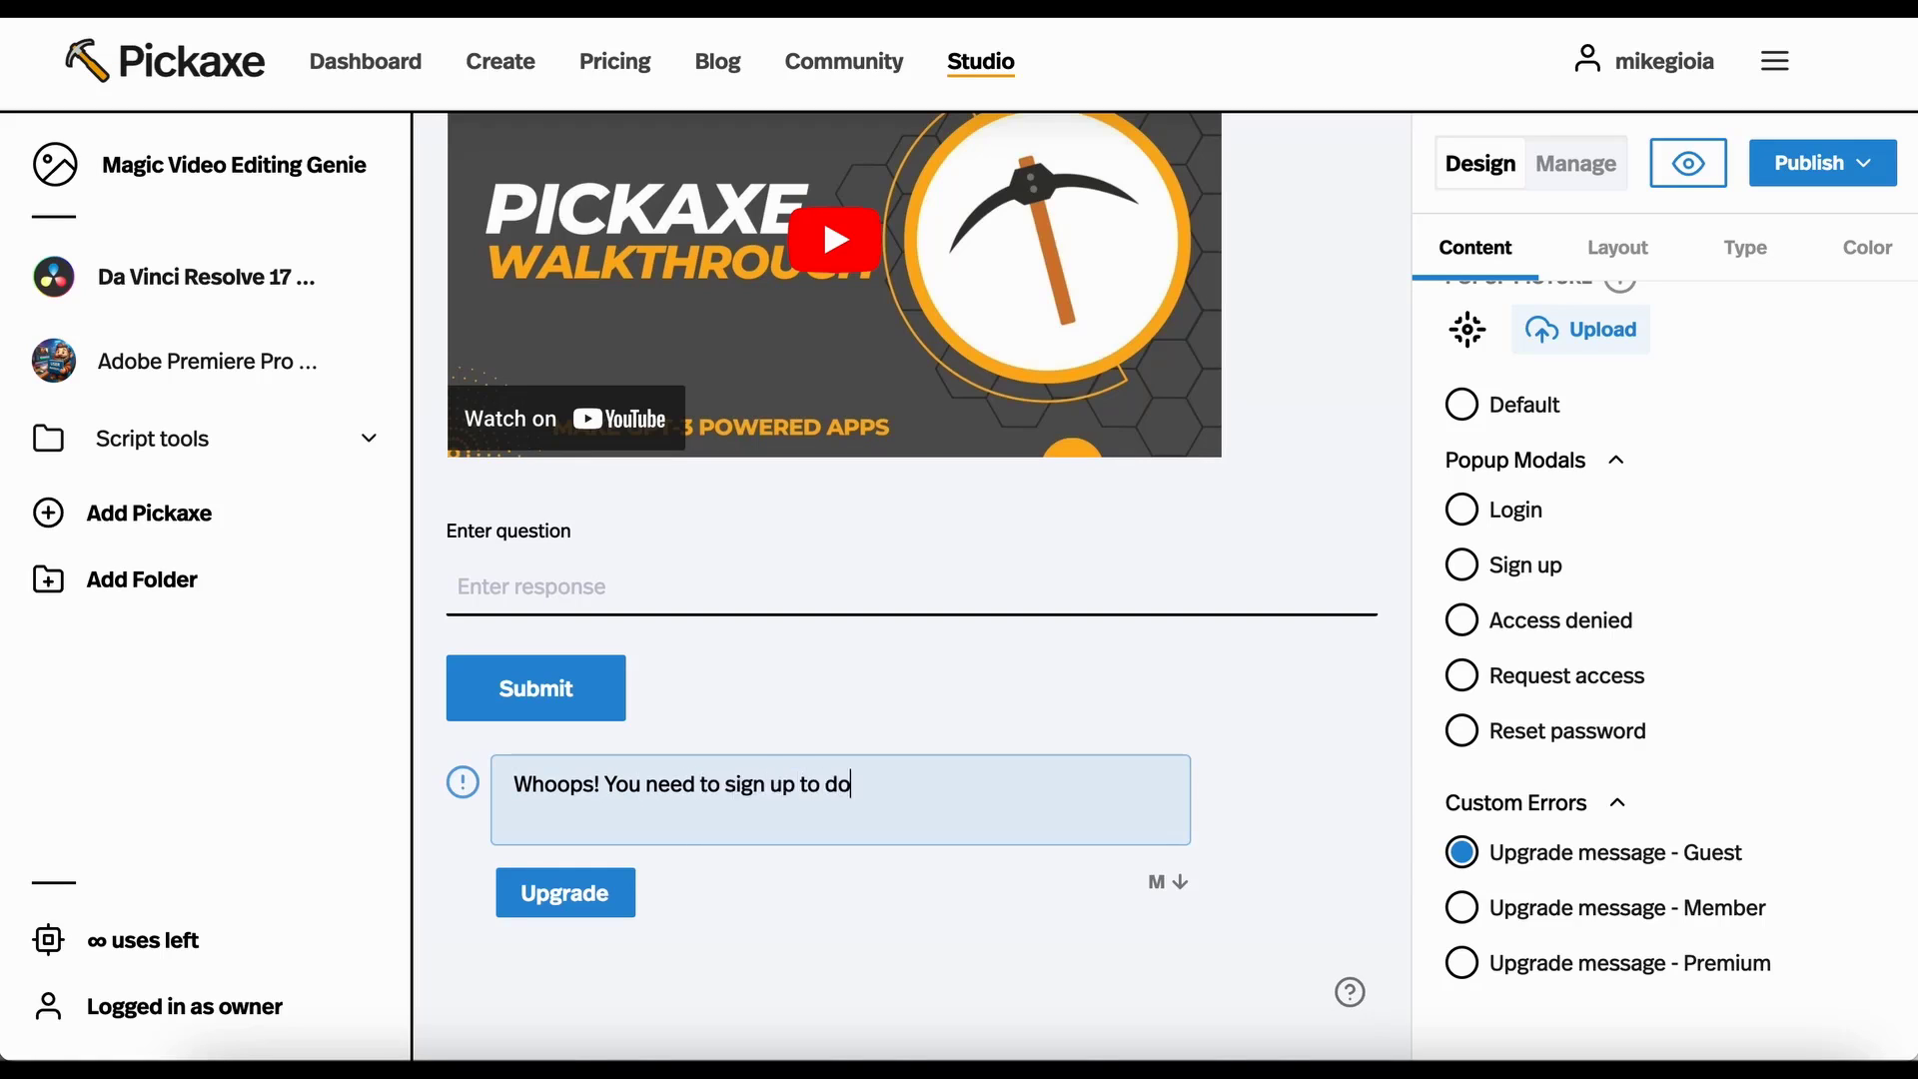
type("that.")
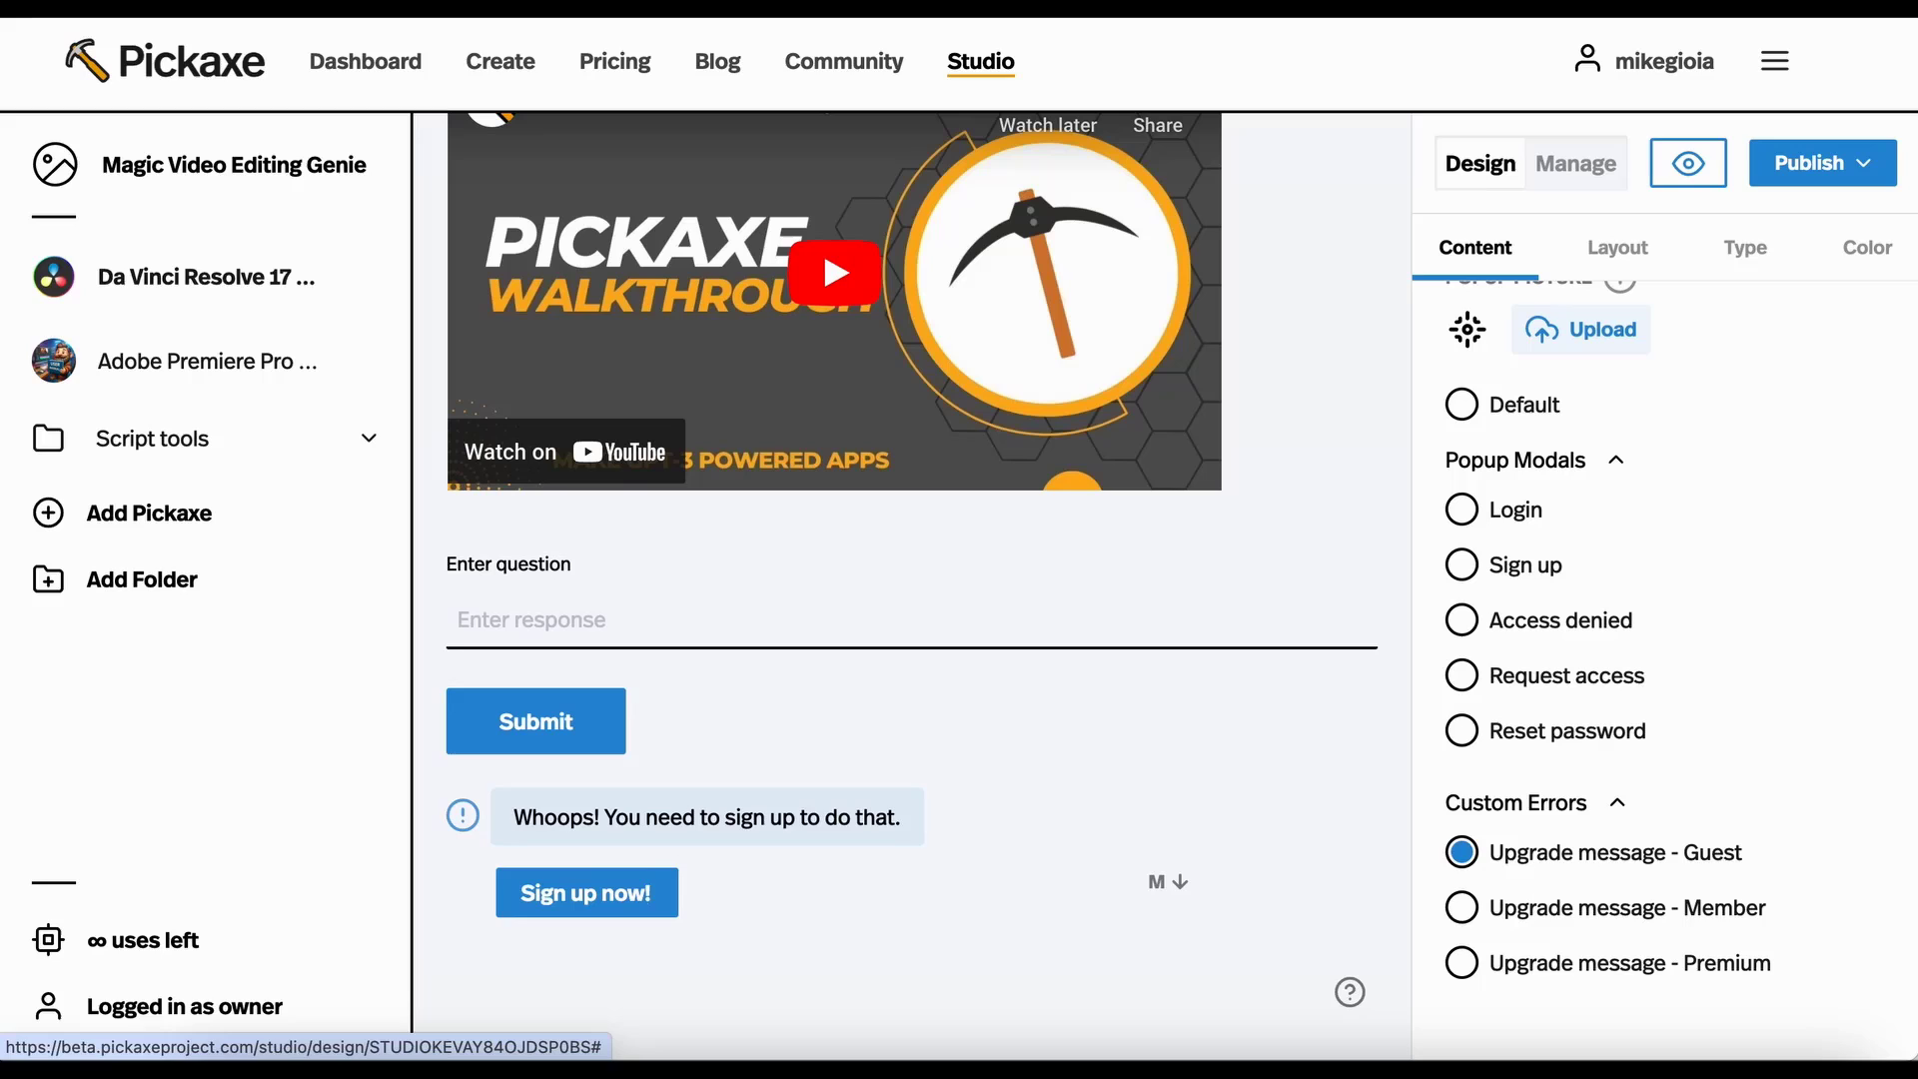
left_click(1617, 247)
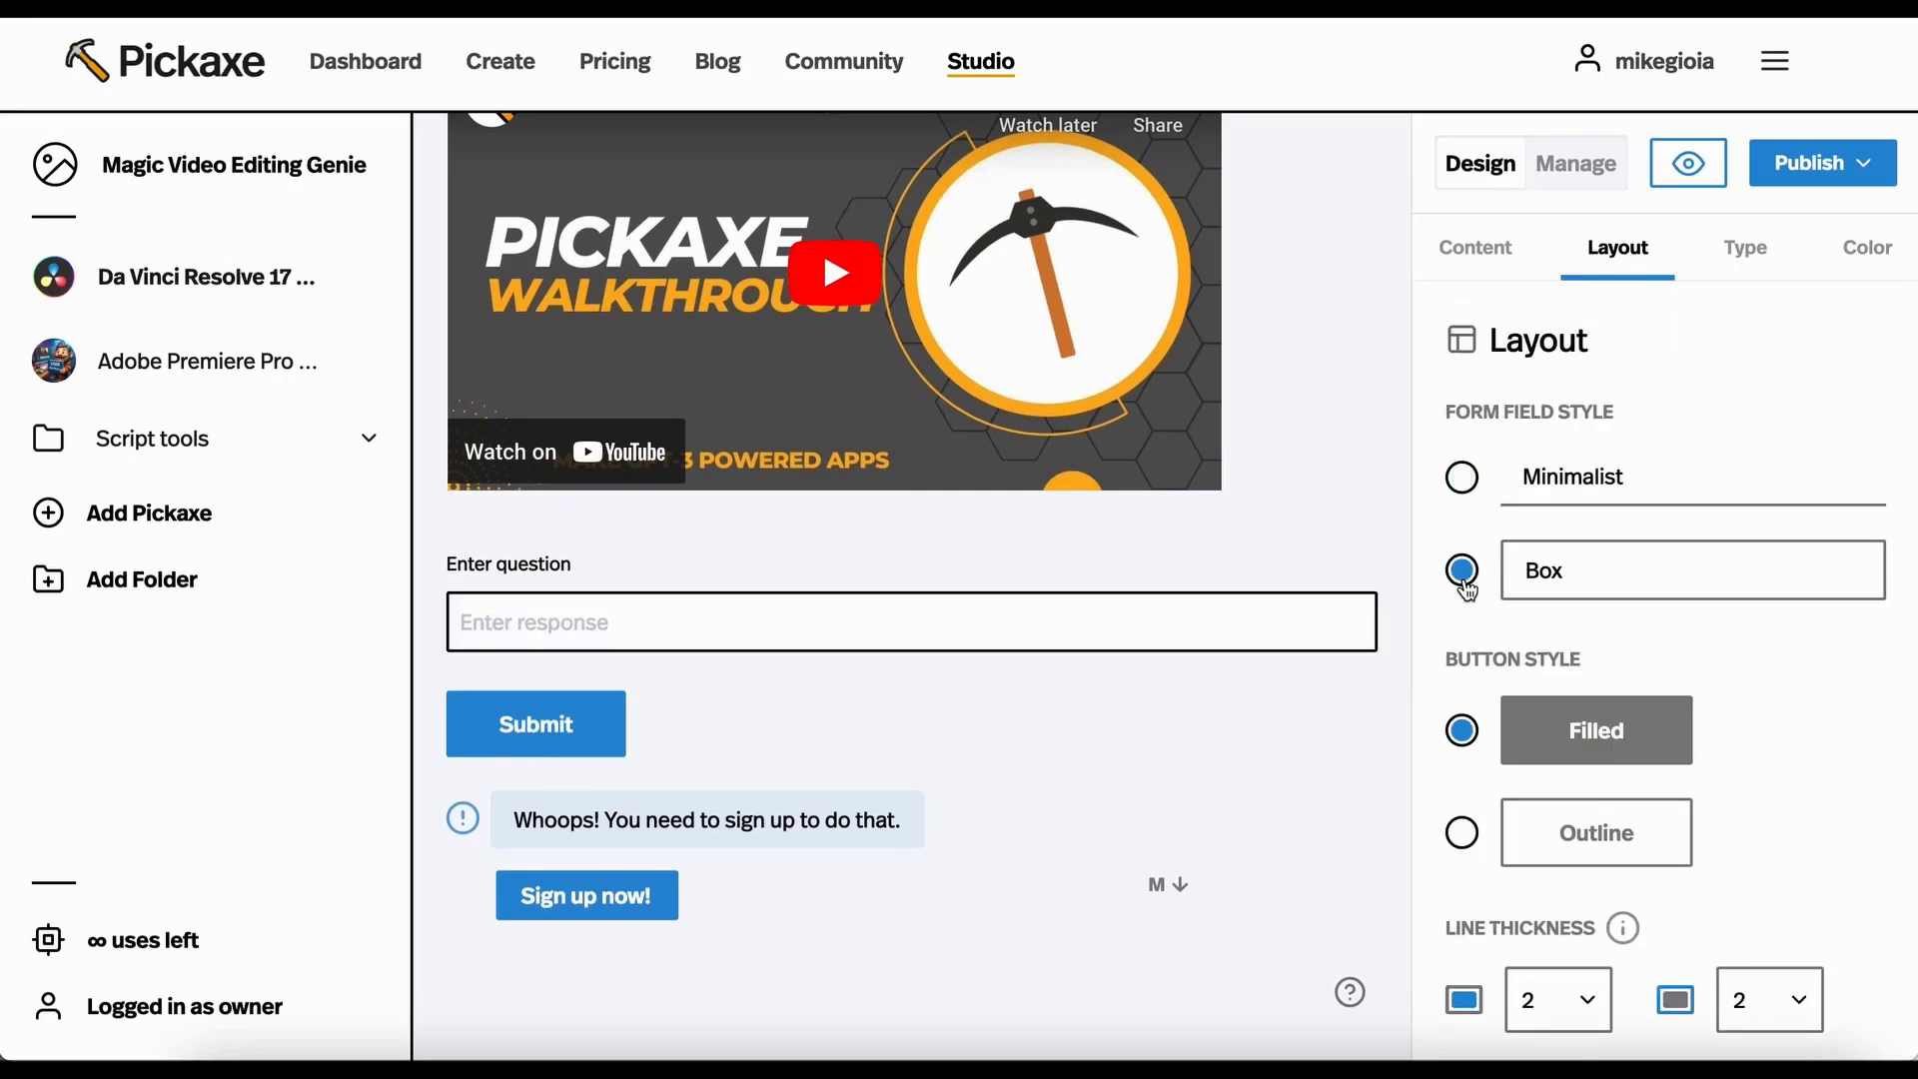
Set form fields to Minimalist style, review the Type fonts, and return to Content.
left_click(1460, 477)
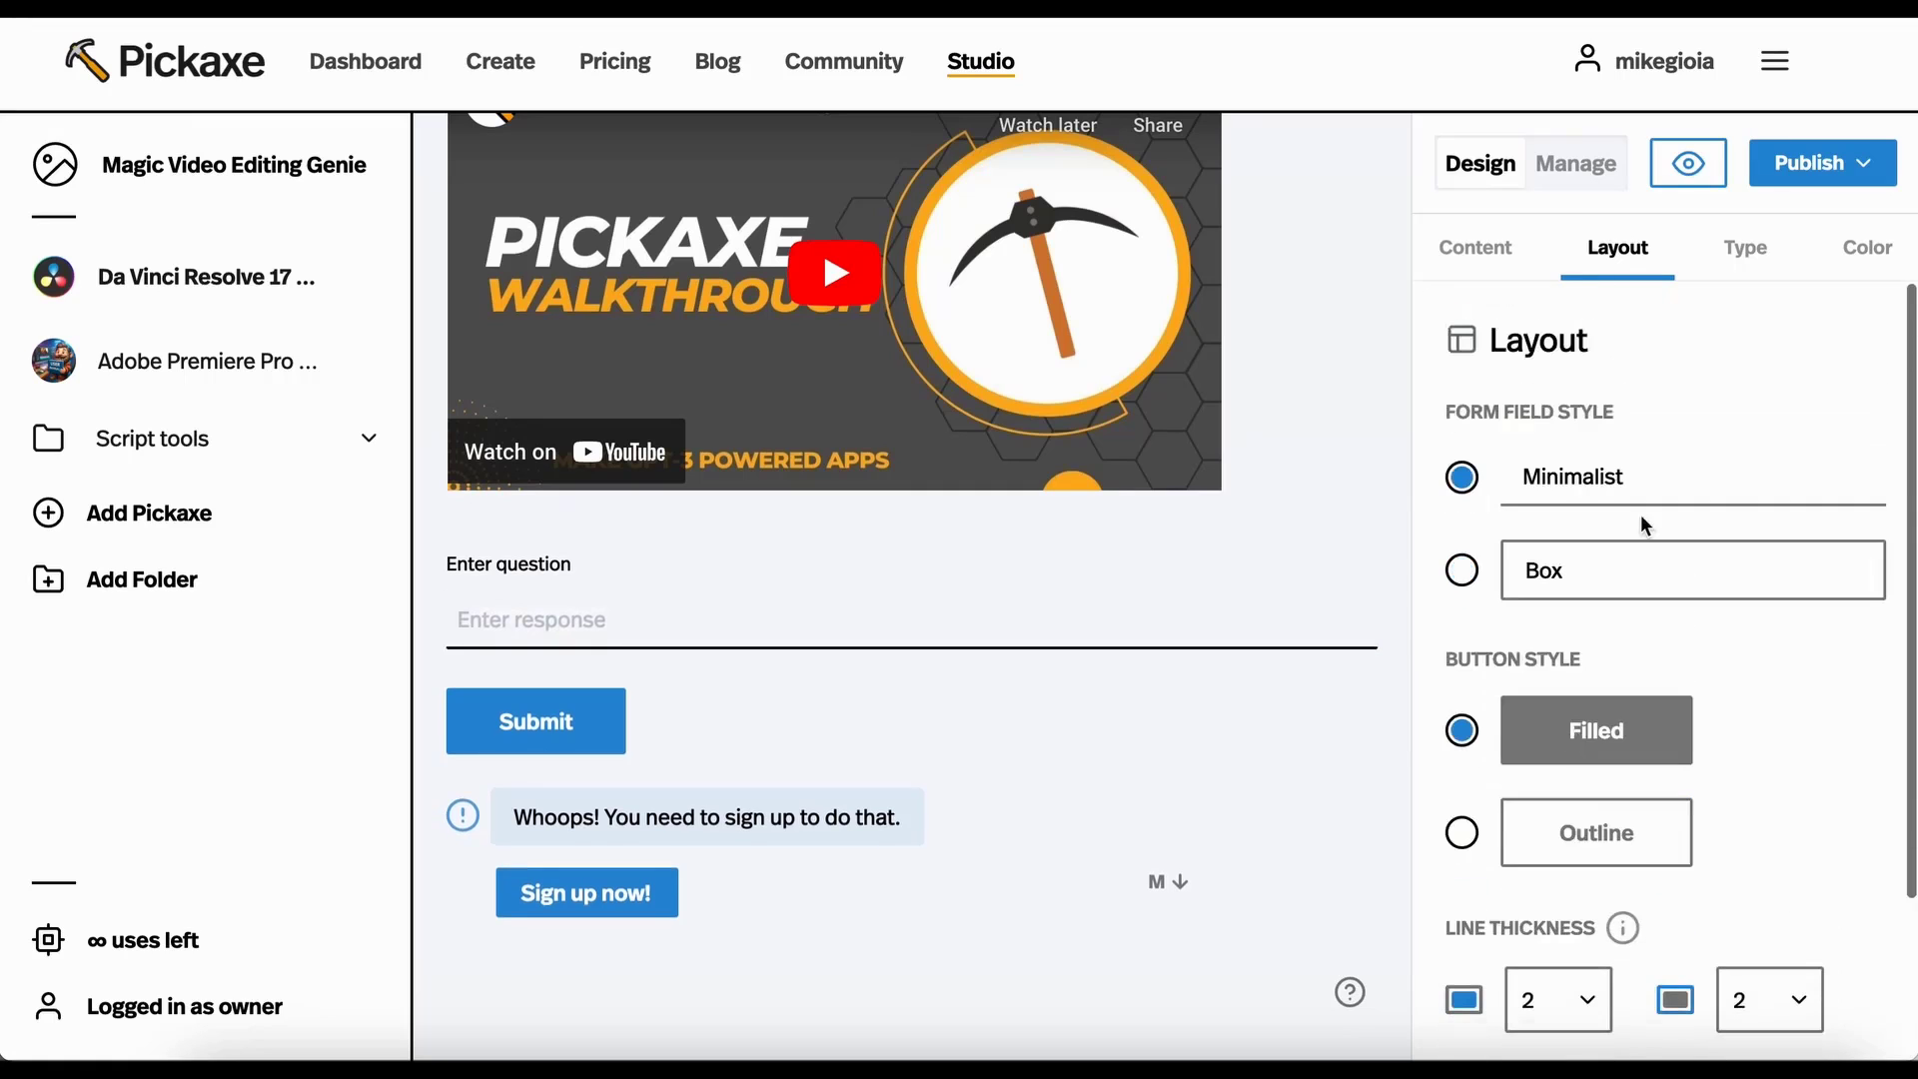
left_click(1745, 247)
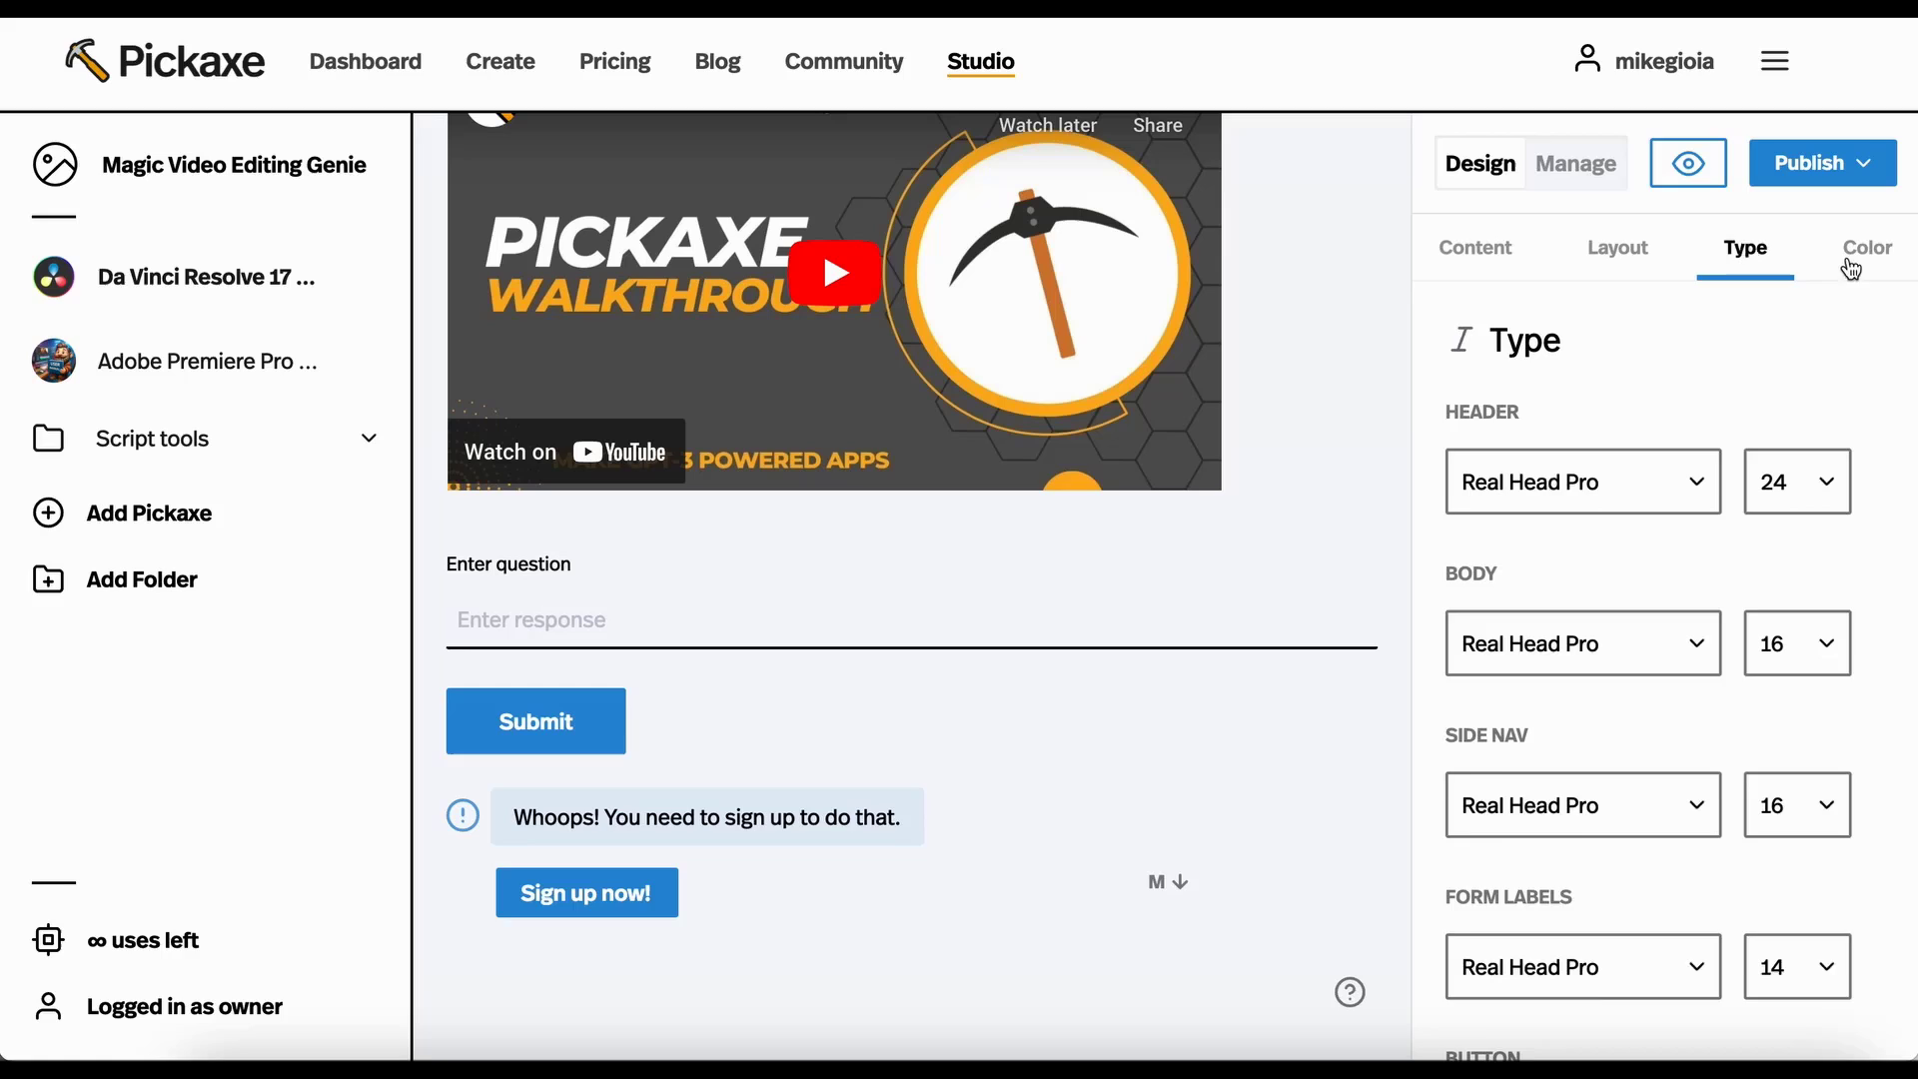
left_click(1475, 247)
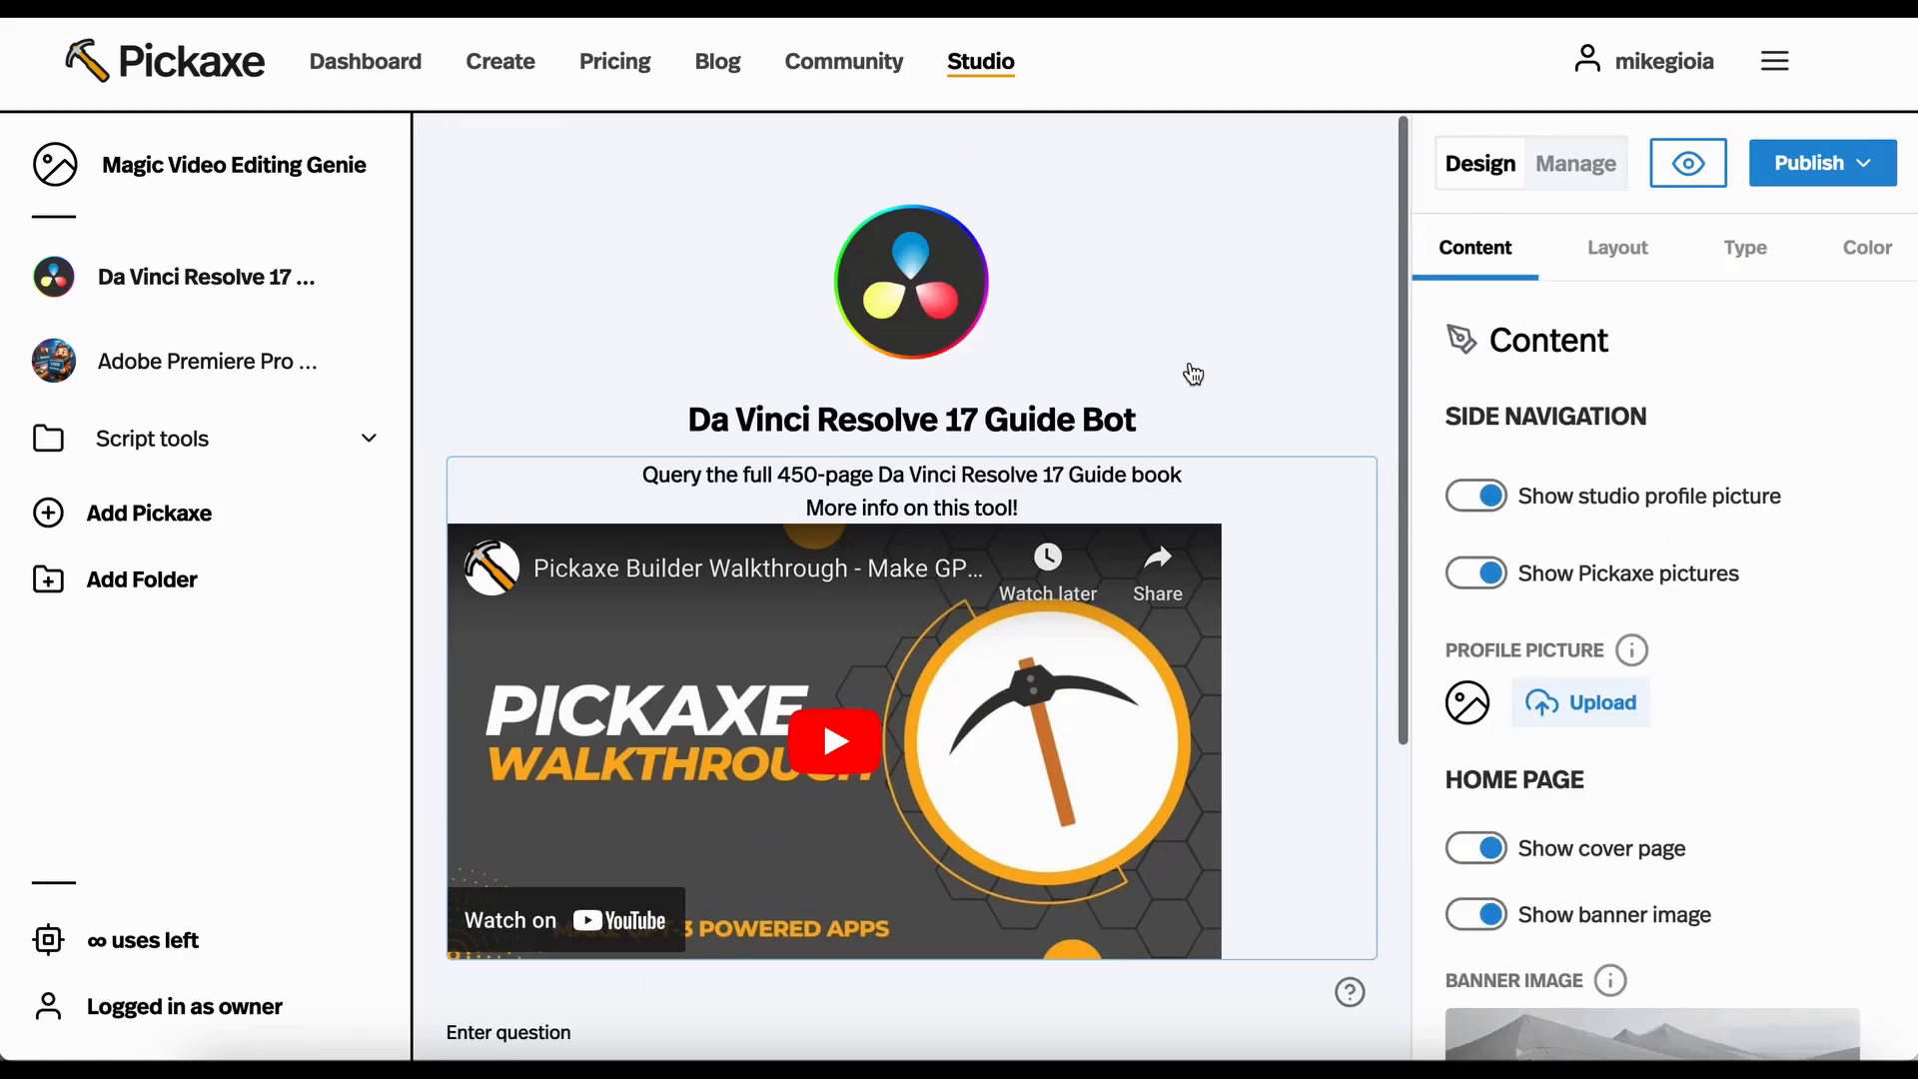
mouse_move(1640, 184)
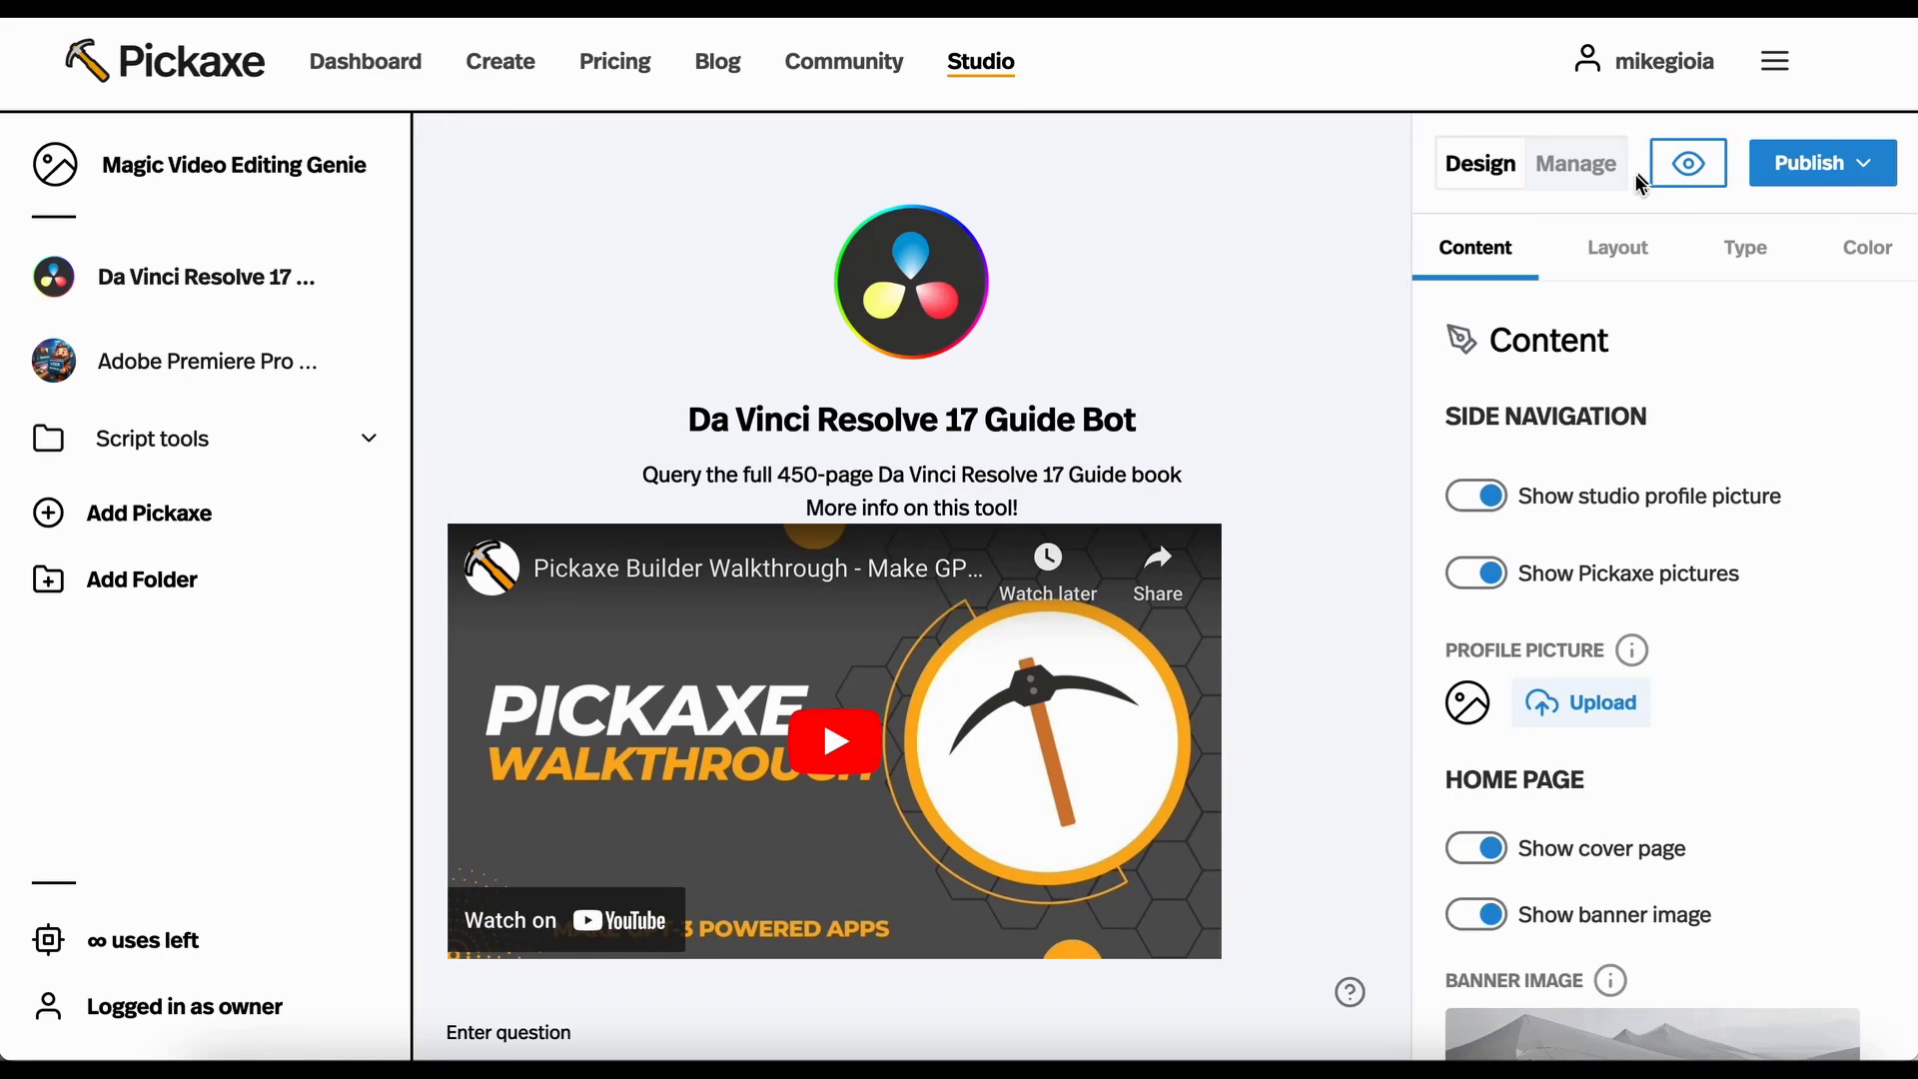
left_click(1576, 163)
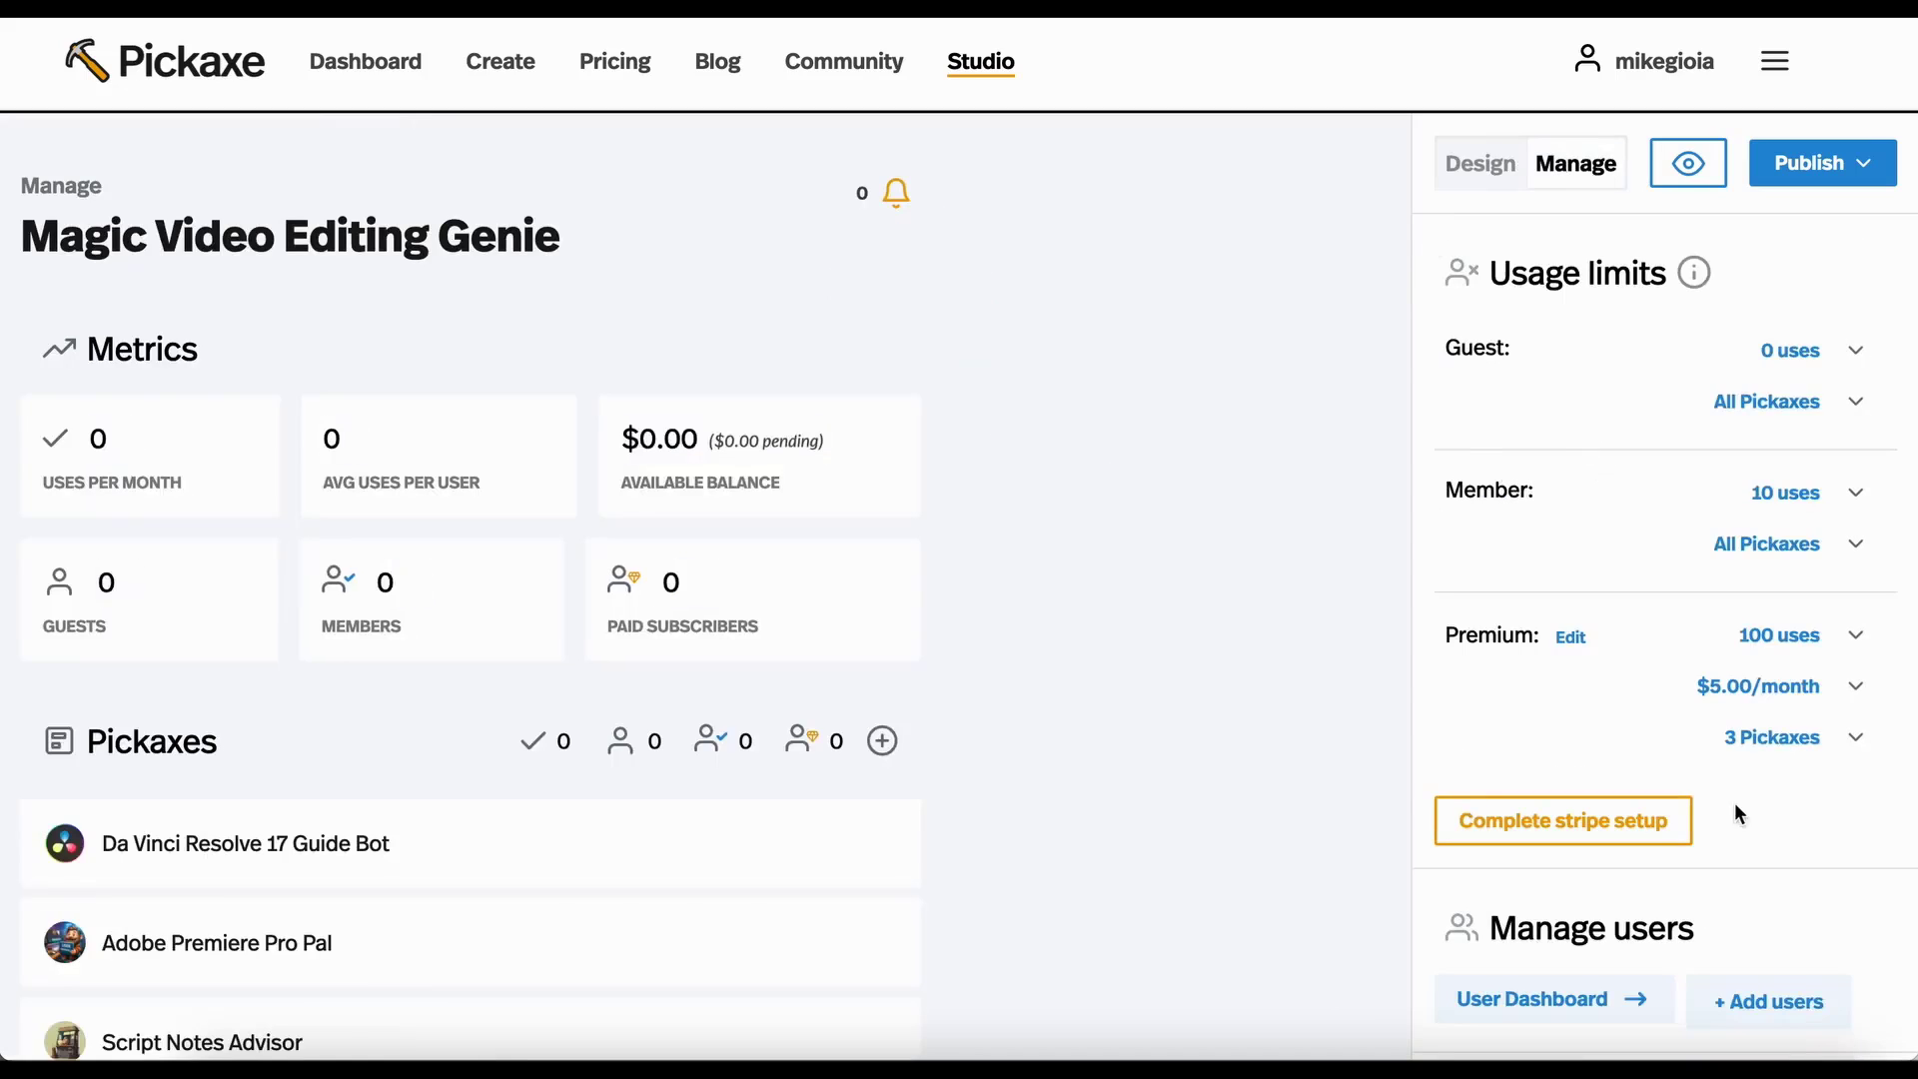
mouse_move(1654, 590)
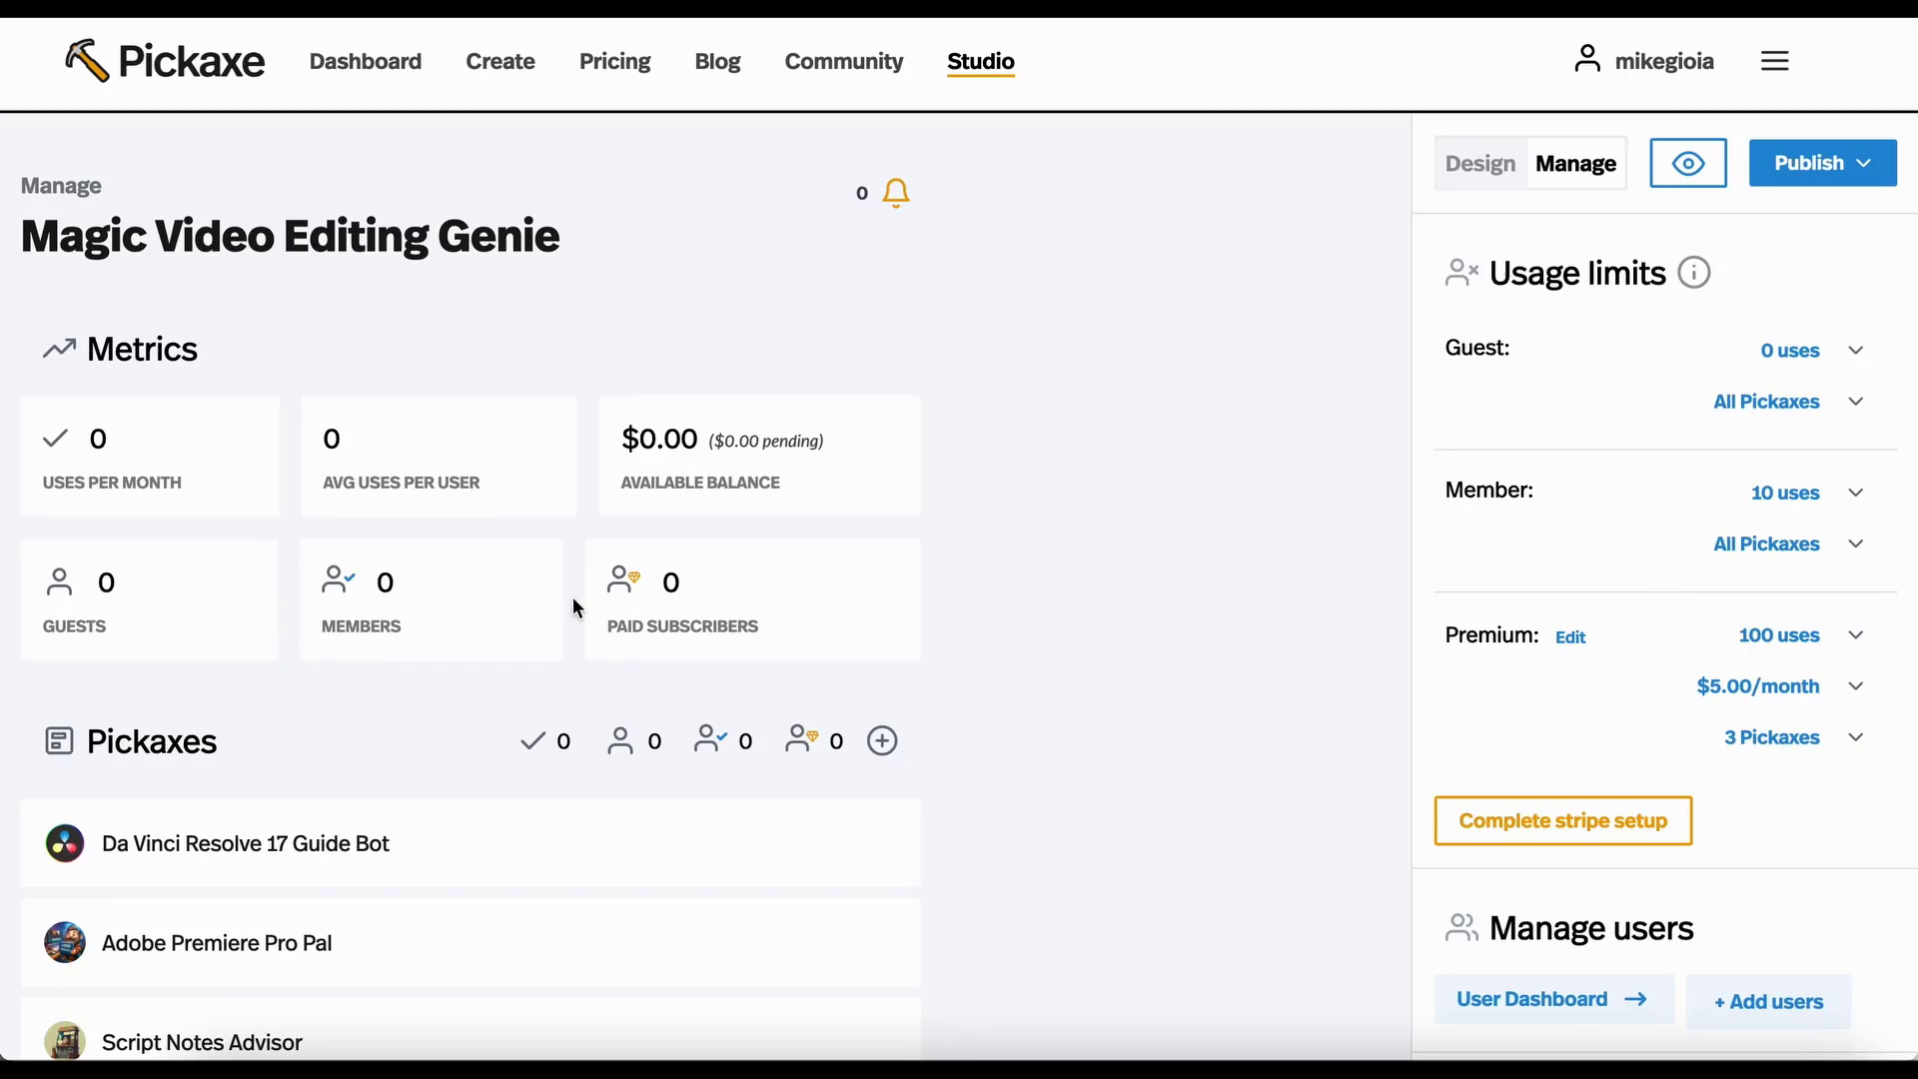
mouse_move(292, 404)
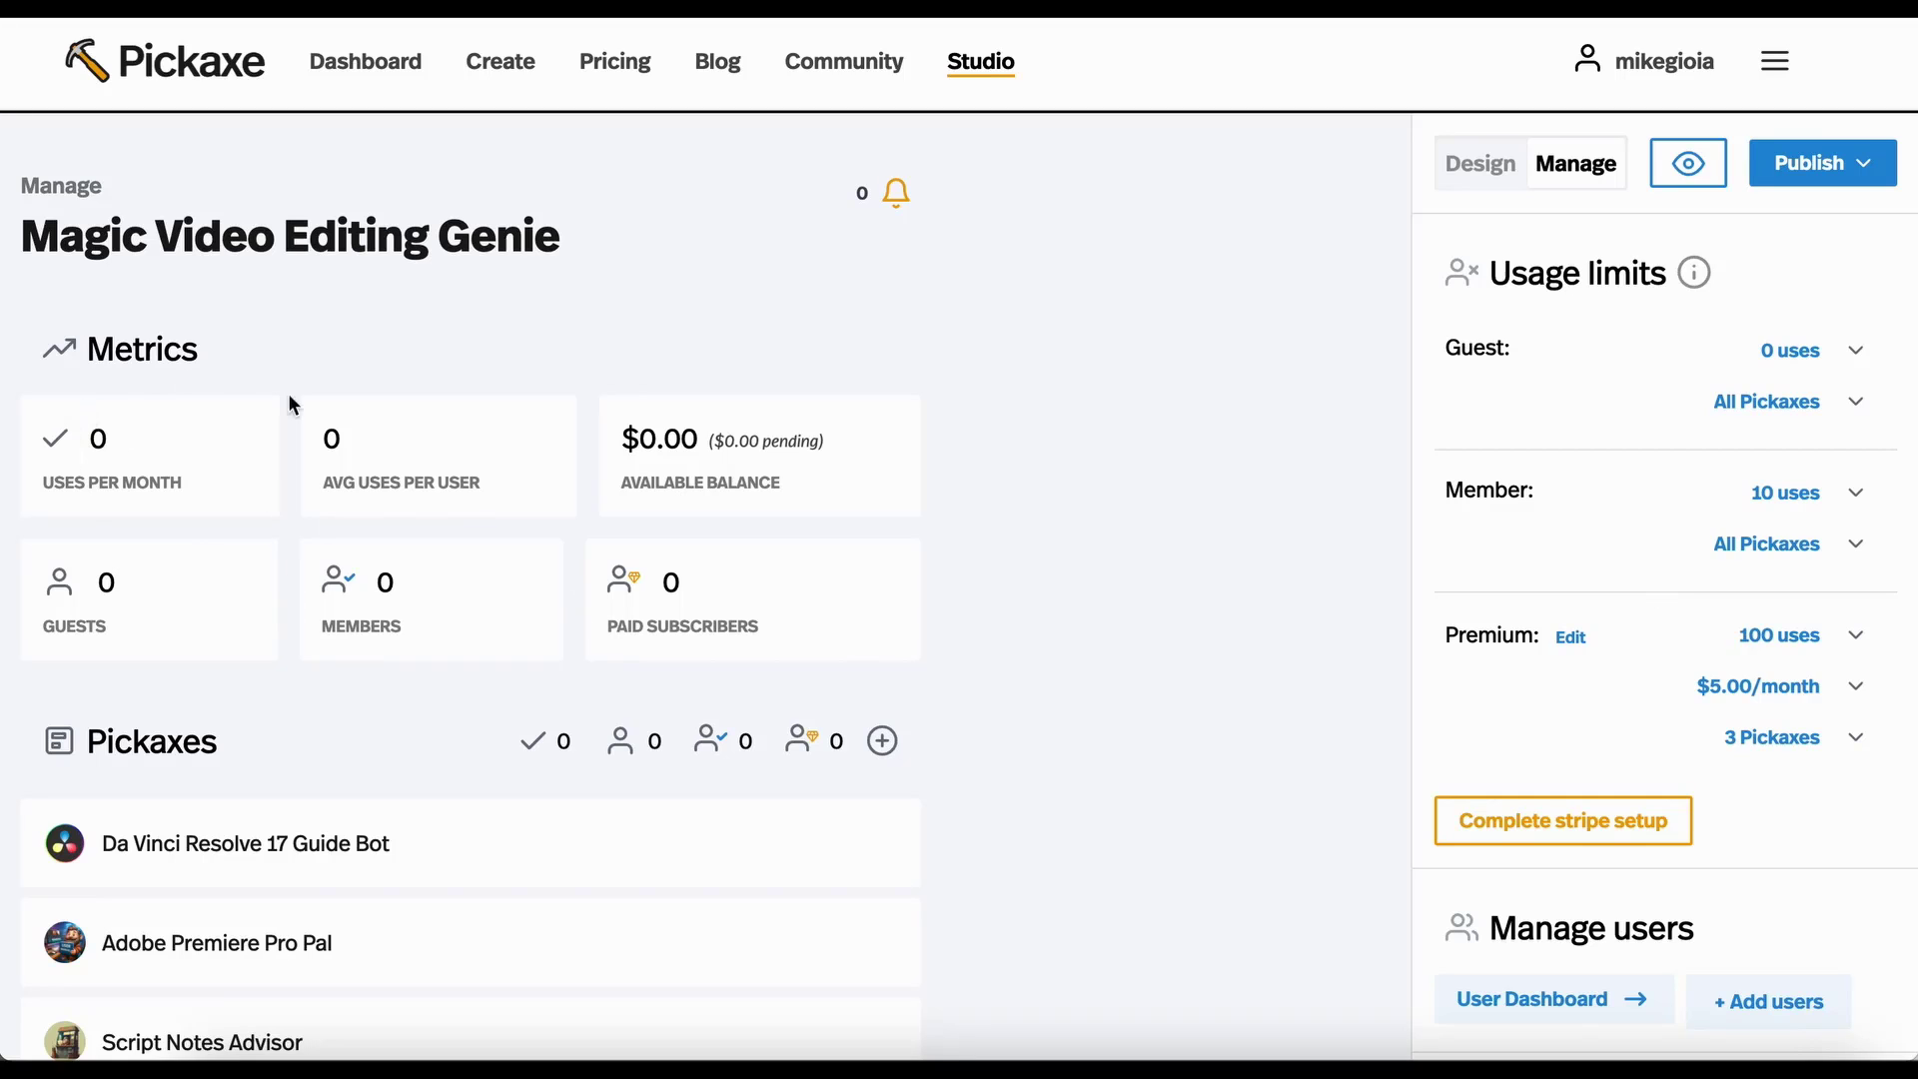
scroll("down", 3)
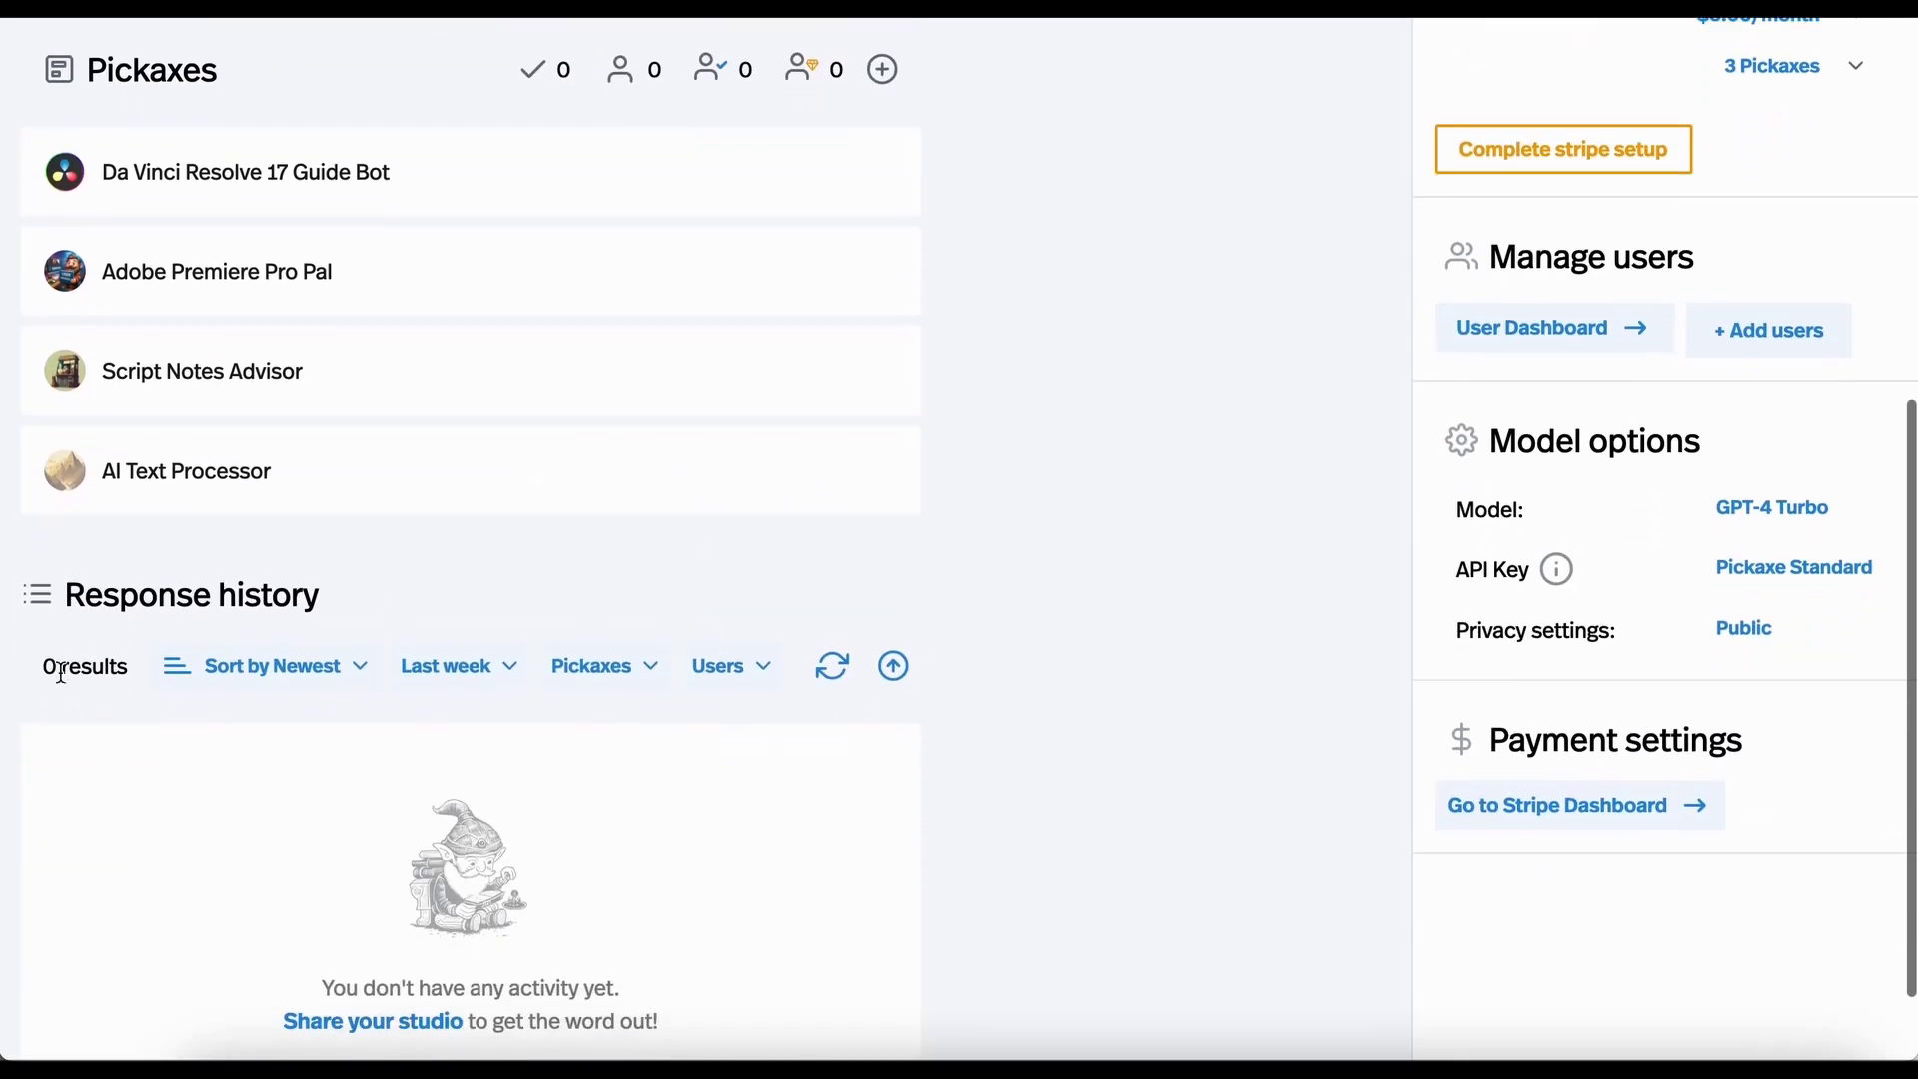
scroll("up", 3)
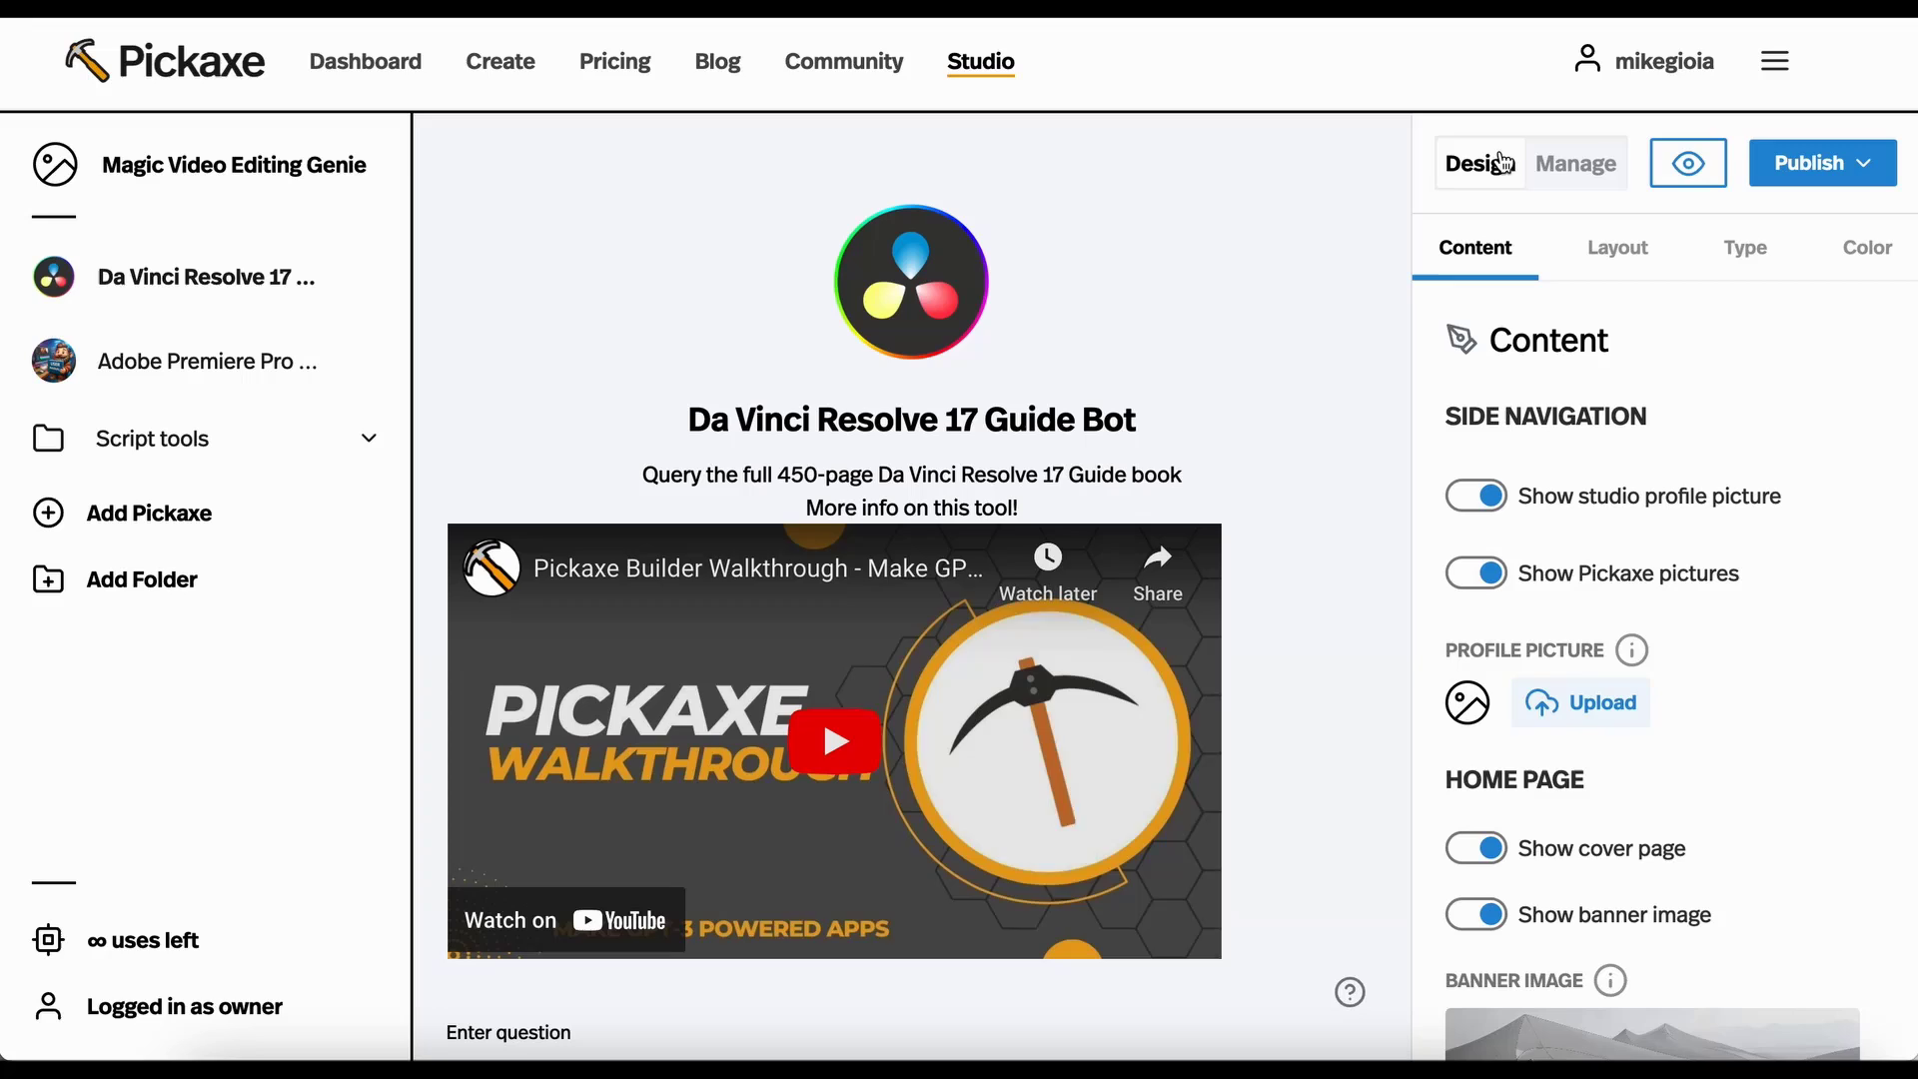
mouse_move(1871, 173)
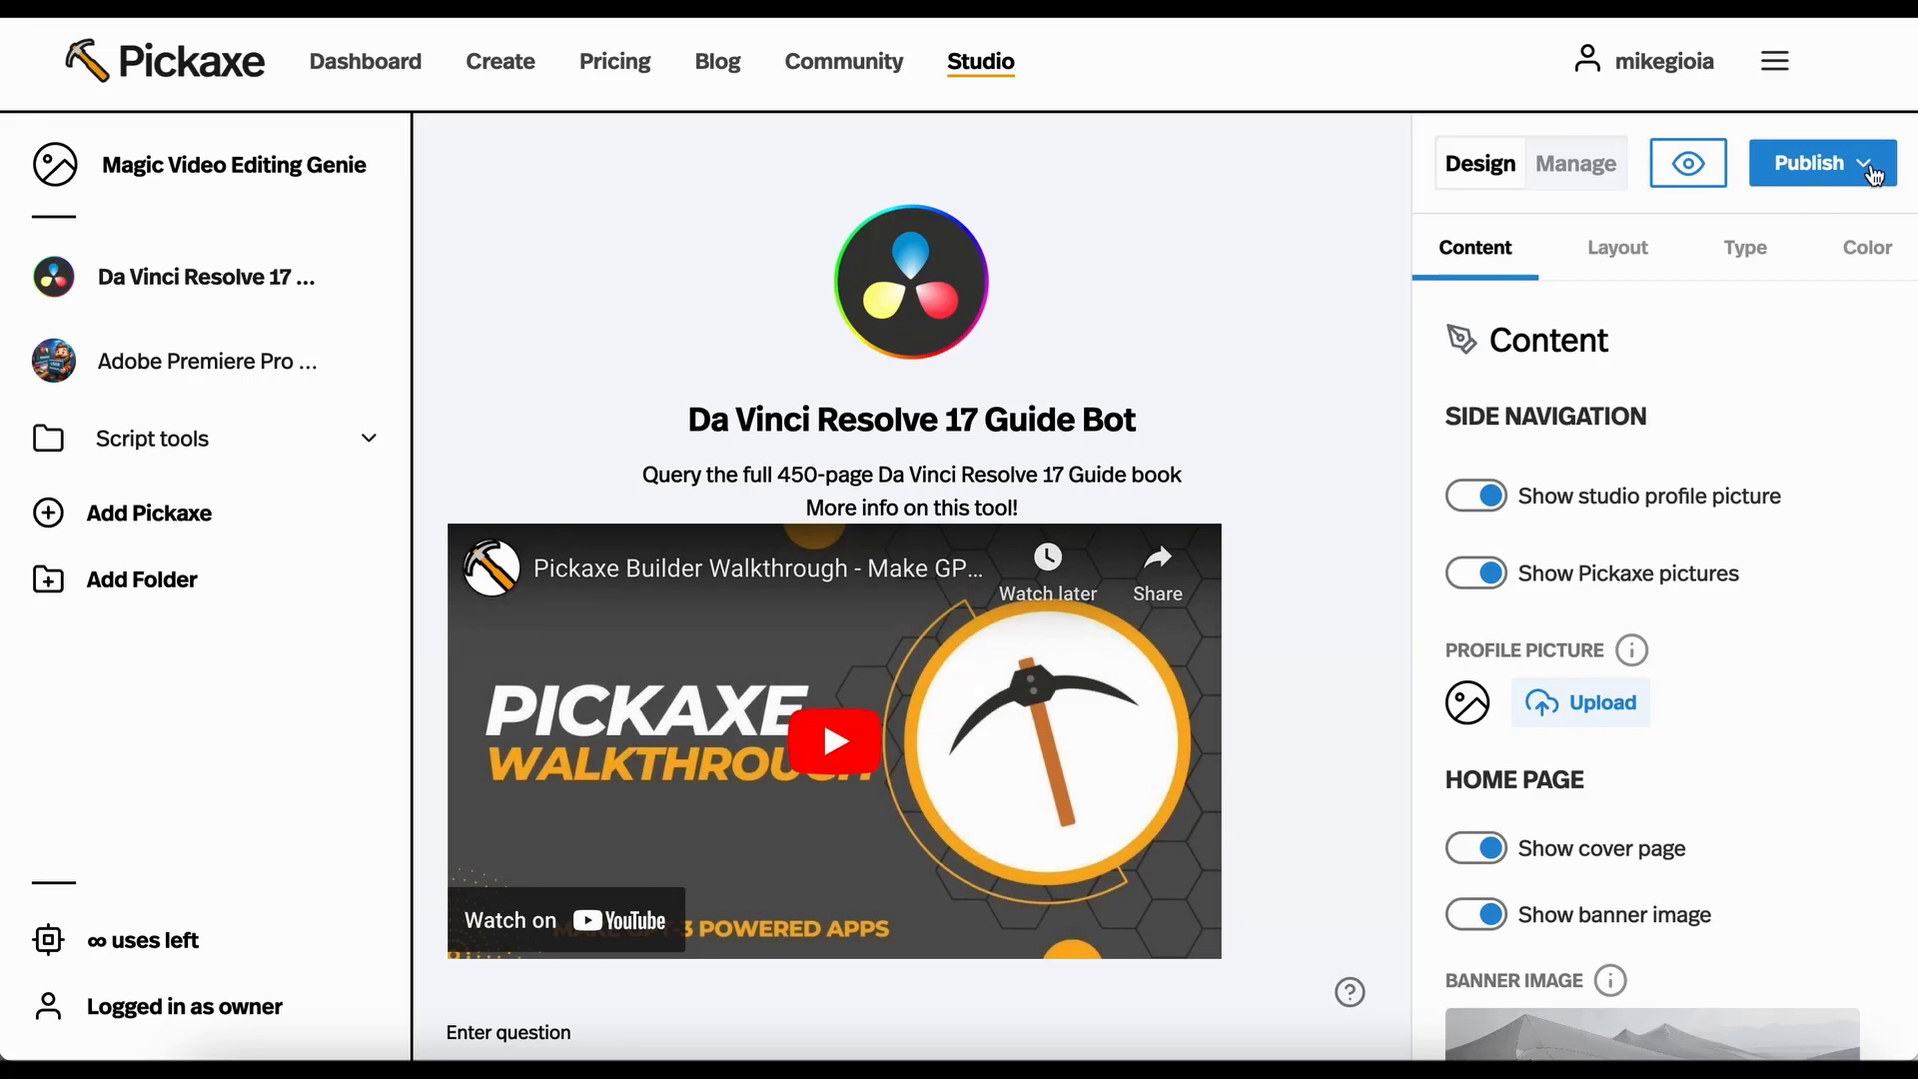
Republish the Magic Video Editing Genie studio from the Publish dropdown.
left_click(1808, 162)
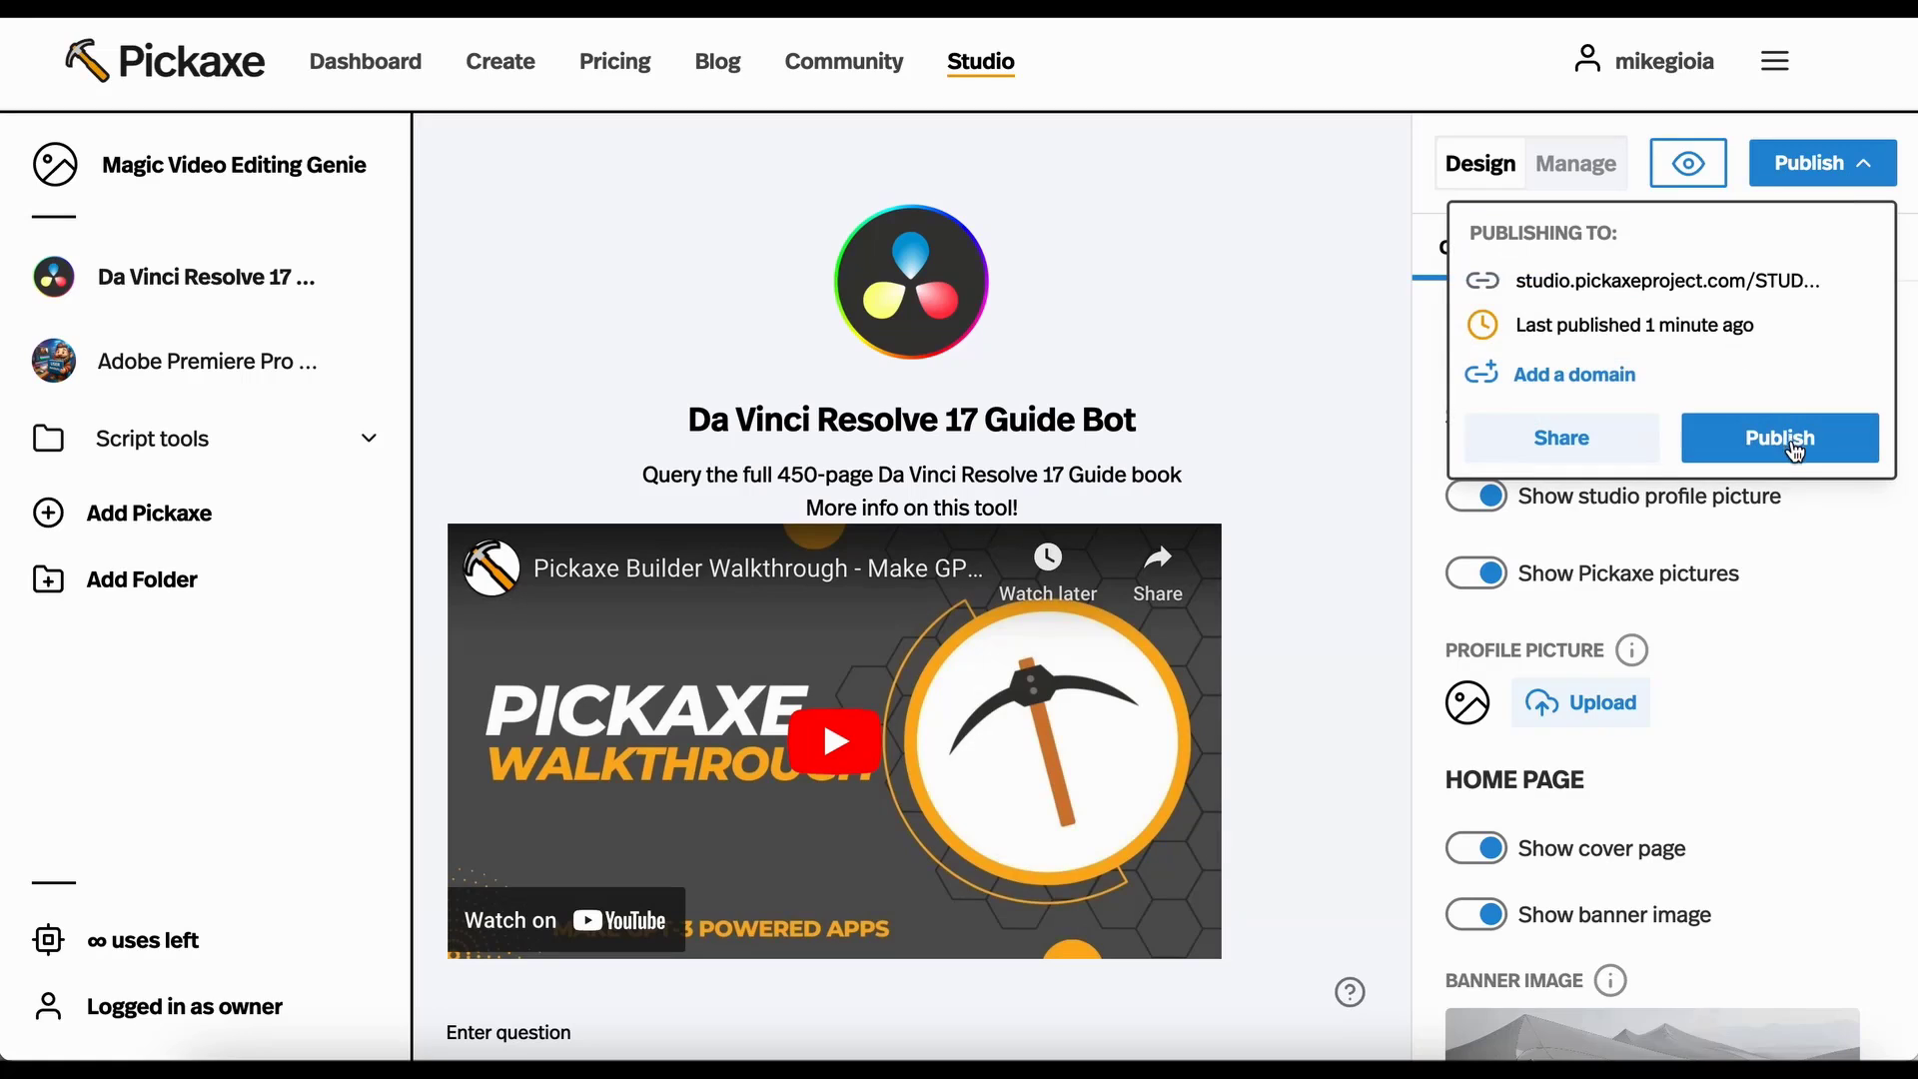
left_click(1779, 437)
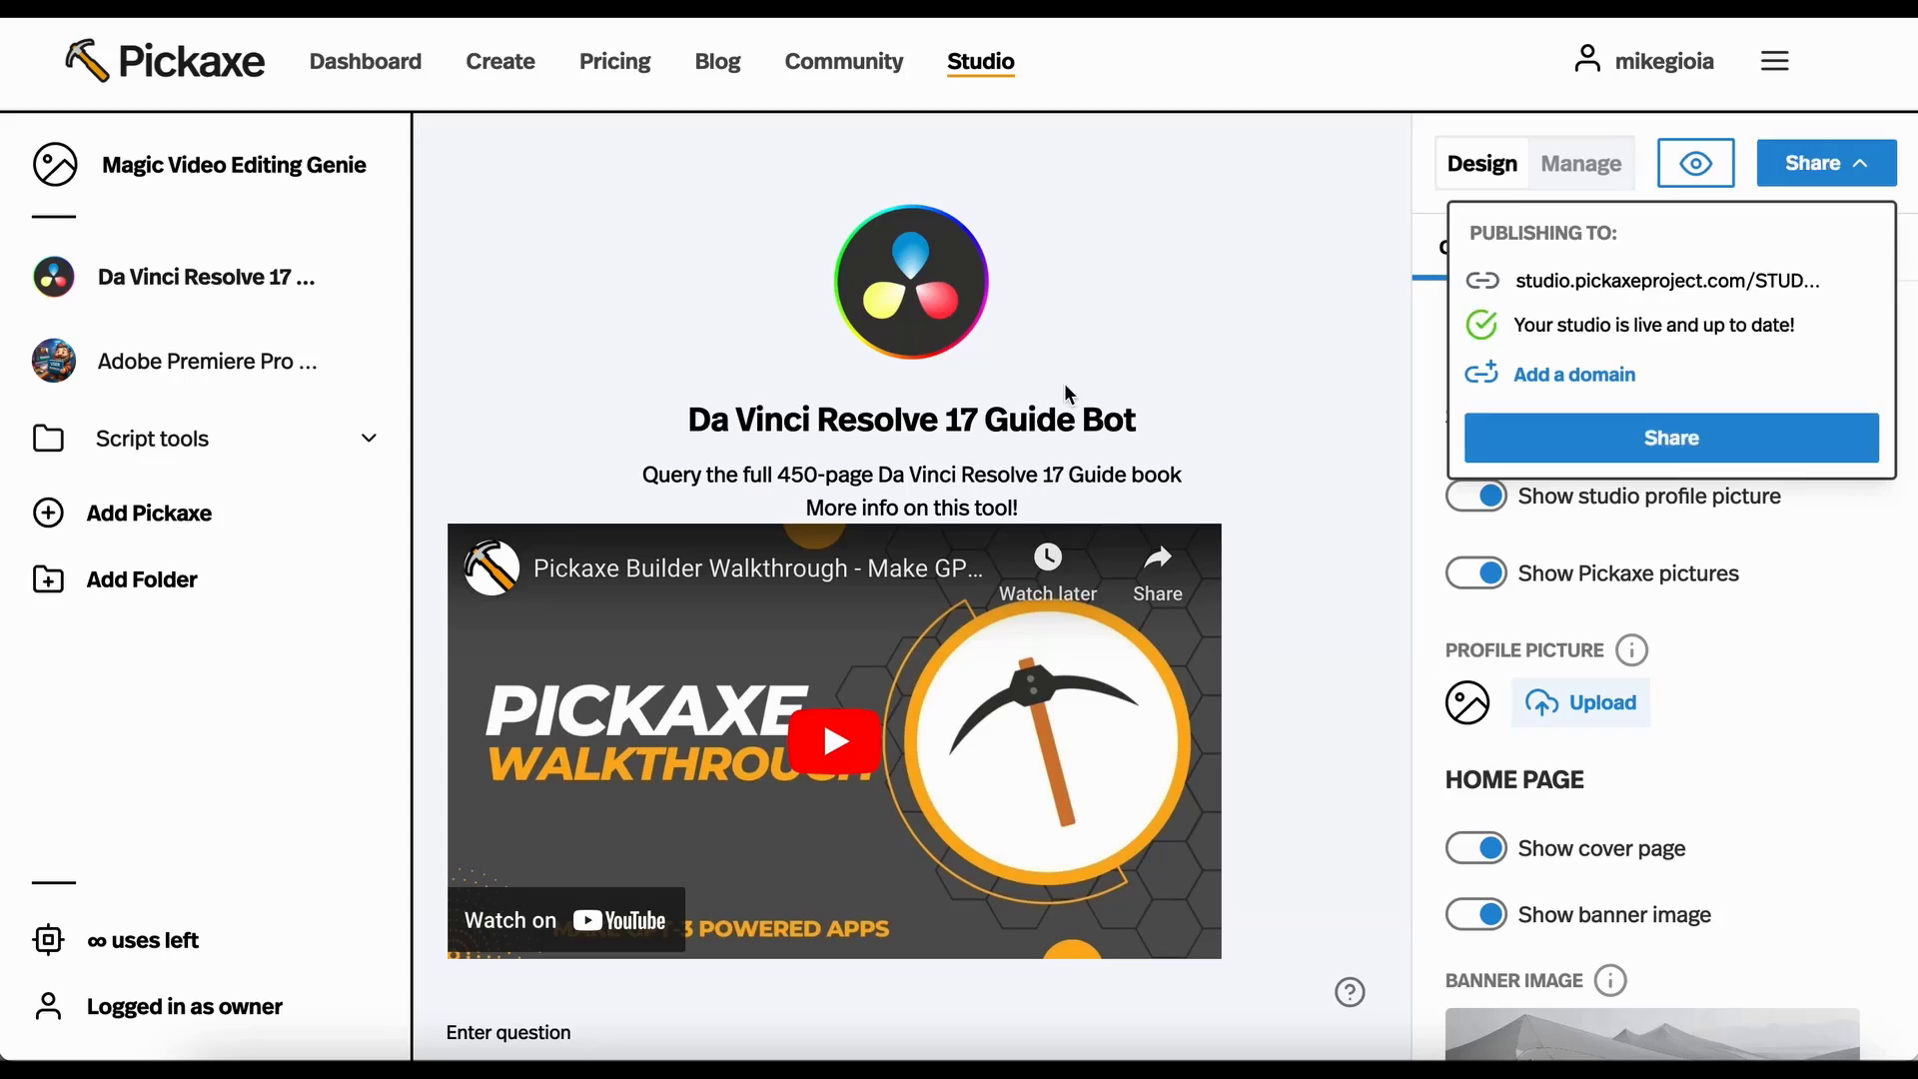
mouse_move(1643, 289)
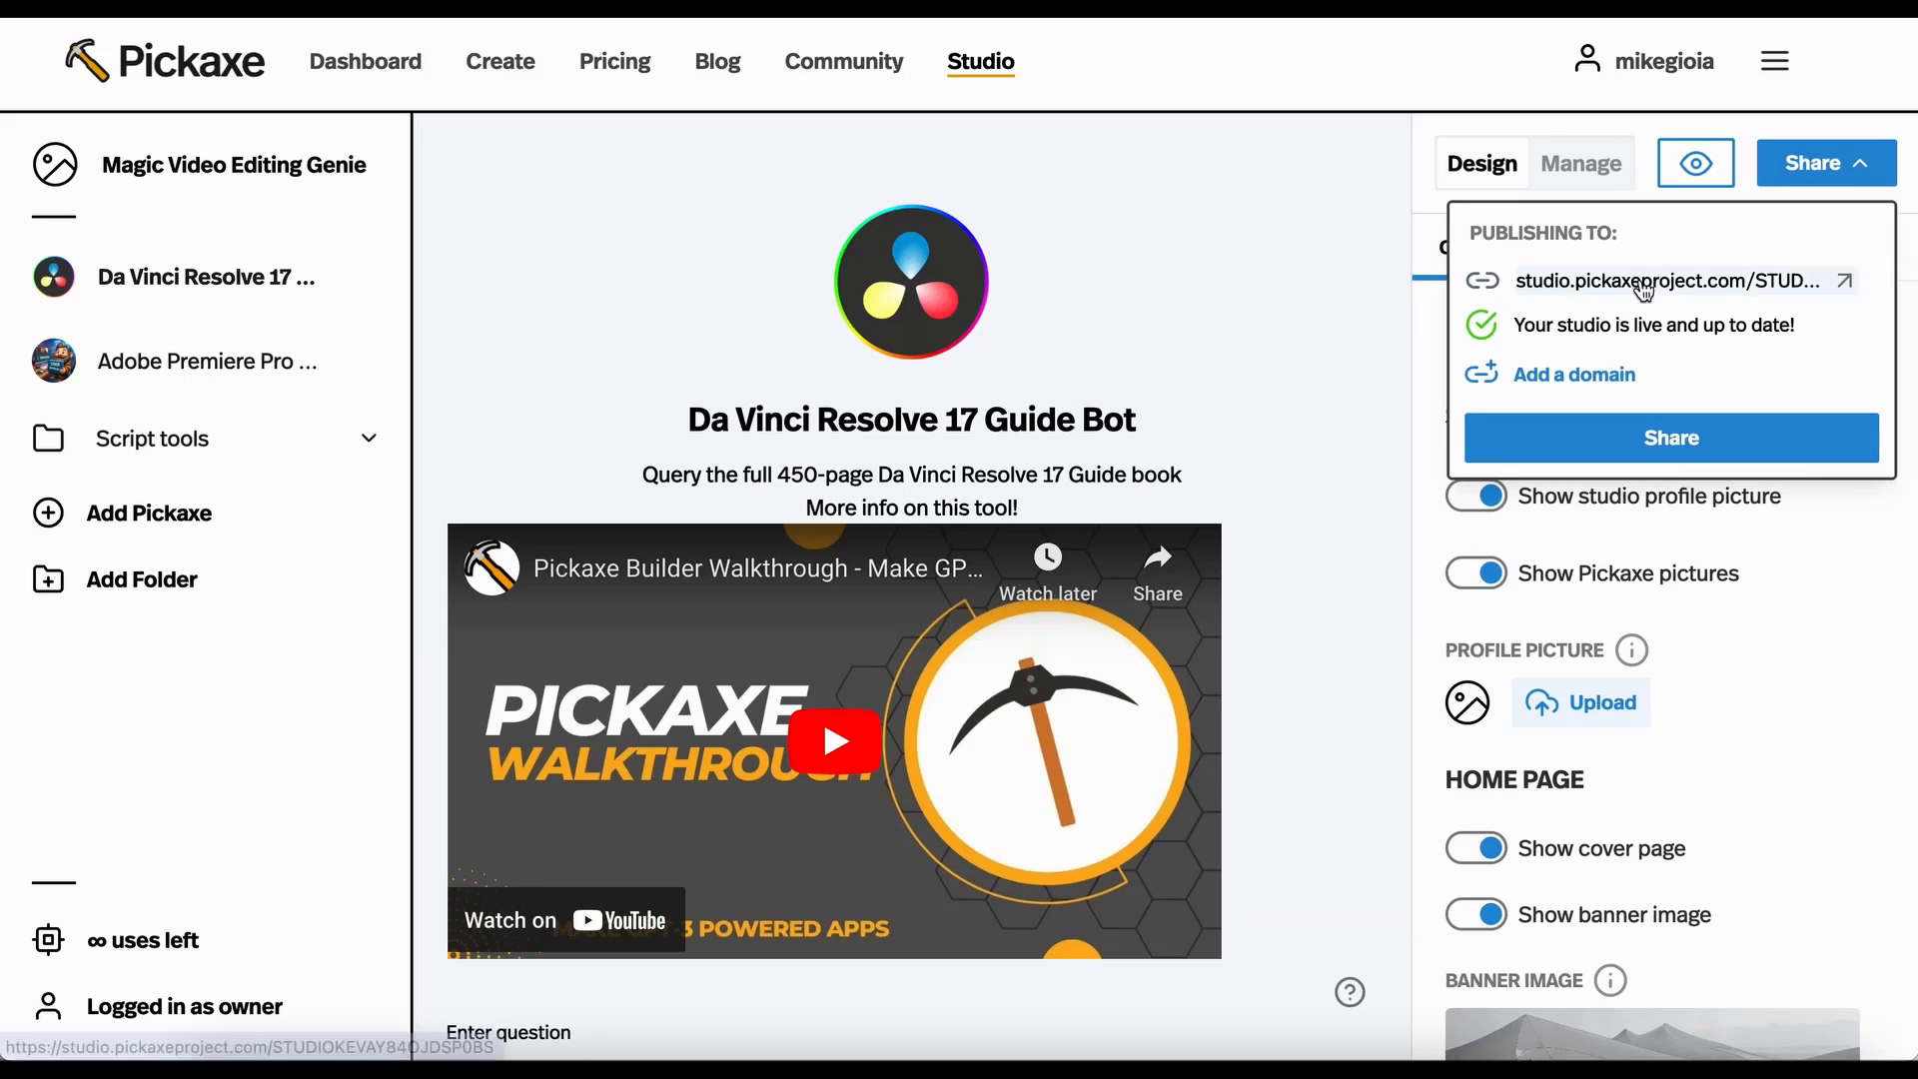
mouse_move(1529, 300)
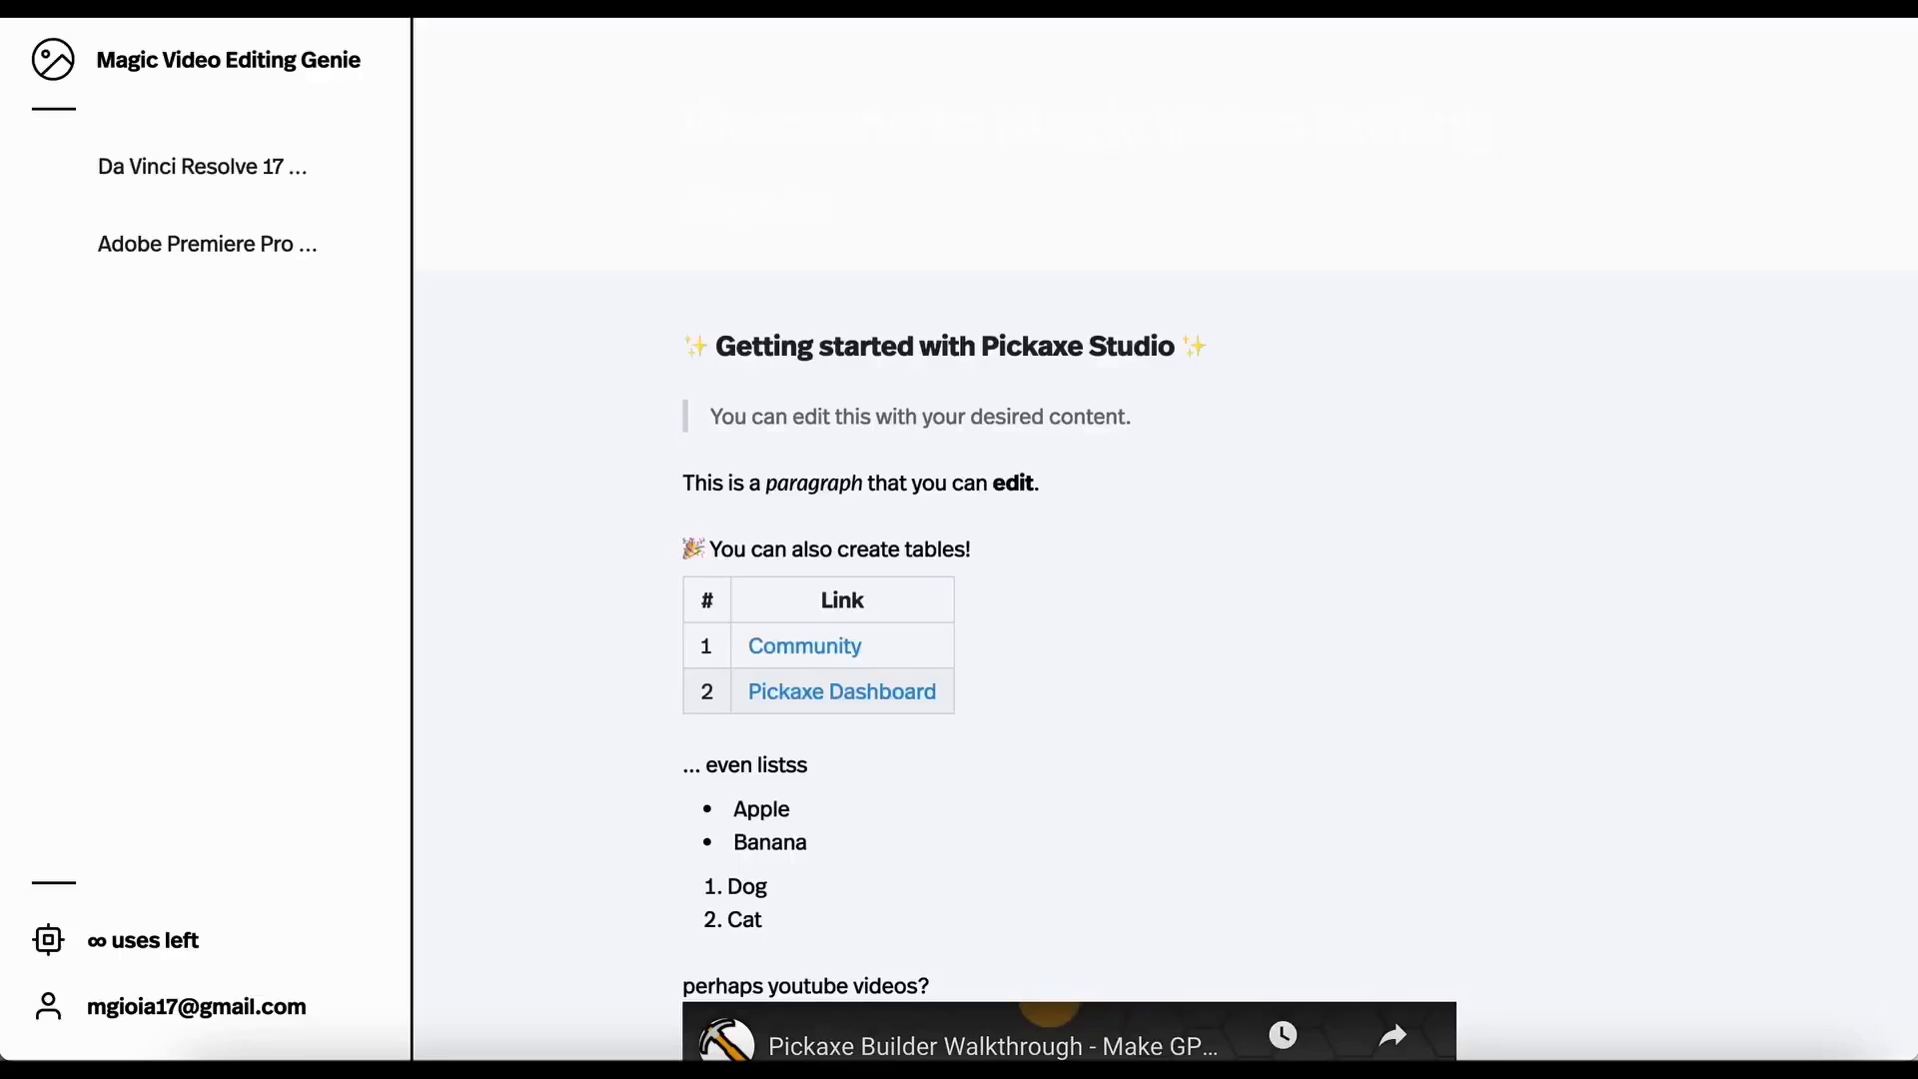
Scroll back up through the live published Magic Video Editing Genie studio page.
scroll("up", 3)
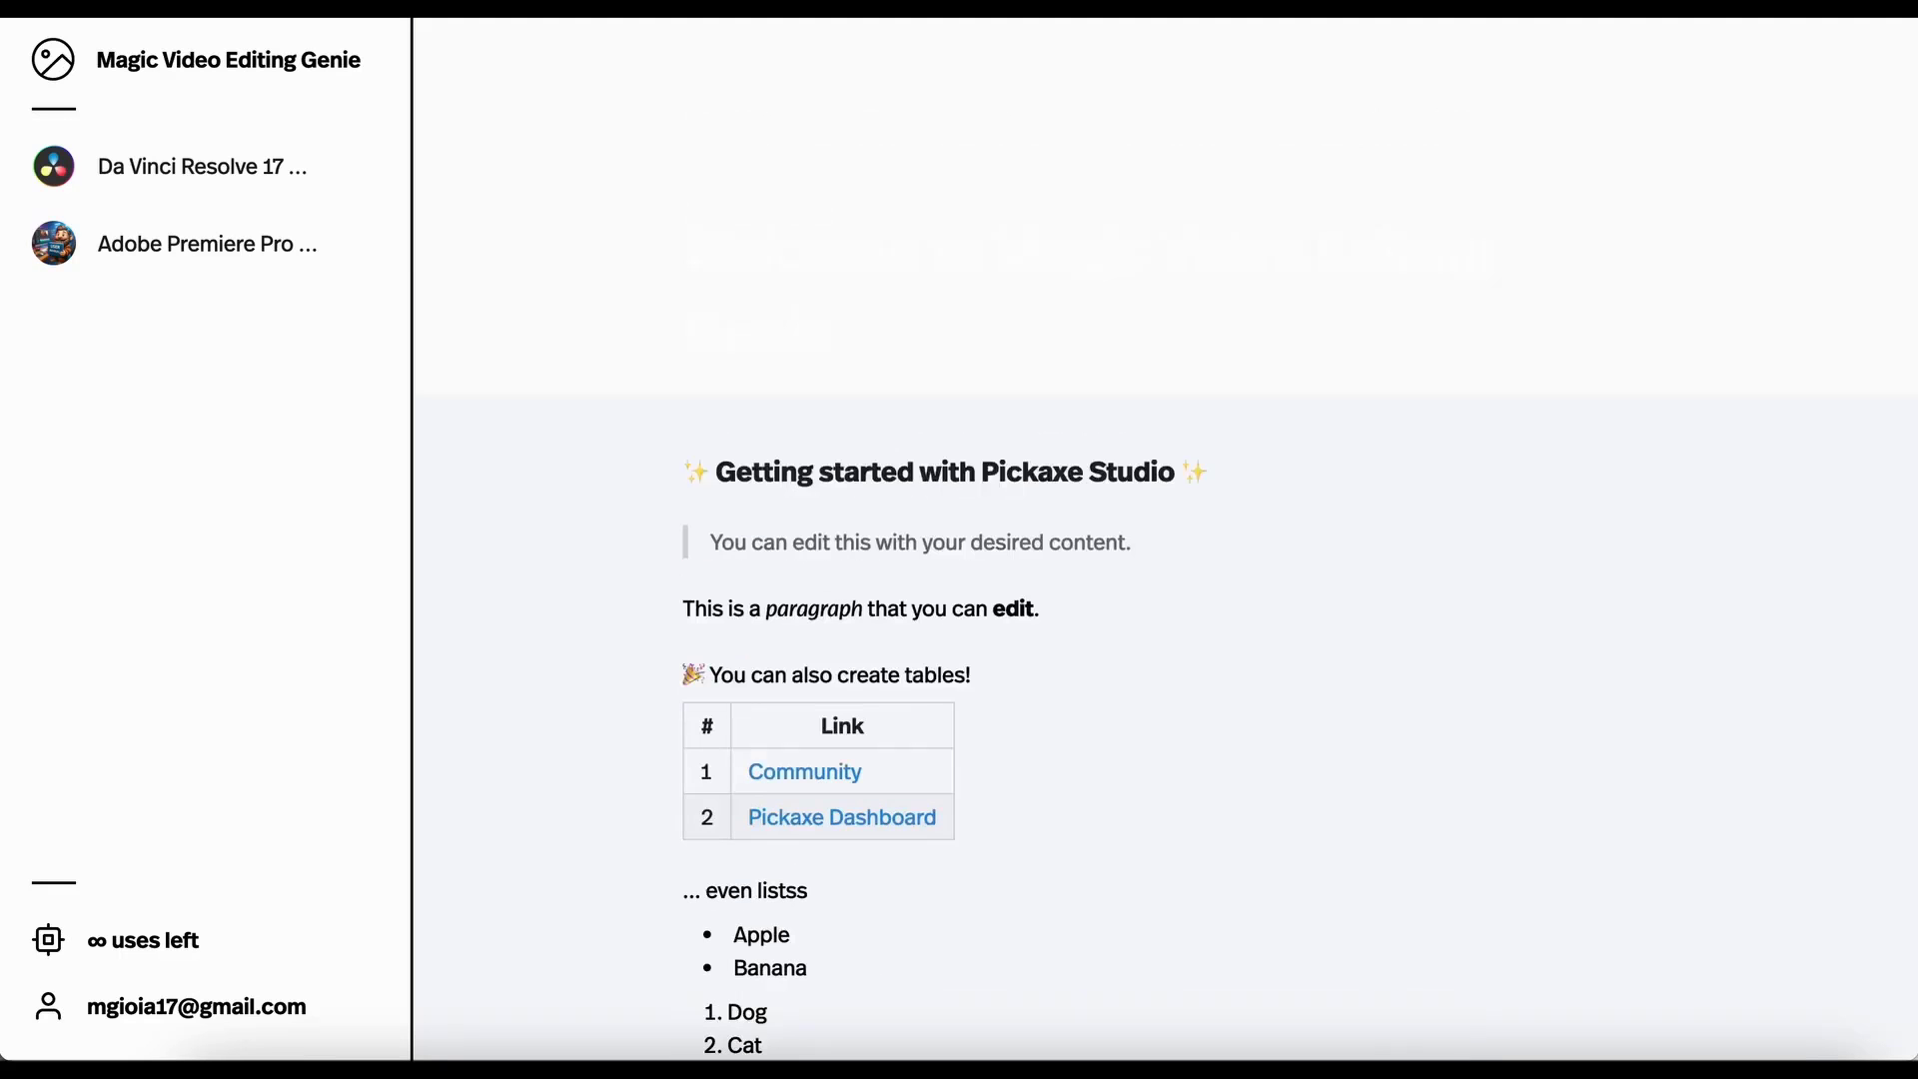
scroll("up", 3)
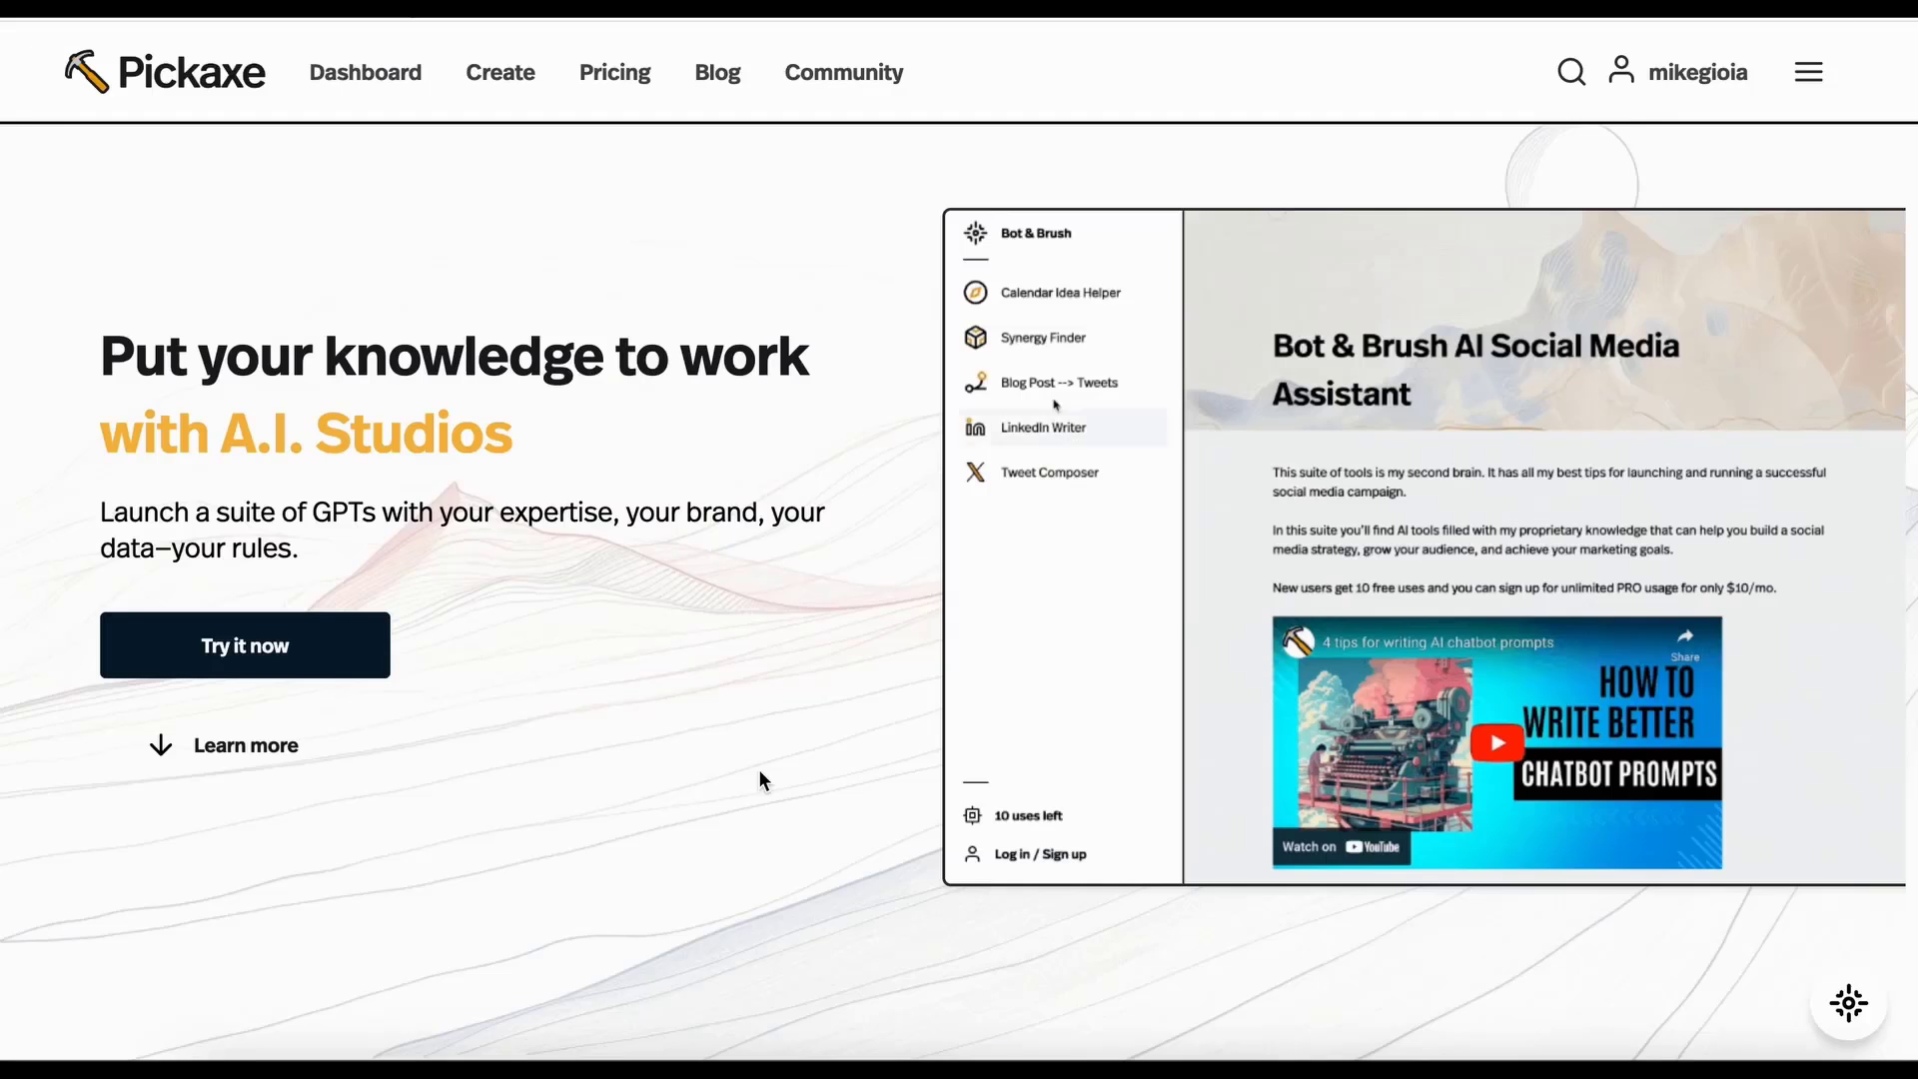
Ask the demo Synergy Finder for ideas on writing about meditation, wellness, and self-improvement.
left_click(1057, 382)
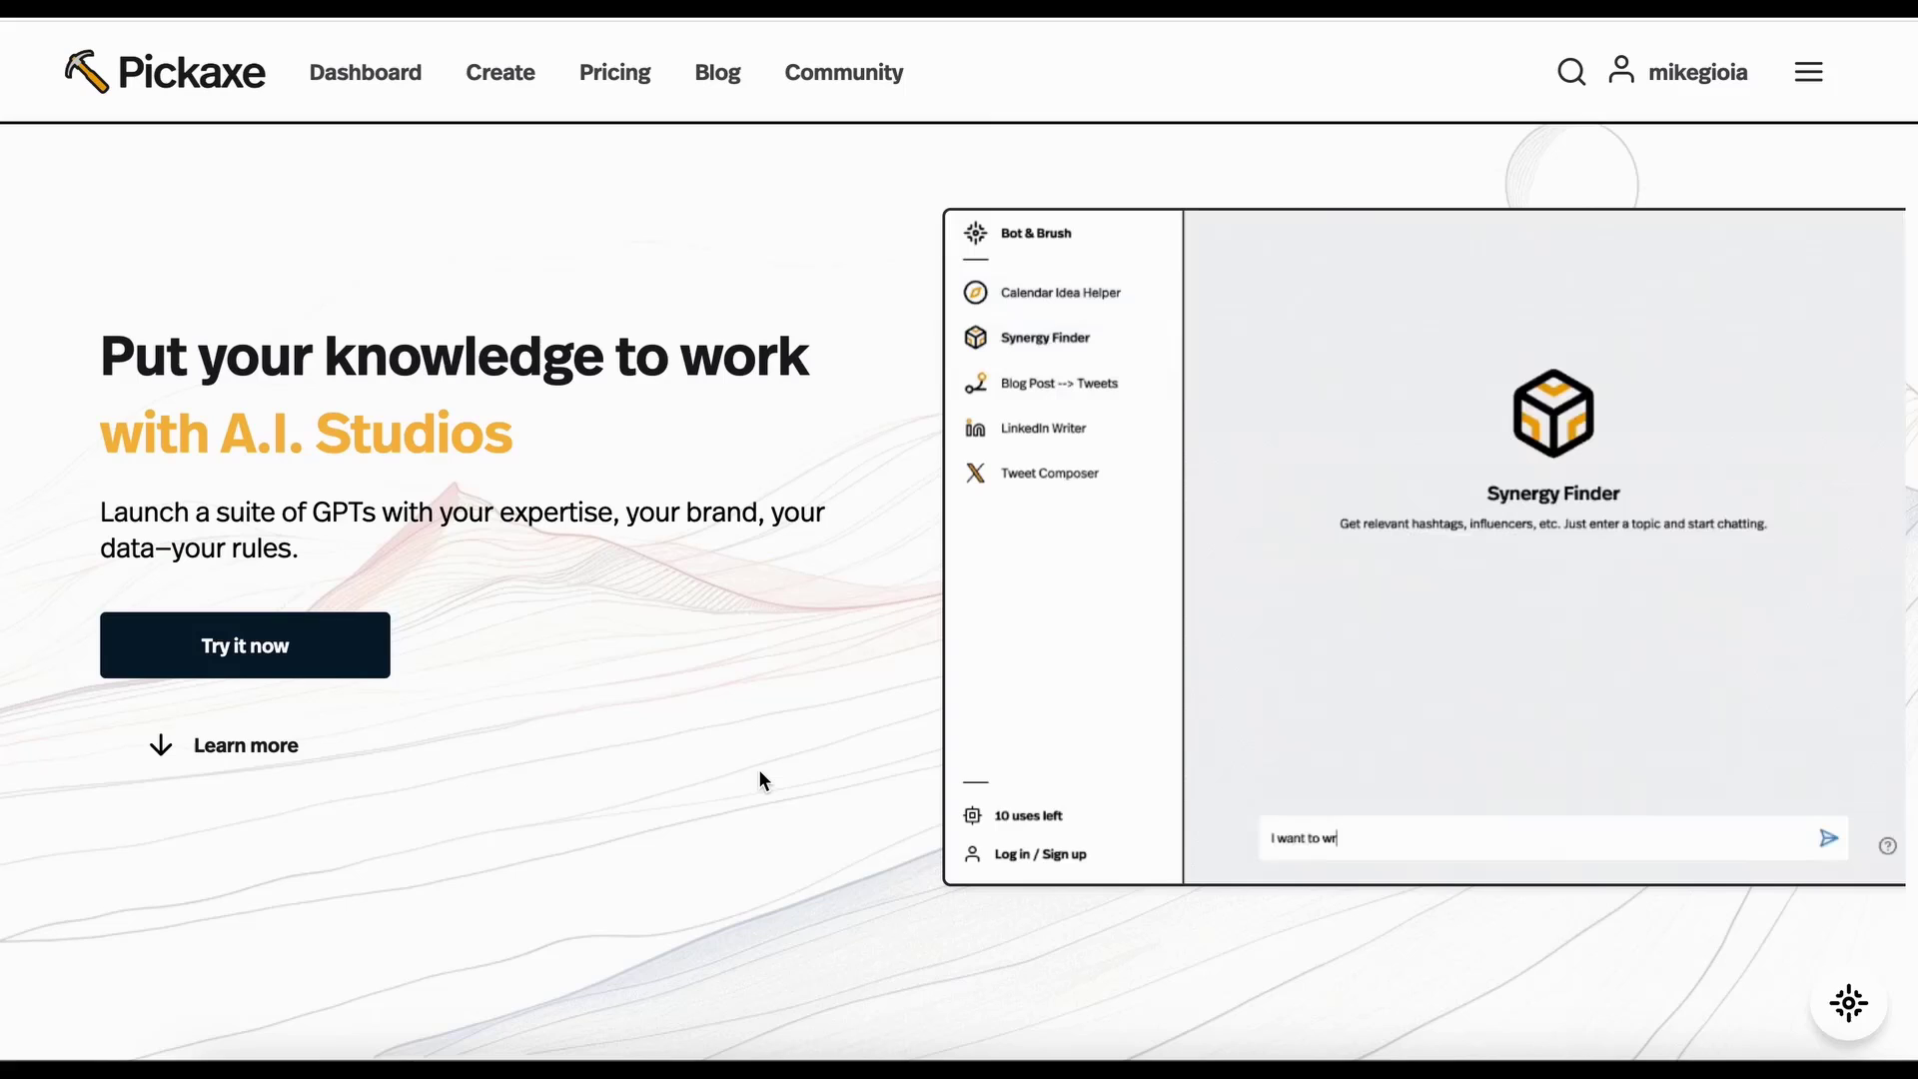
type("ite about meditation, wel")
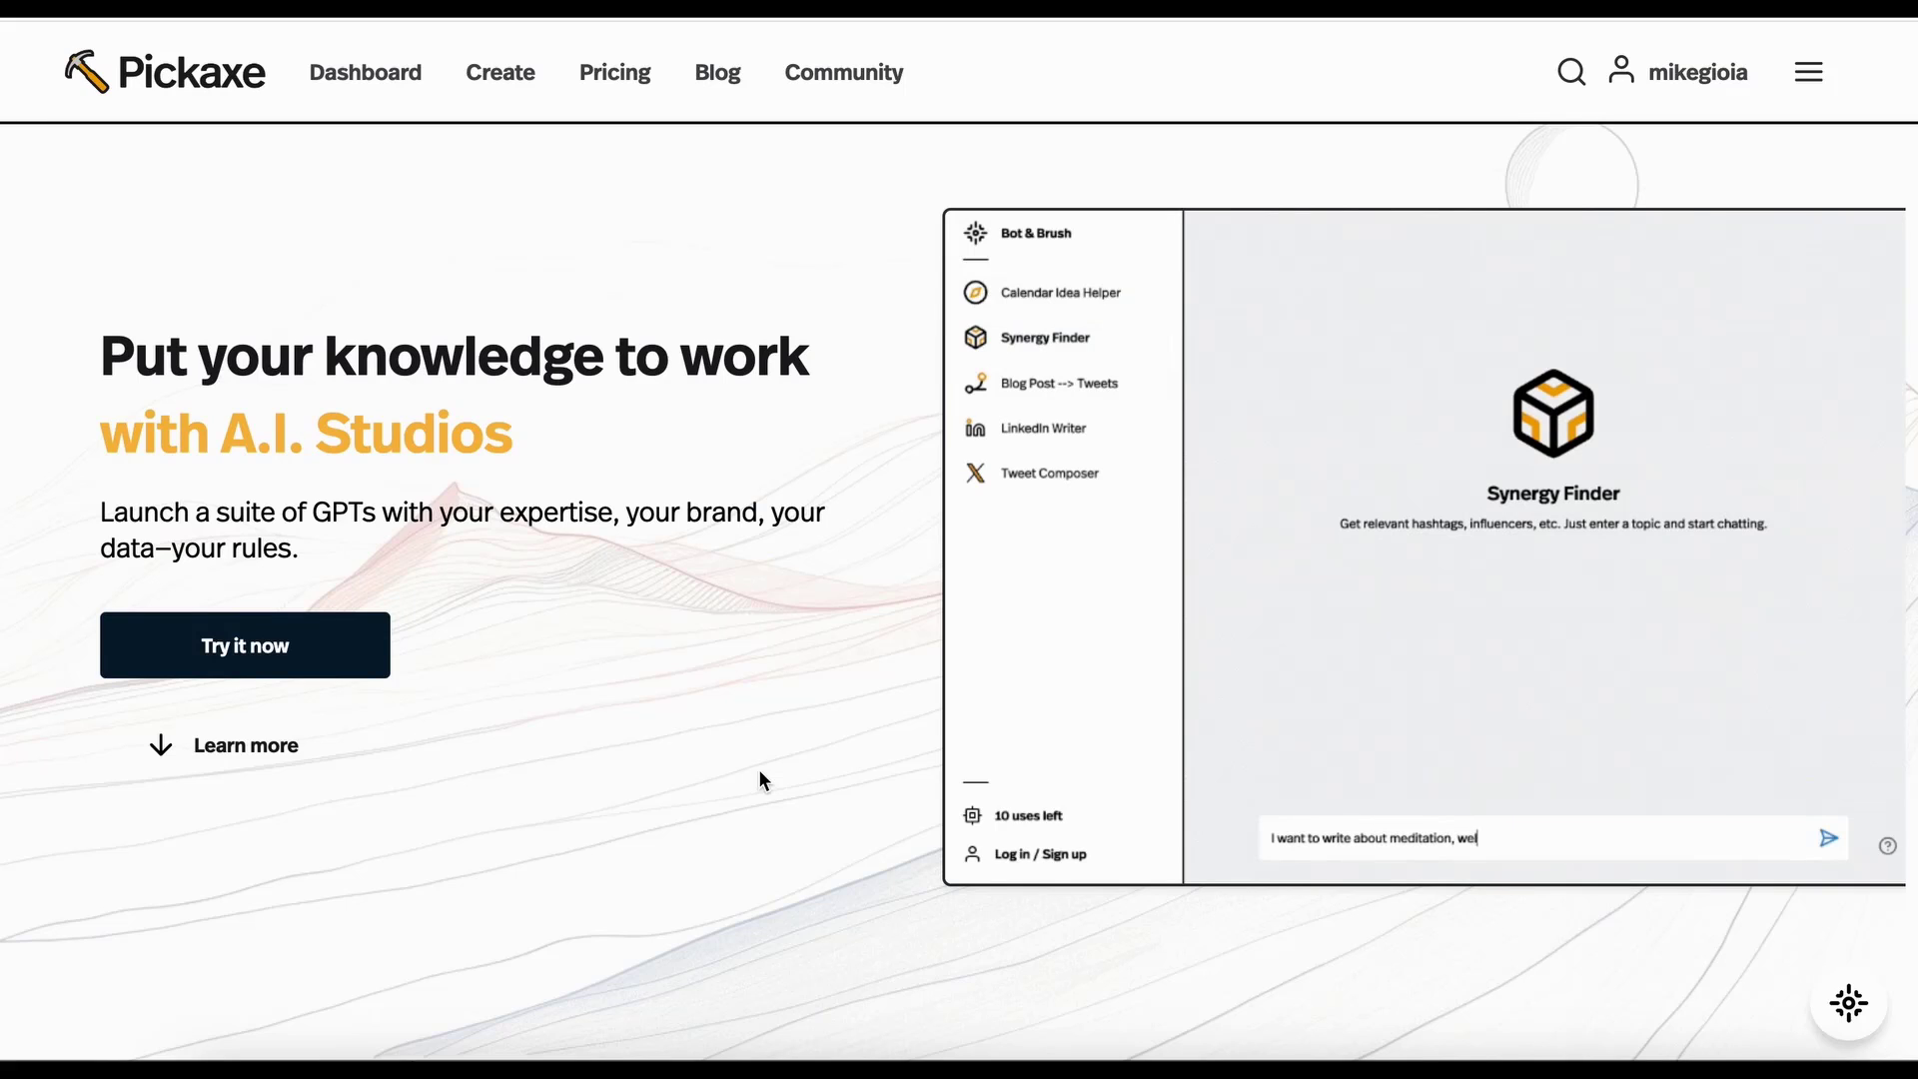
type("lness, and self-improvement")
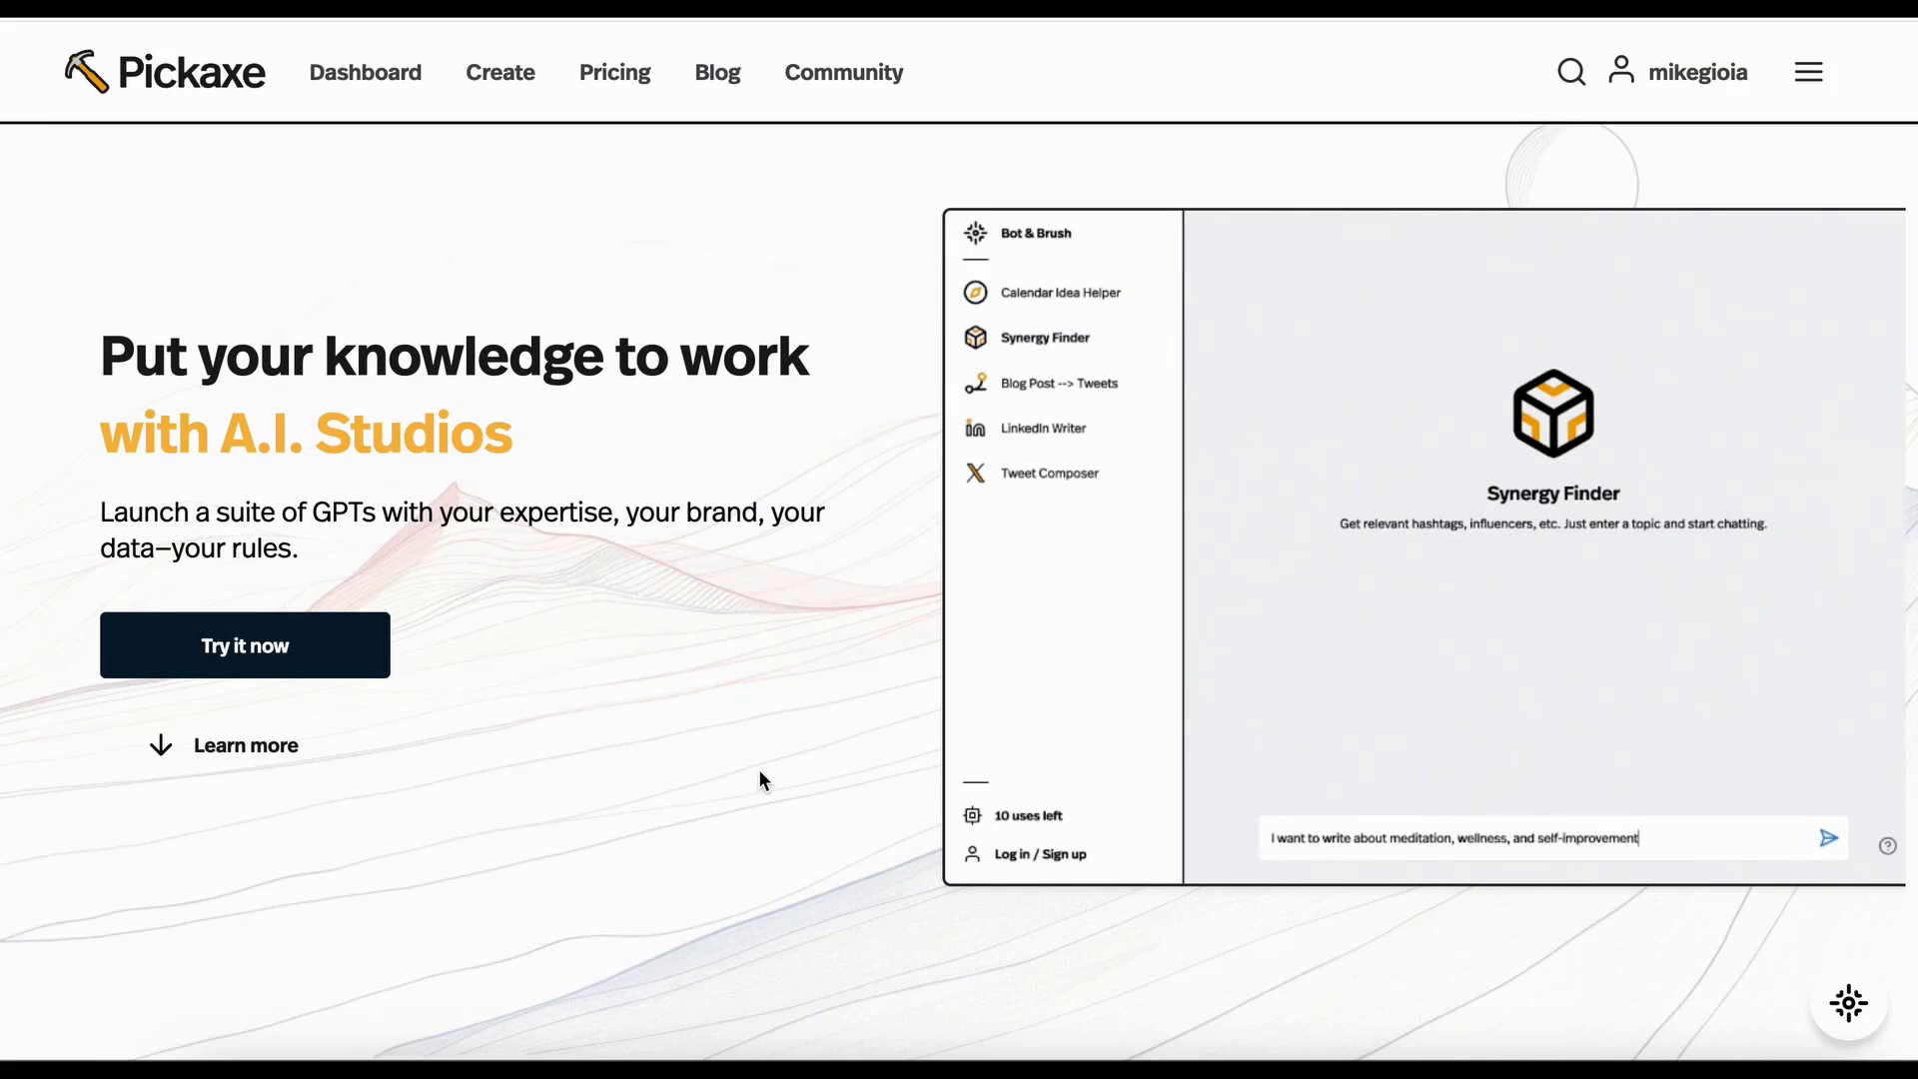
left_click(1830, 838)
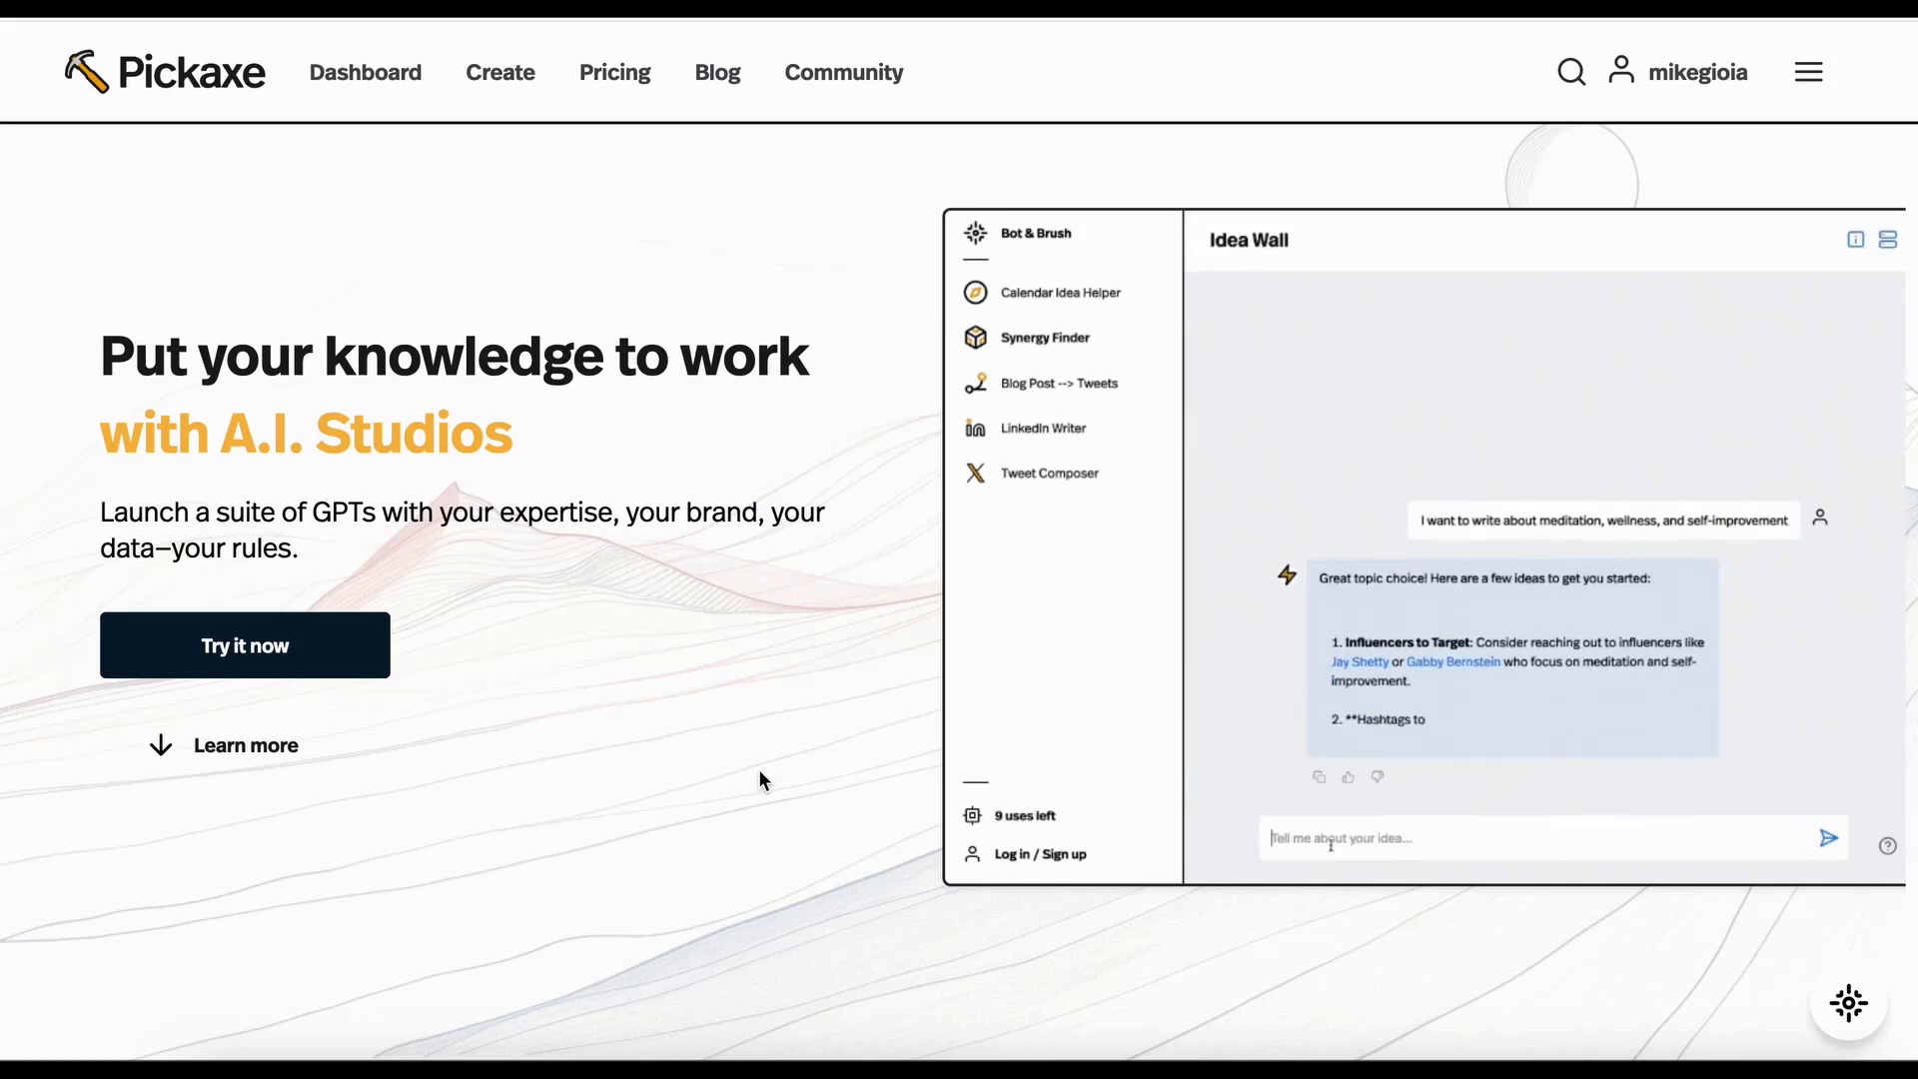